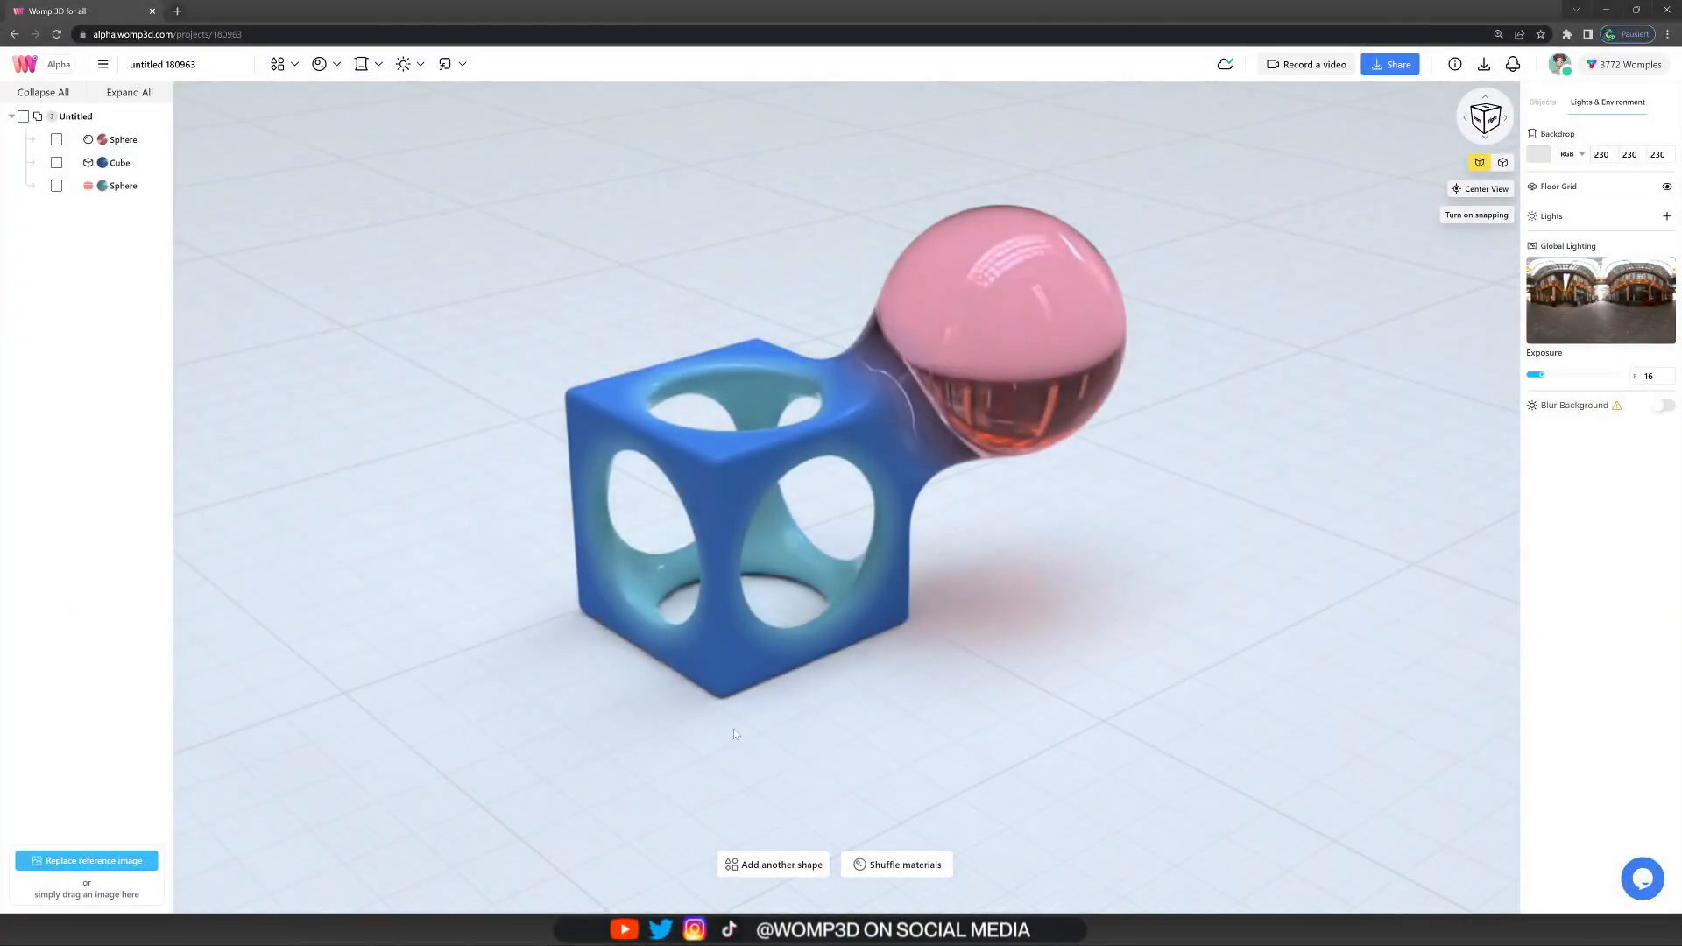
- Delete the sample cube and spheres from the scene list and bring up the Objects library
click(75, 115)
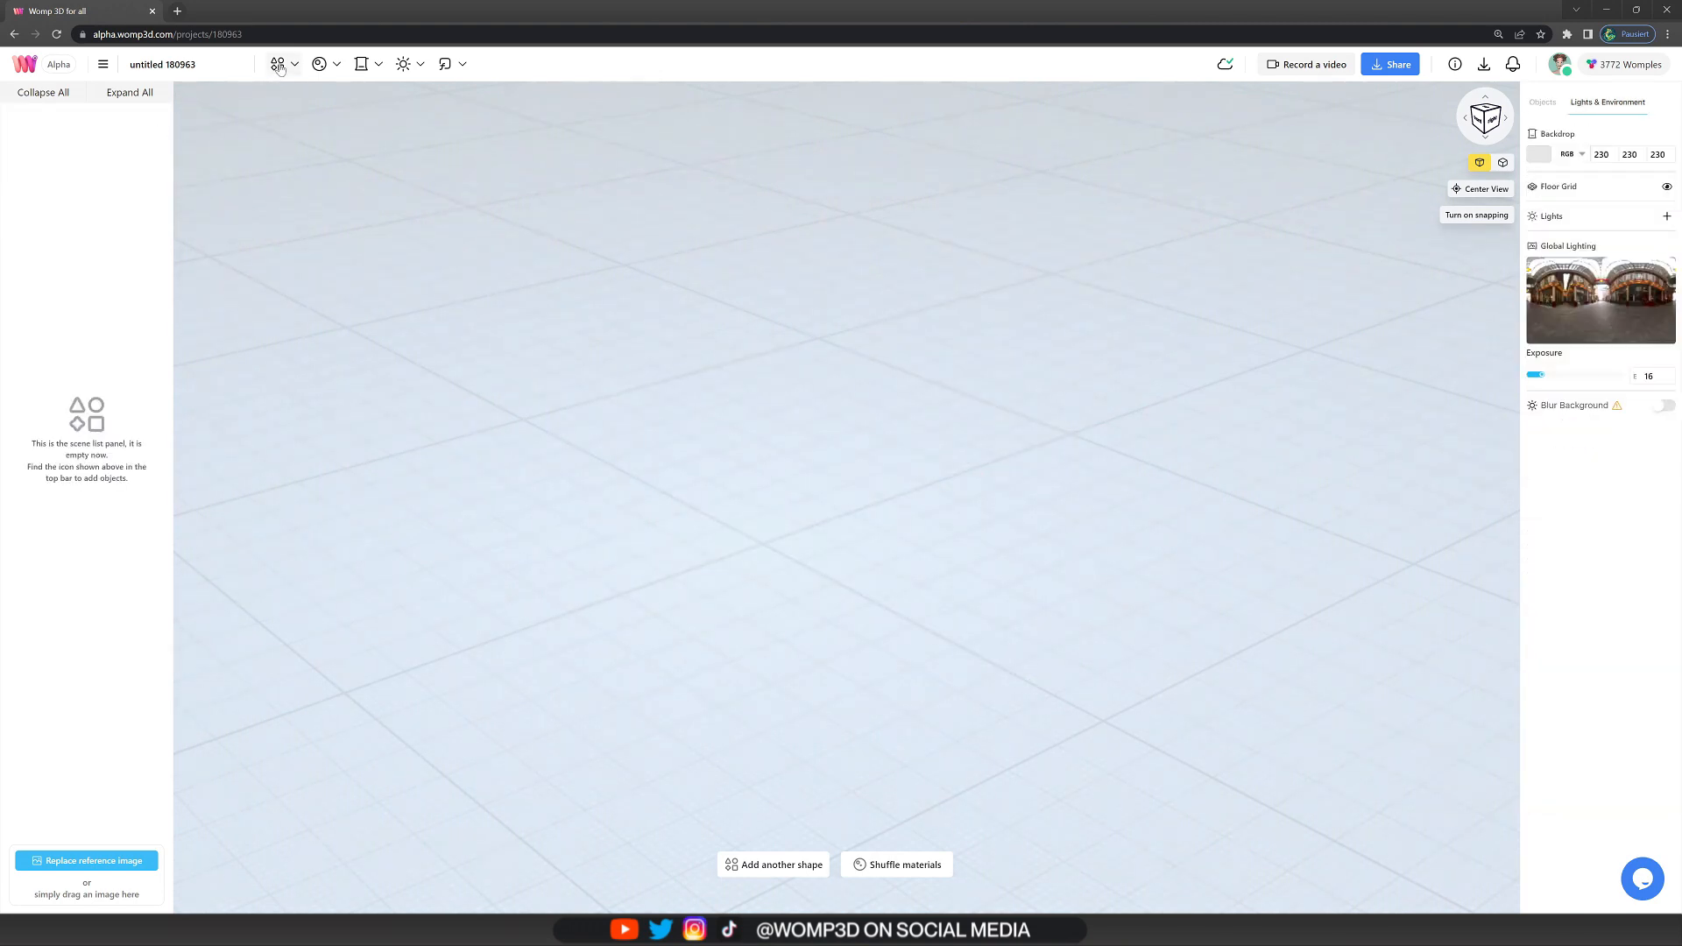
click(278, 64)
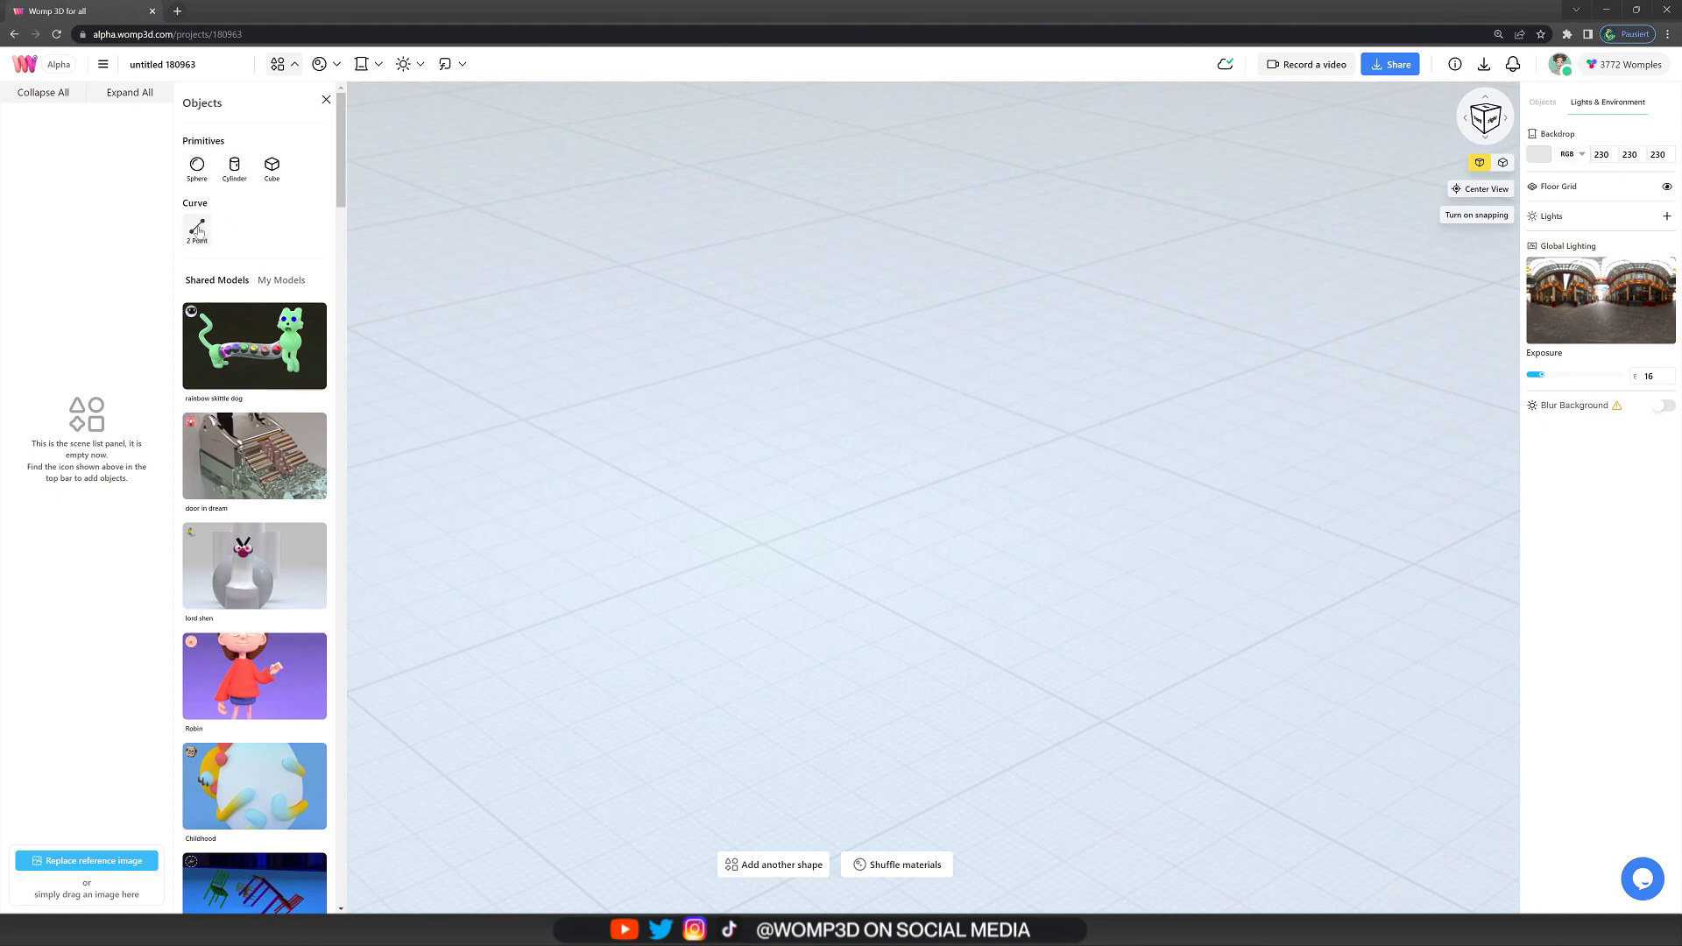
- Add a 2 Point curve, remove Point 2, and set its primitive to cylinder
click(197, 229)
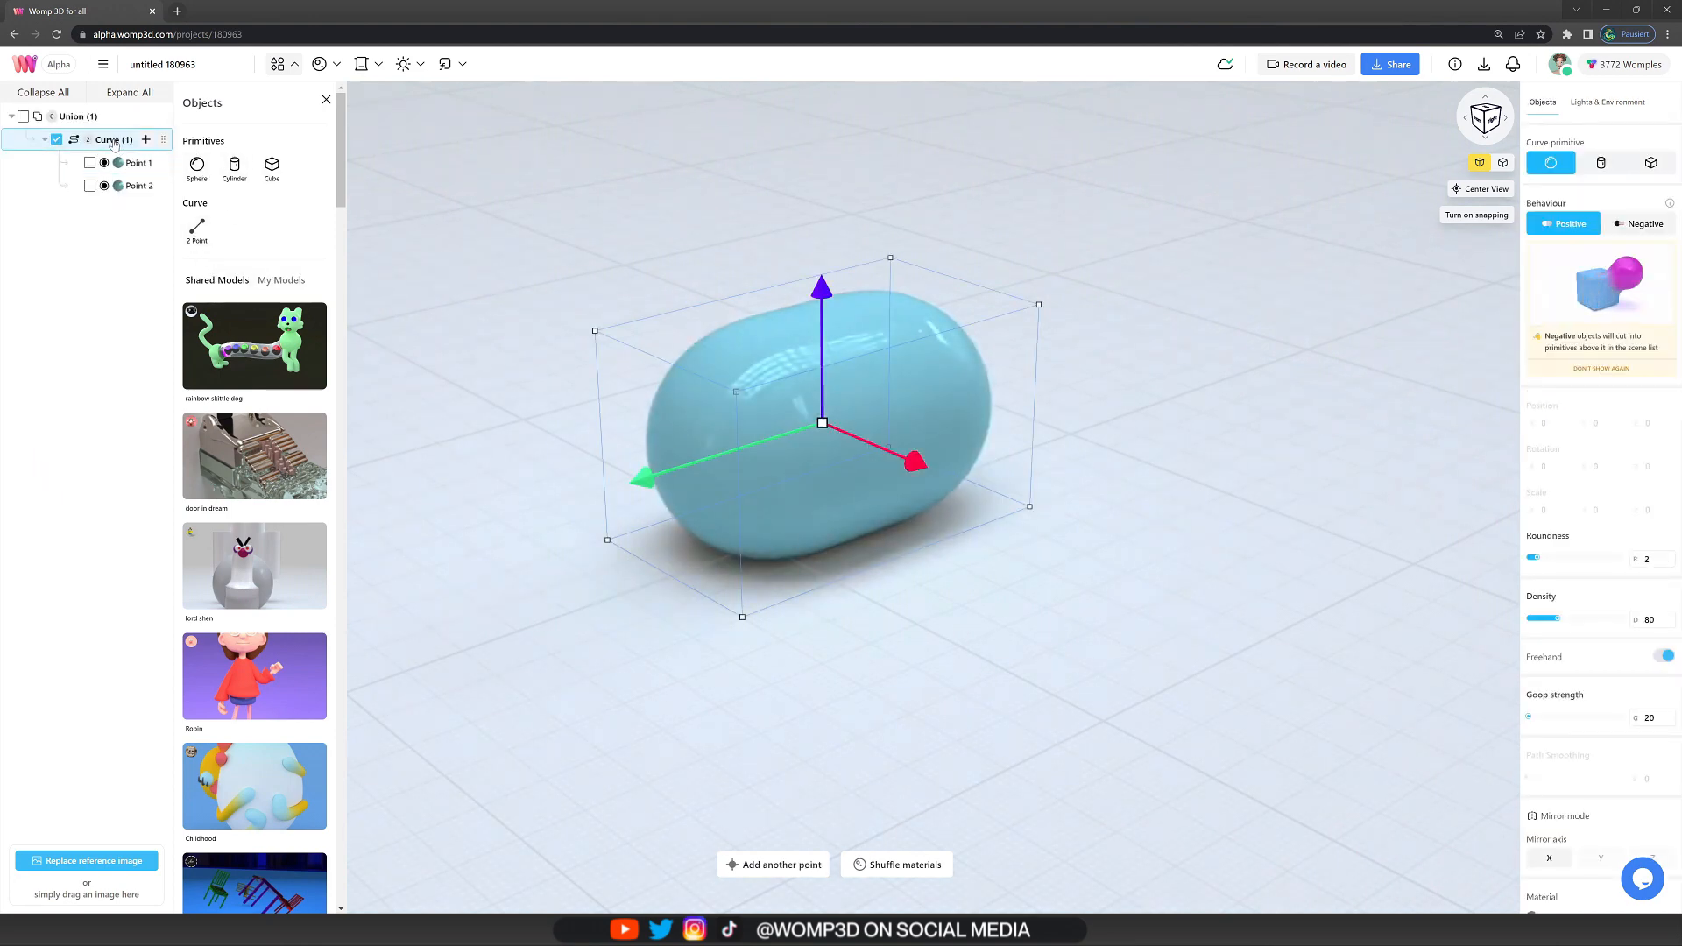
click(76, 116)
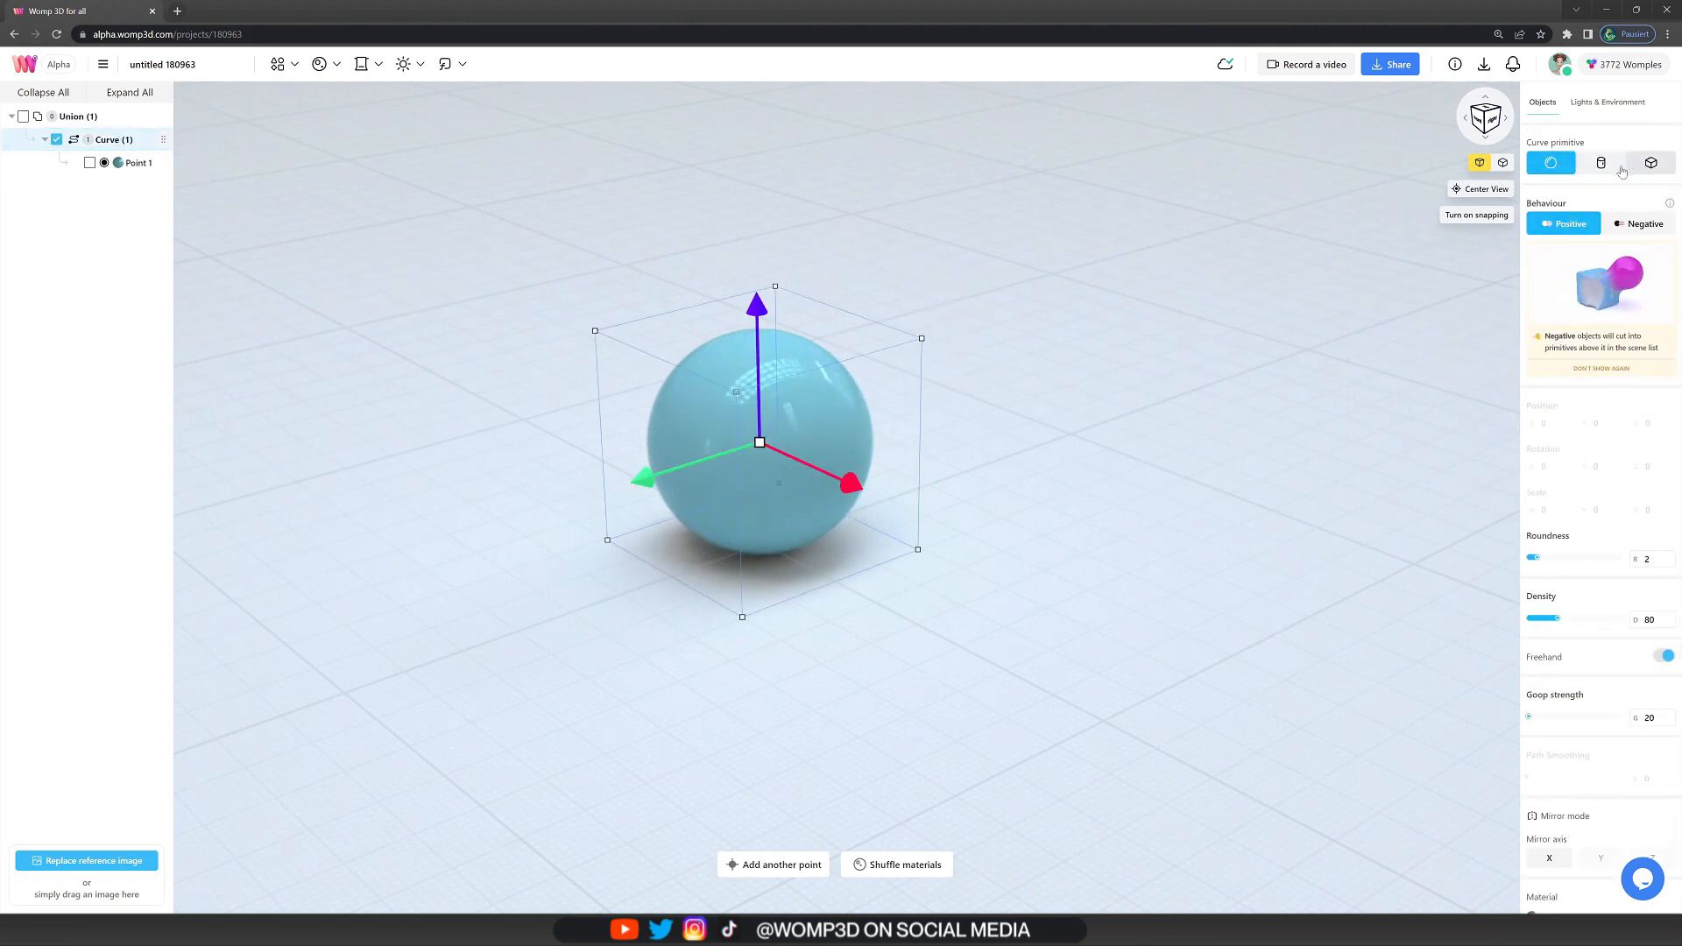
click(1601, 162)
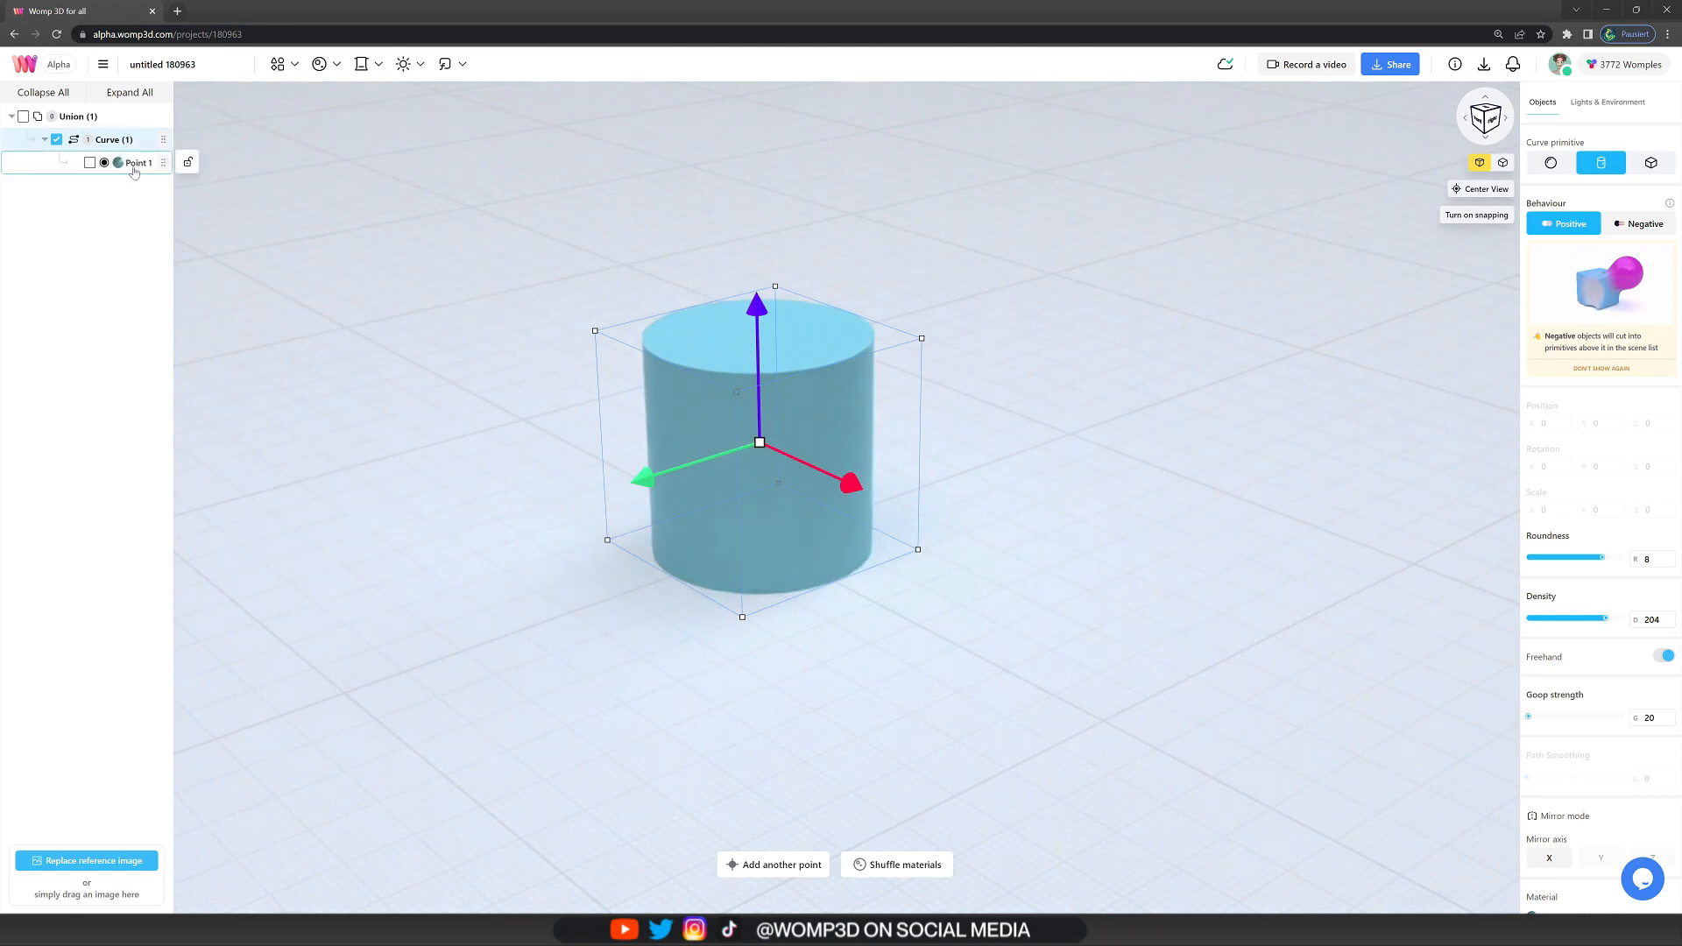
- Extend the curve to eleven points shaping the neck, head, widened belly and upturned tail
click(138, 162)
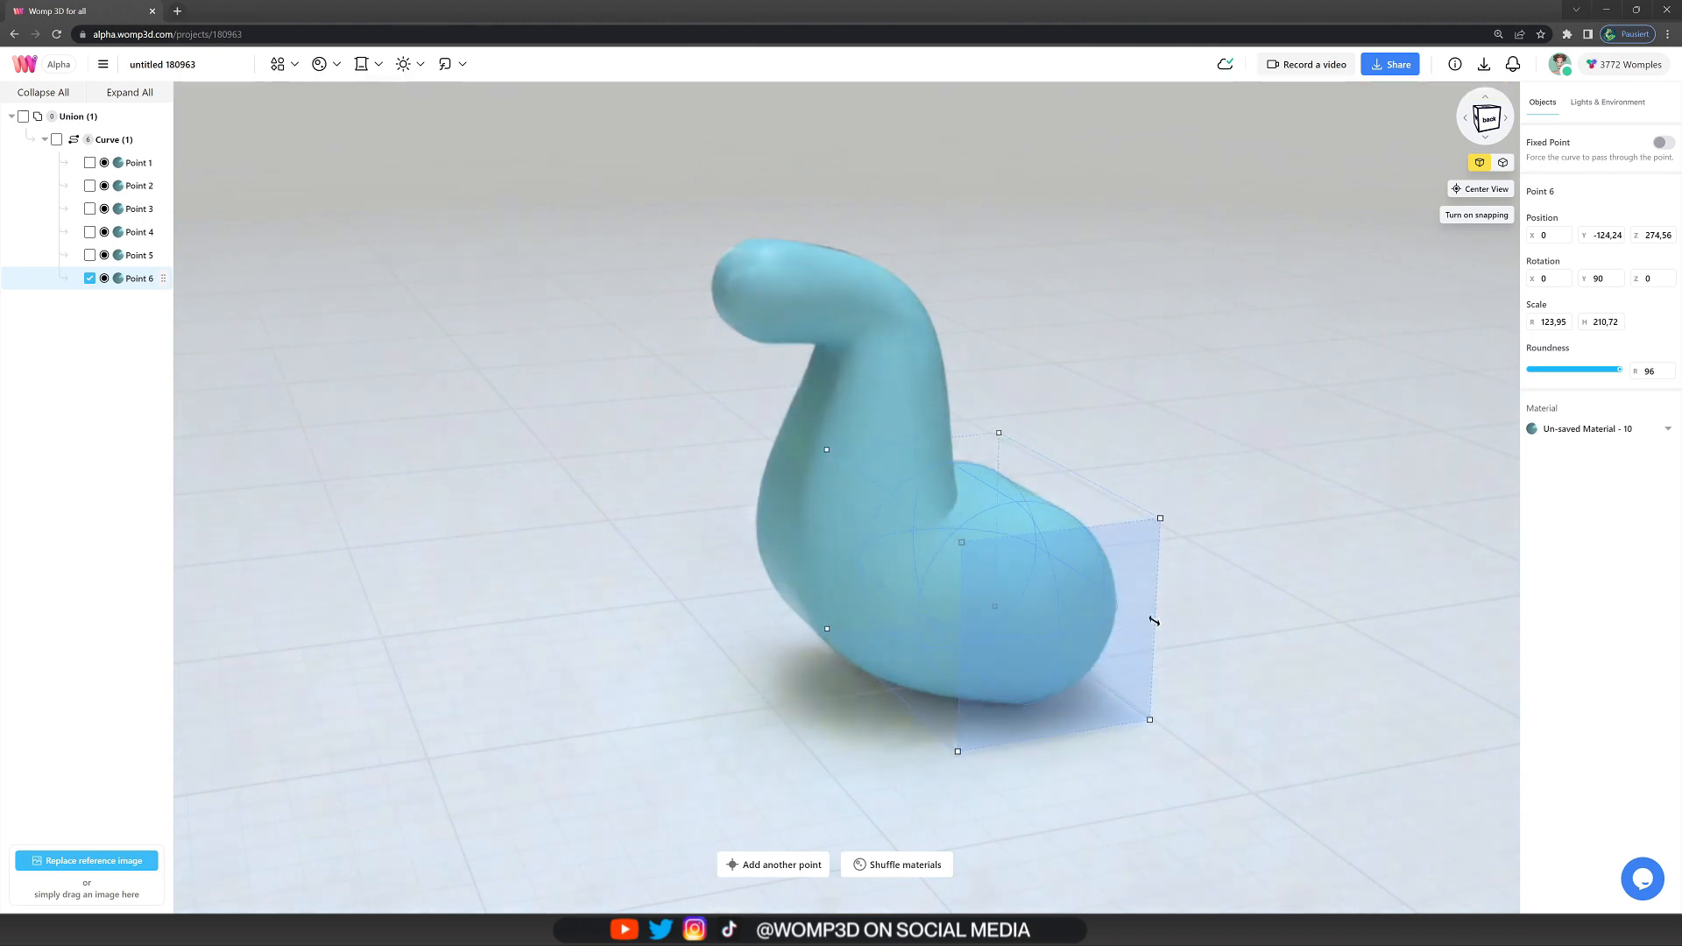
click(110, 139)
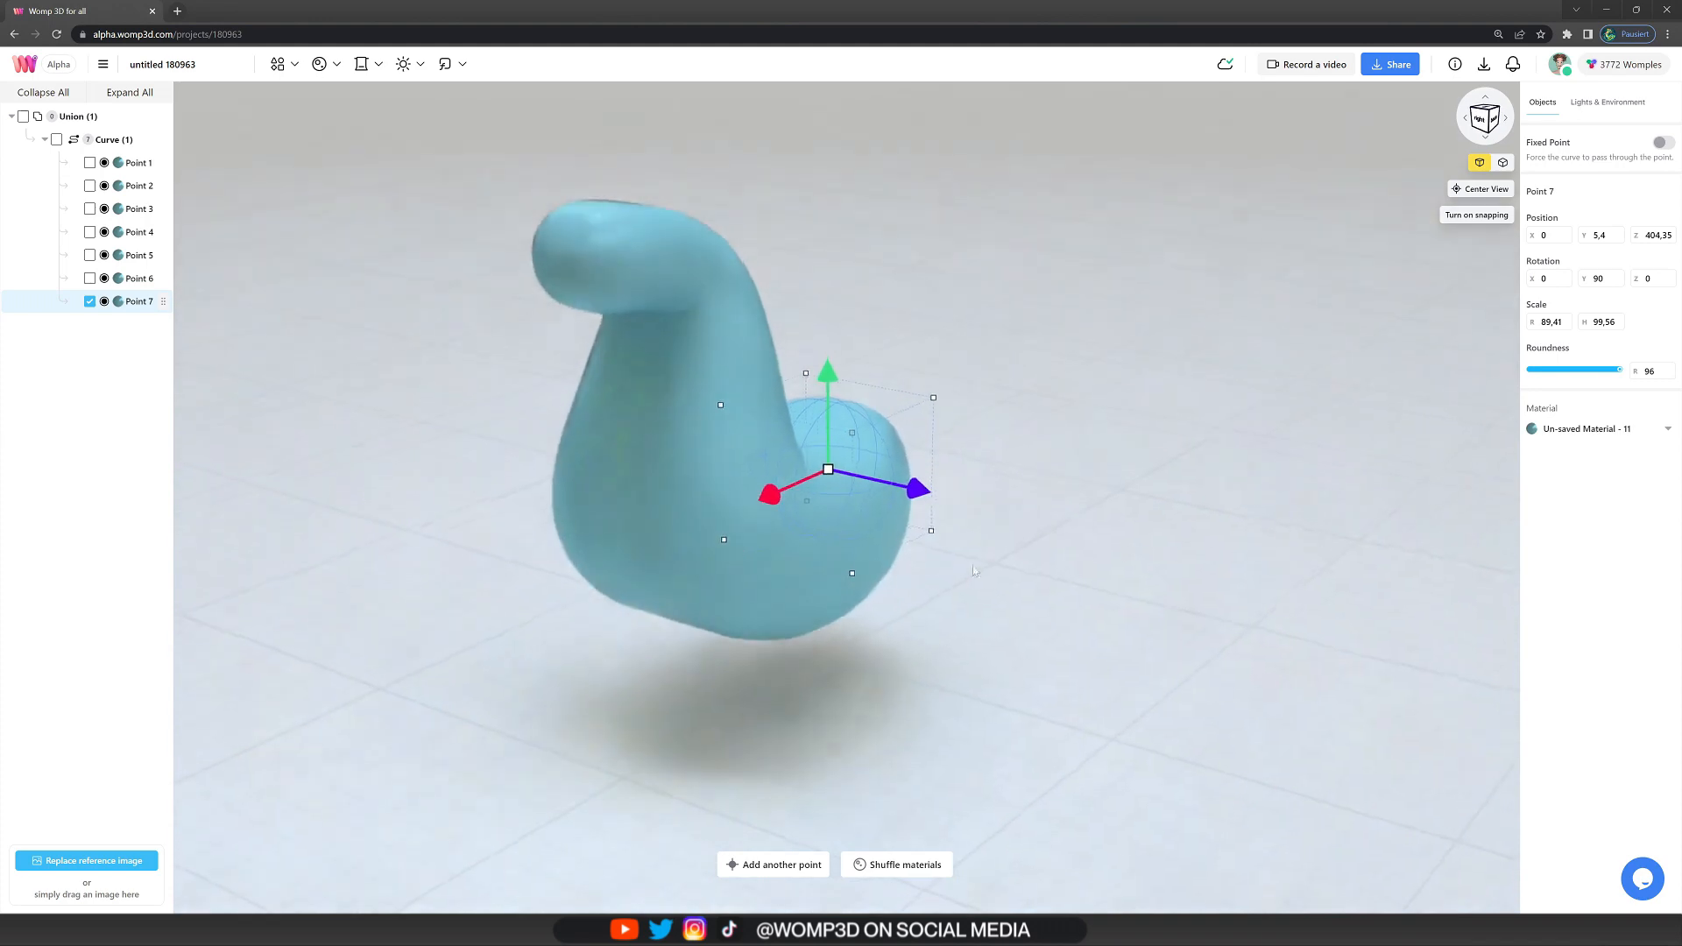
key(ctrl+d)
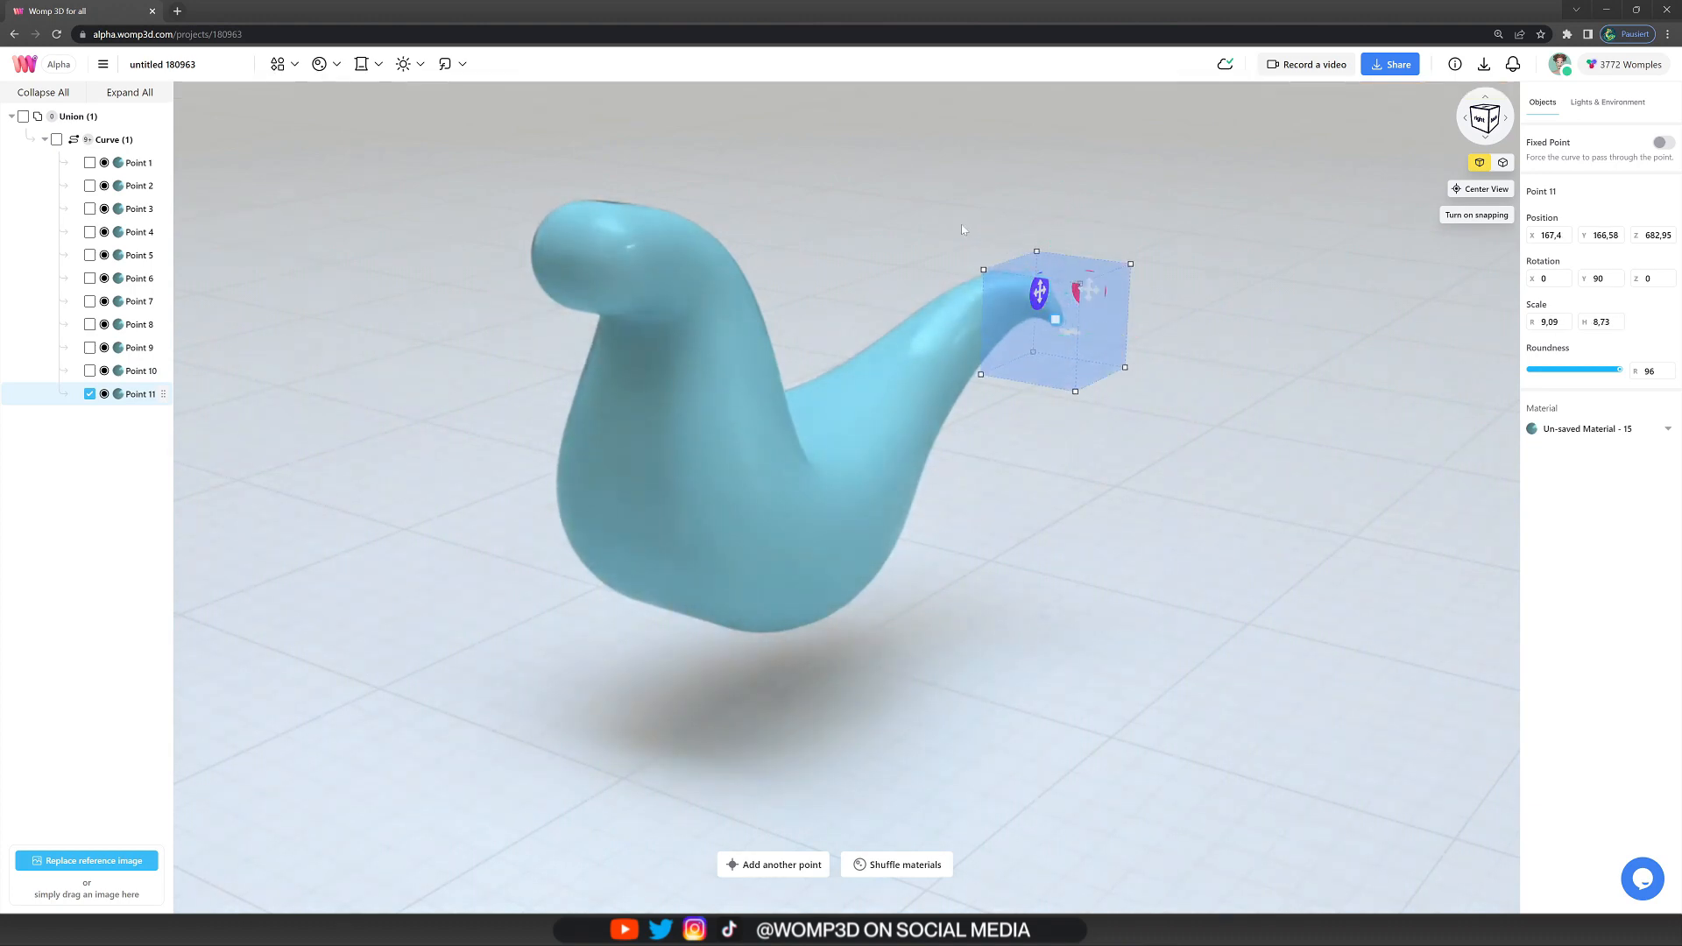
click(1607, 102)
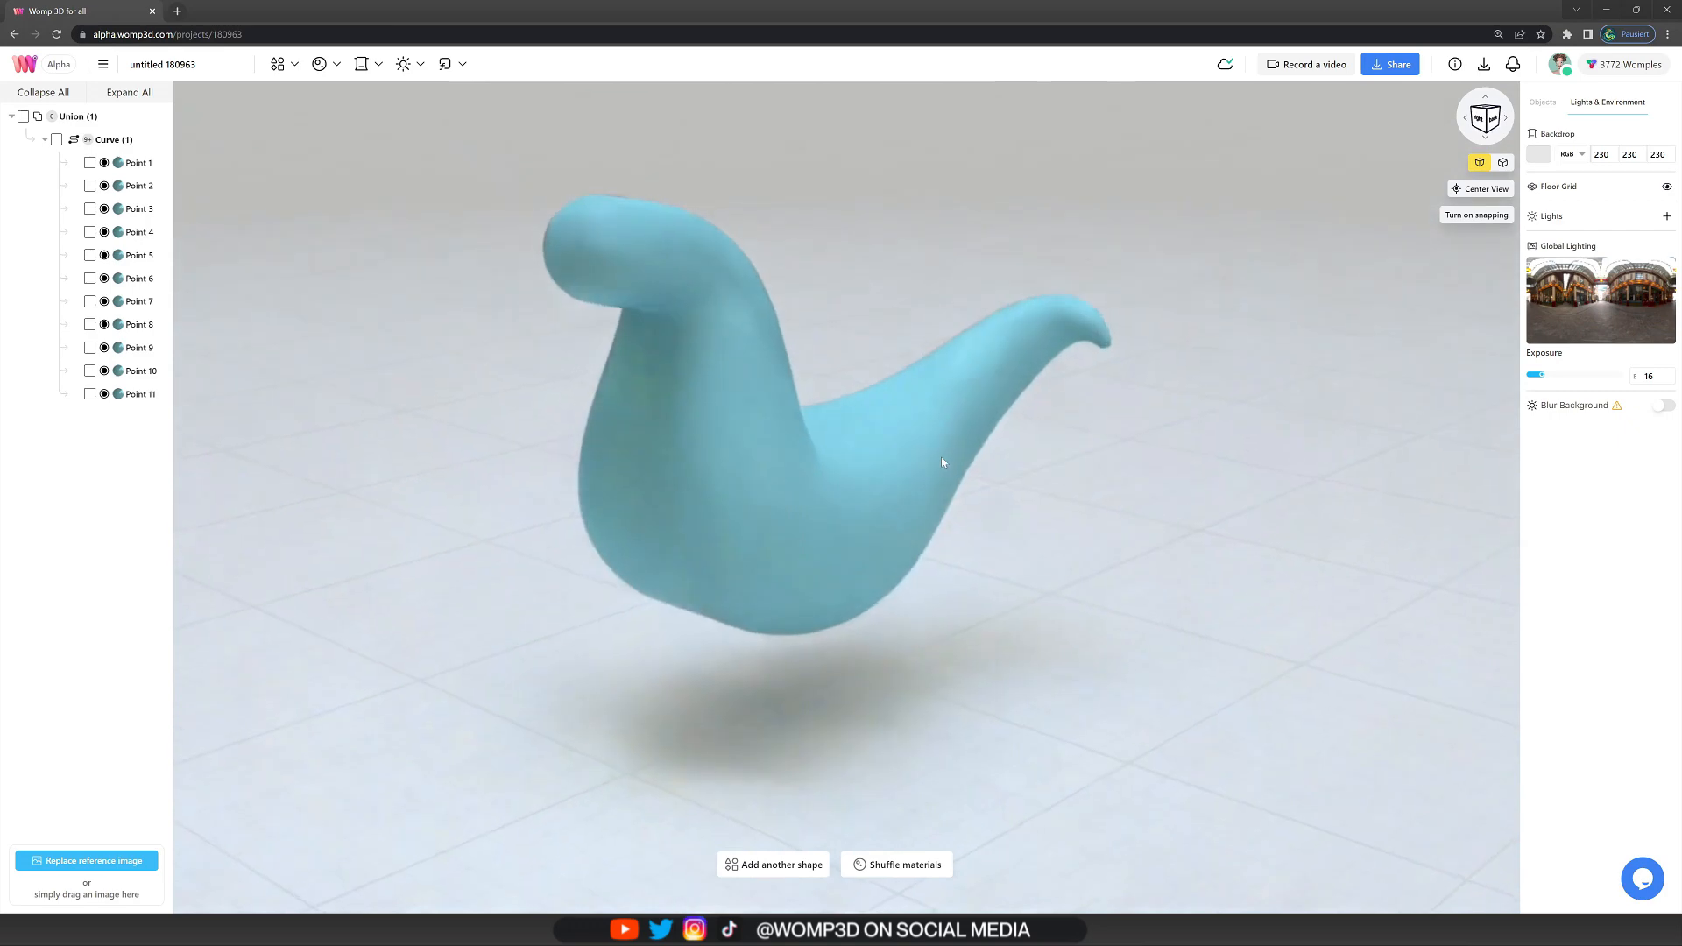
- Set Curve (1) goop strength to 5, rename it 'body', and add a new curve
click(113, 140)
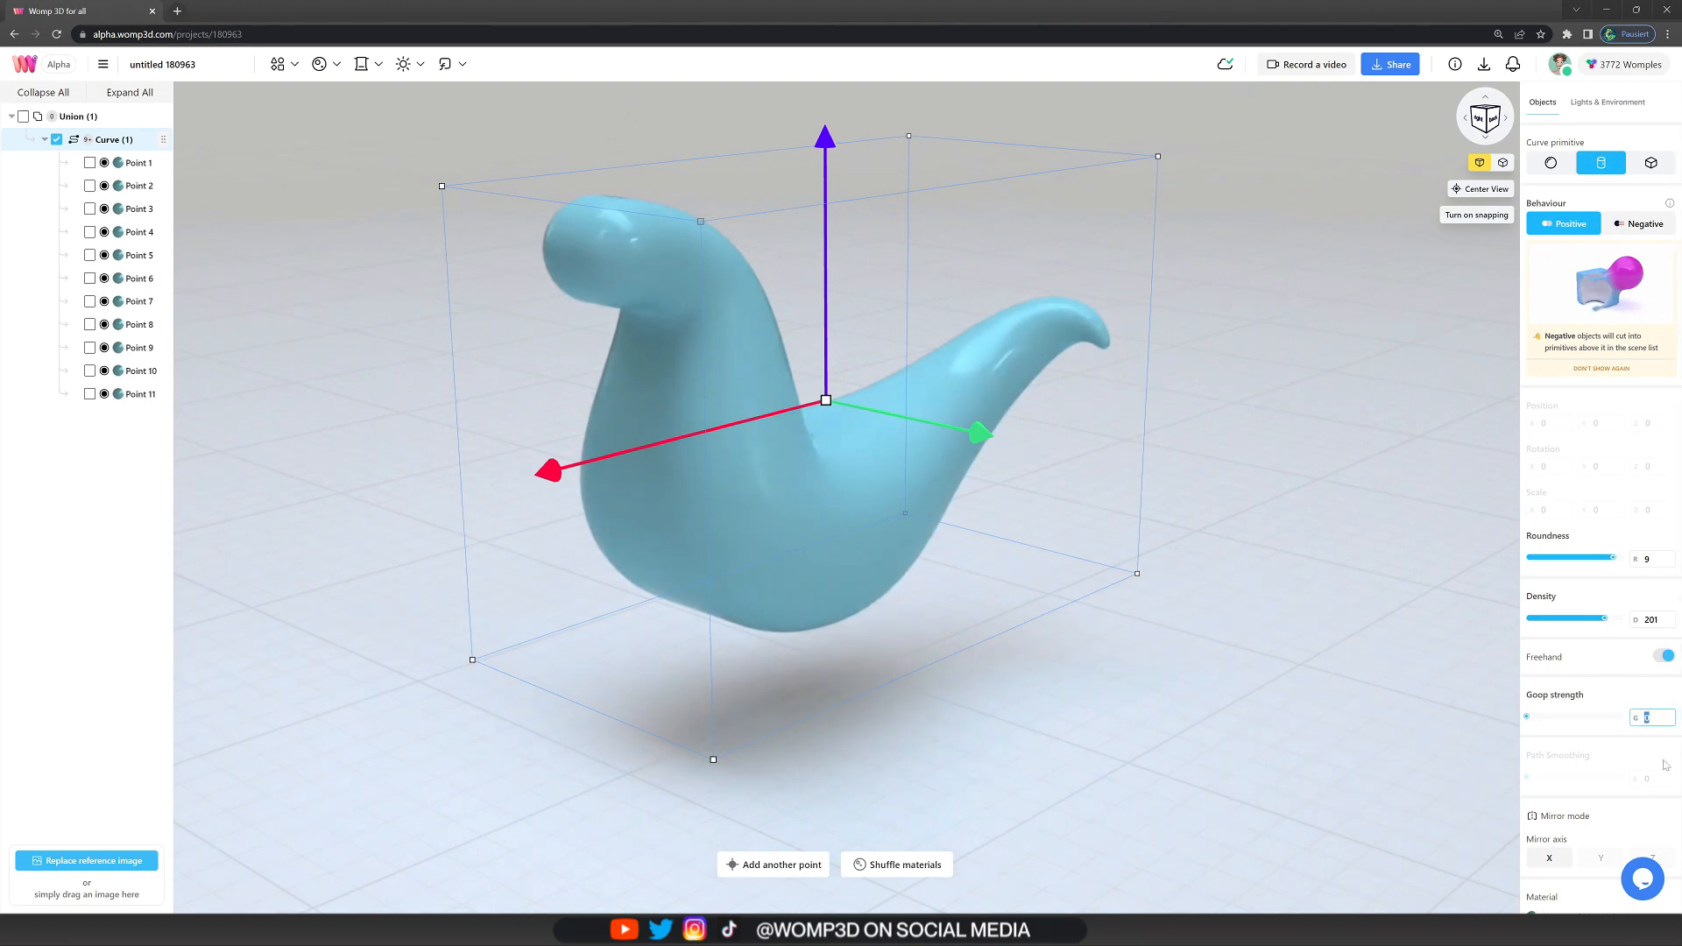
text(5)
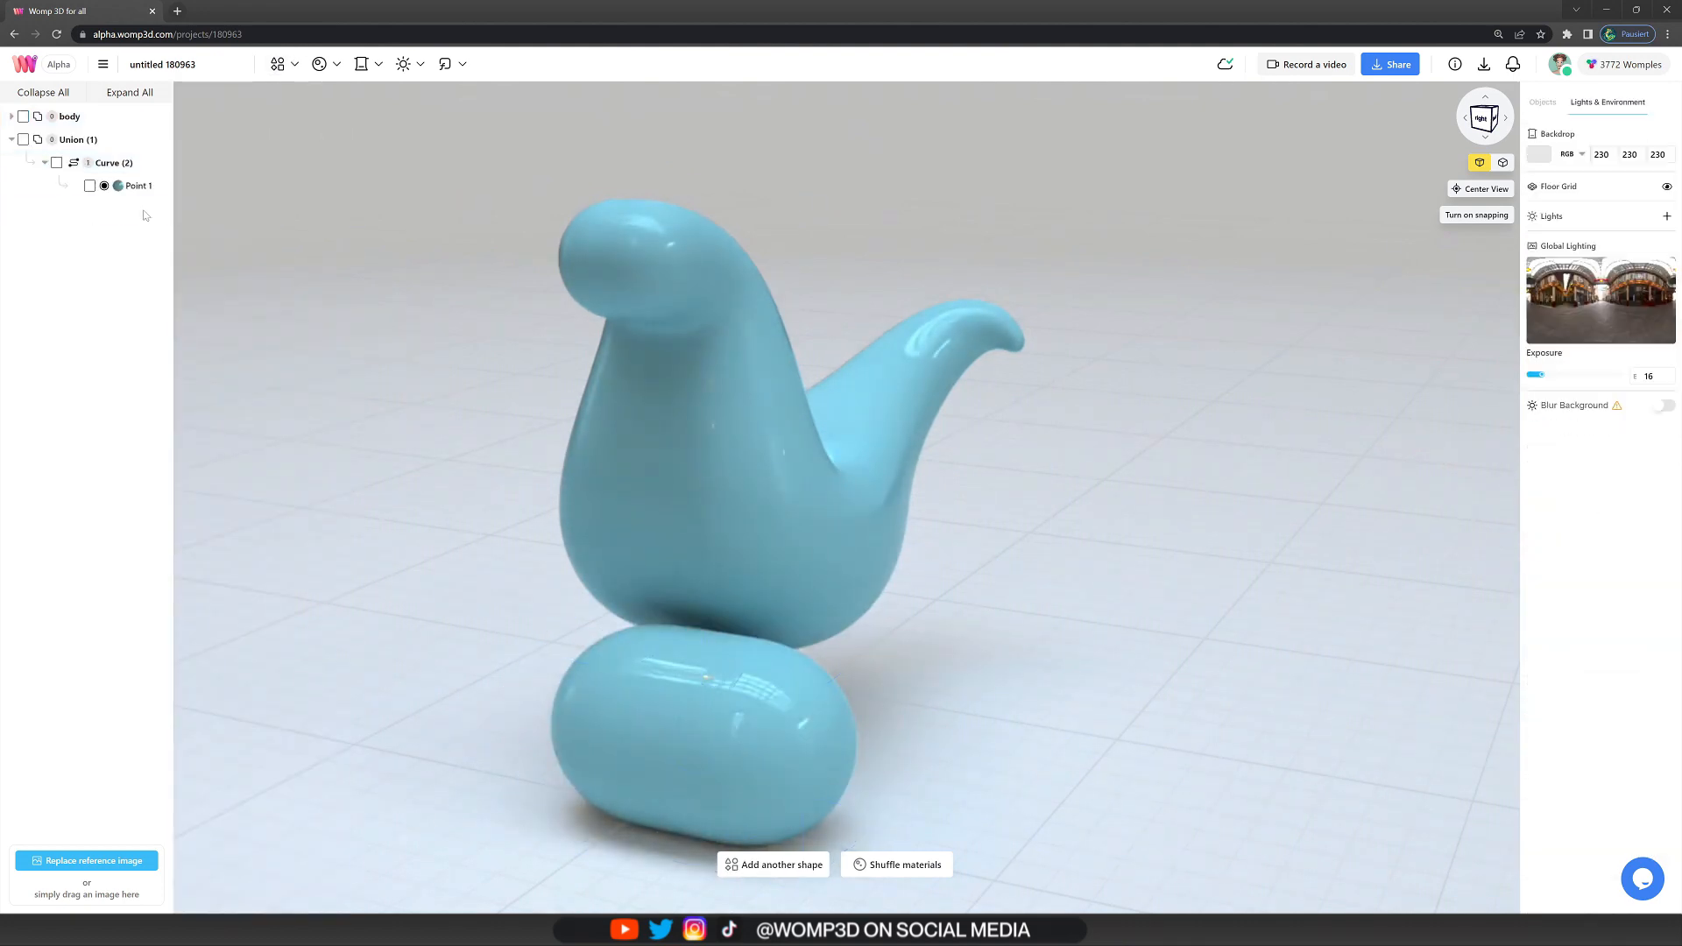
- Make Curve (2) a cylinder mirrored on the X axis with four leg points
click(113, 162)
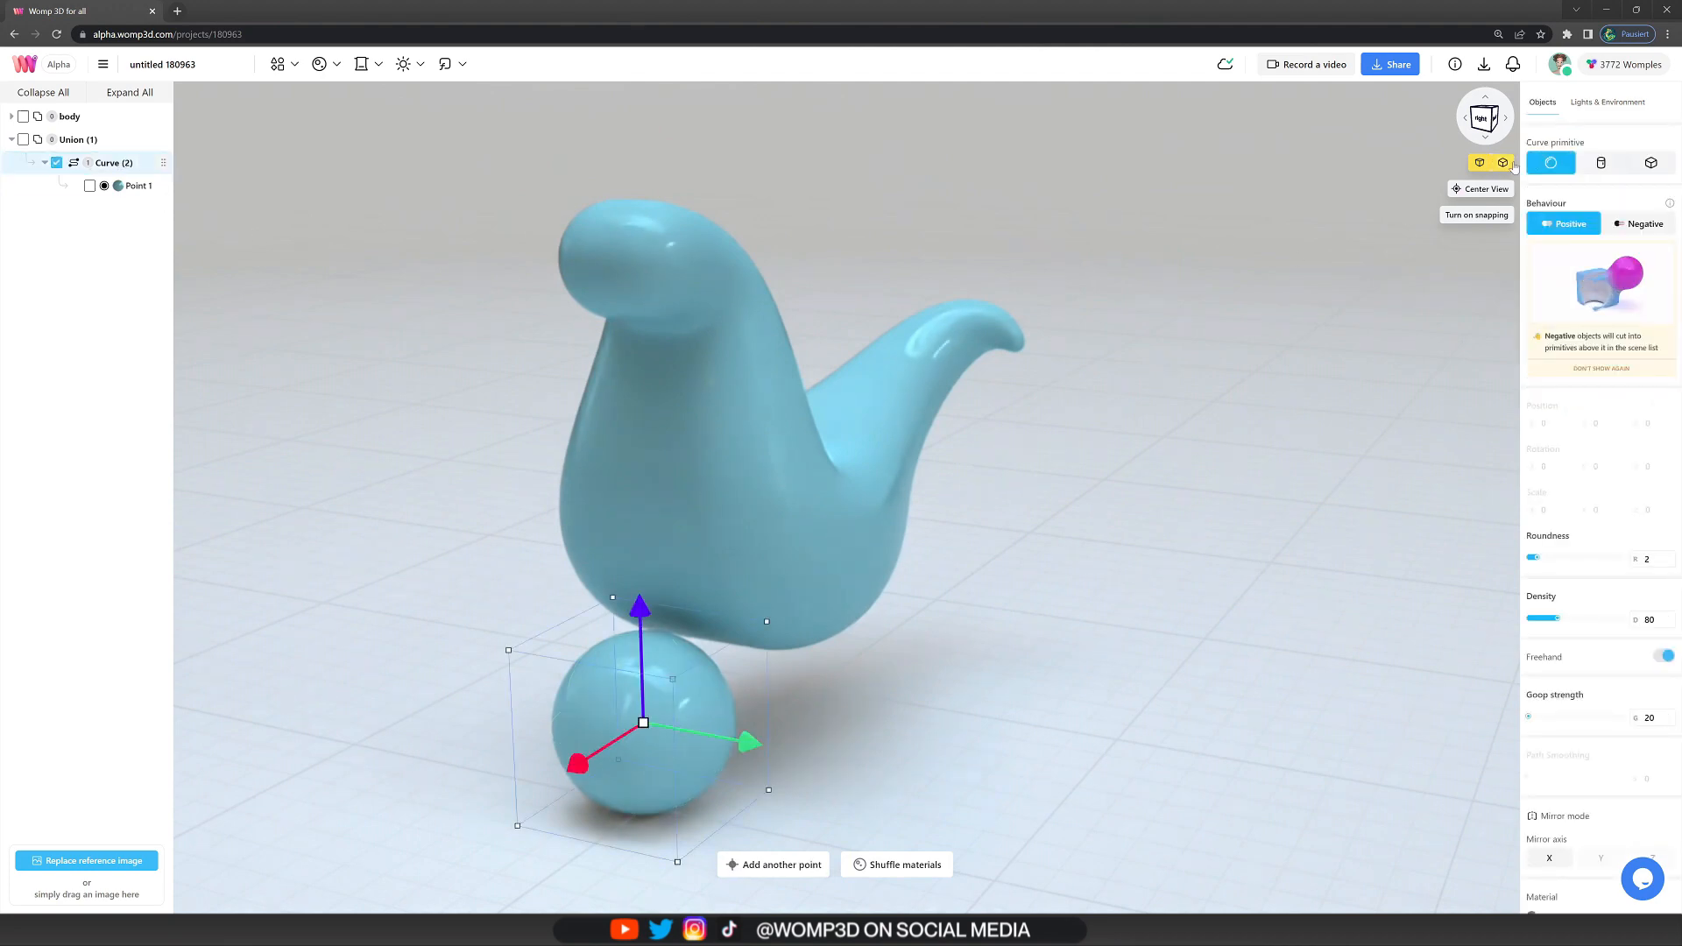
click(1600, 162)
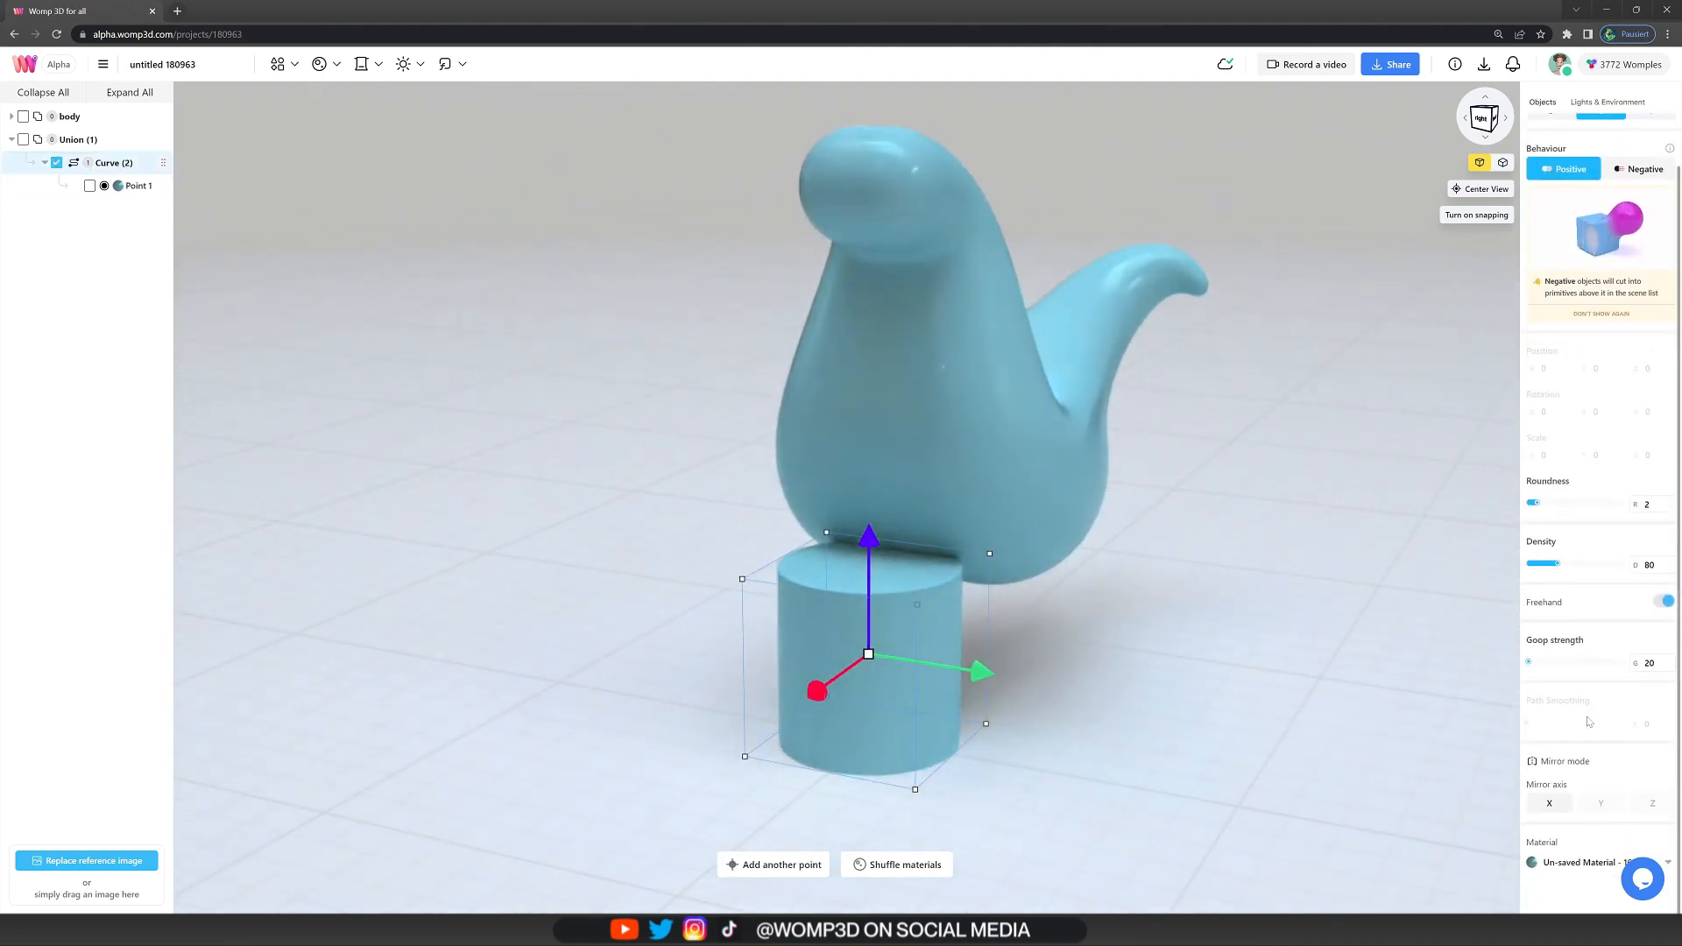
click(1549, 803)
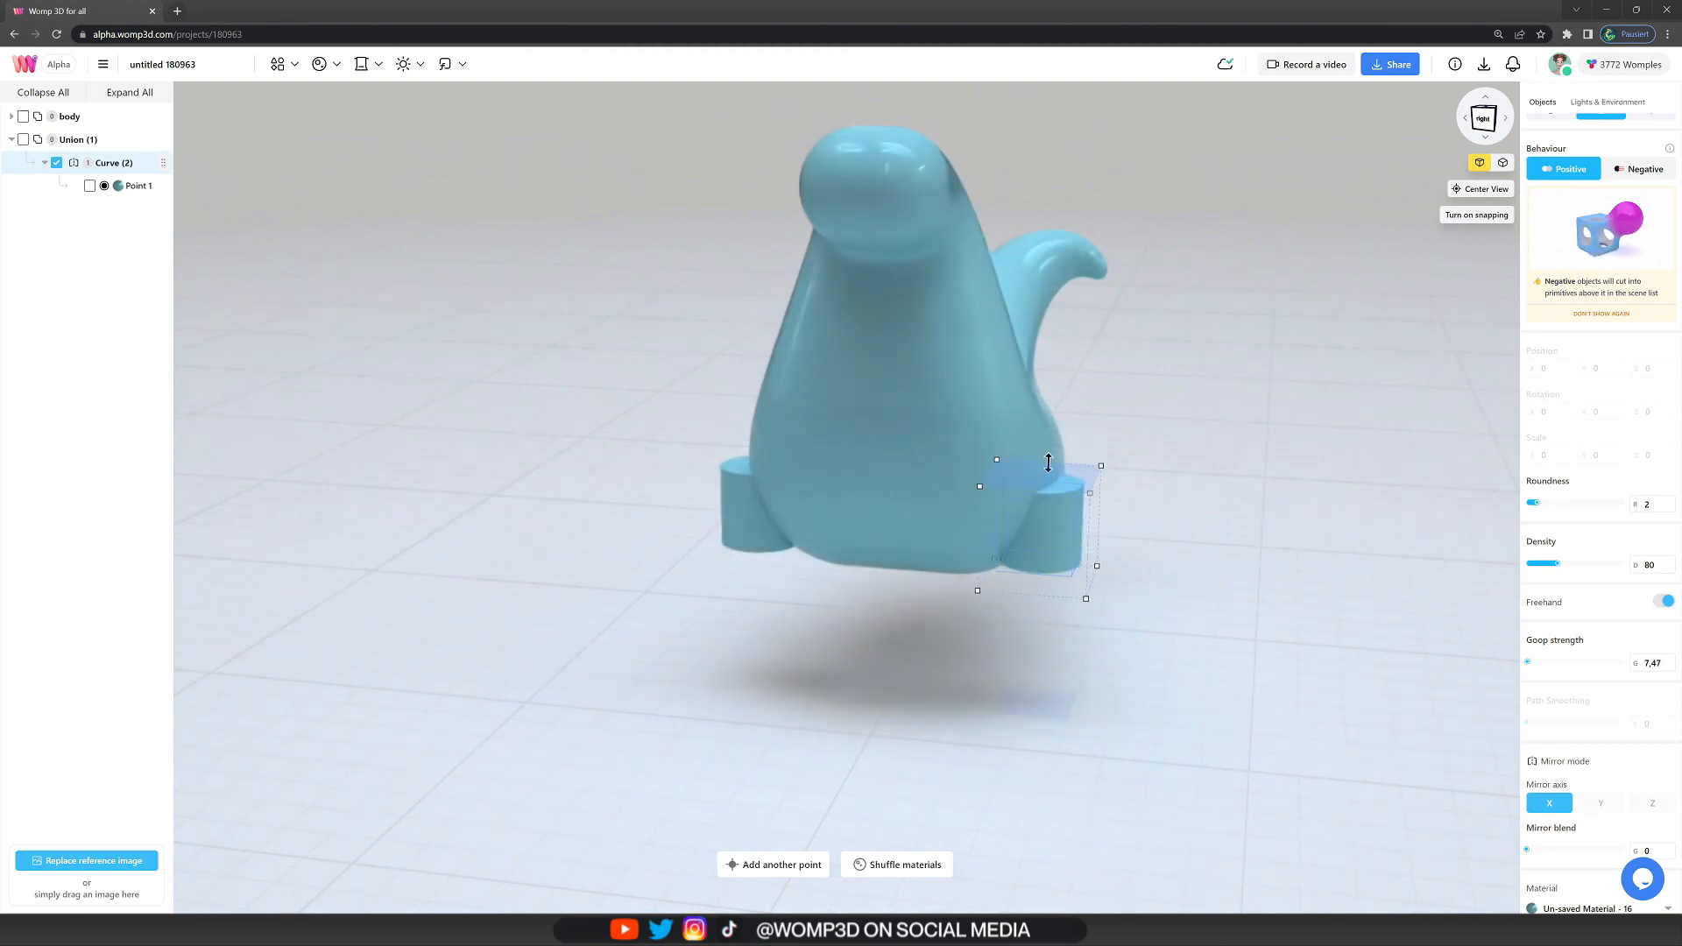
click(138, 185)
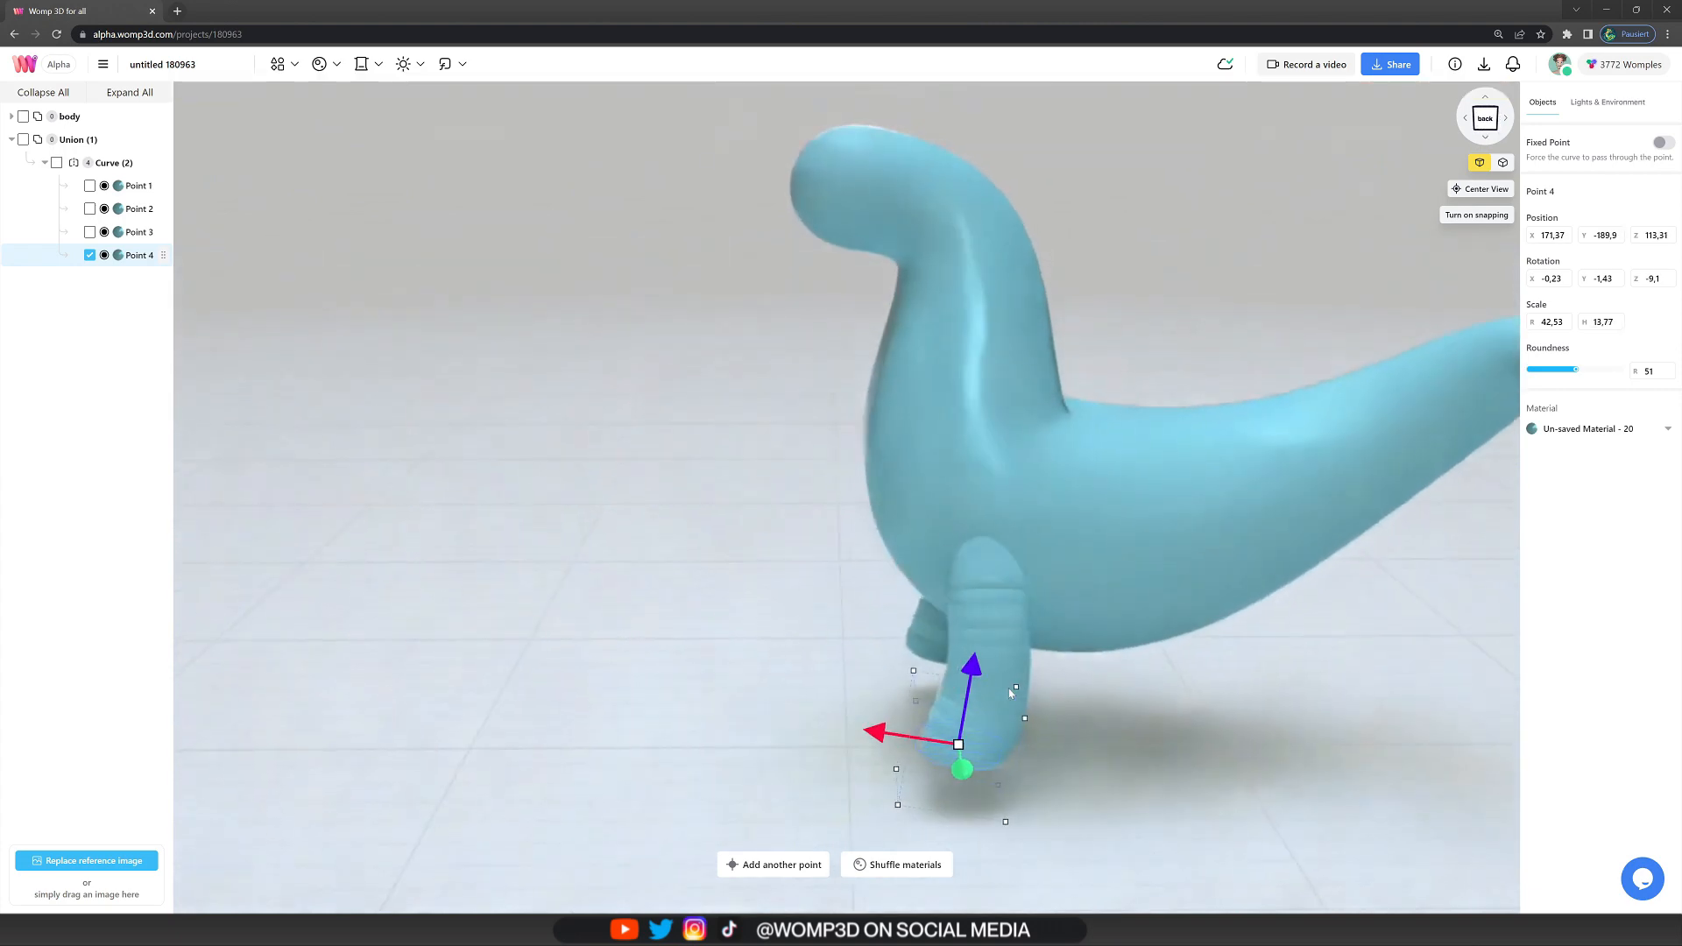
- Set the Curve (2) leg curve's goop strength to 10
click(1609, 102)
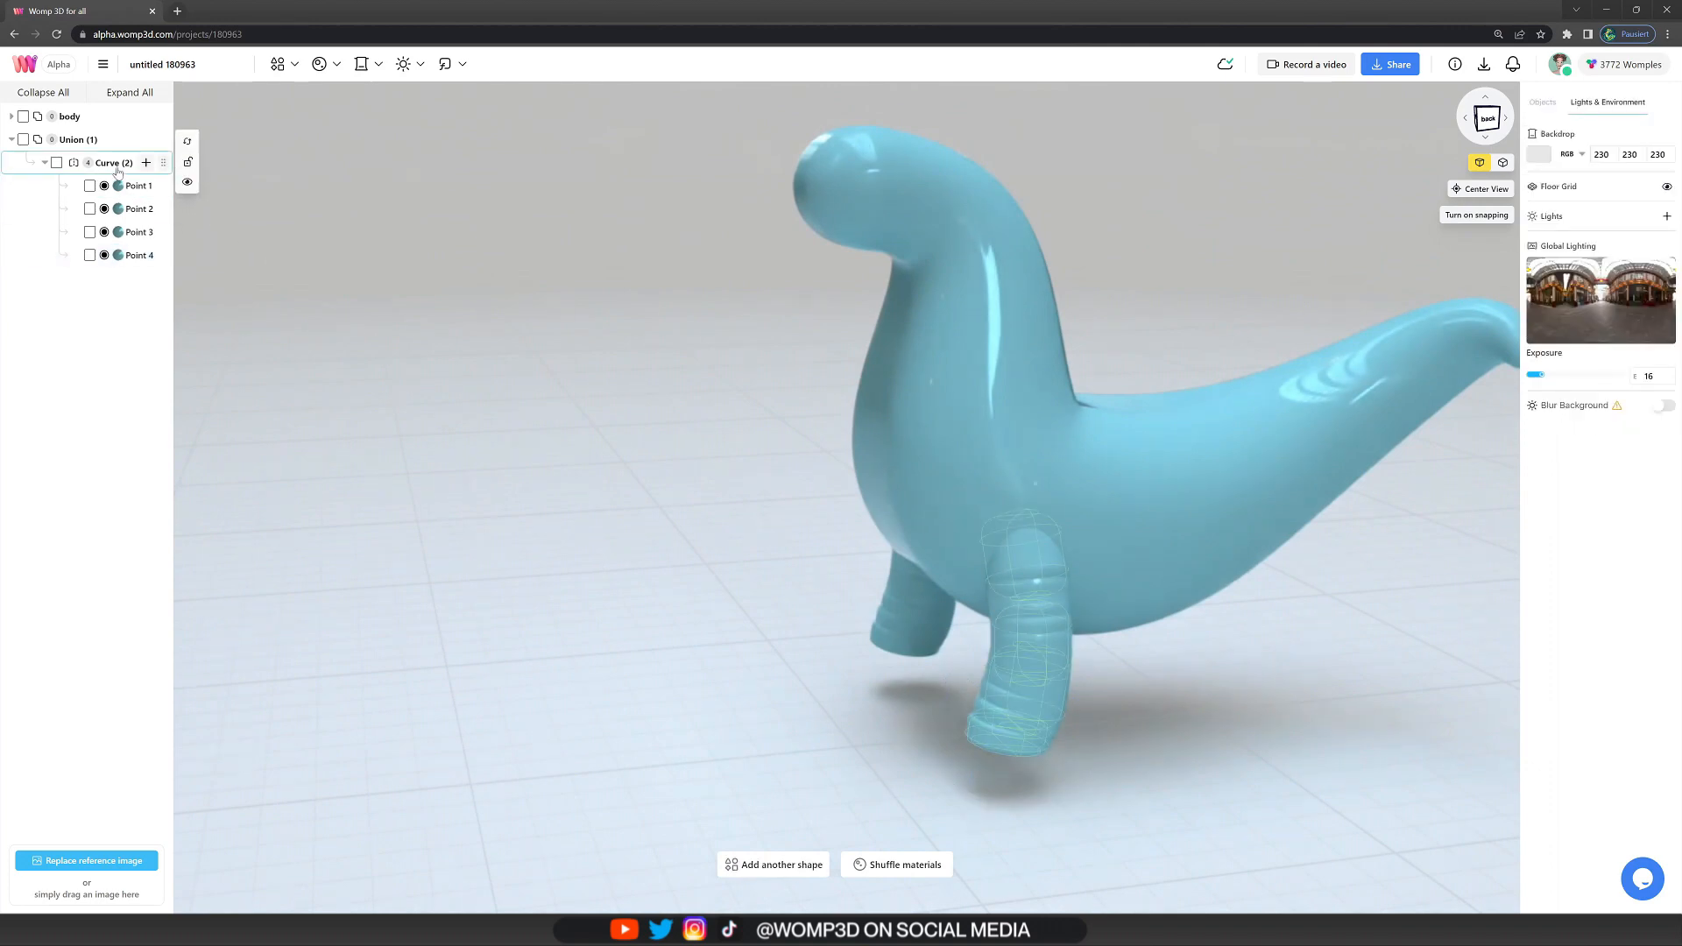
click(111, 162)
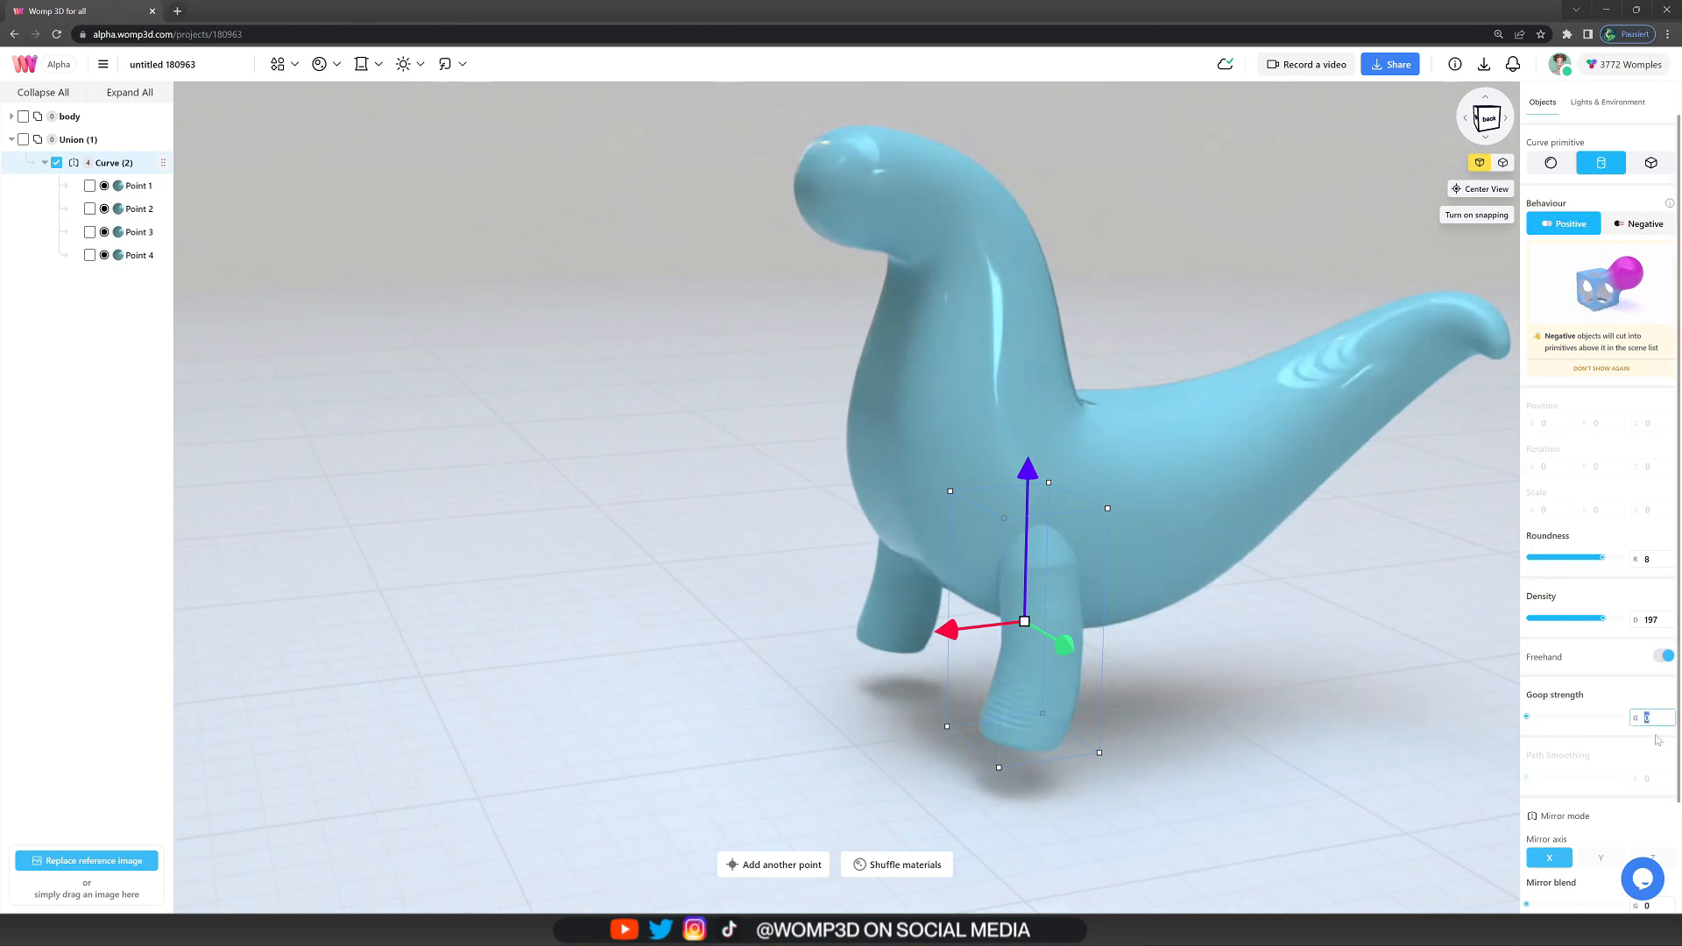
text(5)
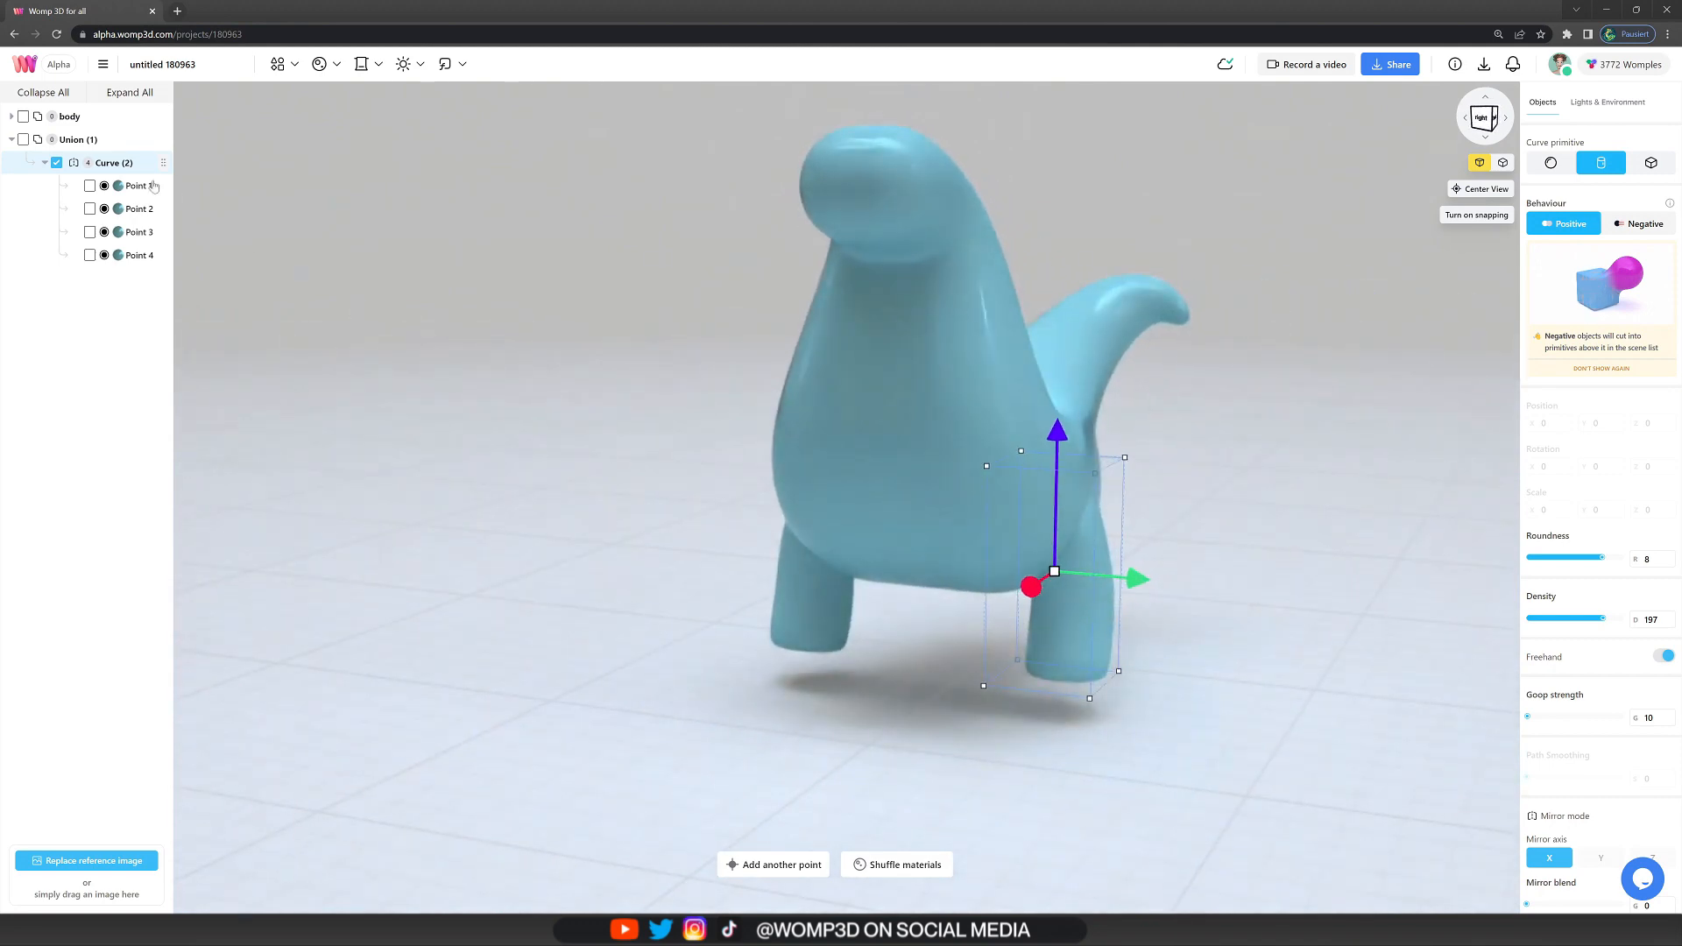
- Rename Curve (2) to 'legs' and duplicate it
double_click(111, 162)
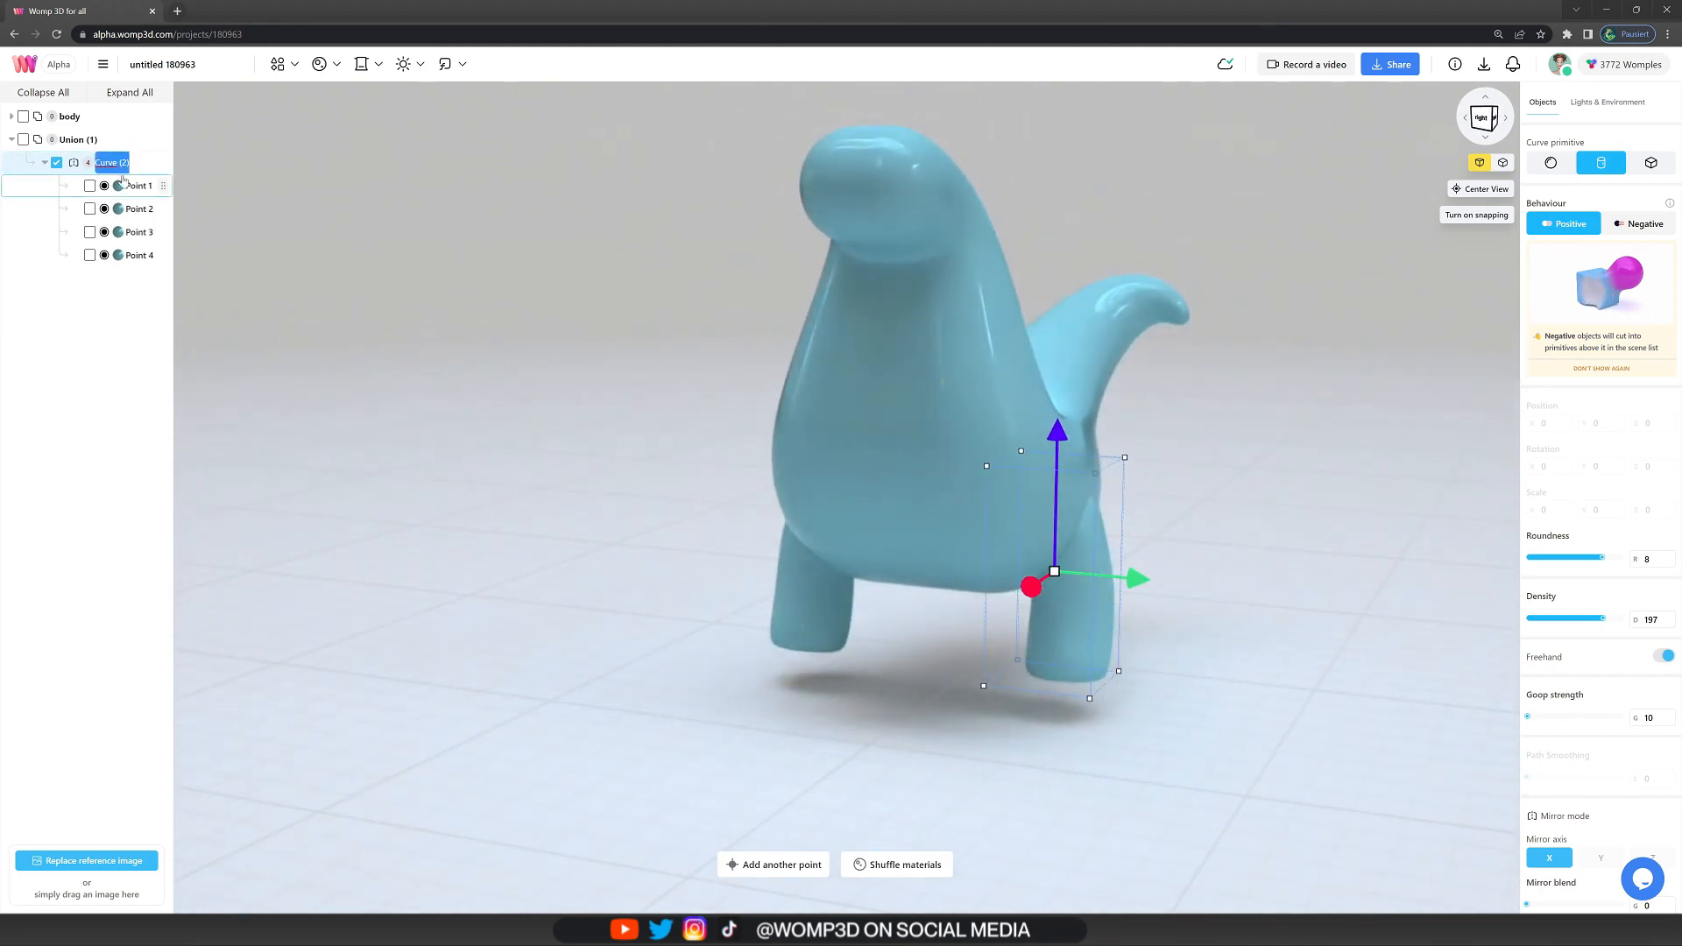
text(legs)
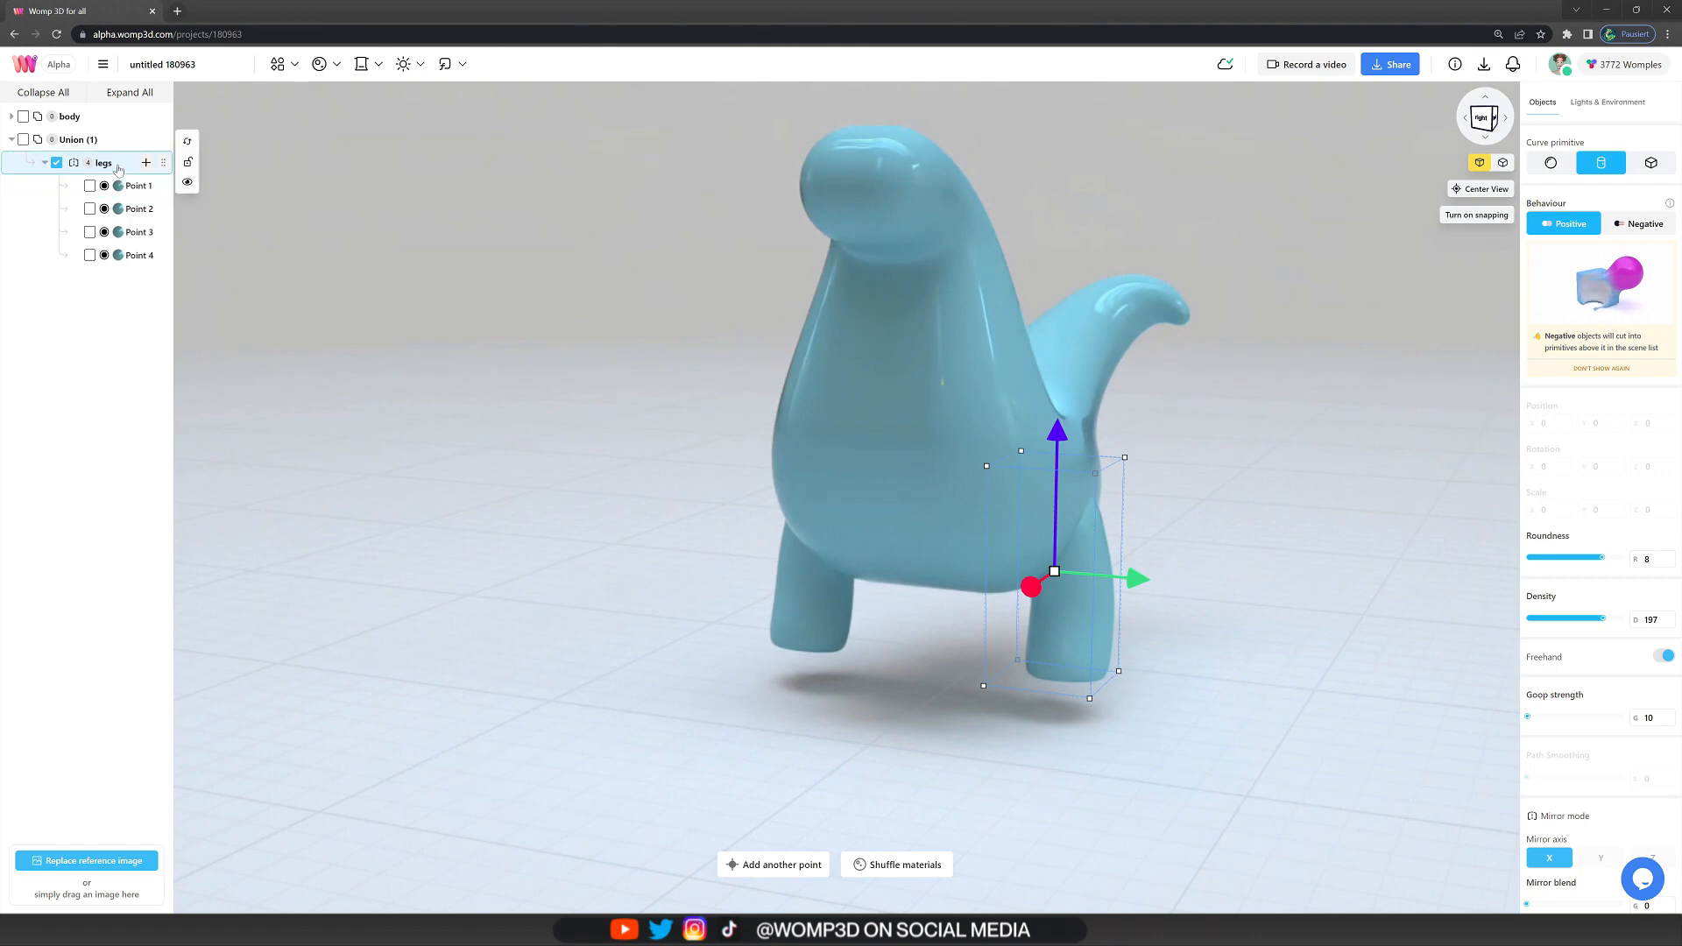
key(ctrl+v)
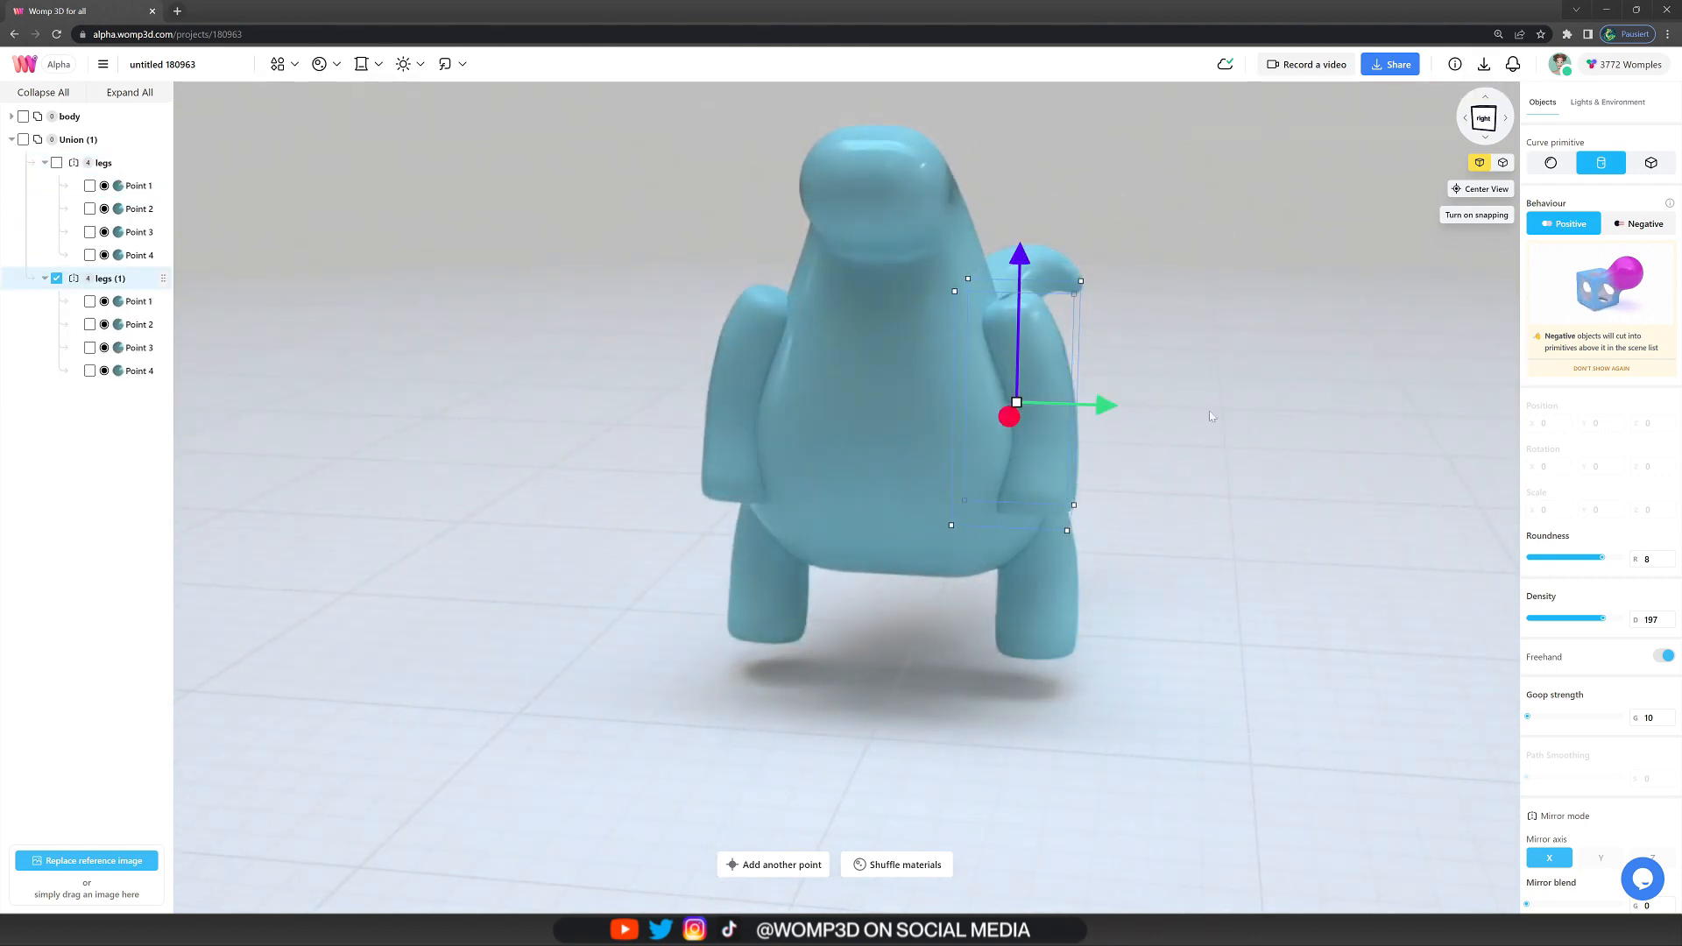
- Reshape the copy into three-point arms named 'arms' with goop strength 5
click(137, 301)
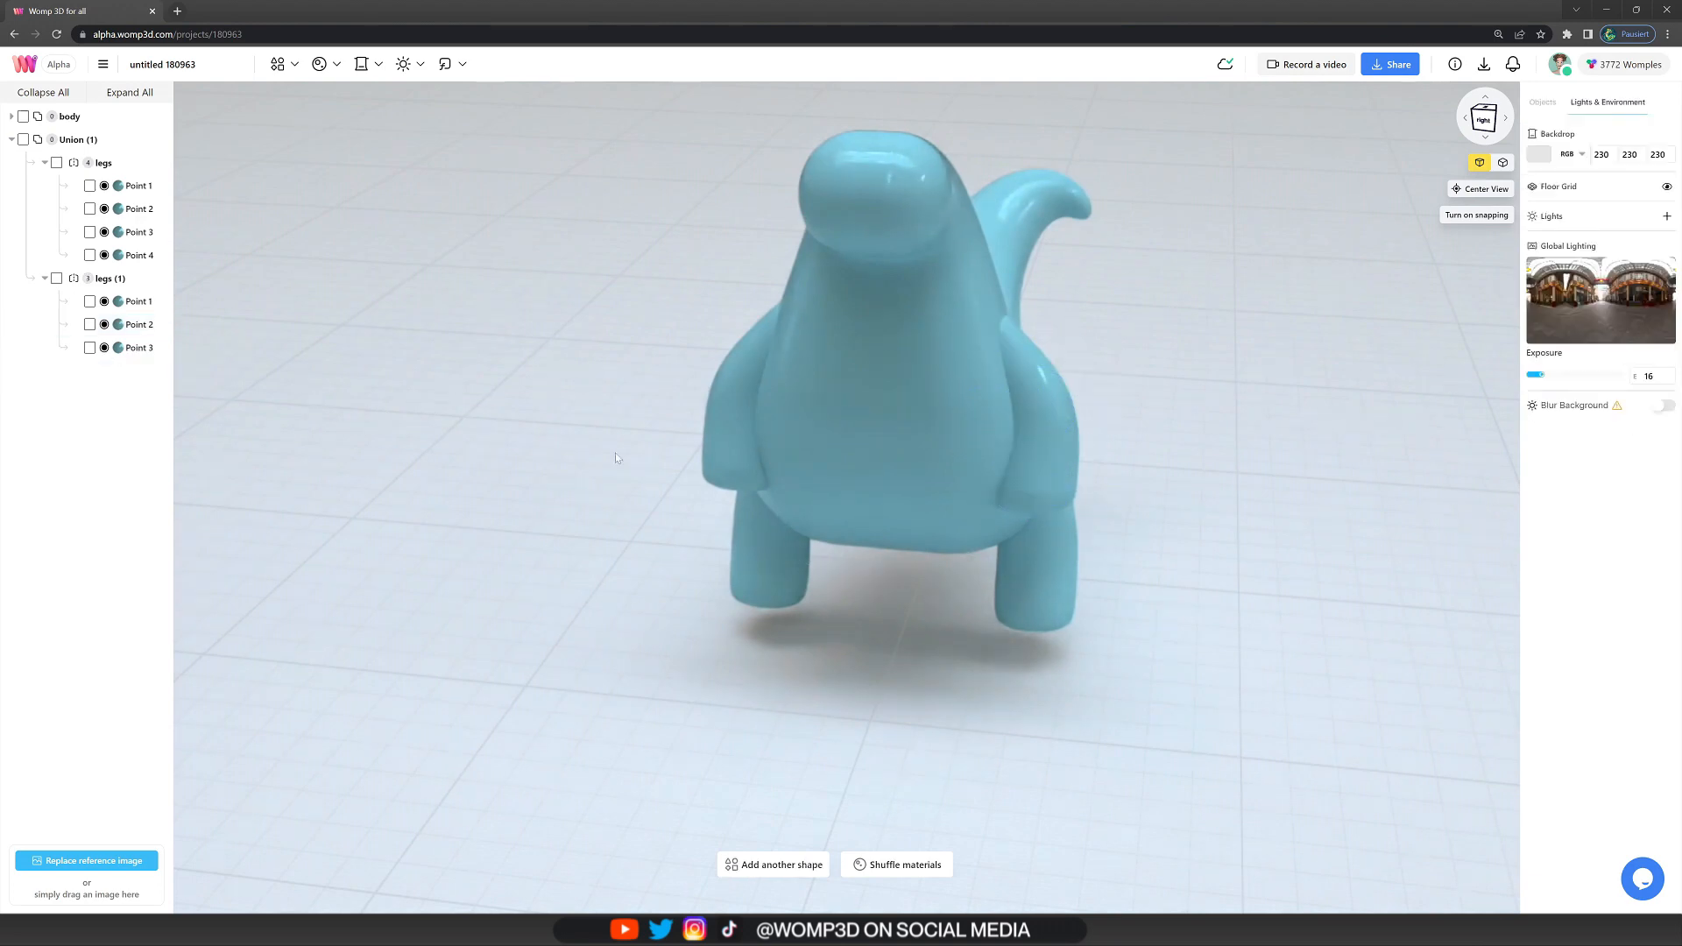
click(137, 347)
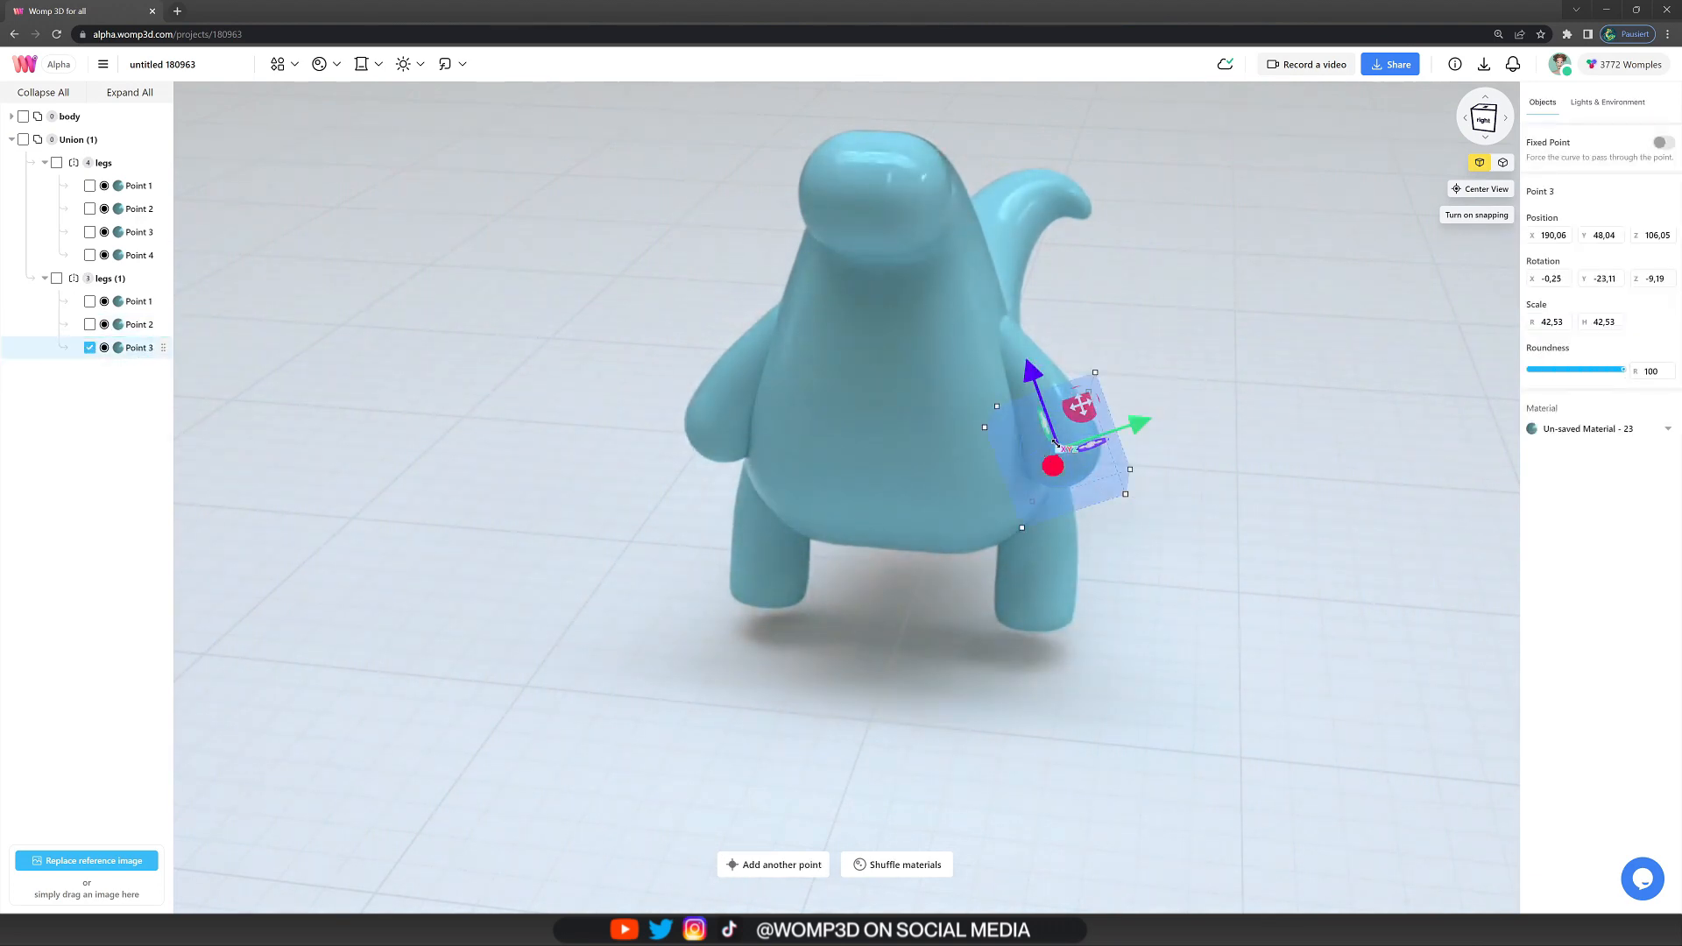
click(137, 324)
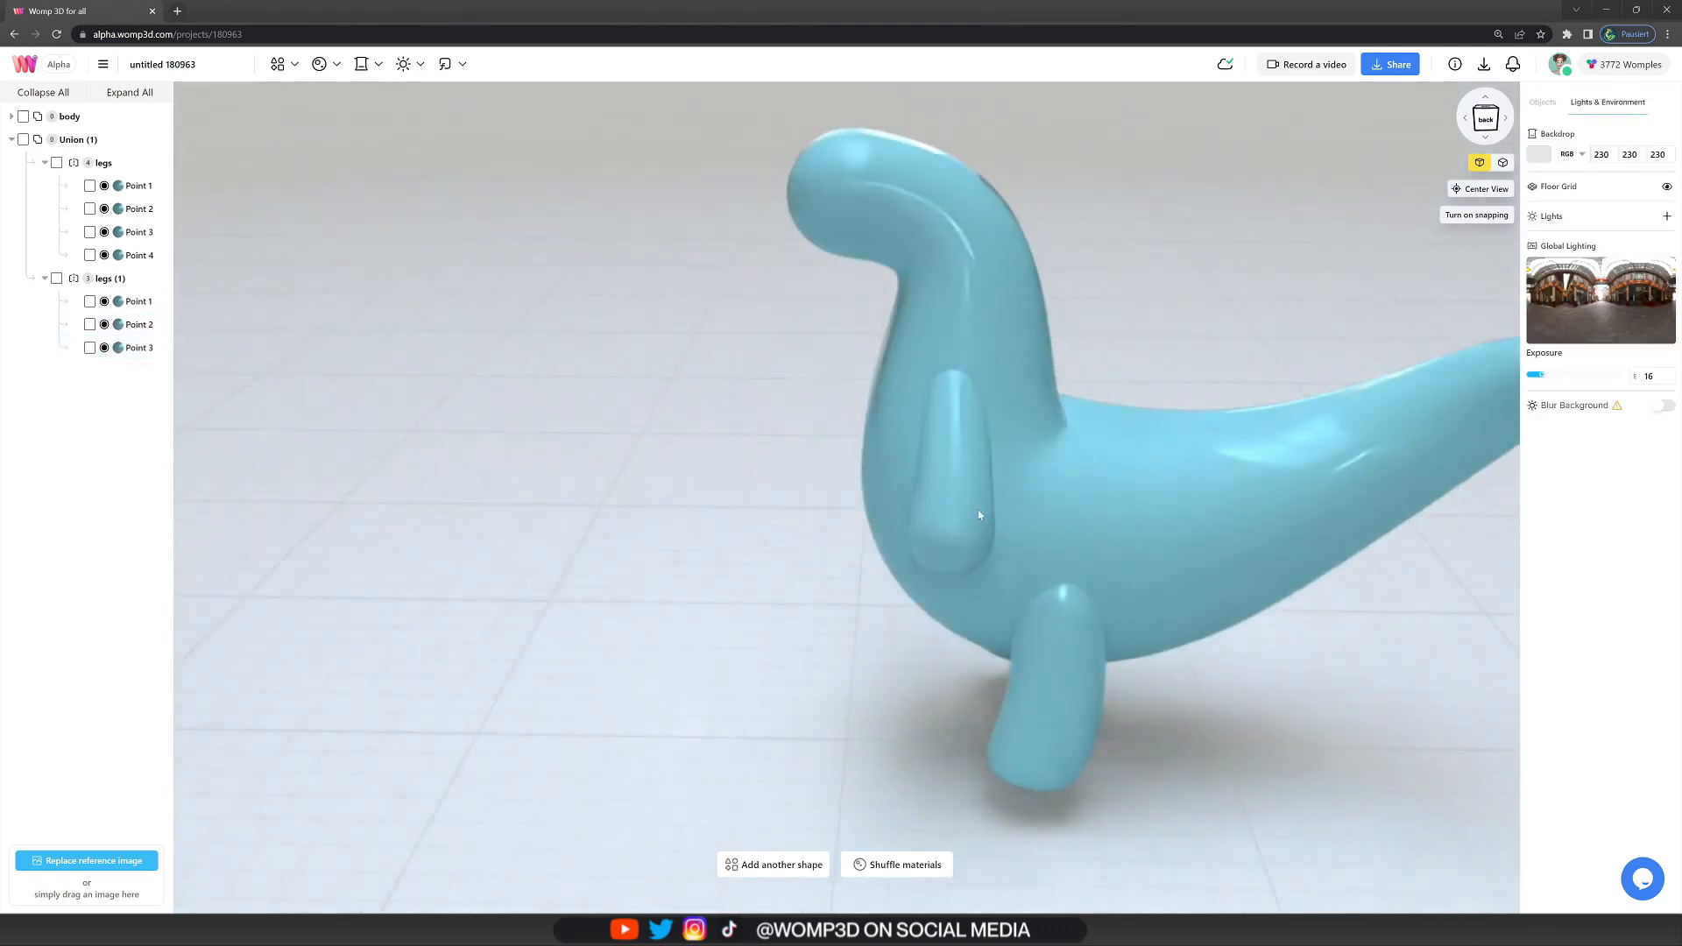
click(137, 347)
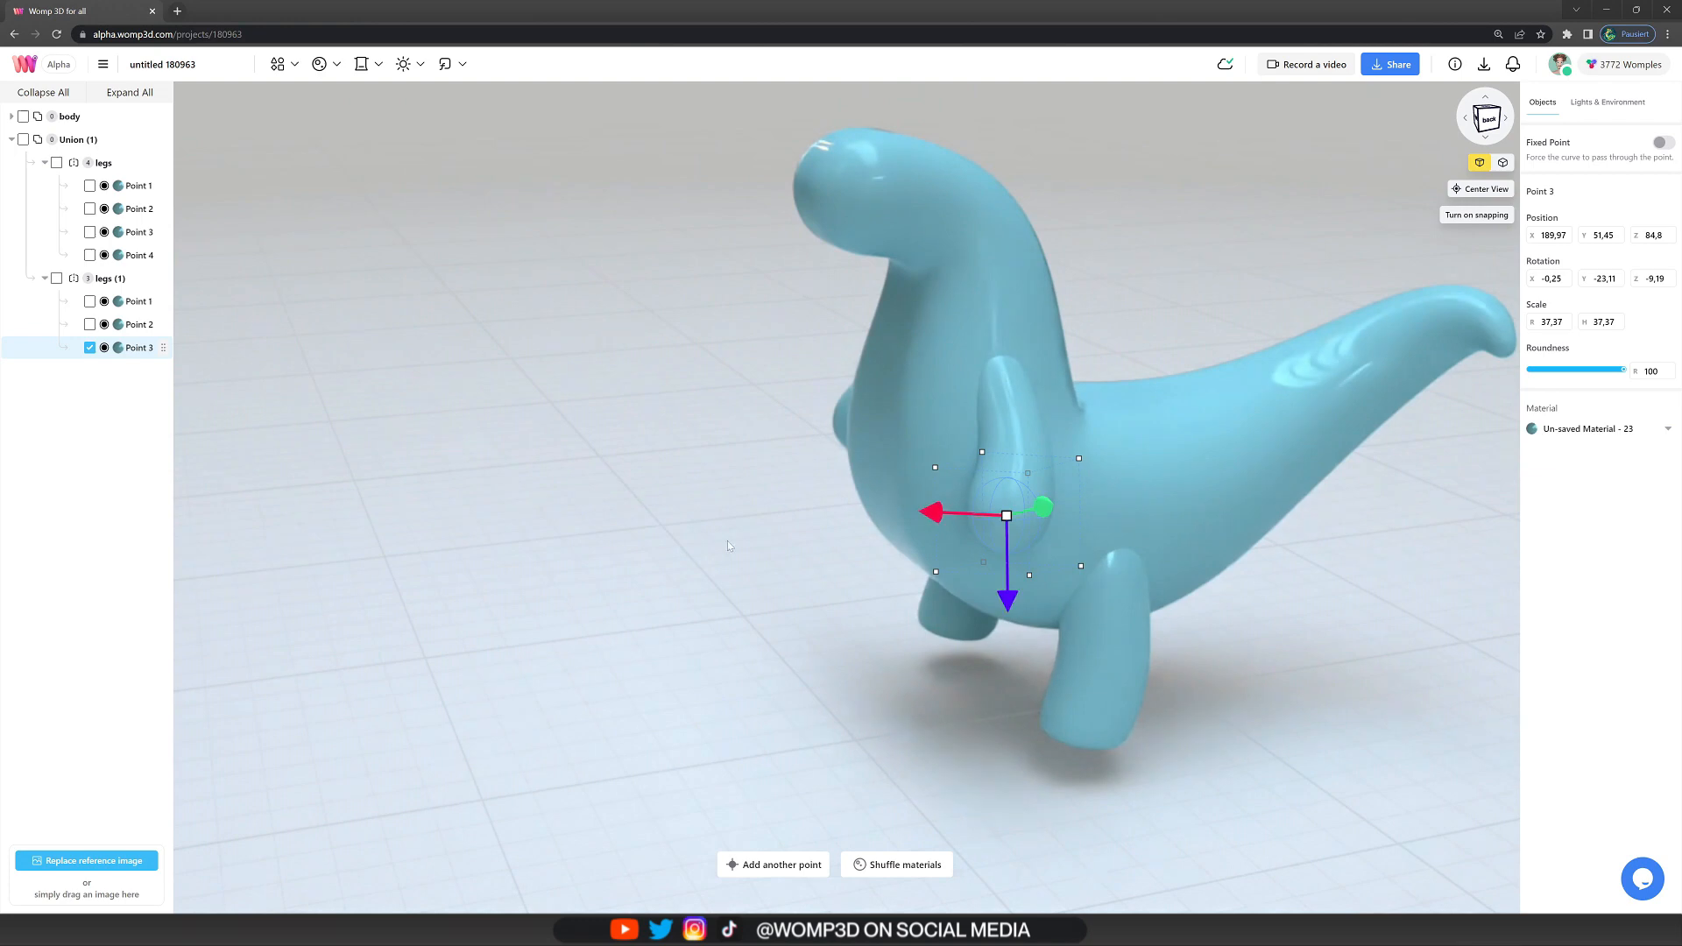
click(104, 278)
text(arms)
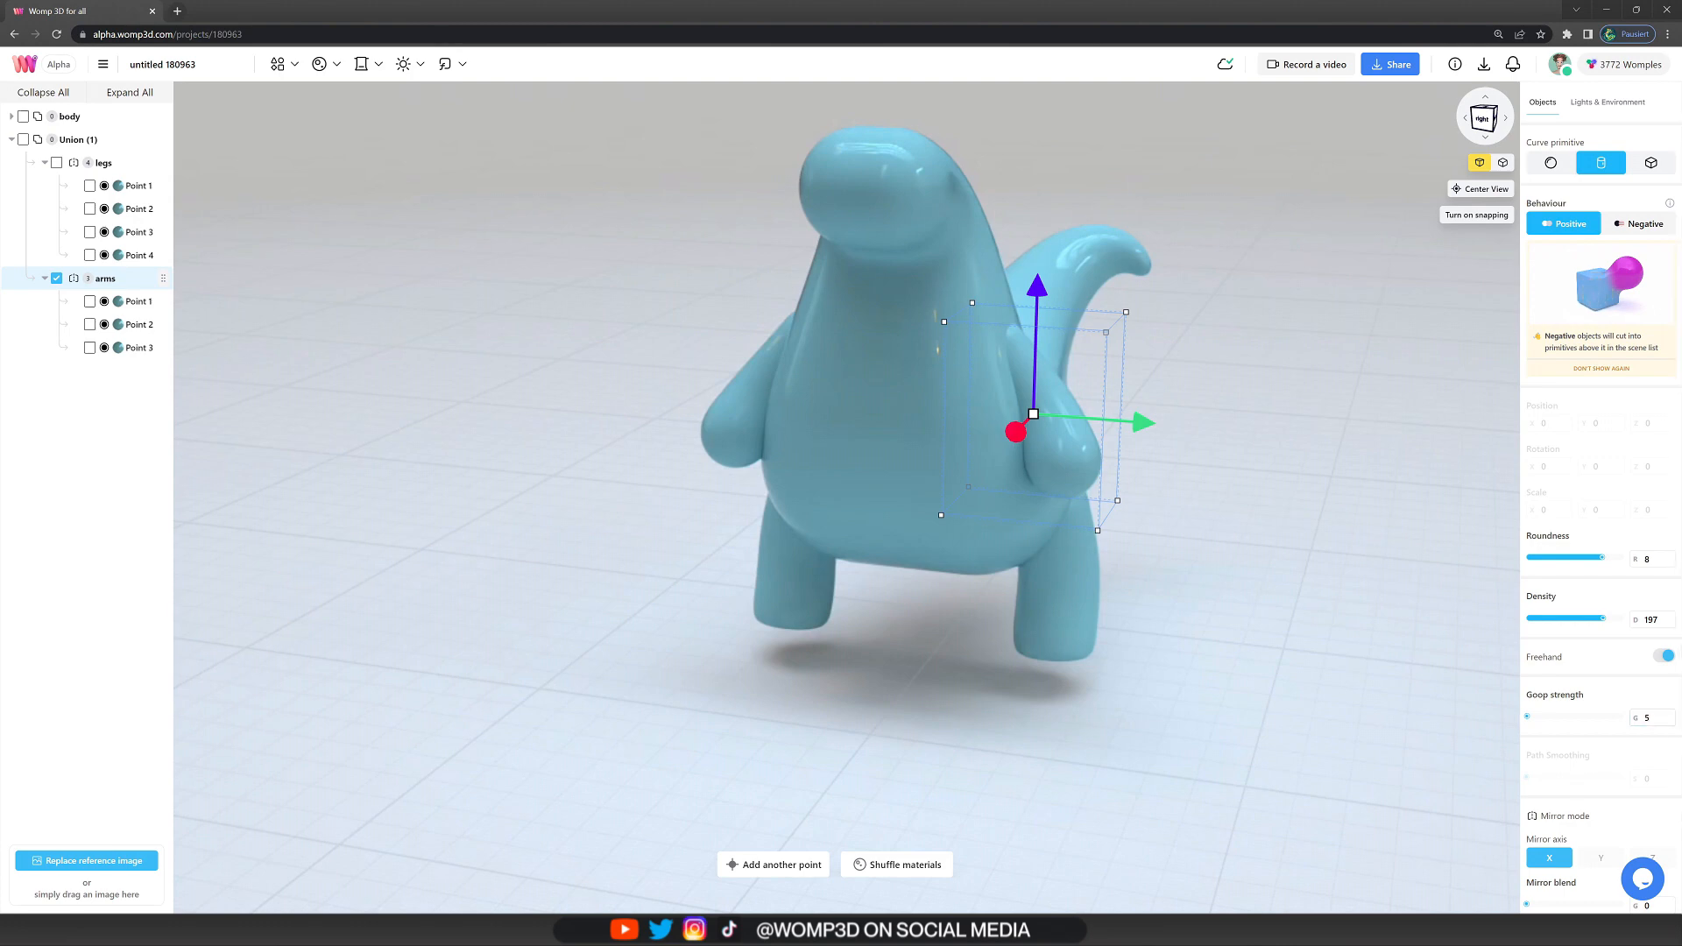
click(1609, 100)
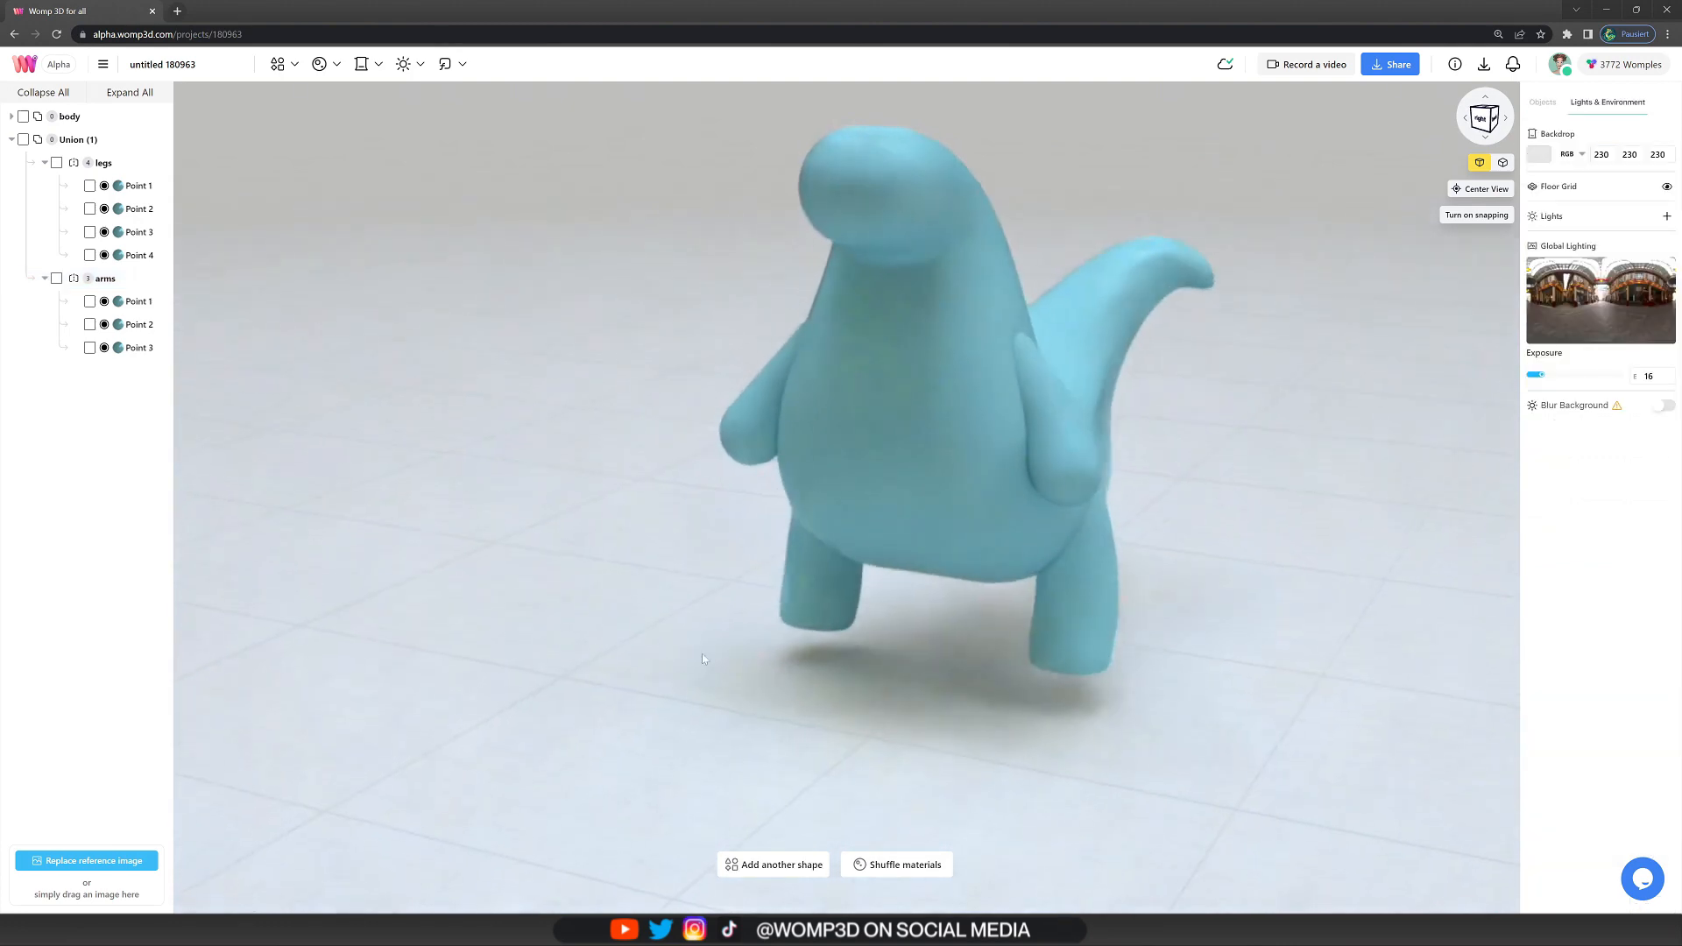
- Apply a new material to the whole dinosaur and set its colour to green (102, 172, 100)
click(77, 140)
text(body parts)
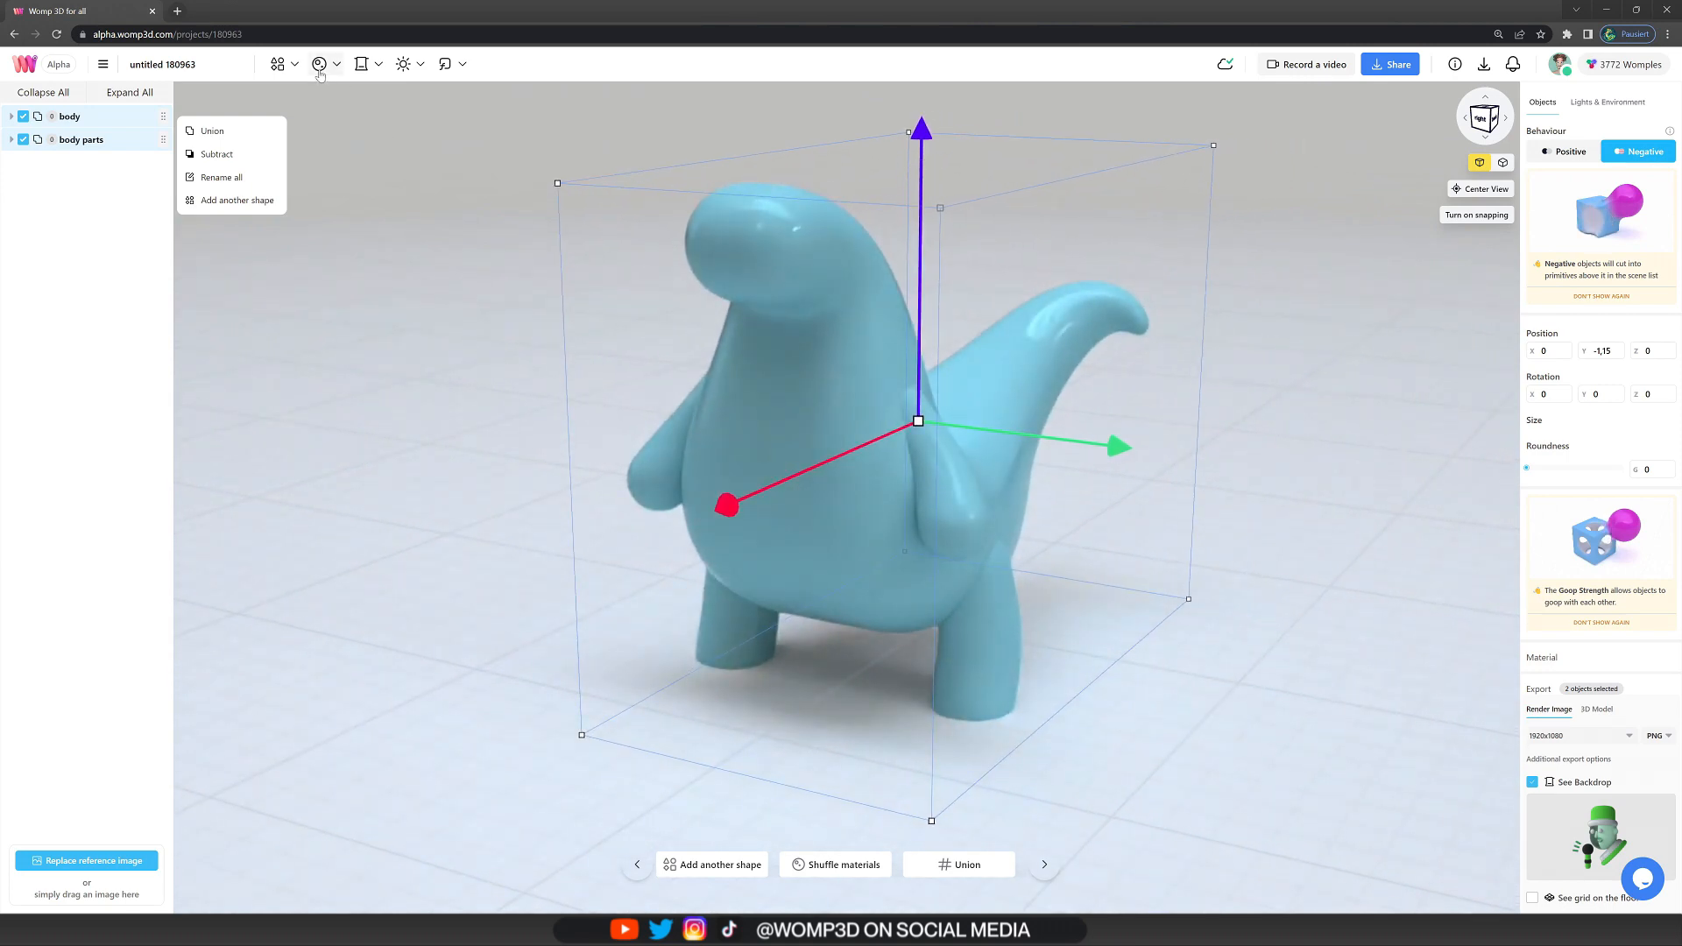
click(319, 63)
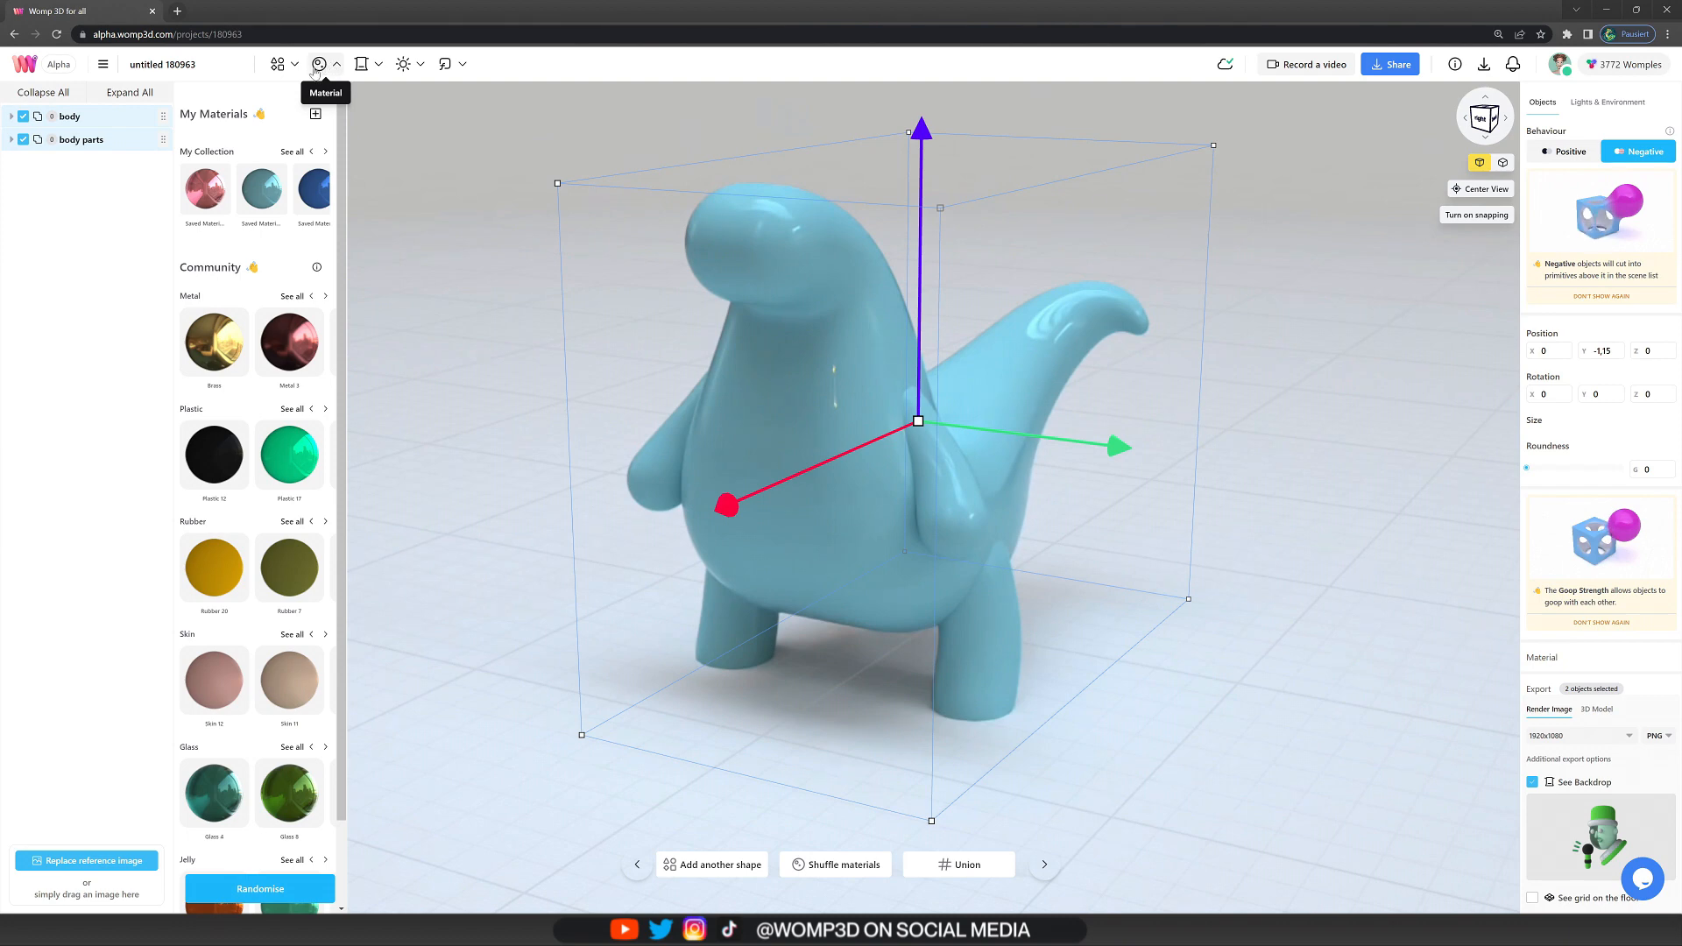
click(315, 114)
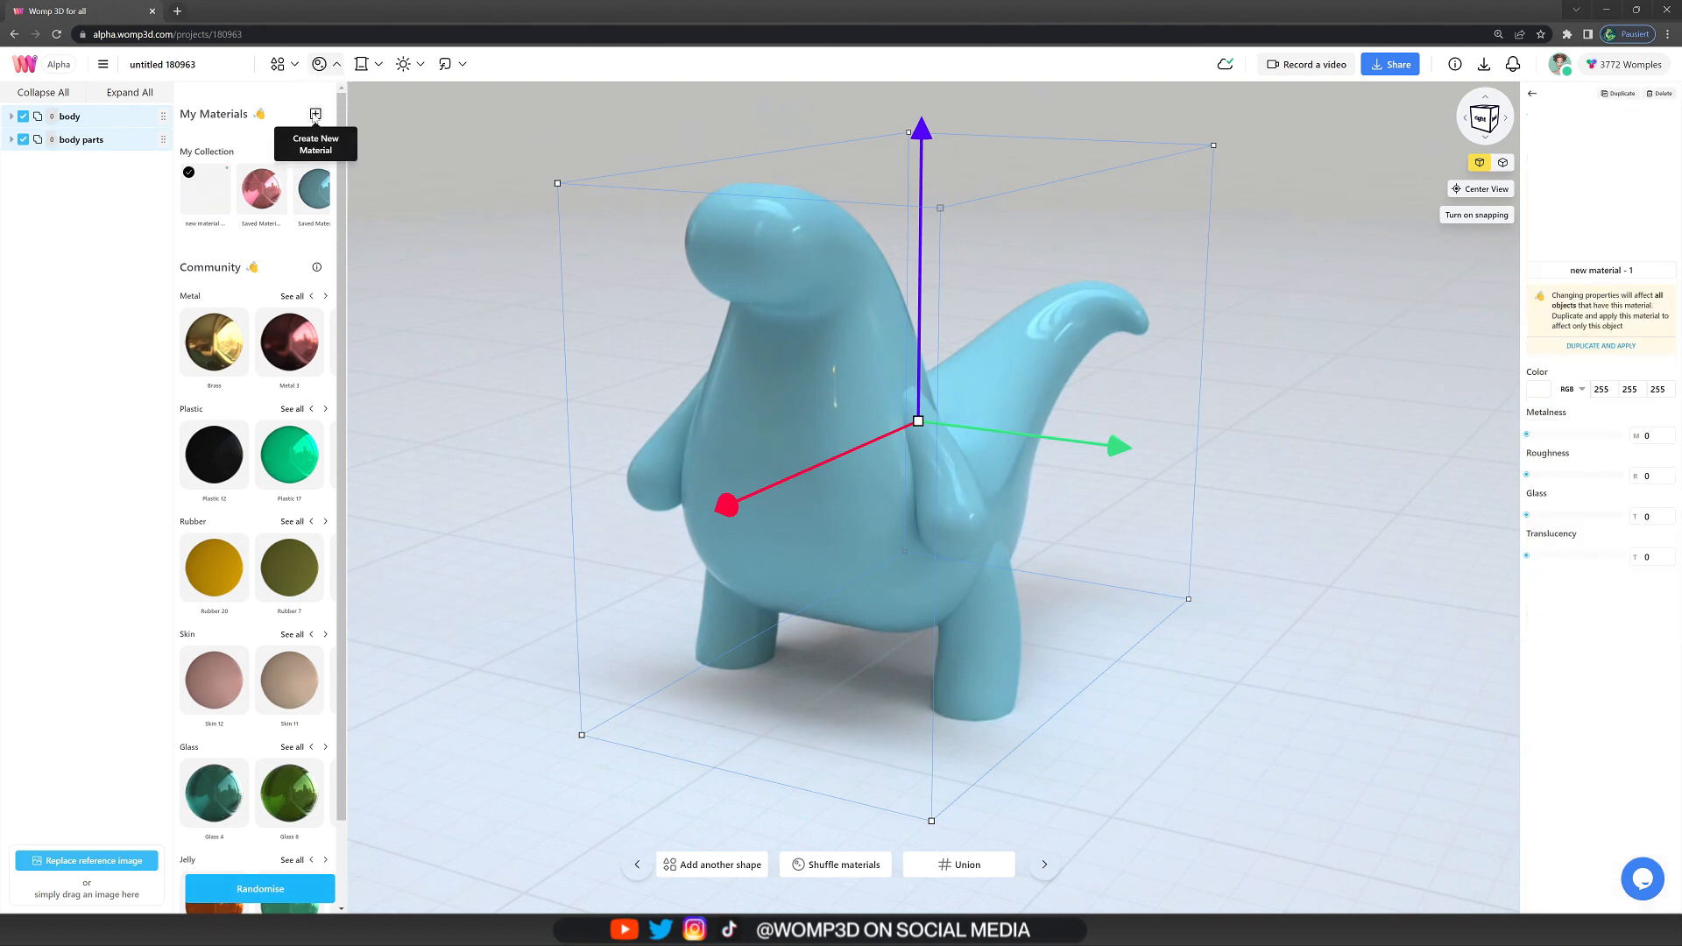
click(205, 191)
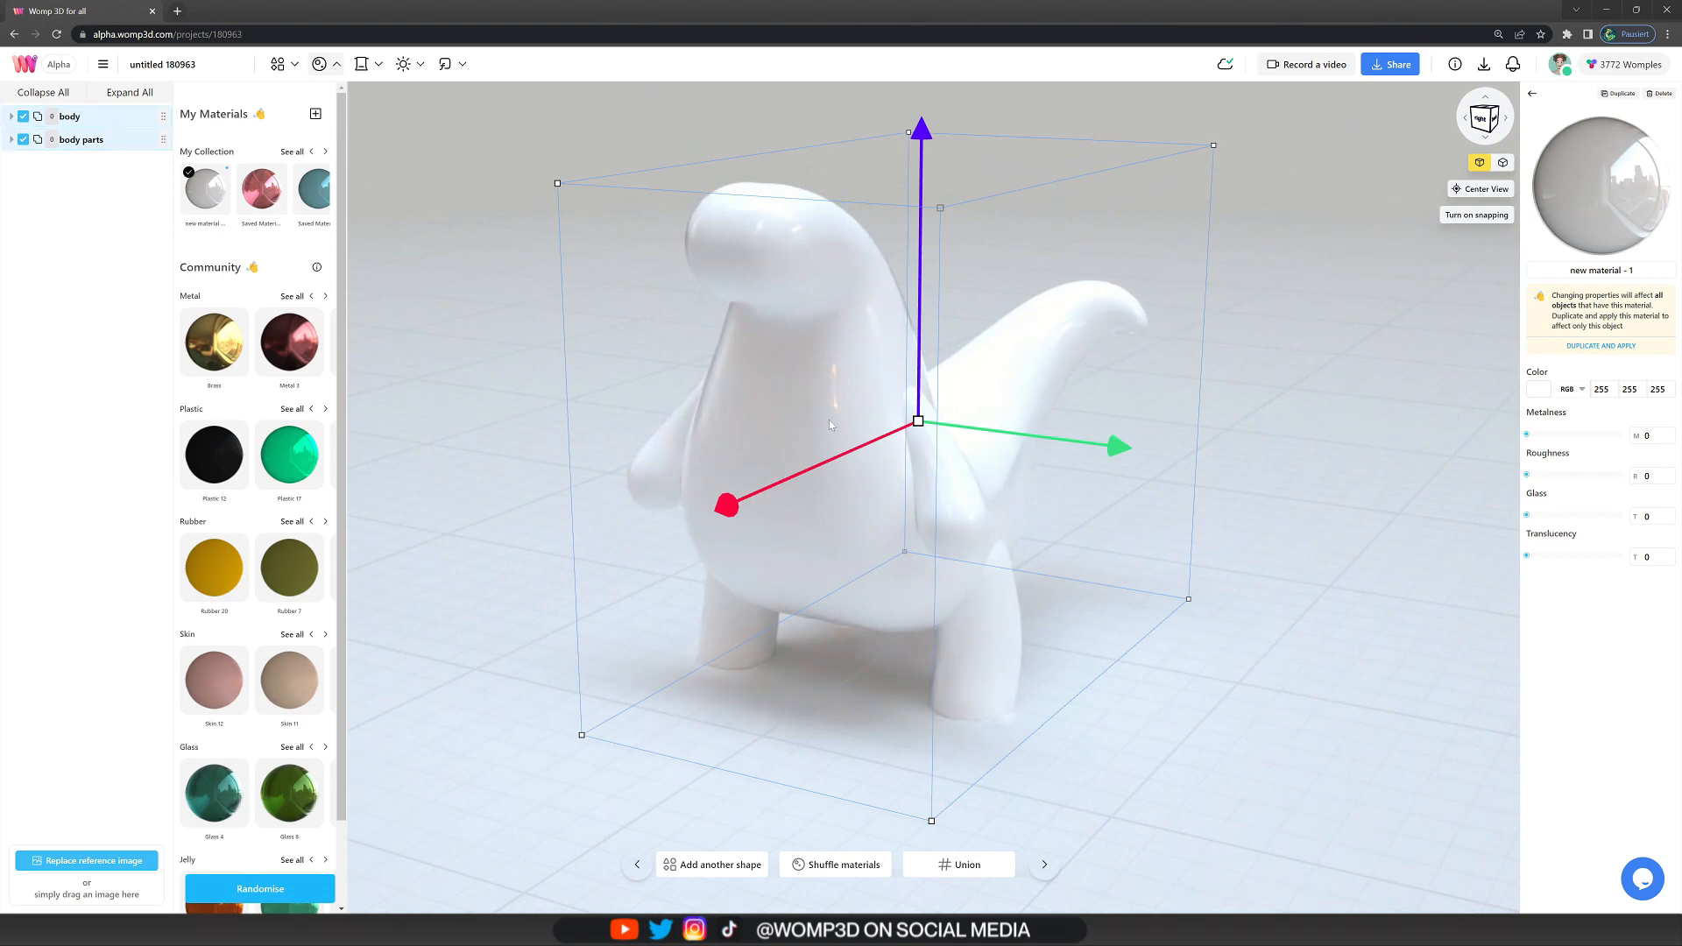
click(1536, 389)
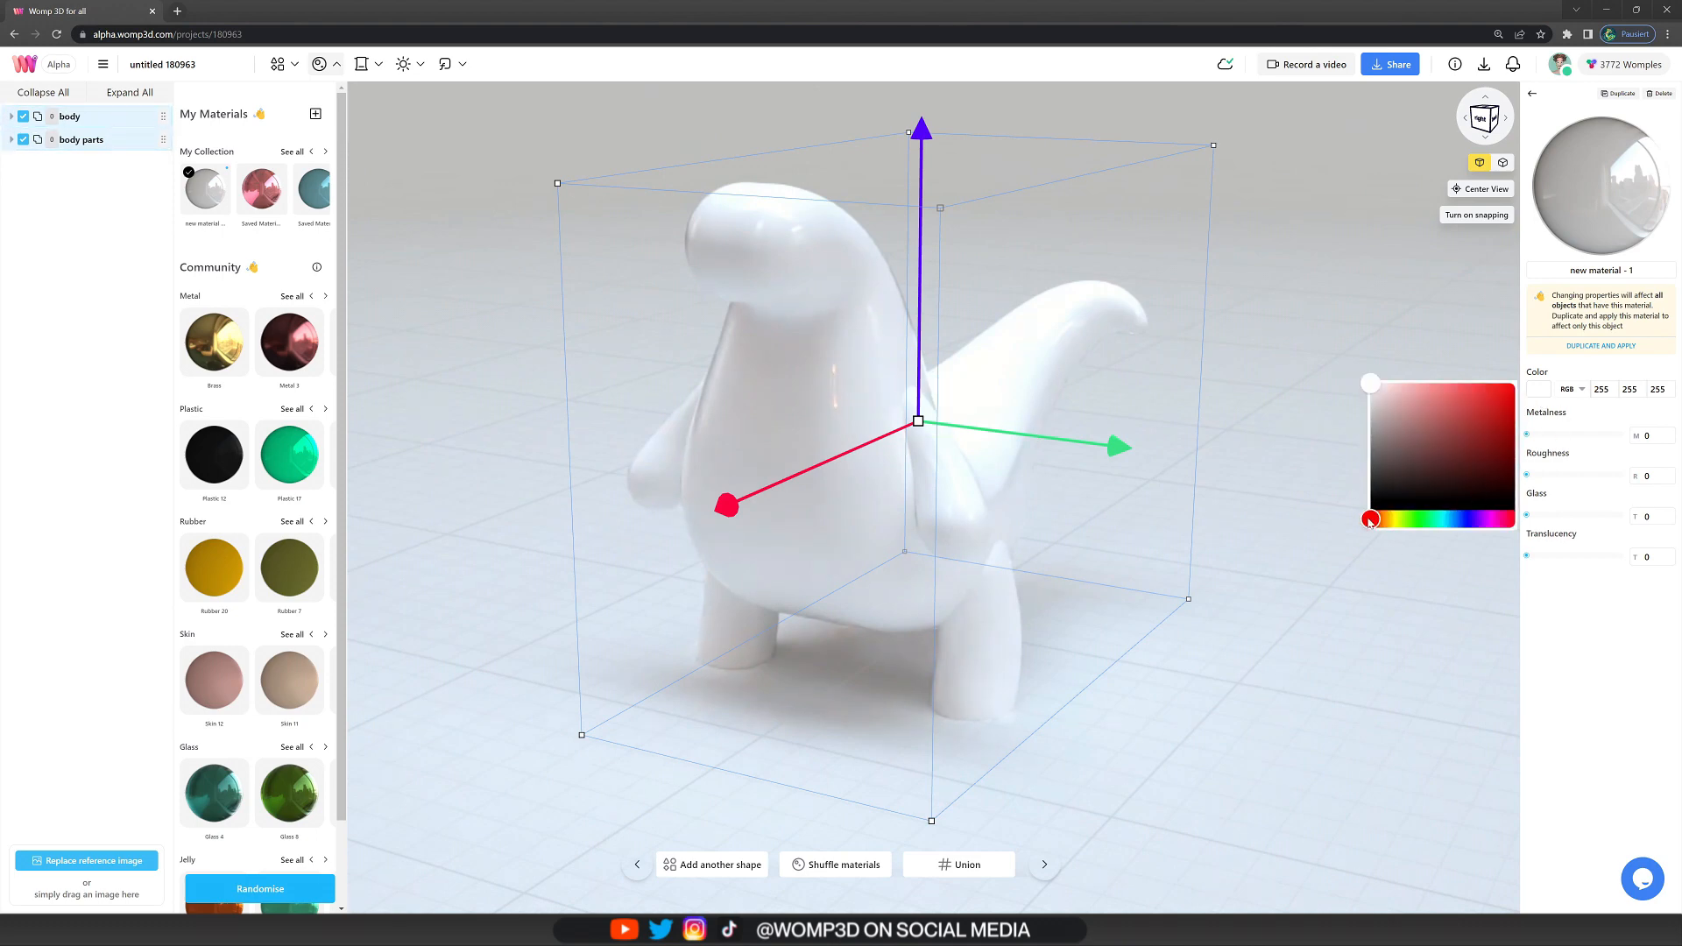
click(1440, 413)
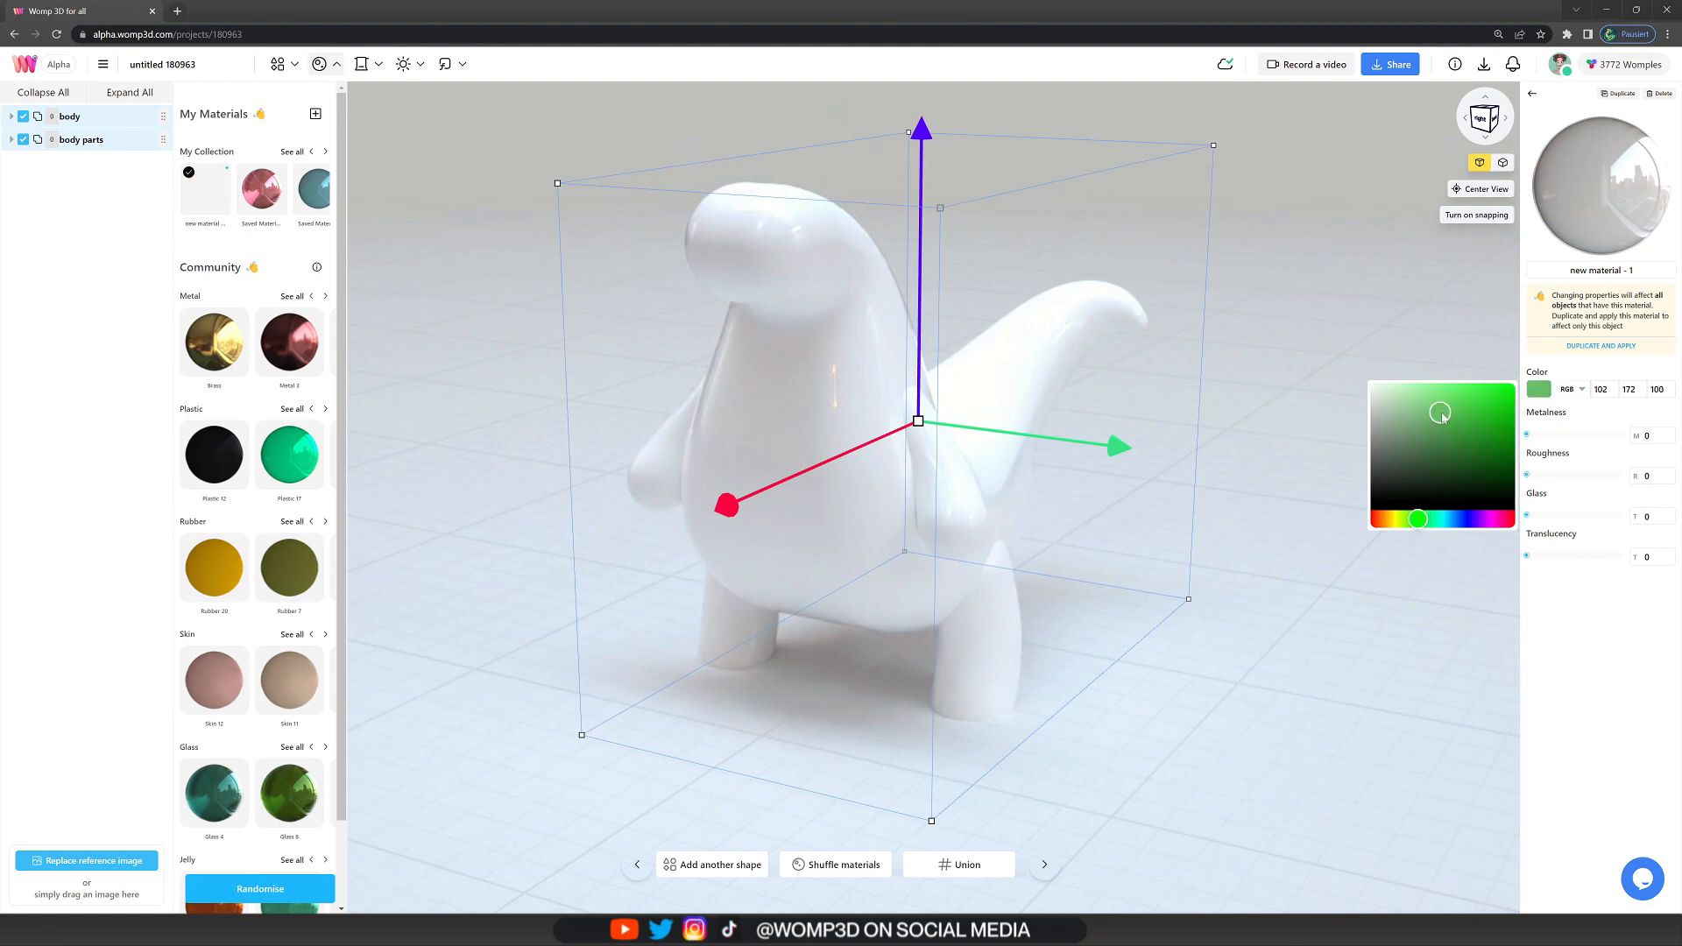
click(1441, 412)
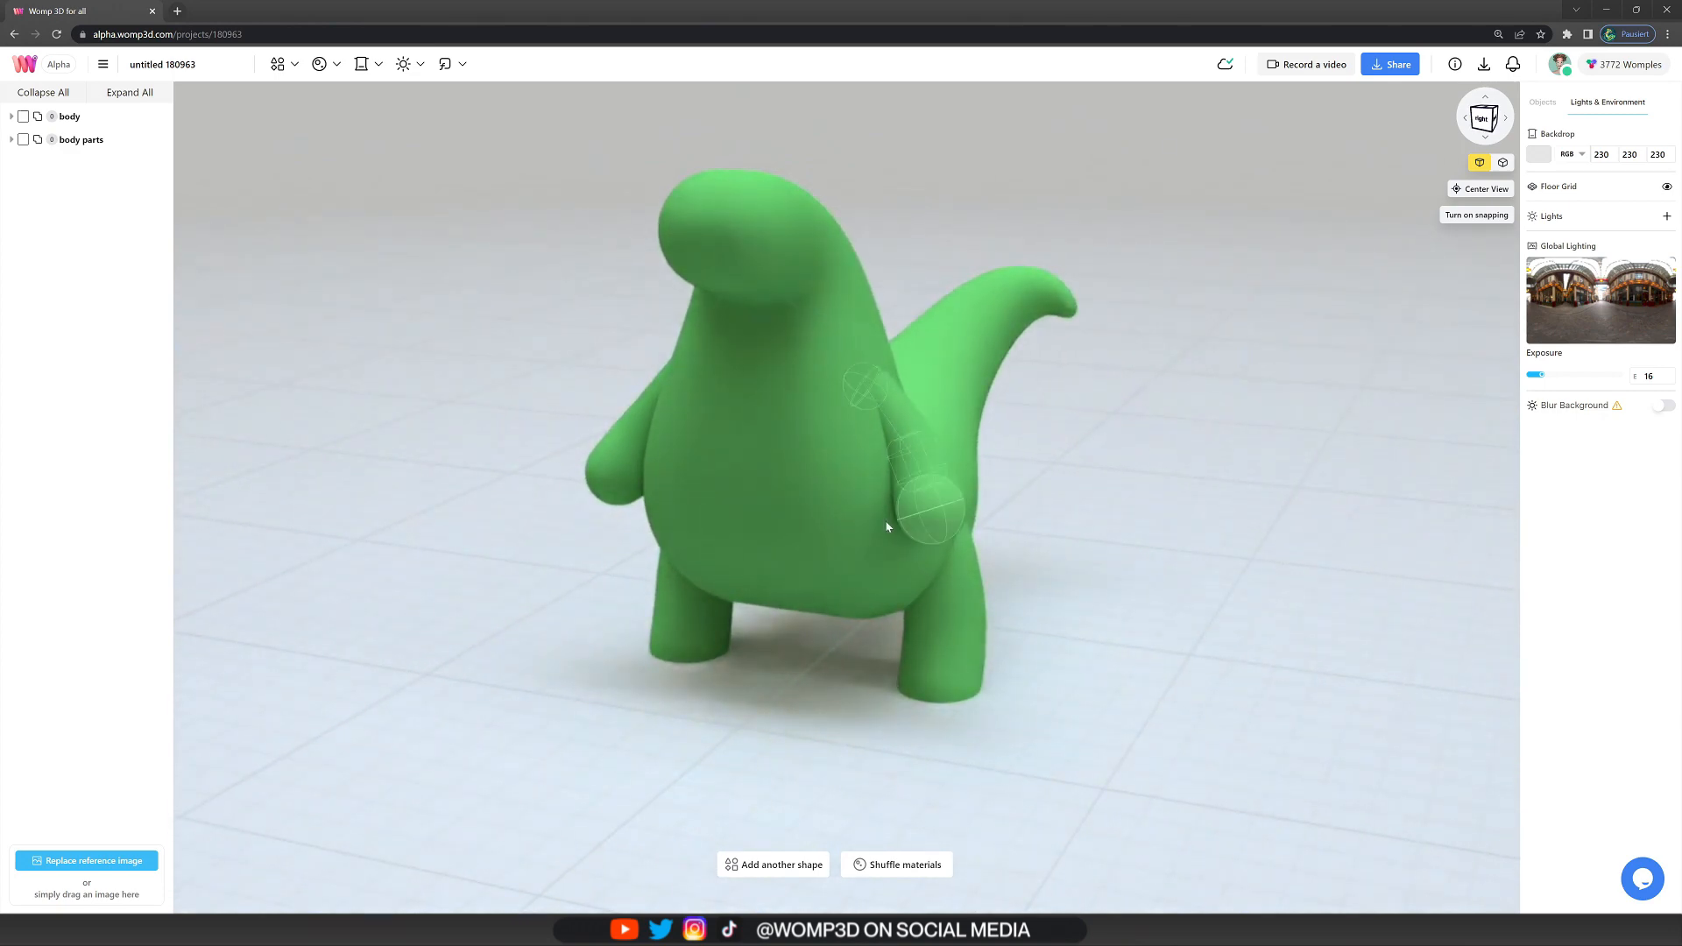
click(277, 63)
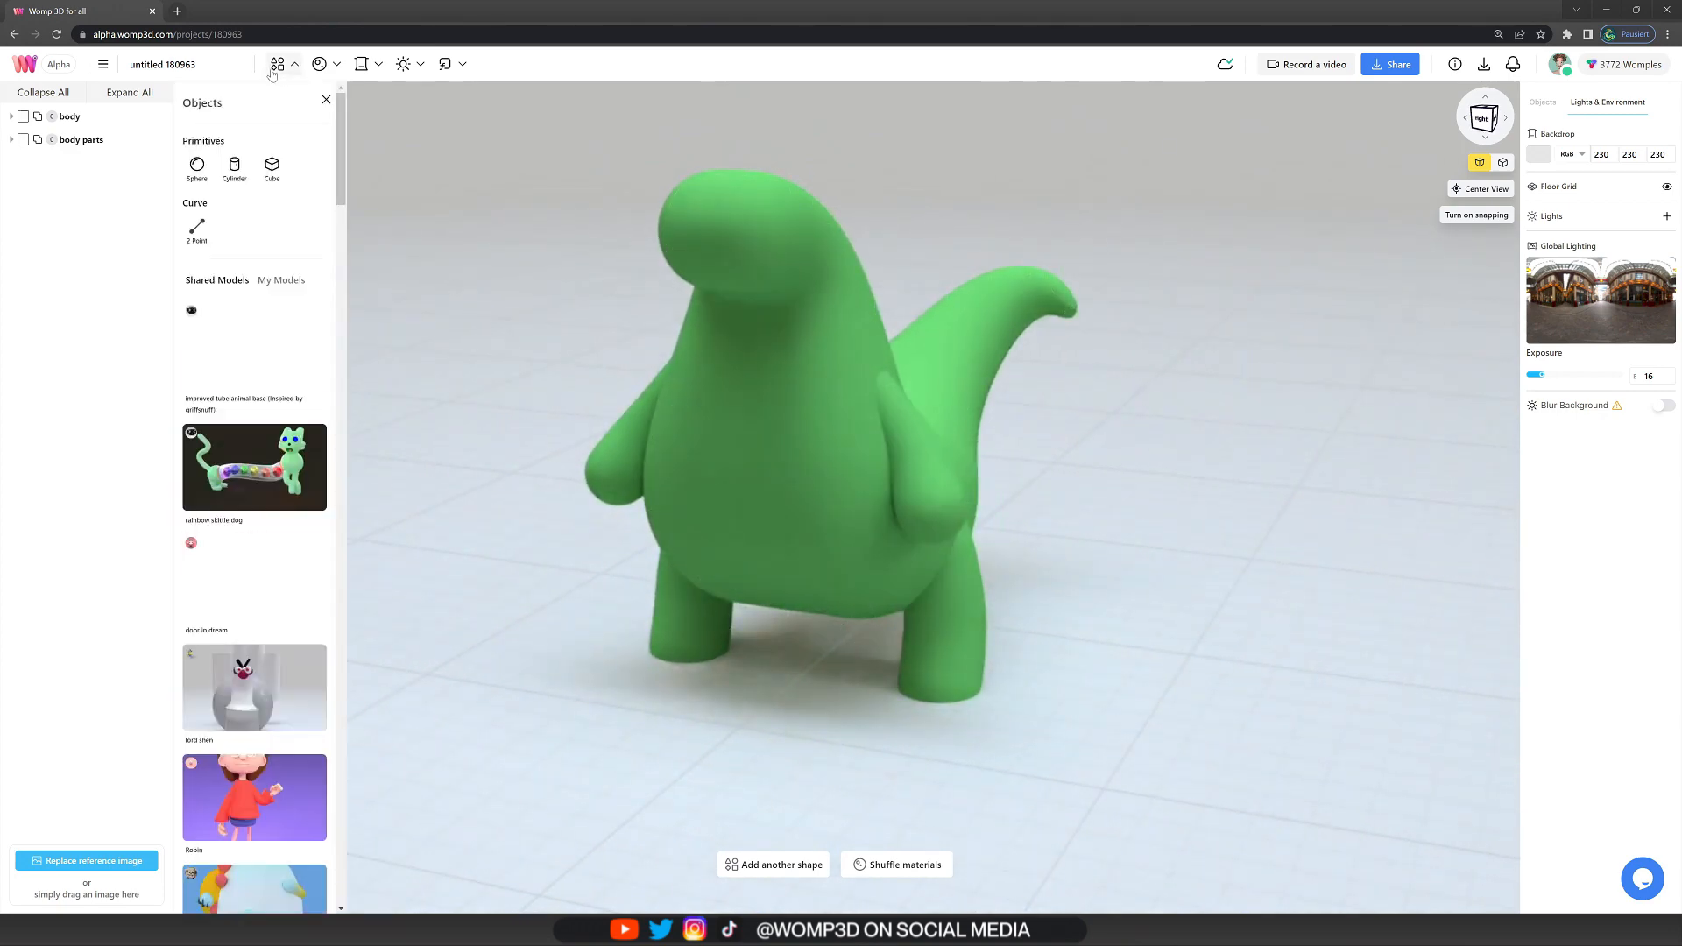
- Add small black sphere eyes on top of the dinosaur's head
click(196, 167)
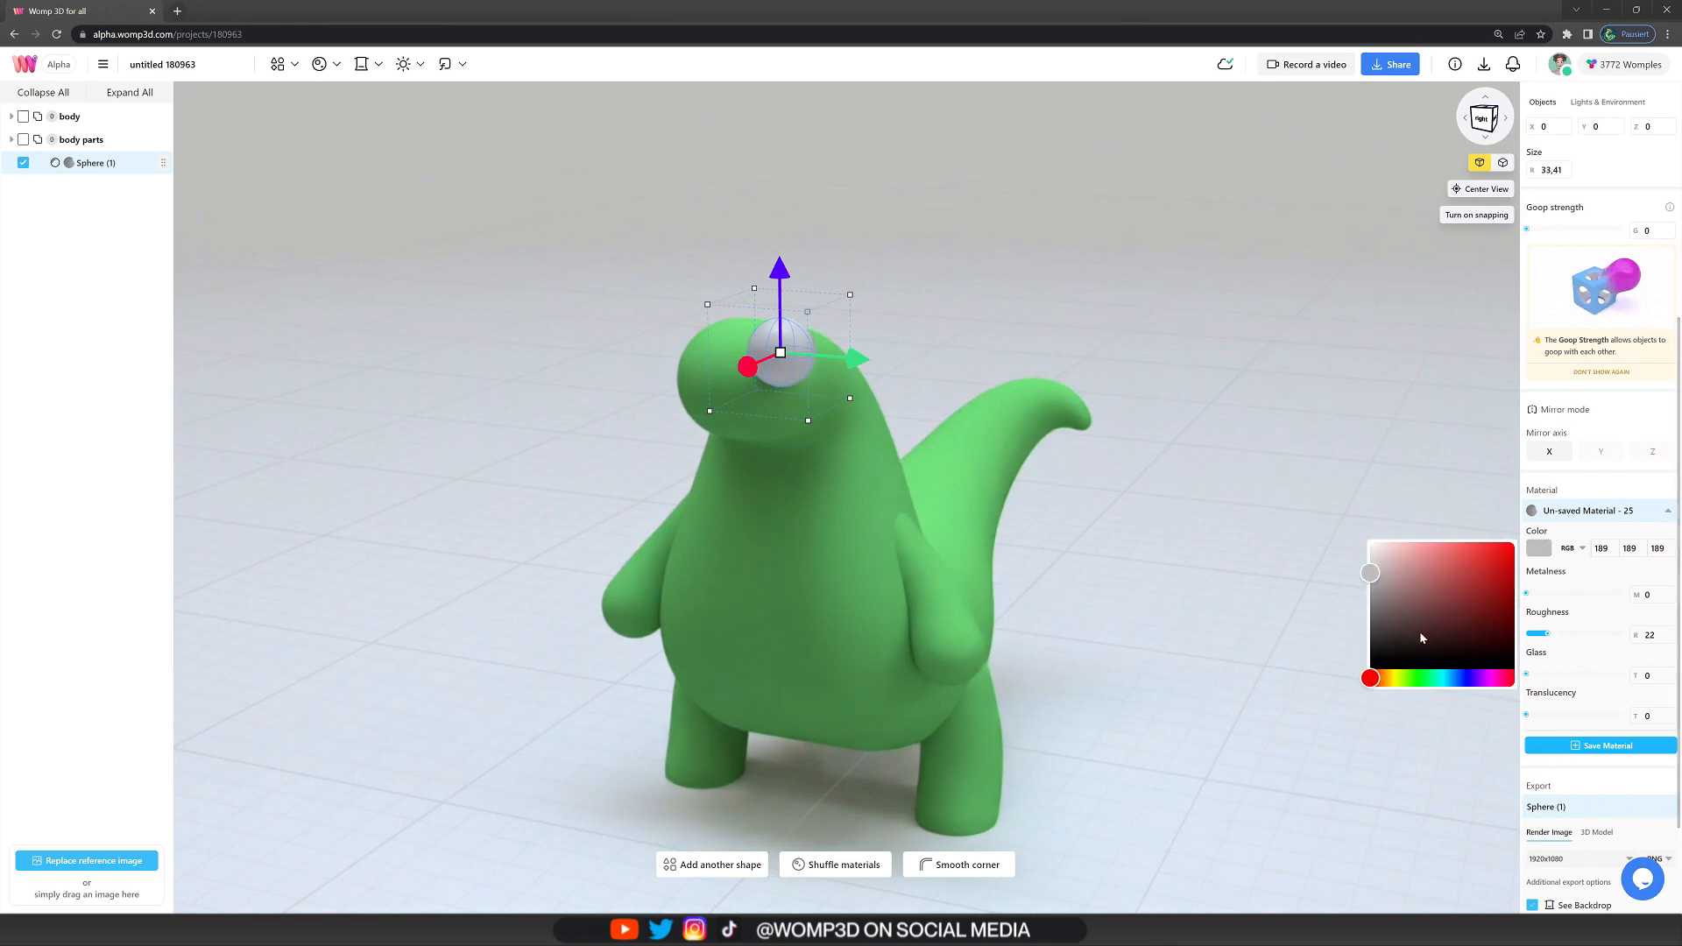
click(1421, 638)
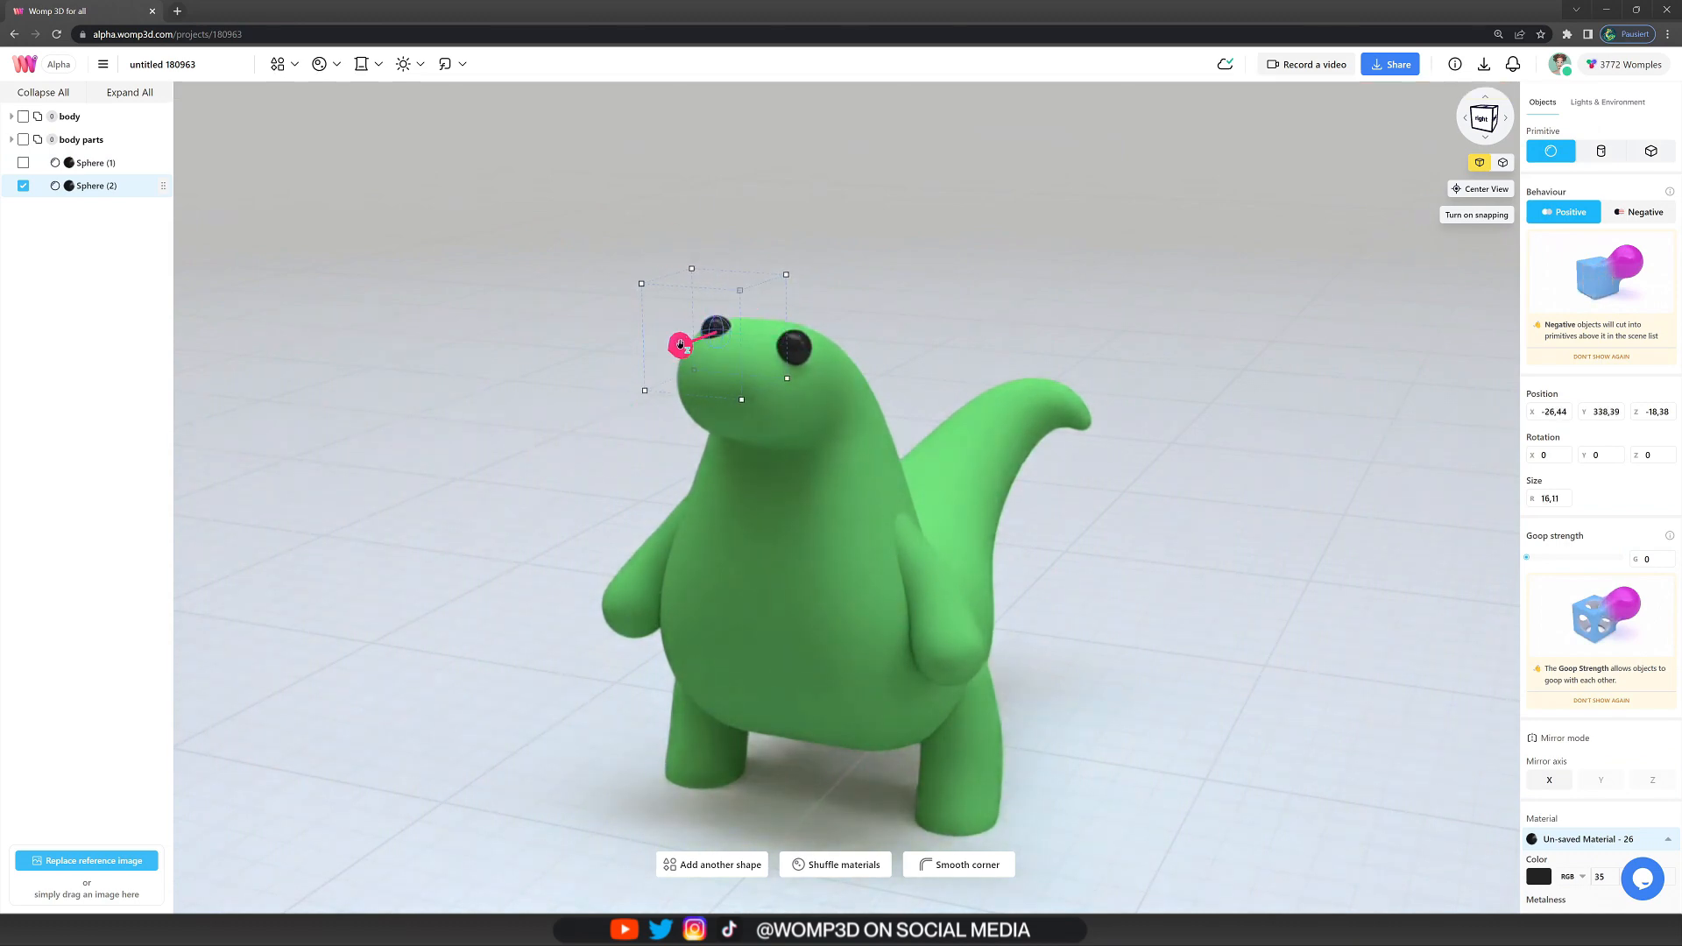
click(1607, 100)
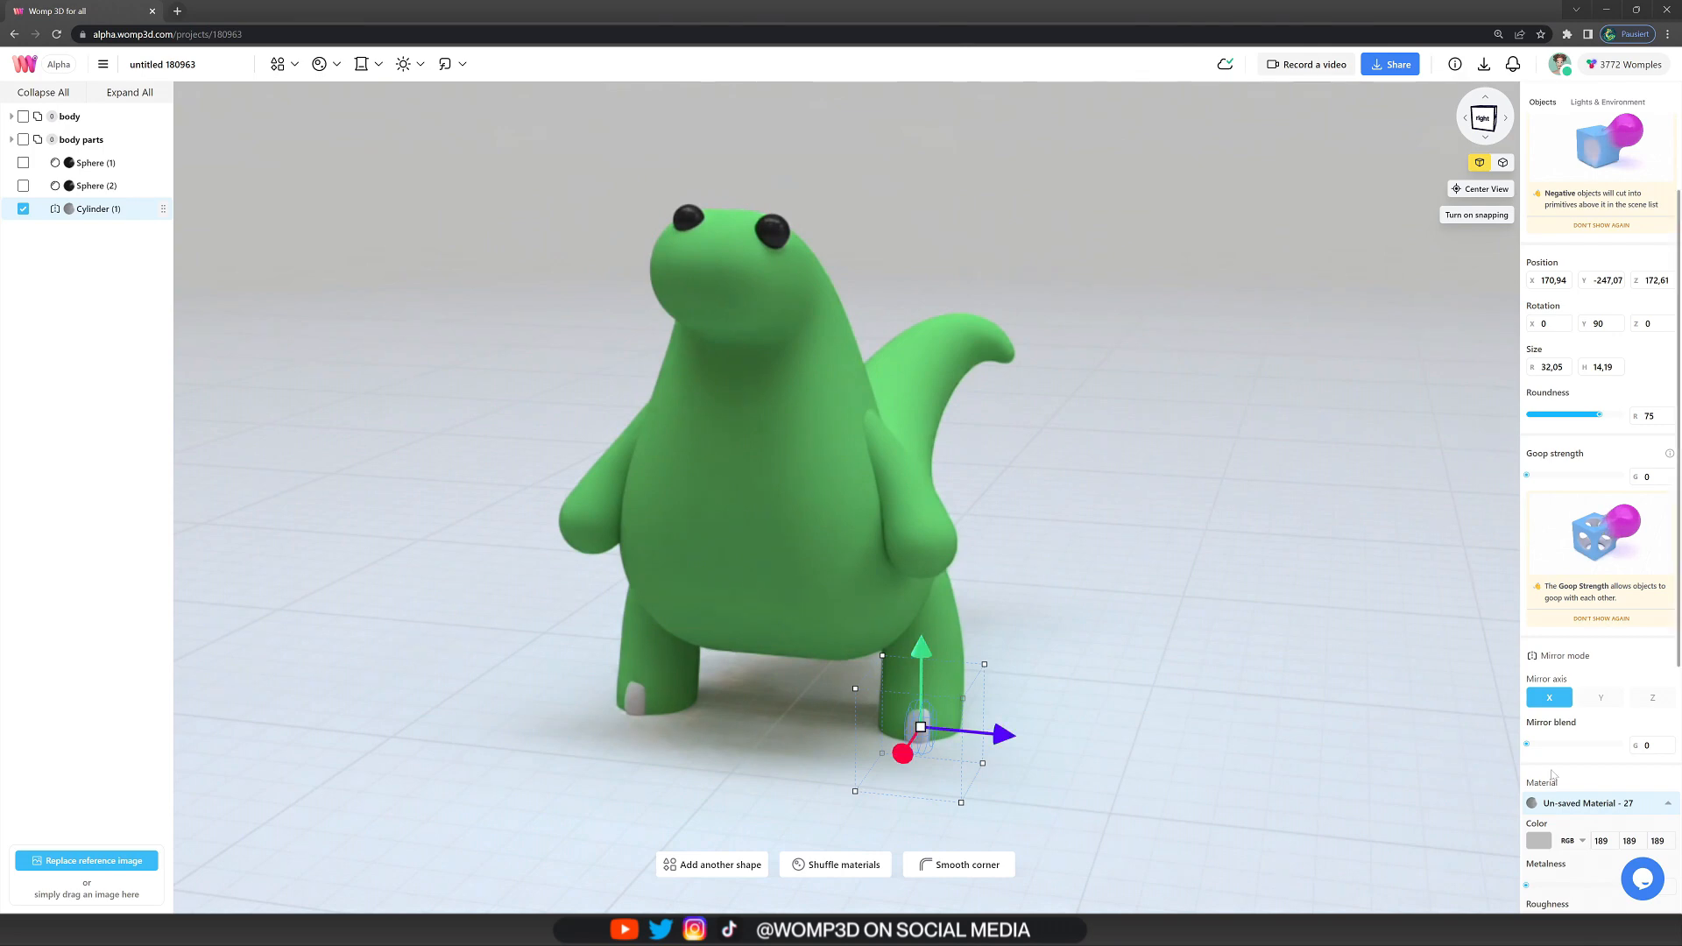
- Add highly rounded light grey cylinder toenails to the front of each foot
click(1539, 840)
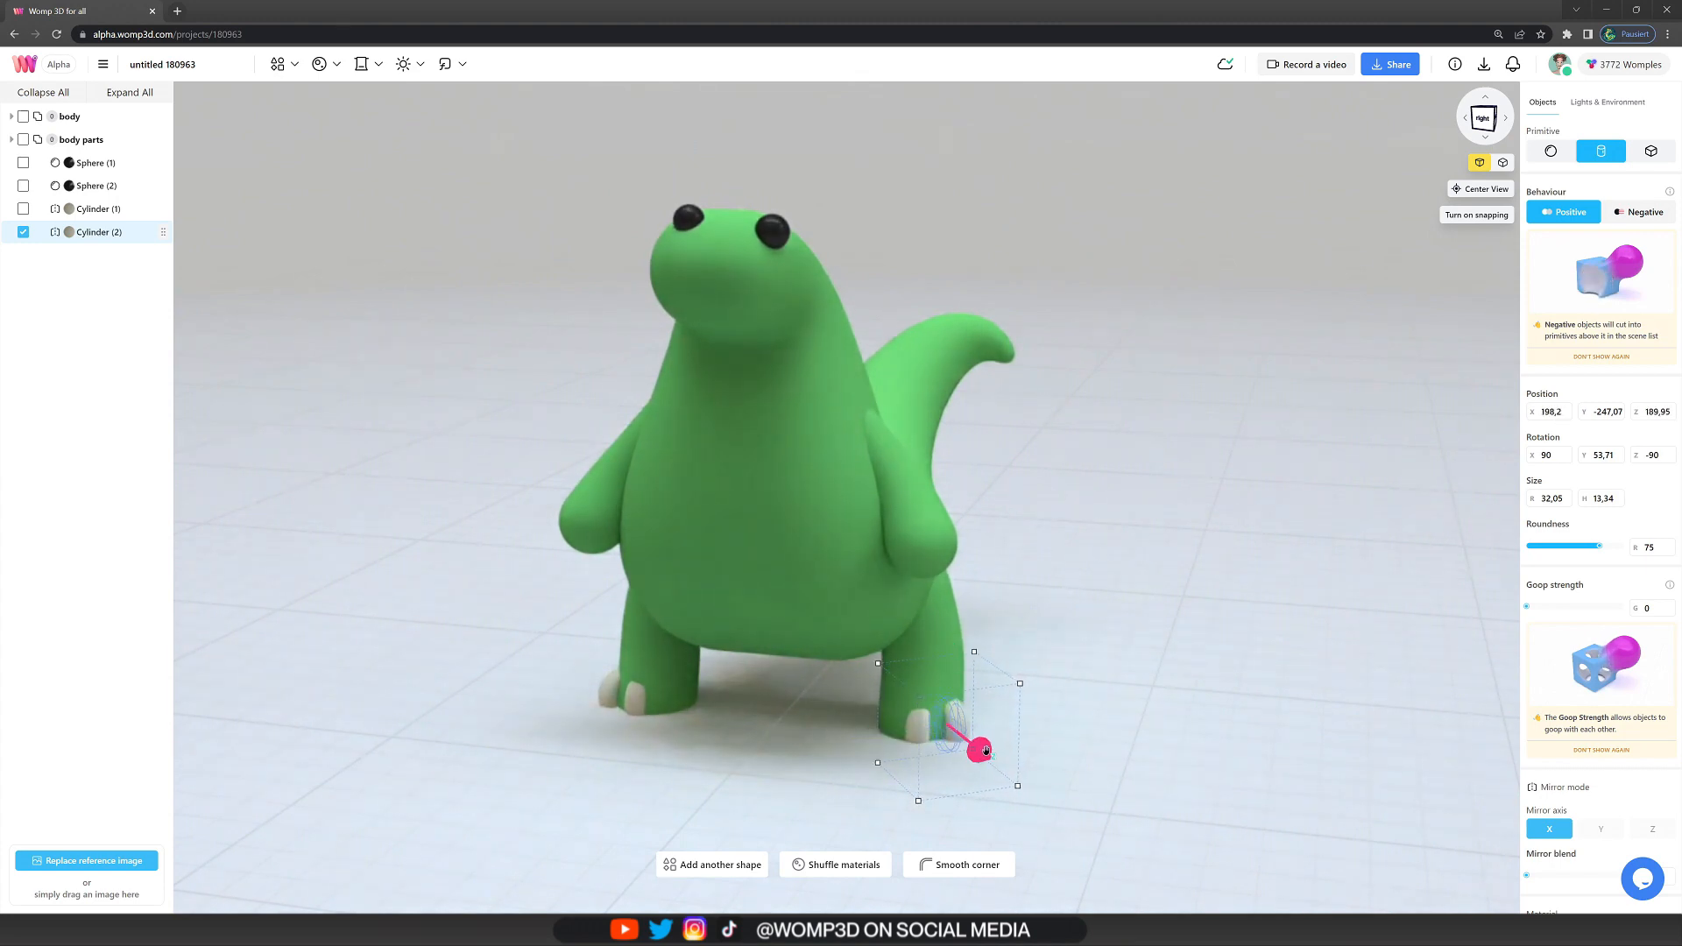
click(948, 725)
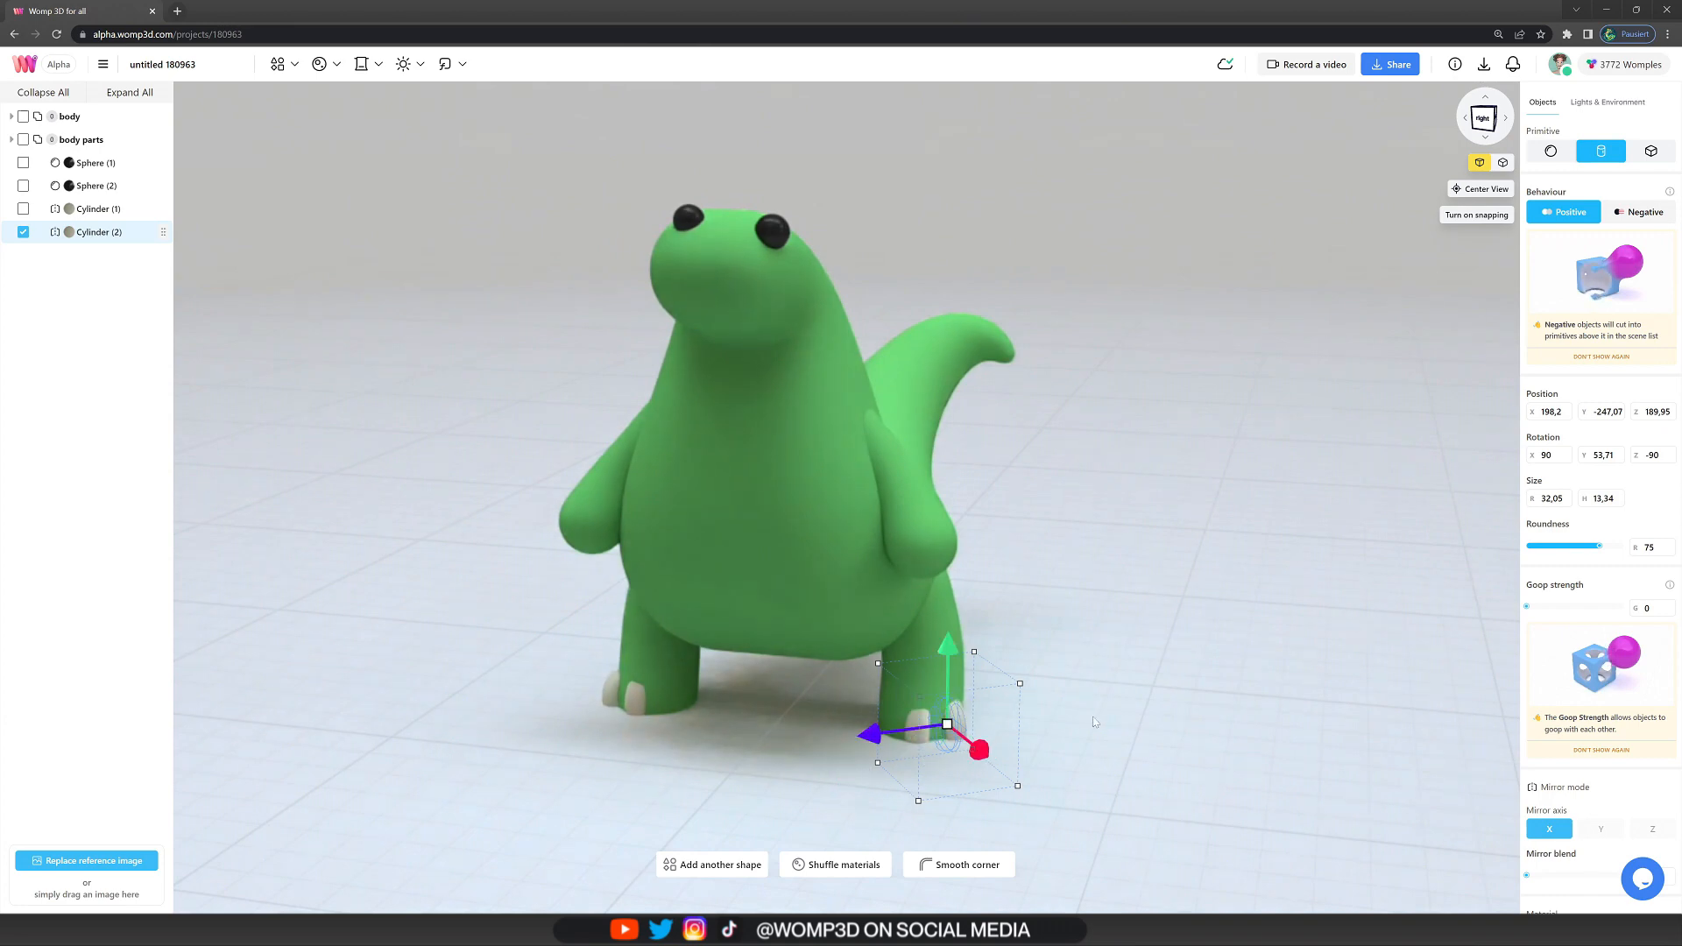
click(1607, 102)
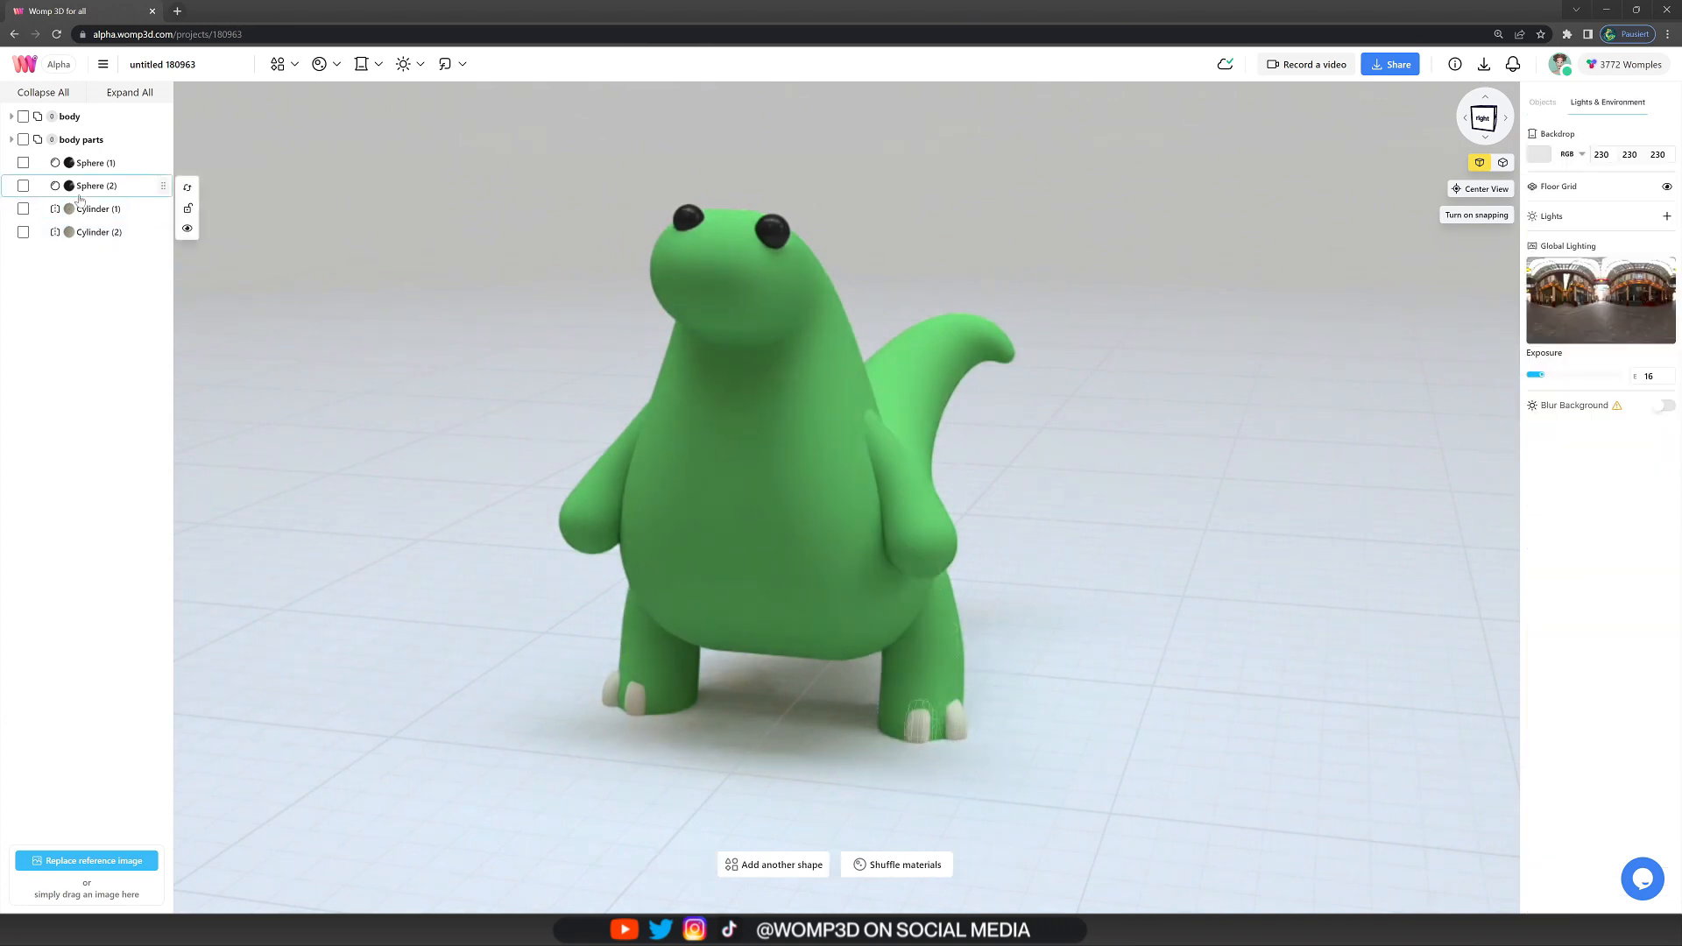
click(98, 209)
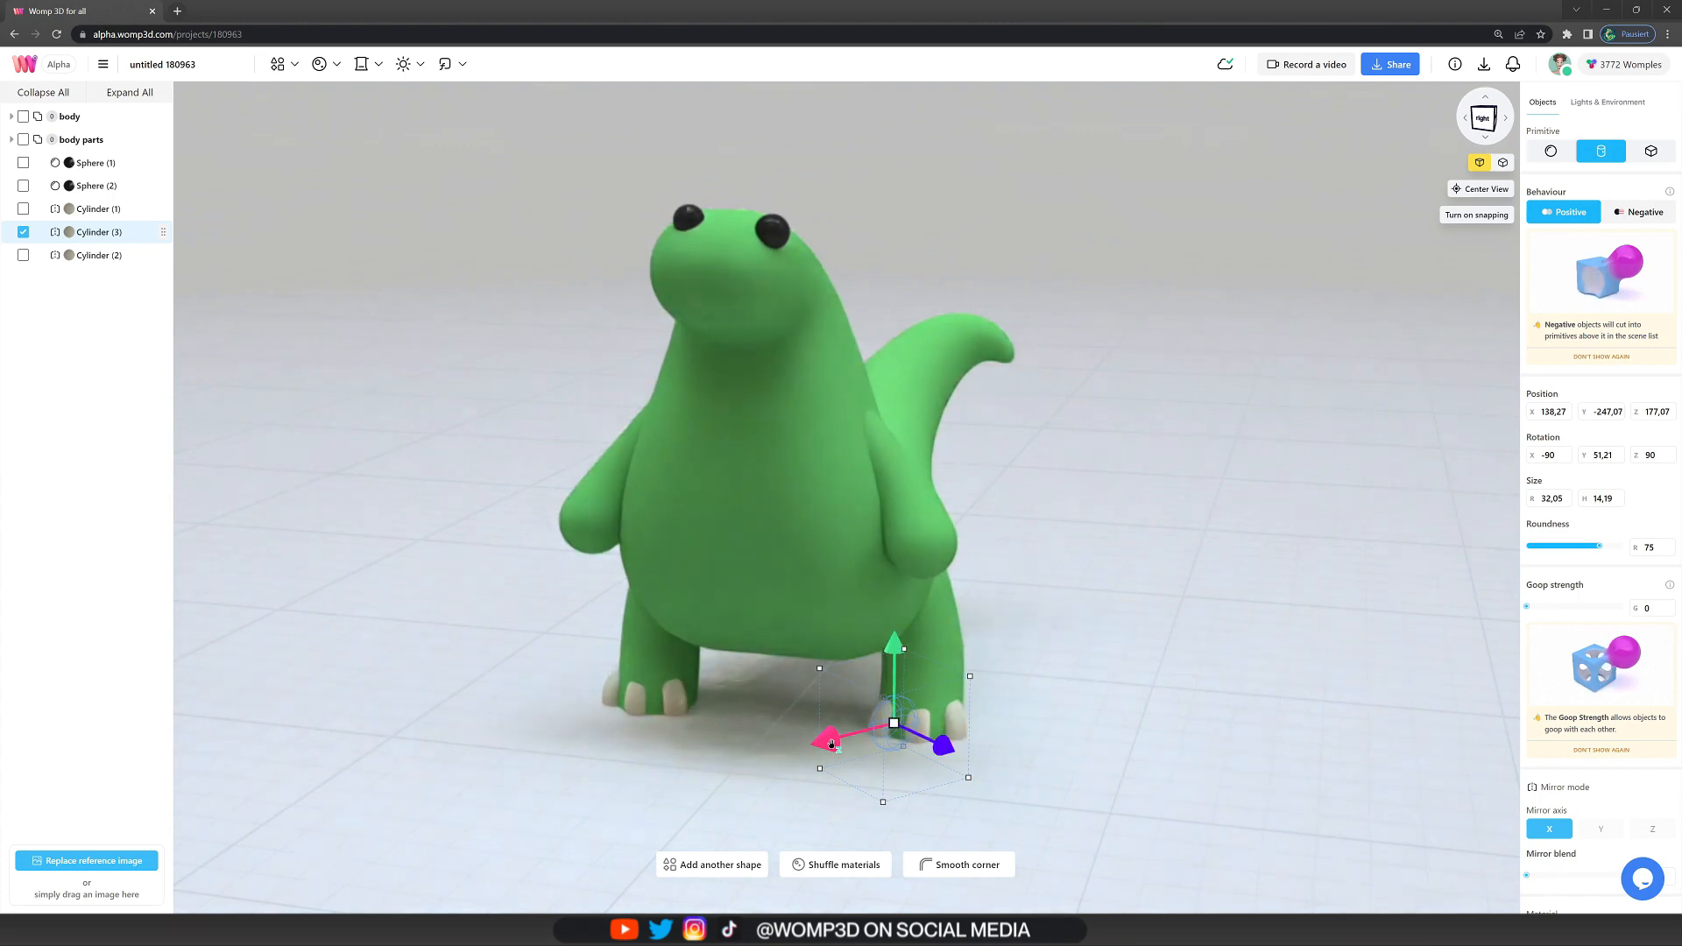
click(1608, 102)
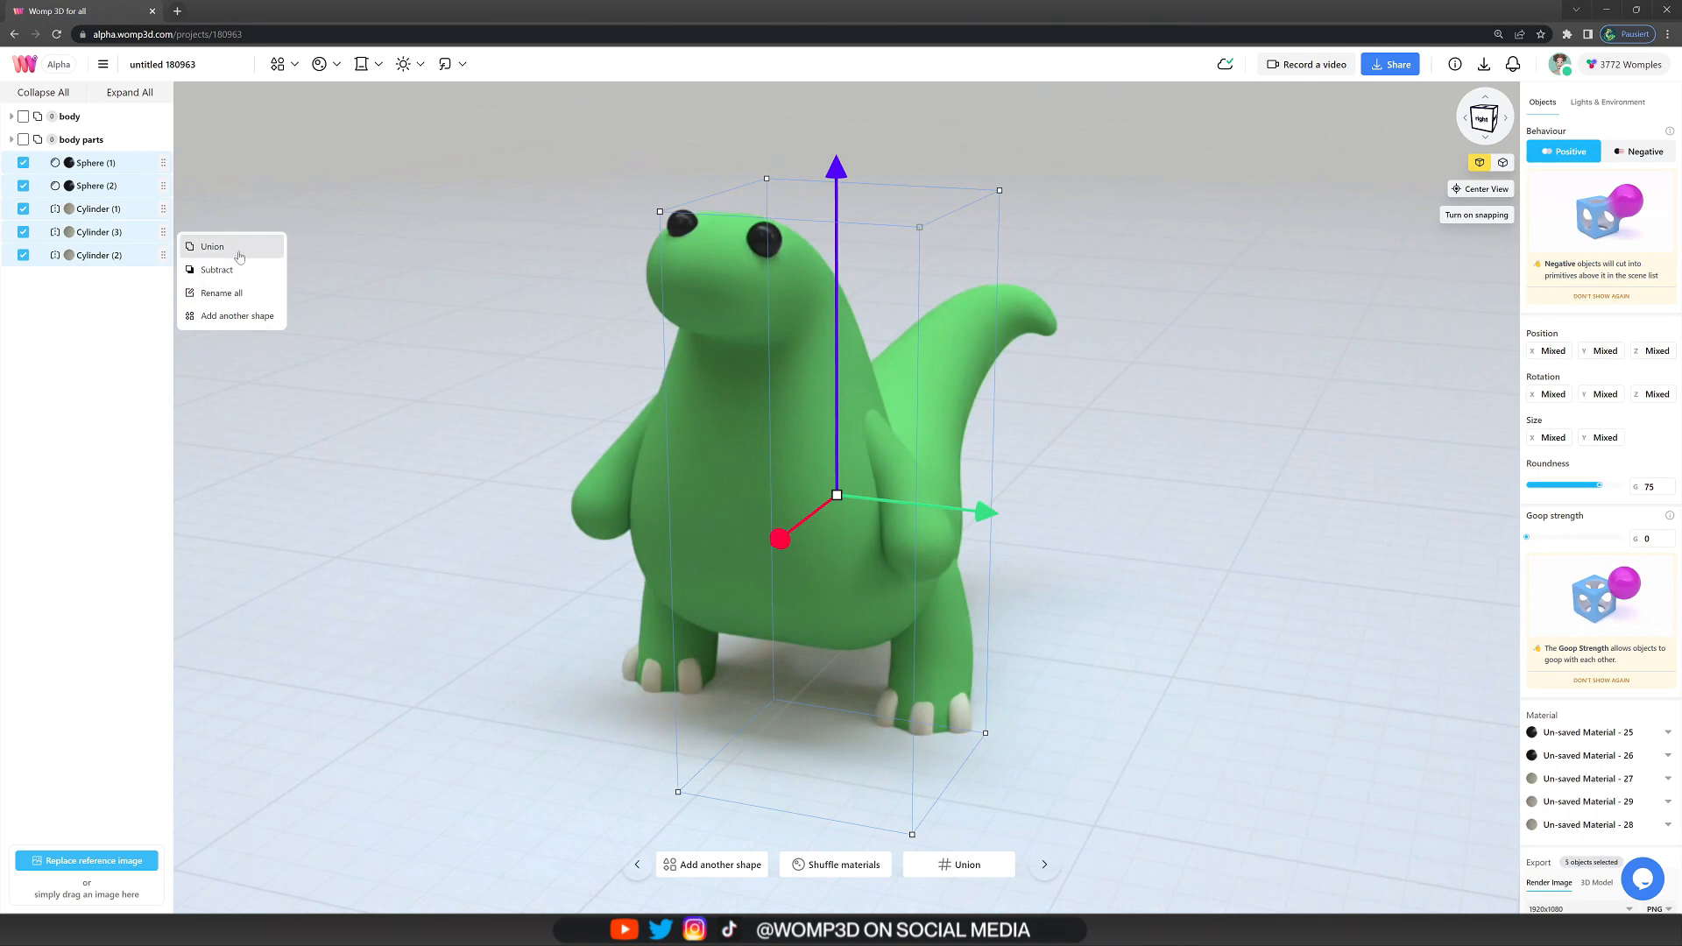
- Union the eye spheres and toenail cylinders into a group named 'details'
click(212, 248)
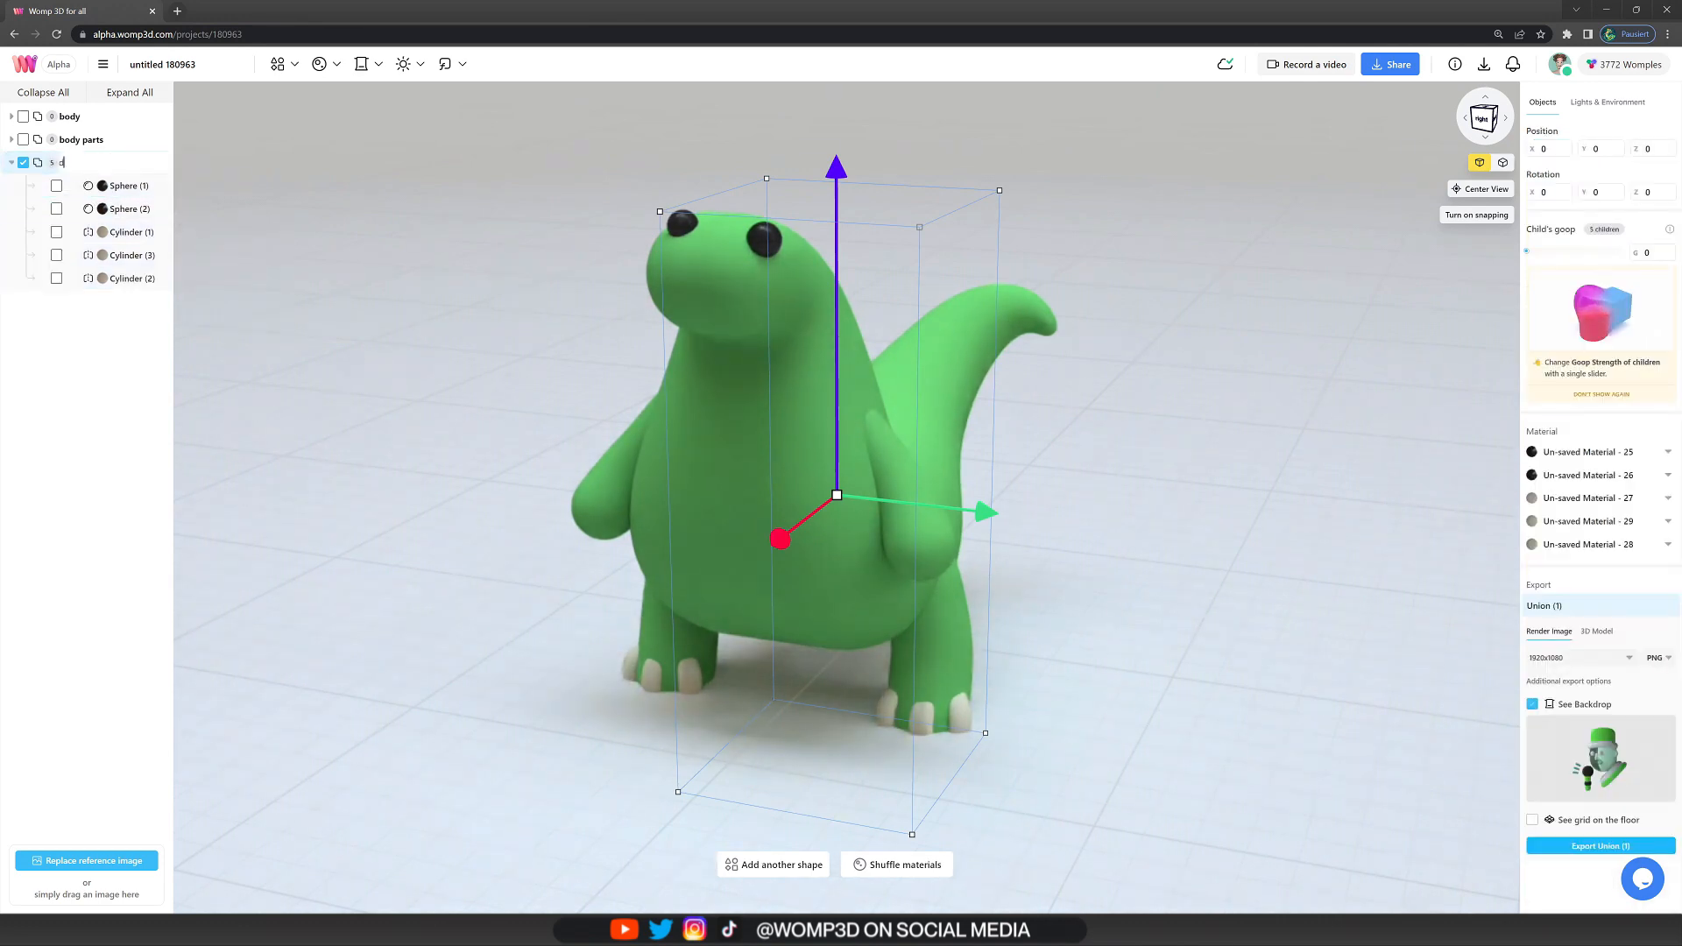
click(1607, 101)
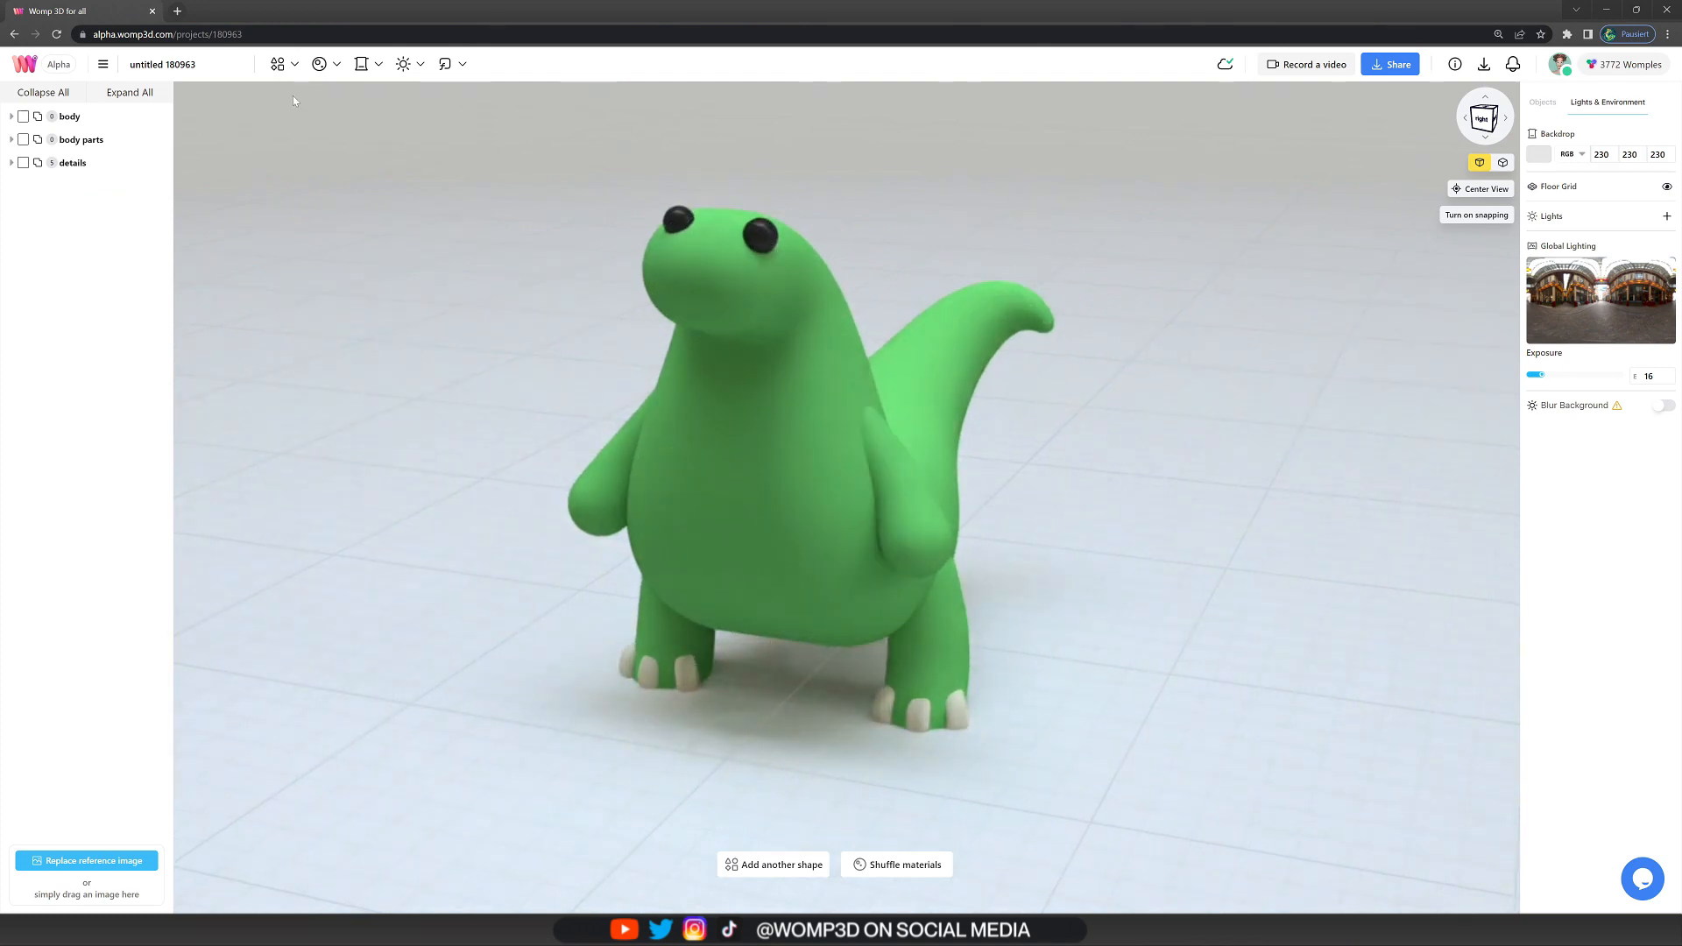
click(68, 115)
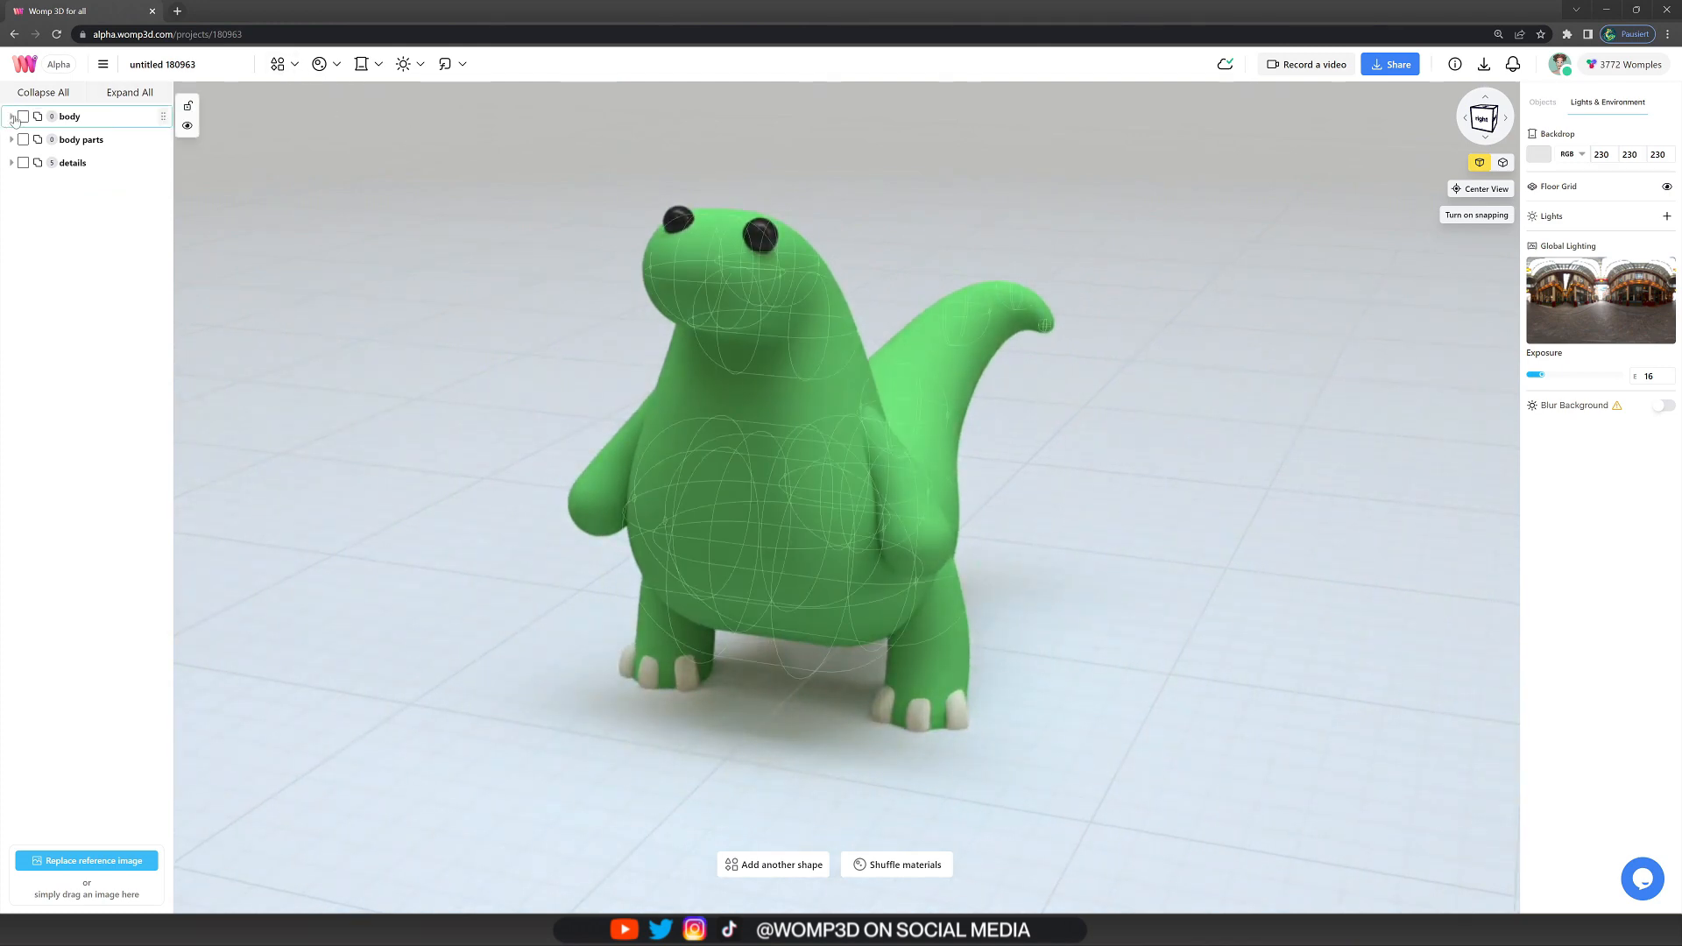
- Add a negative sphere to the body group and size it to carve a chest opening
click(10, 116)
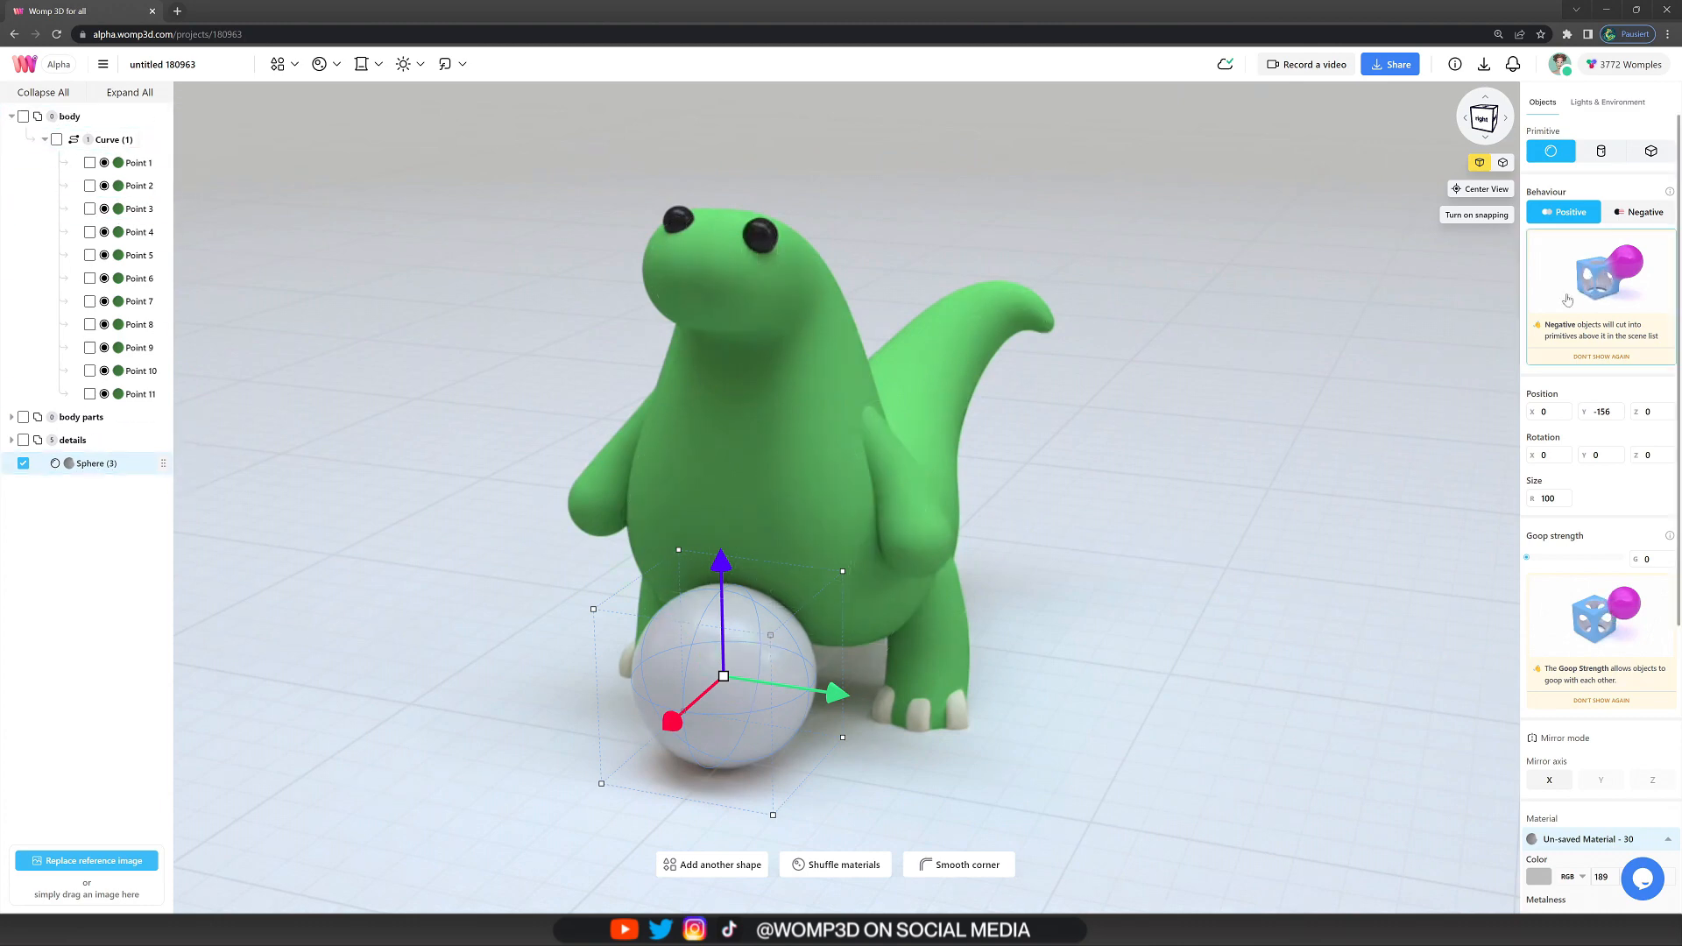
click(1639, 211)
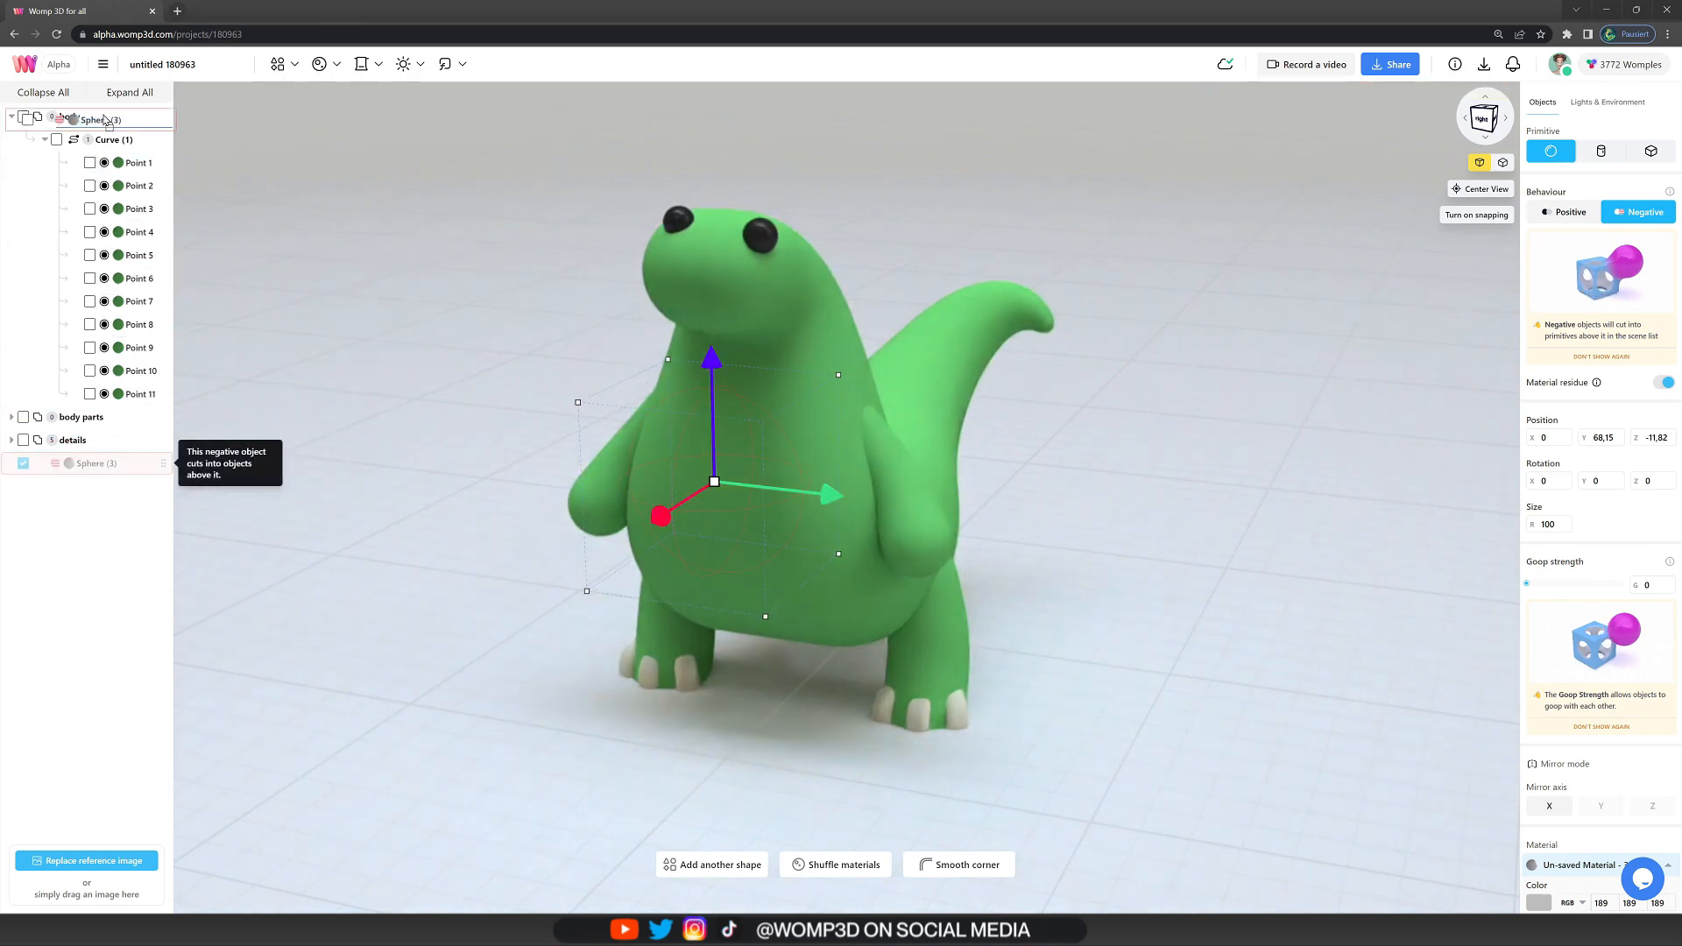
click(68, 115)
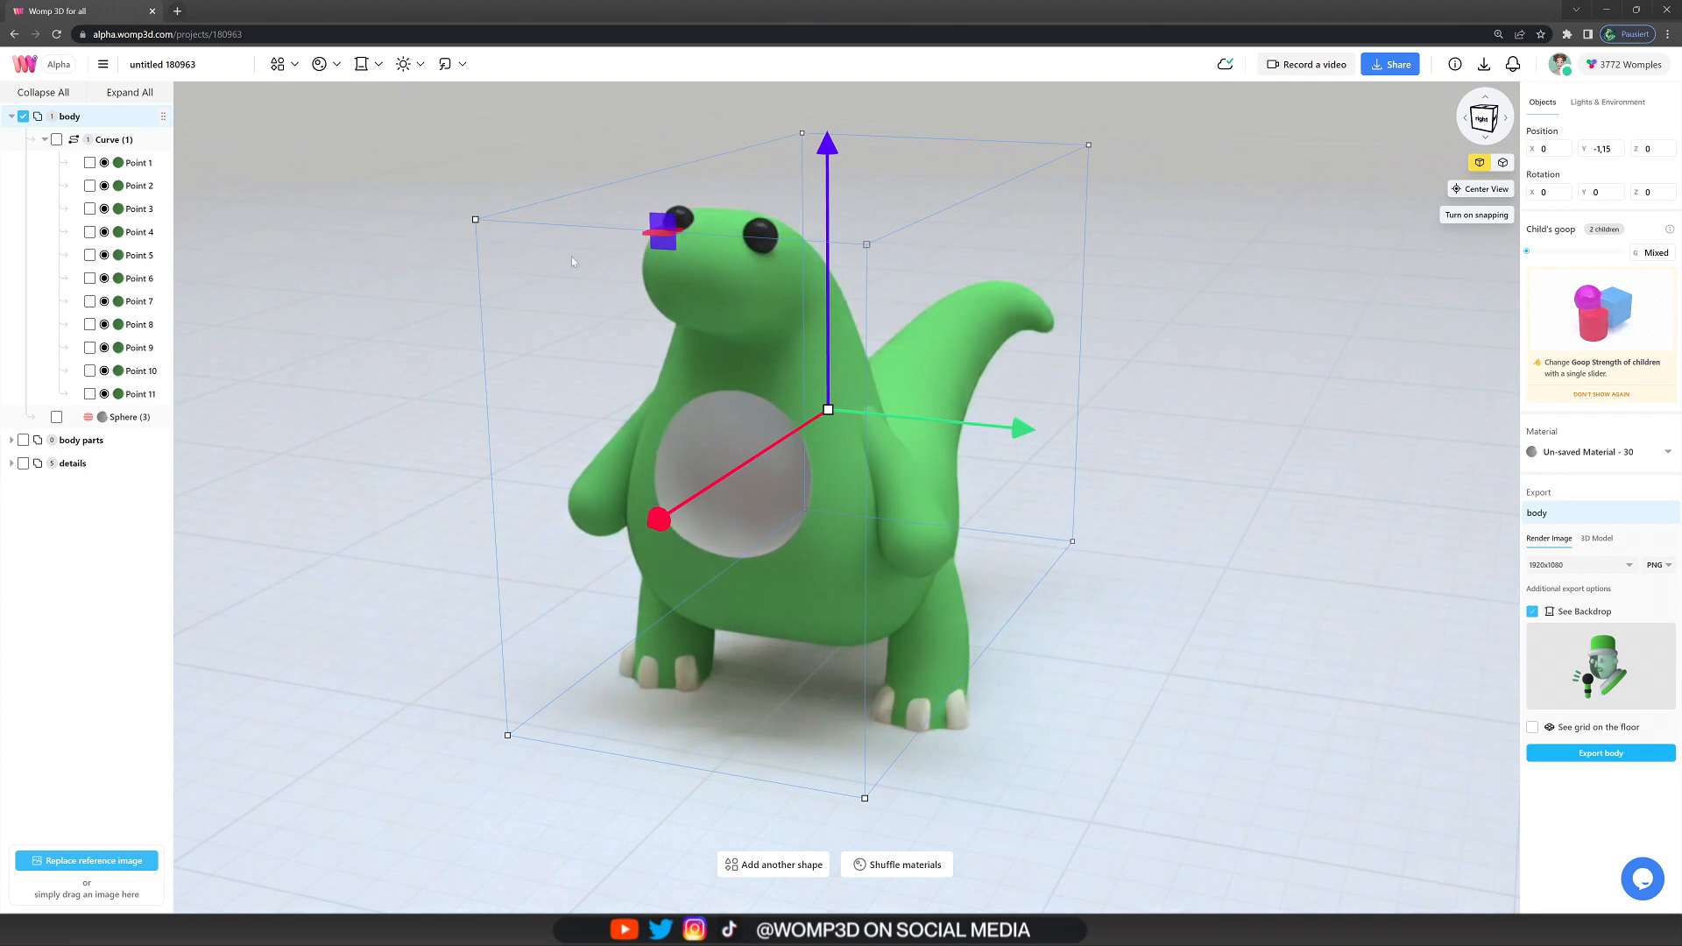
click(130, 416)
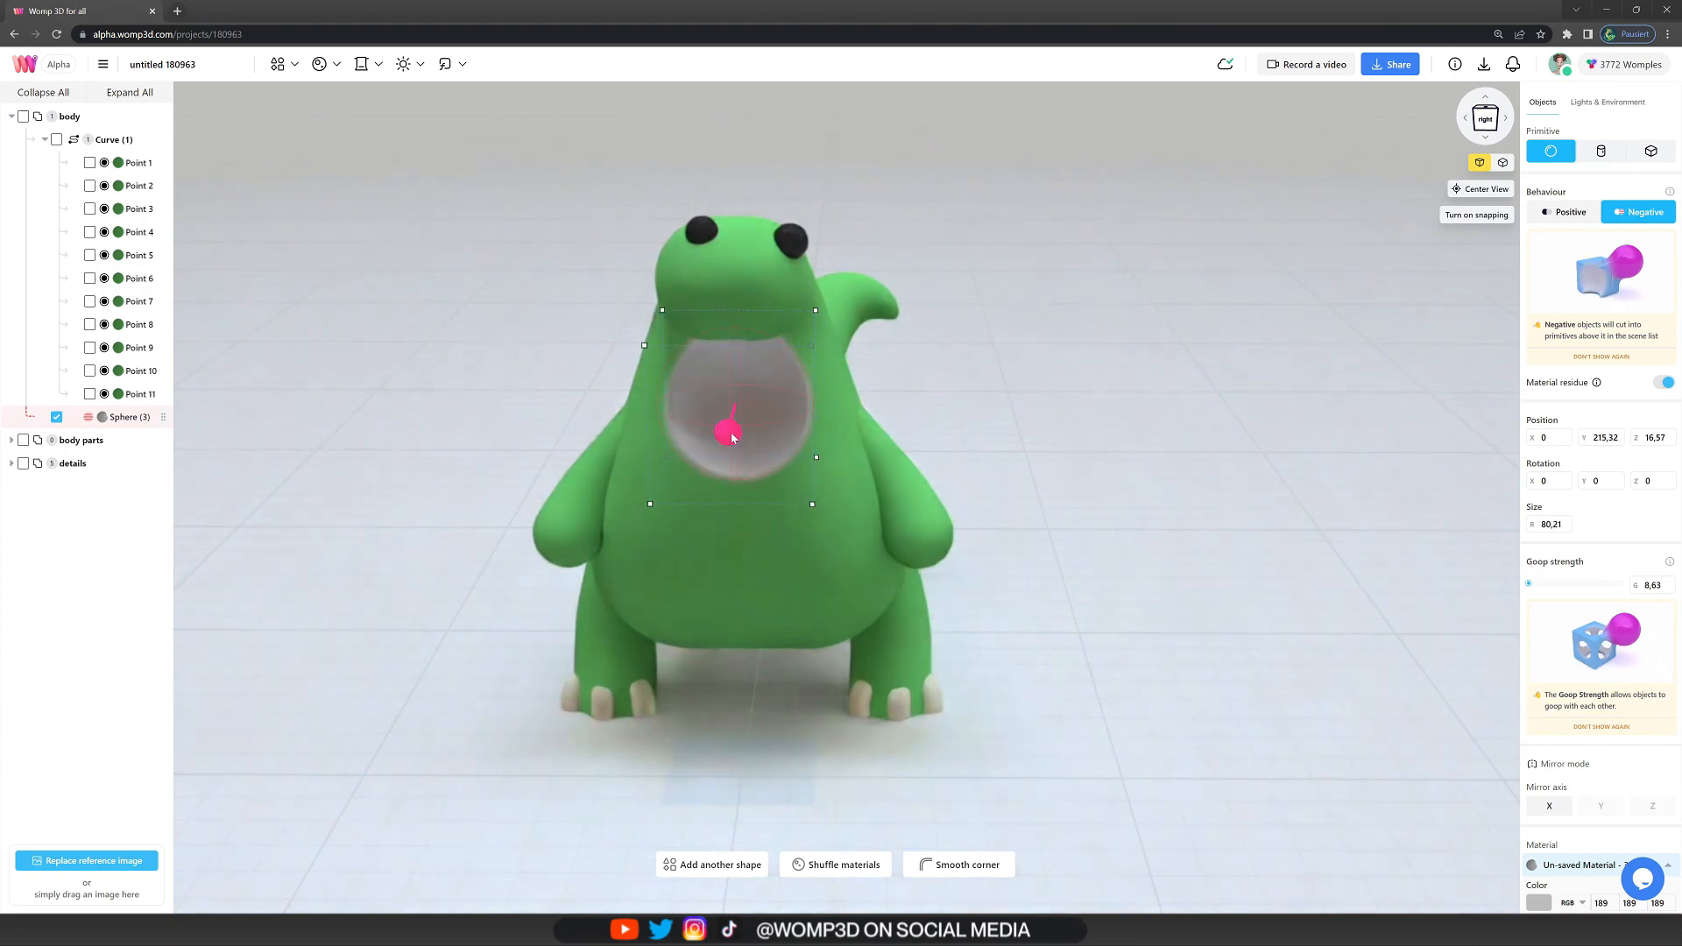
click(1607, 102)
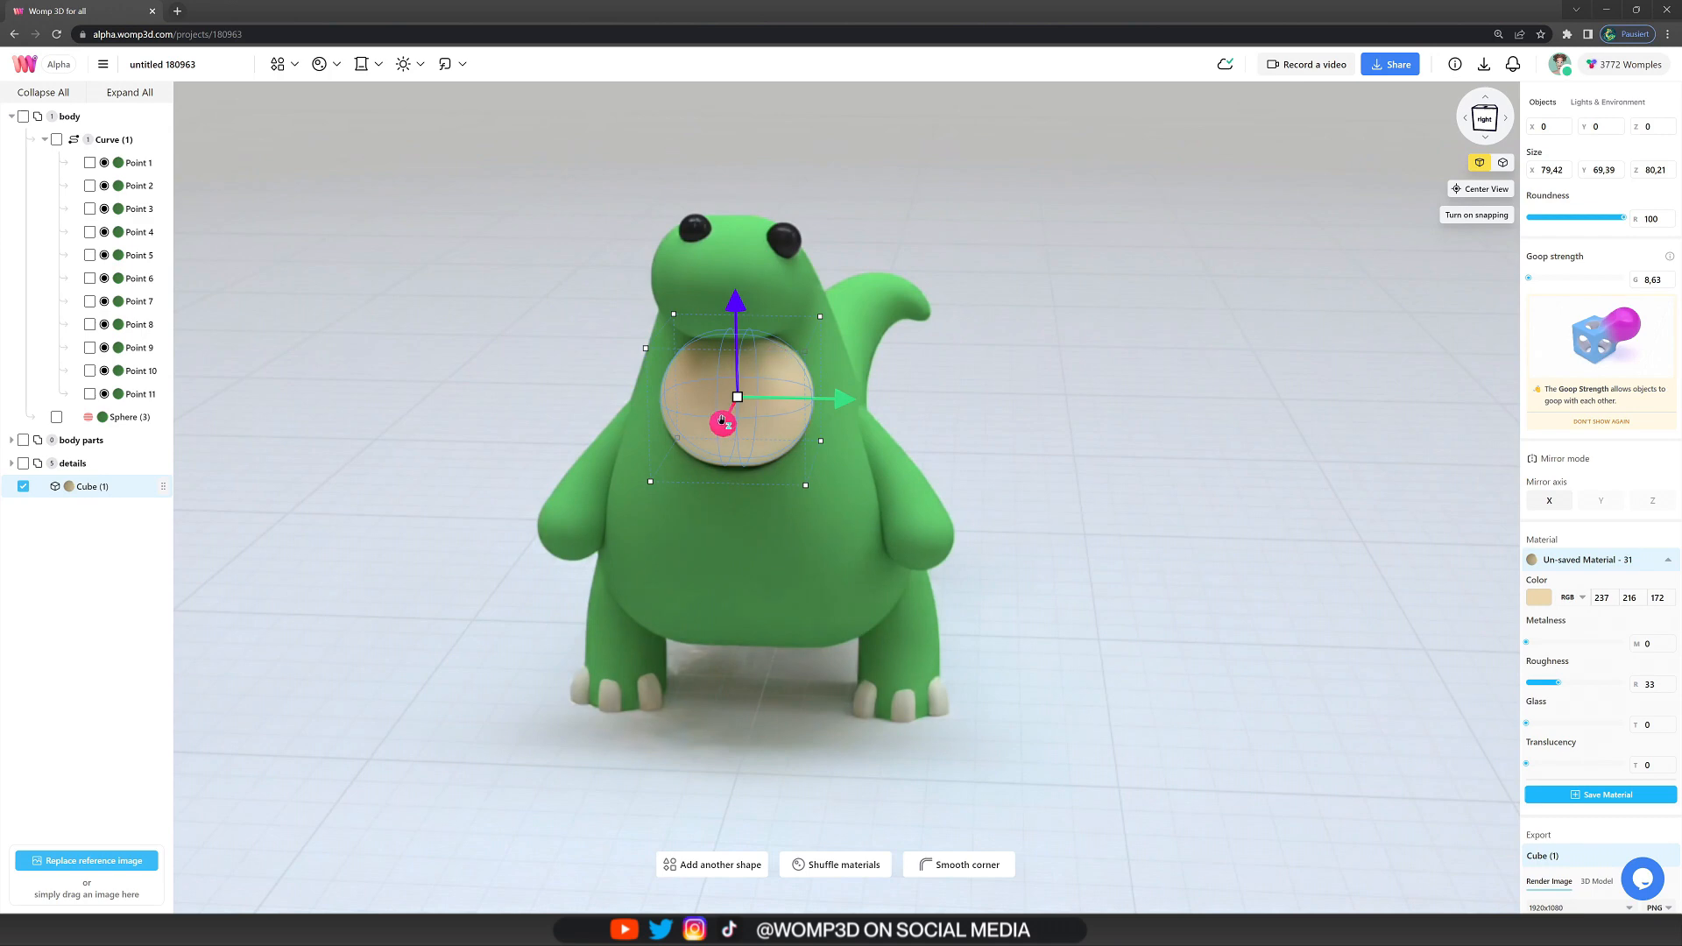
- Place a beige rounded cube face with black sphere eyes and pink cheeks, mirrored on X
click(1651, 150)
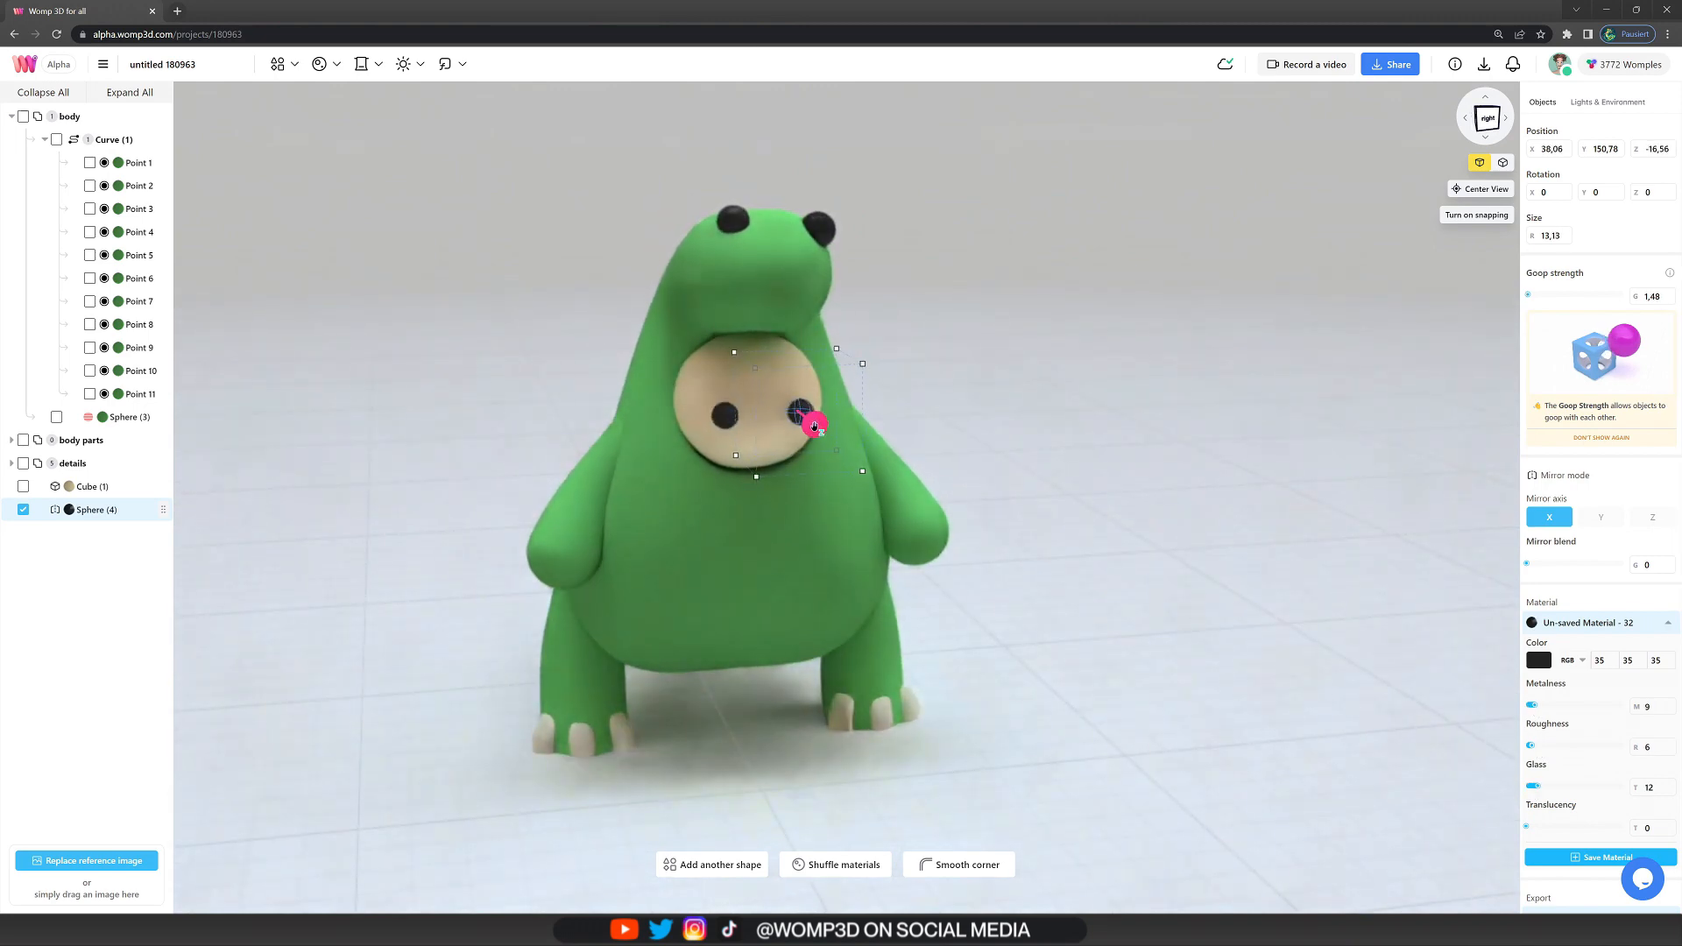
click(1609, 101)
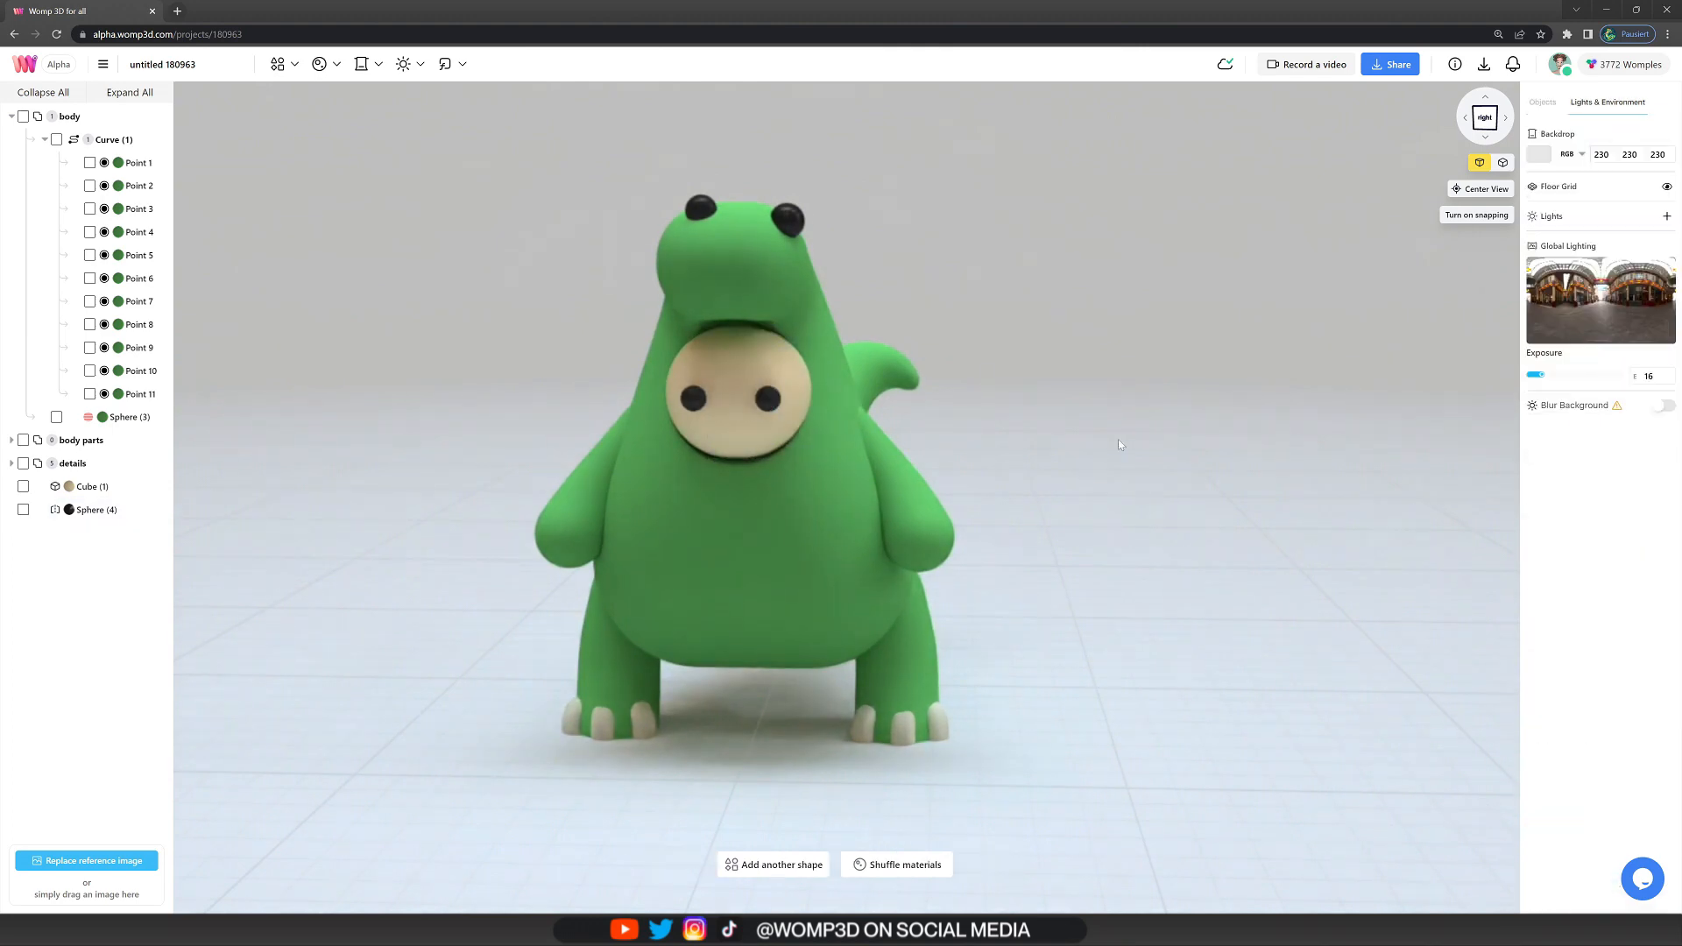
key(ctrl+v)
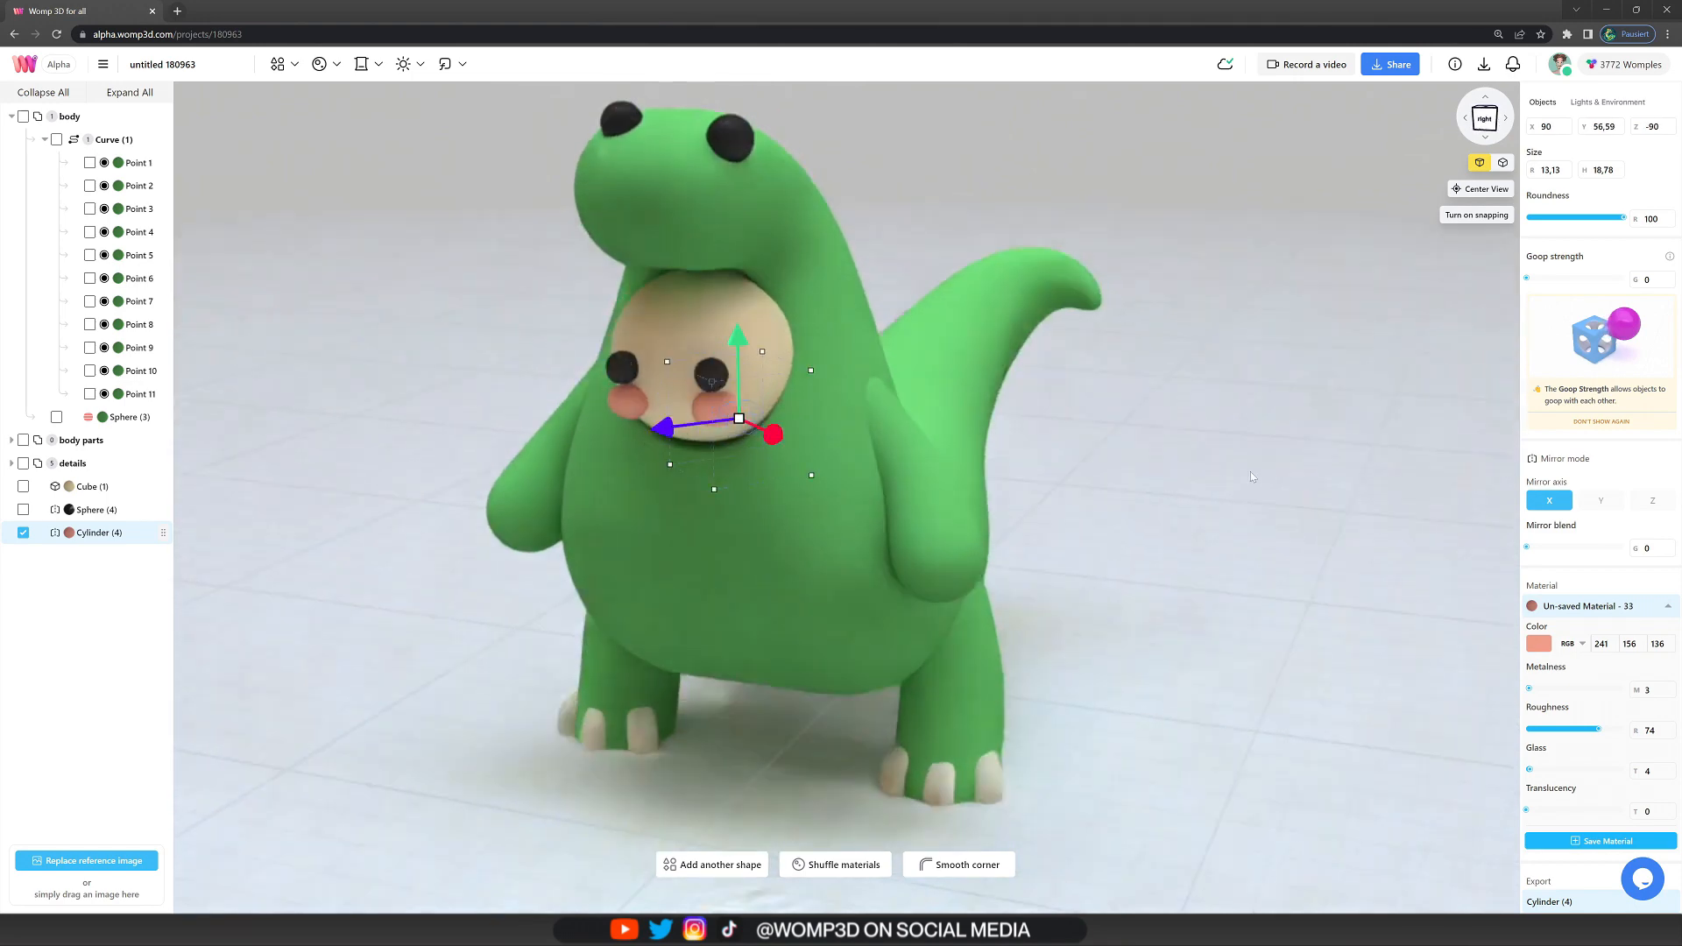
click(94, 510)
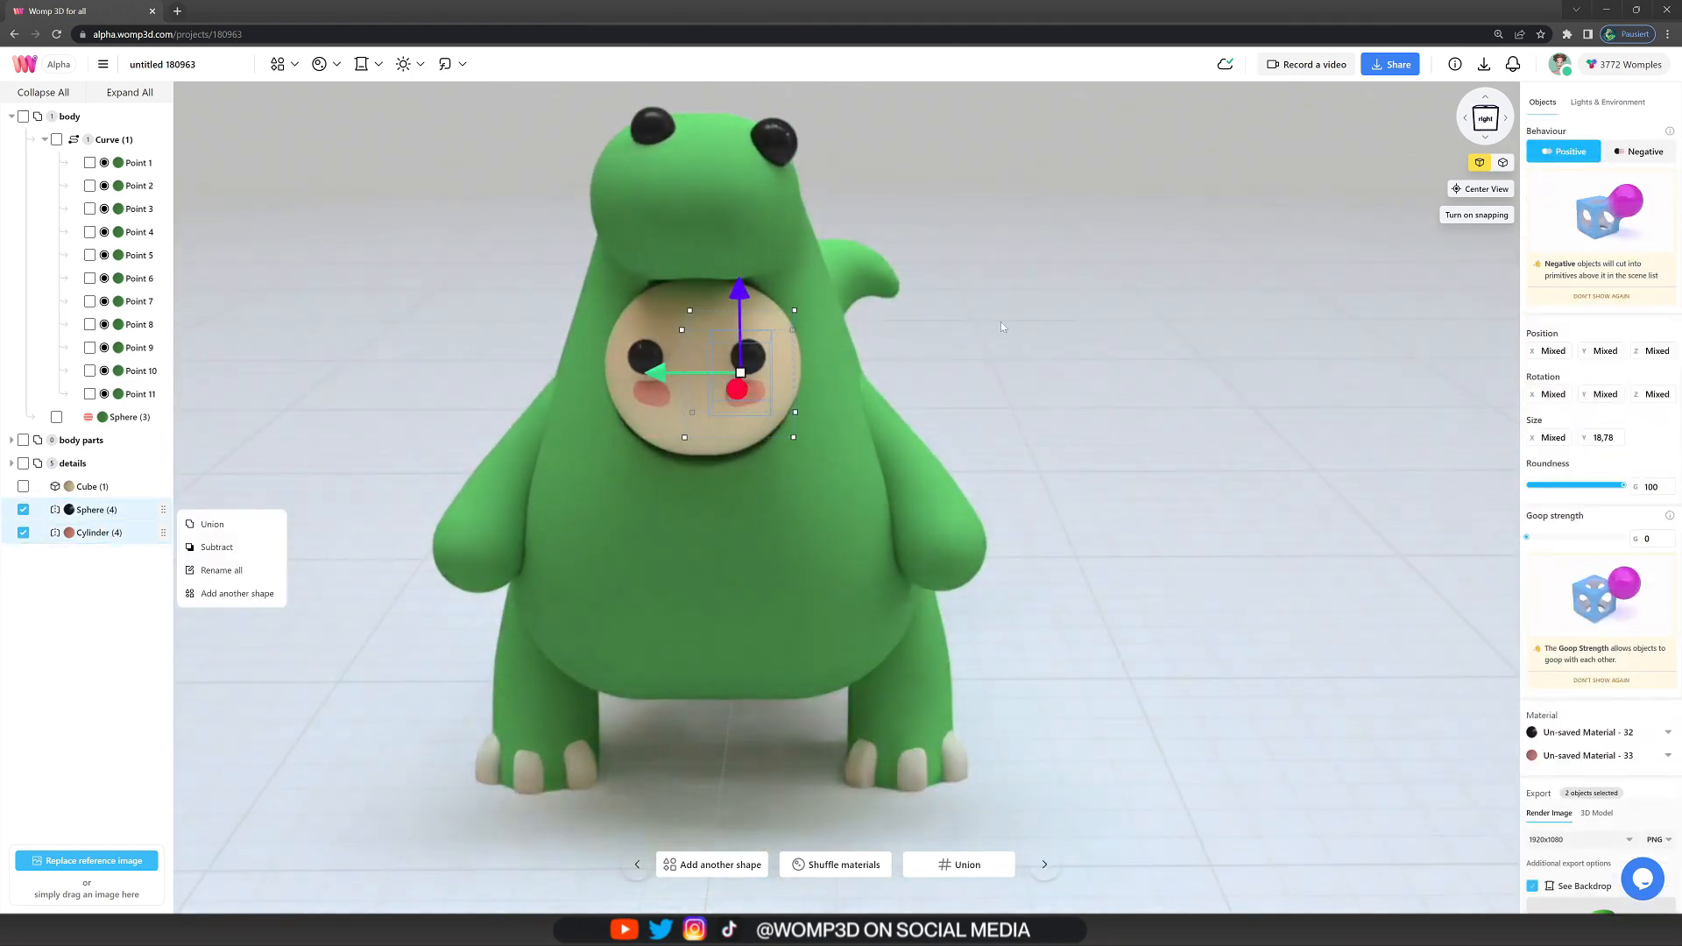
click(97, 532)
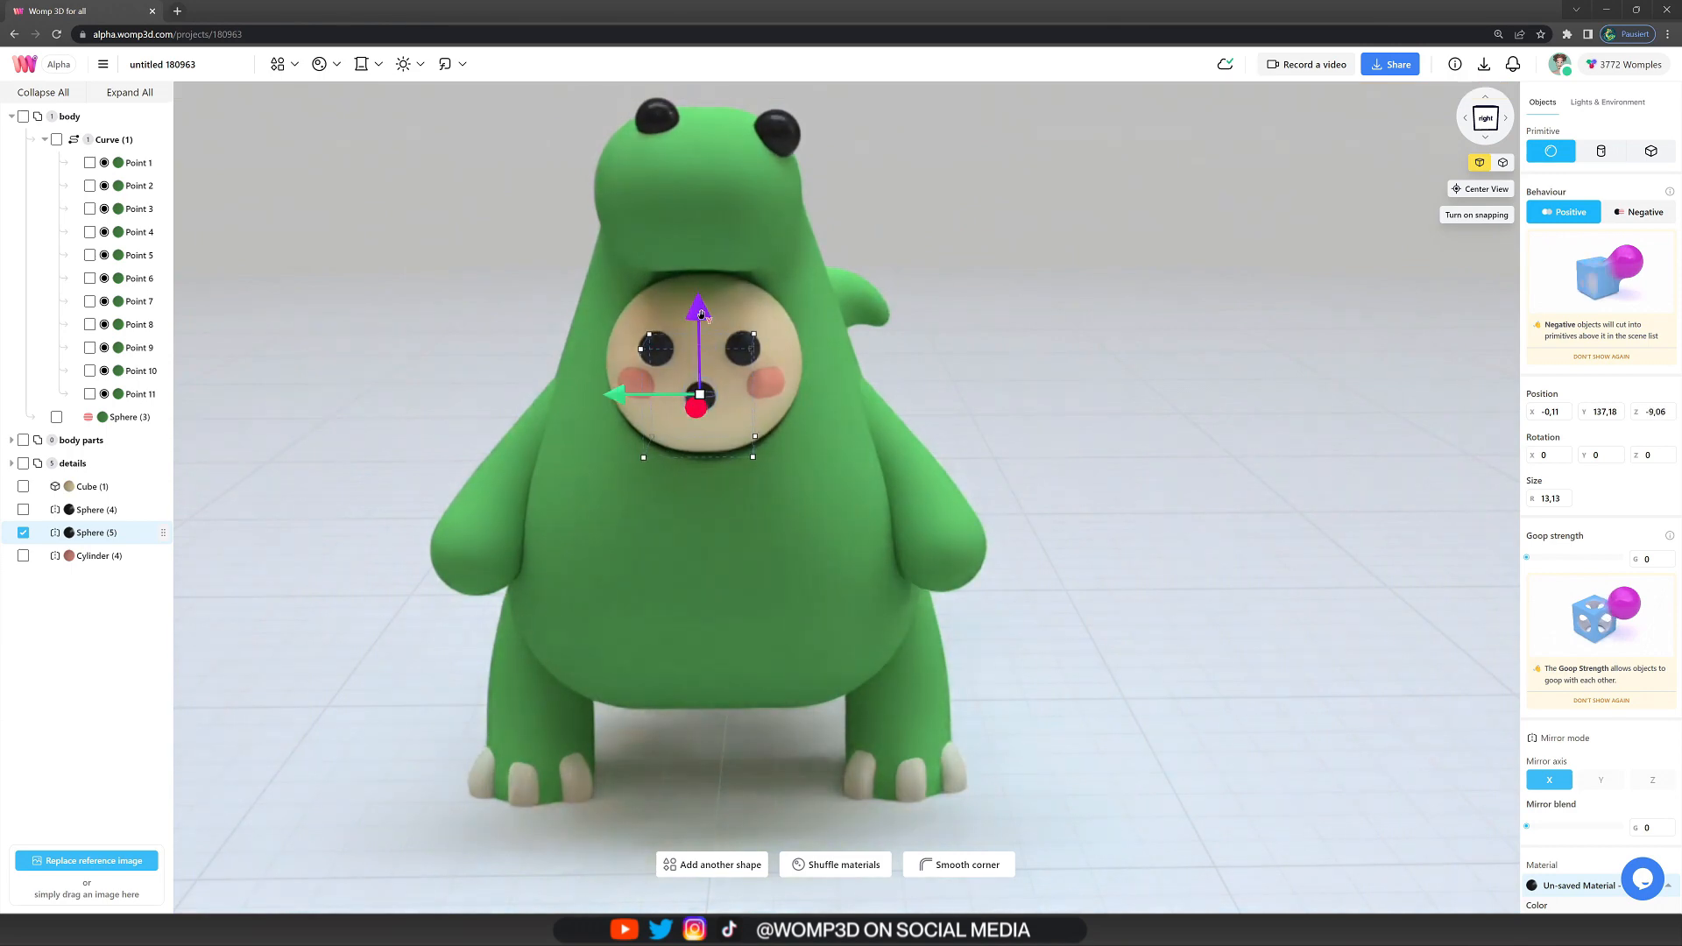
- Add a pink nose and cylinder mouth, union them, and reposition the mouth group
click(1609, 102)
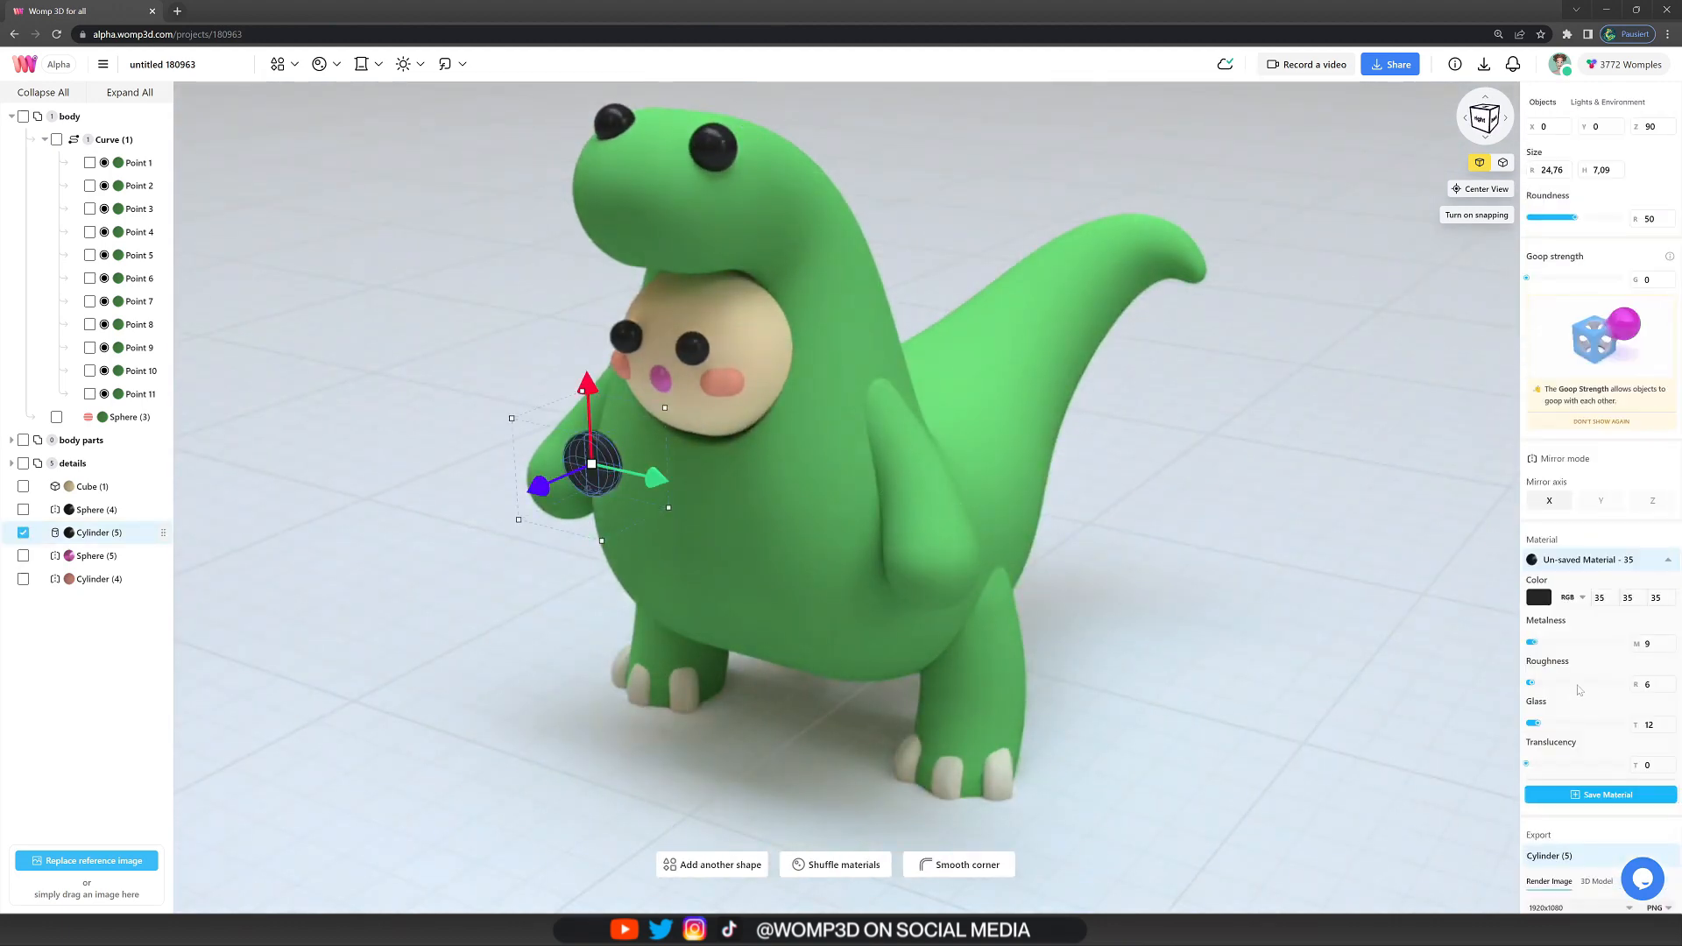
key(ctrl+v)
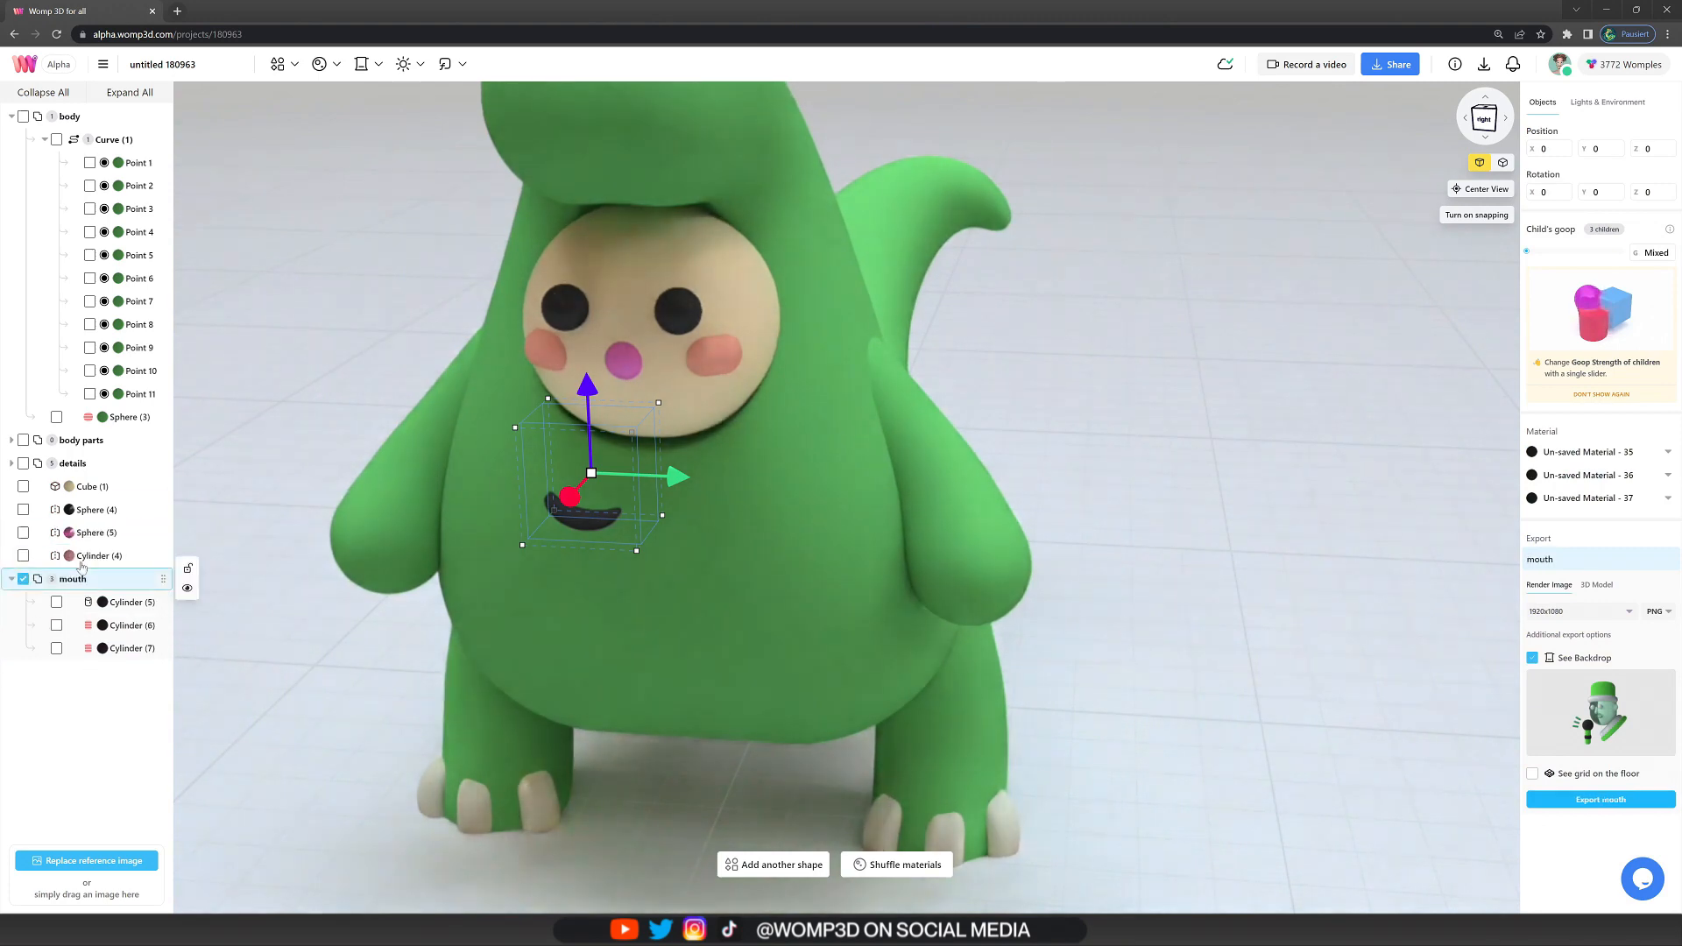
click(67, 185)
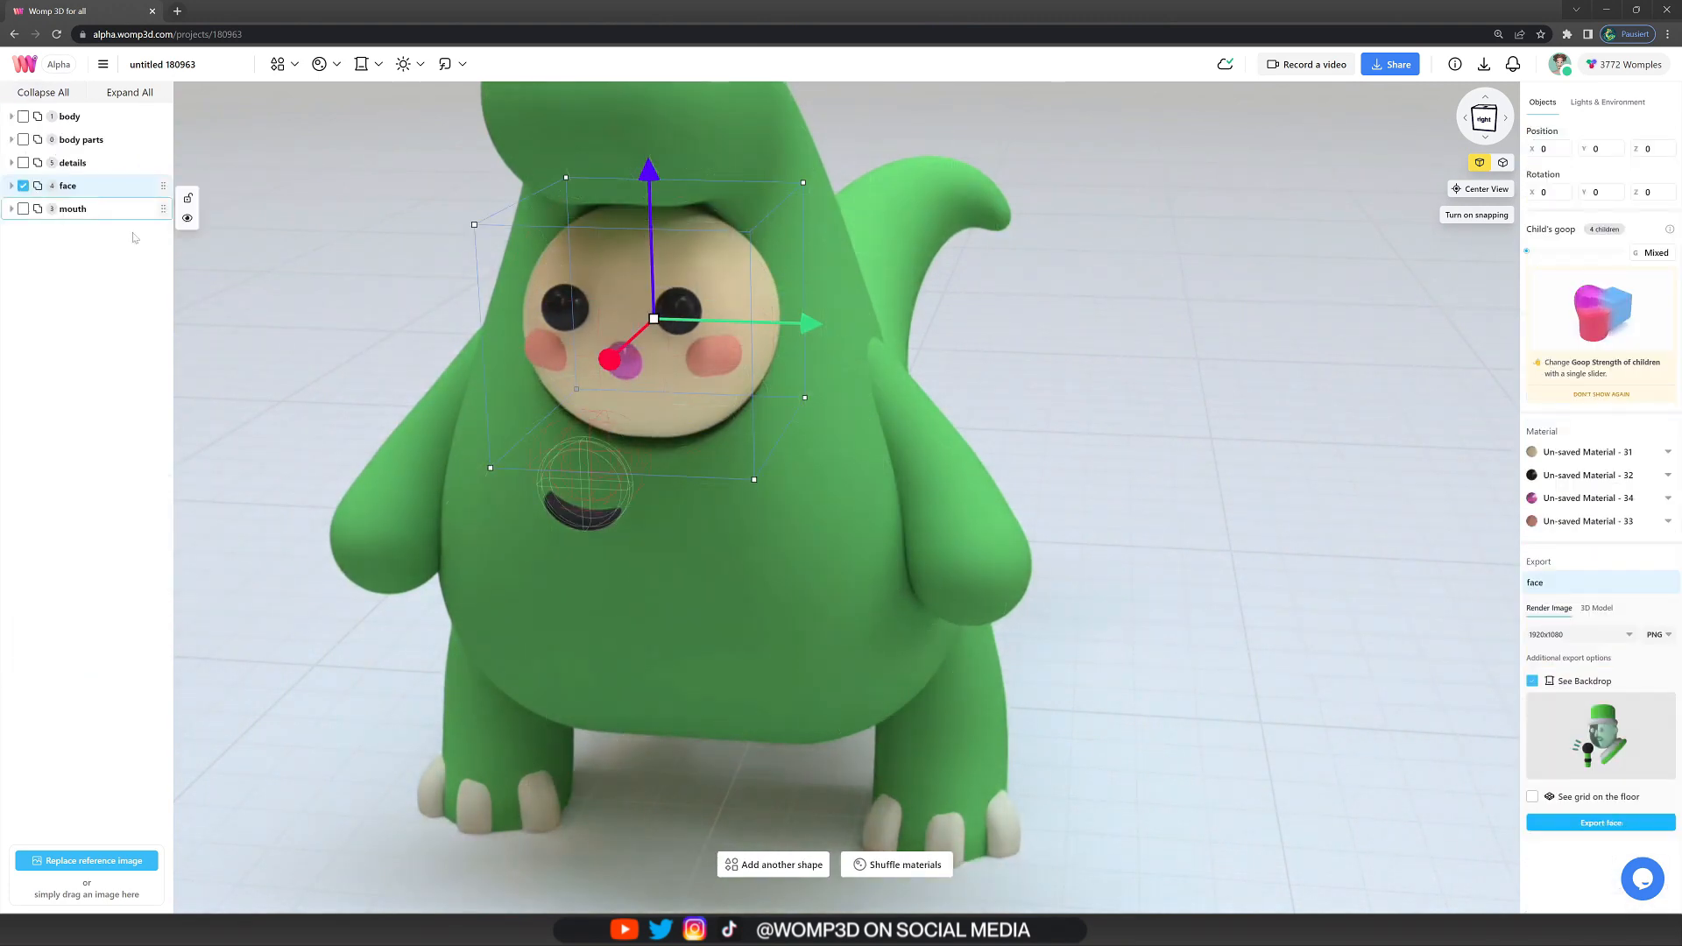
click(72, 208)
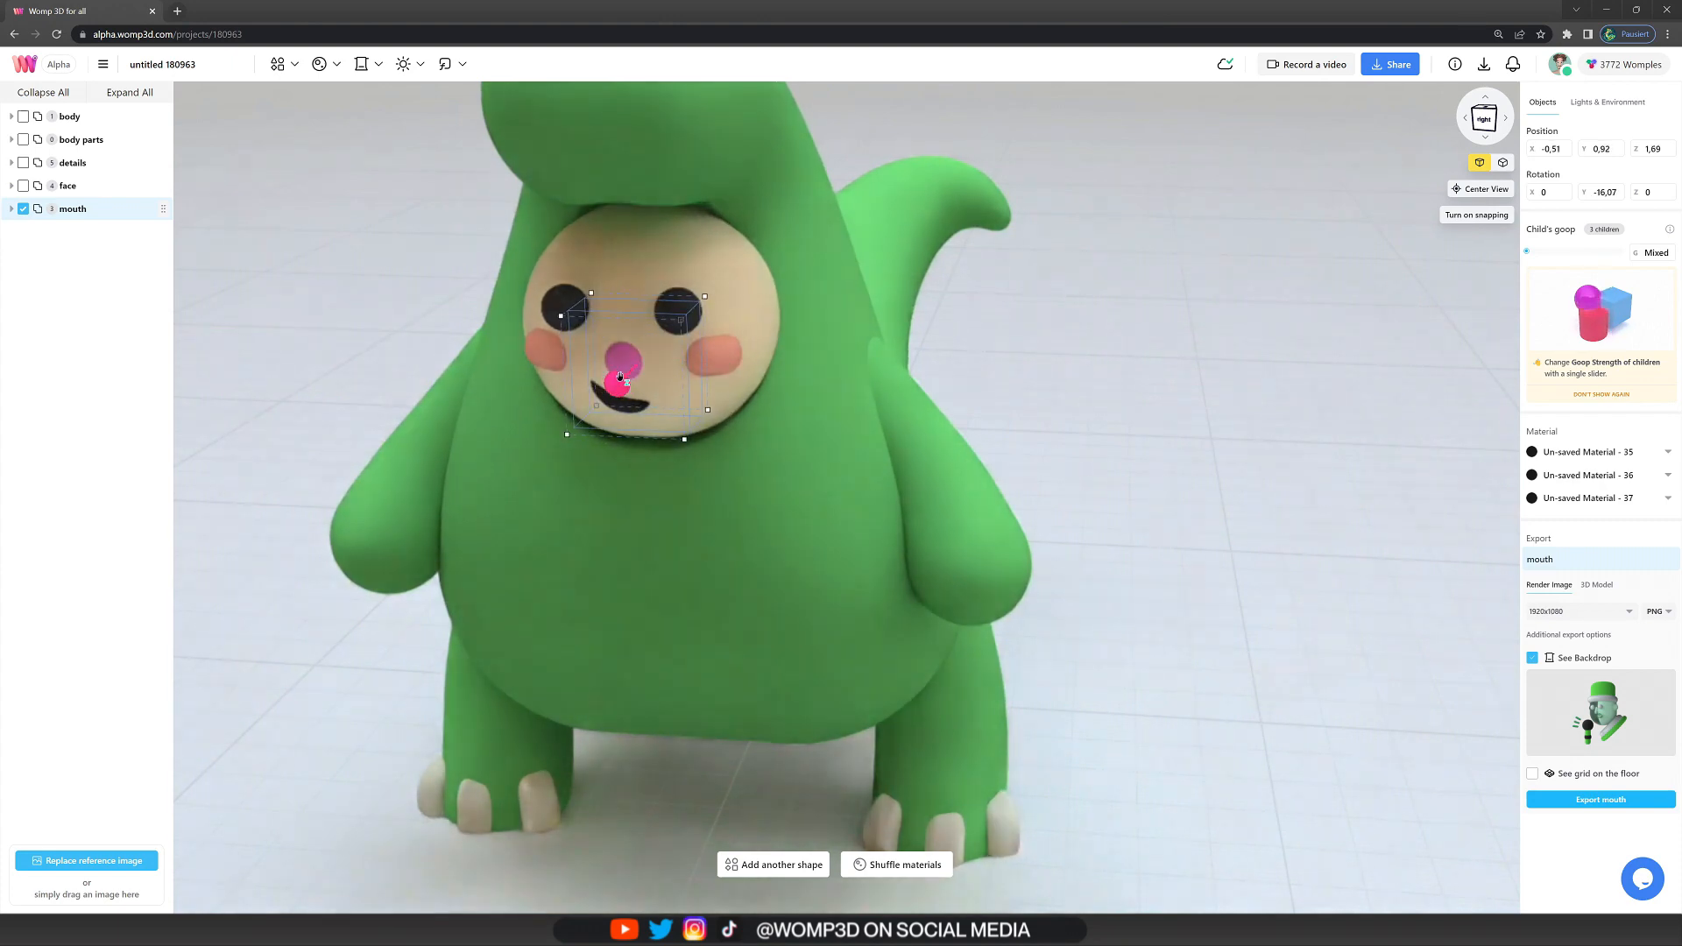
click(1607, 101)
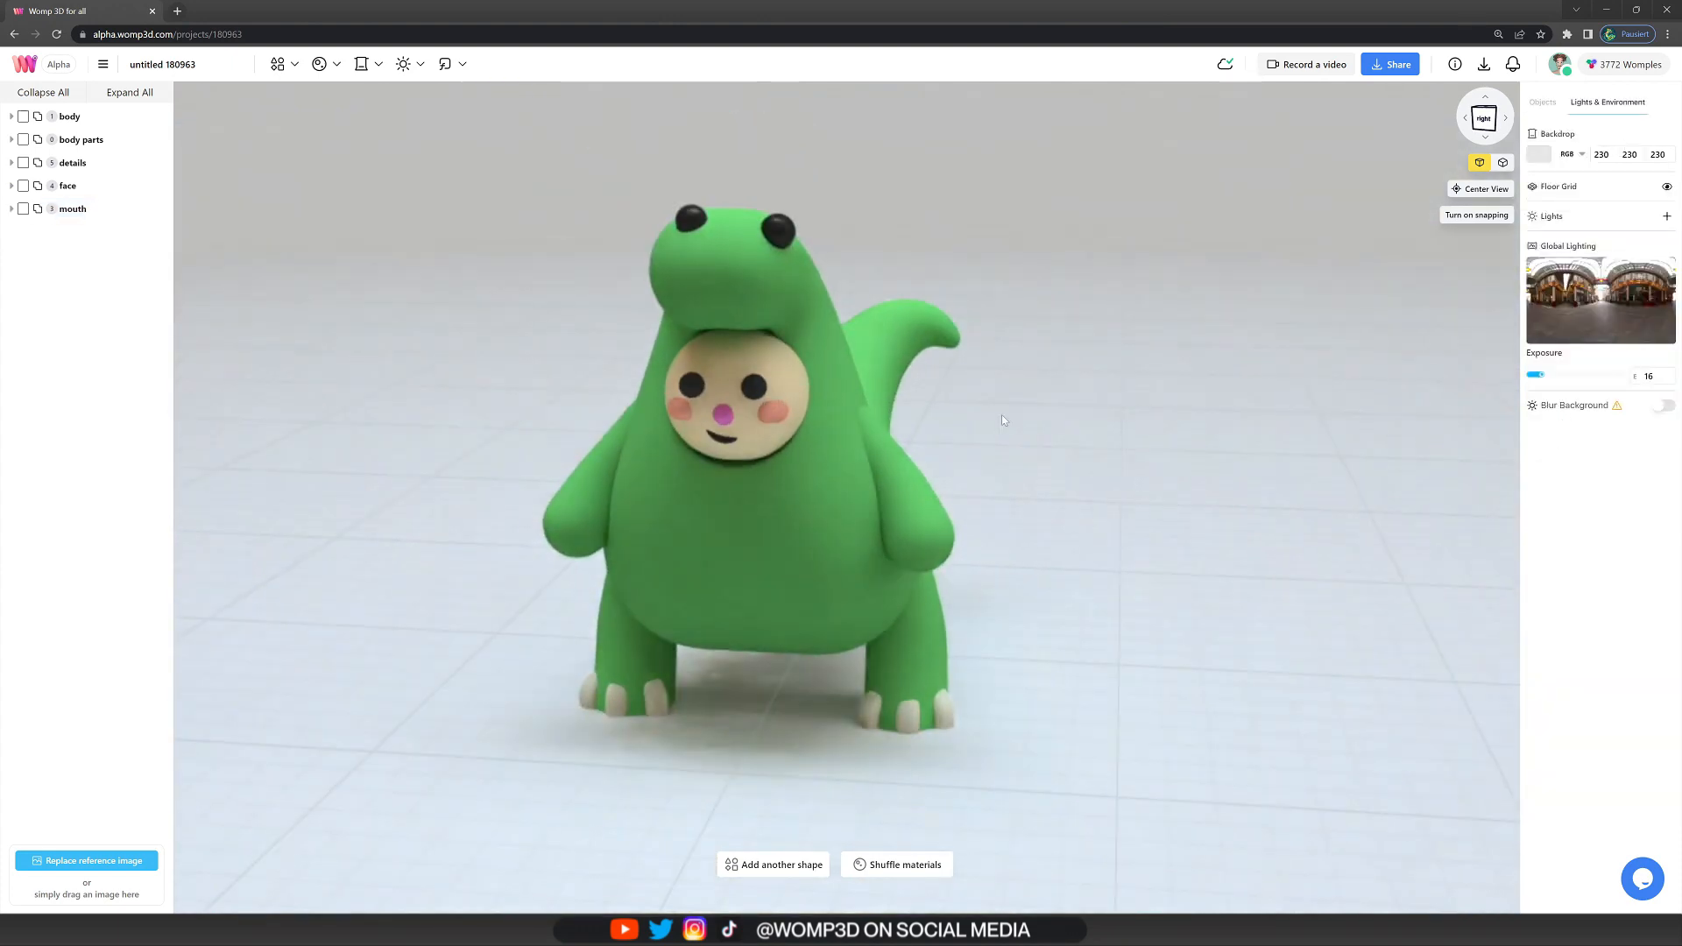
- Expand the hair group and adjust the first strand's curve end point
click(10, 186)
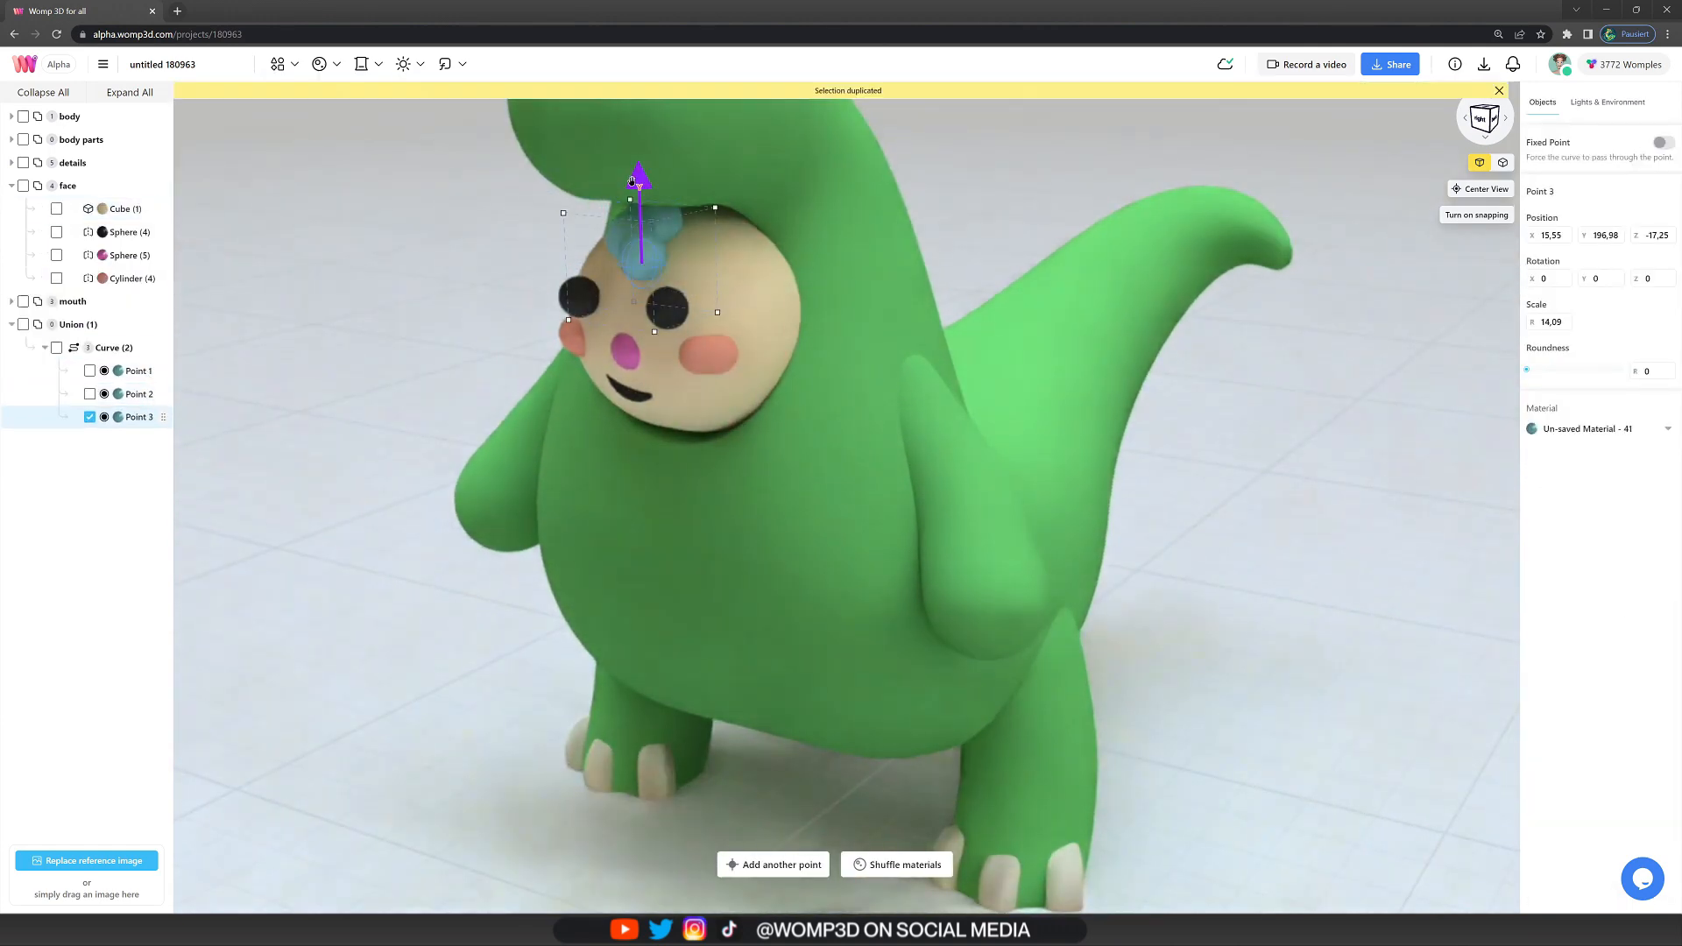
click(113, 347)
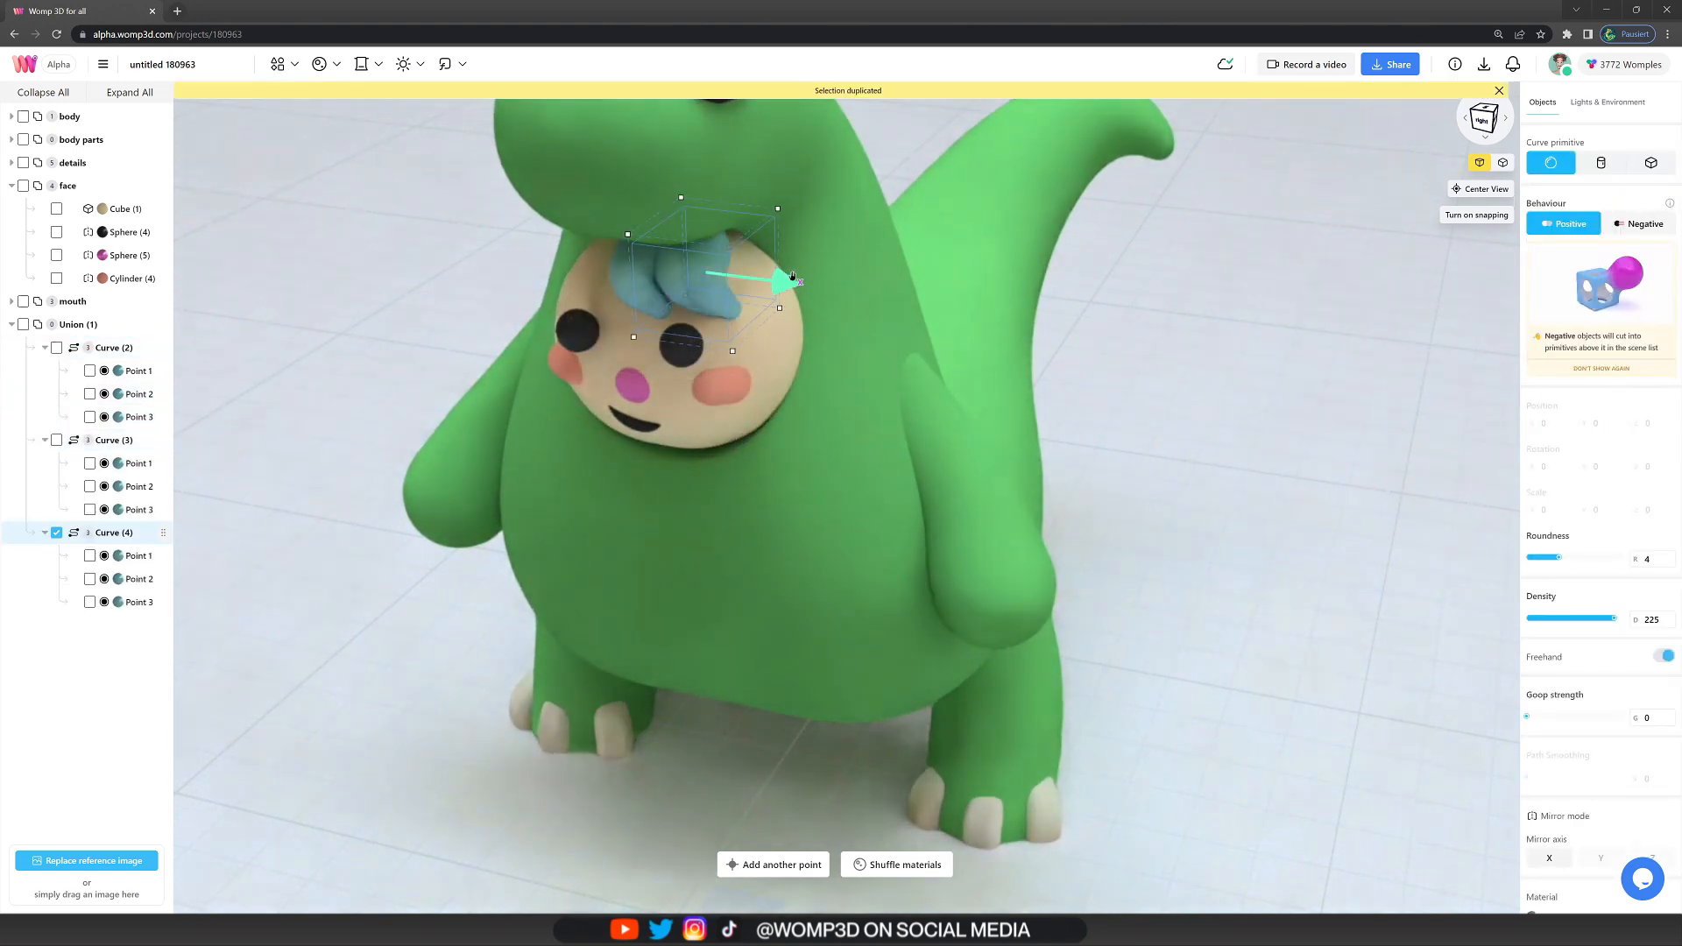
click(138, 601)
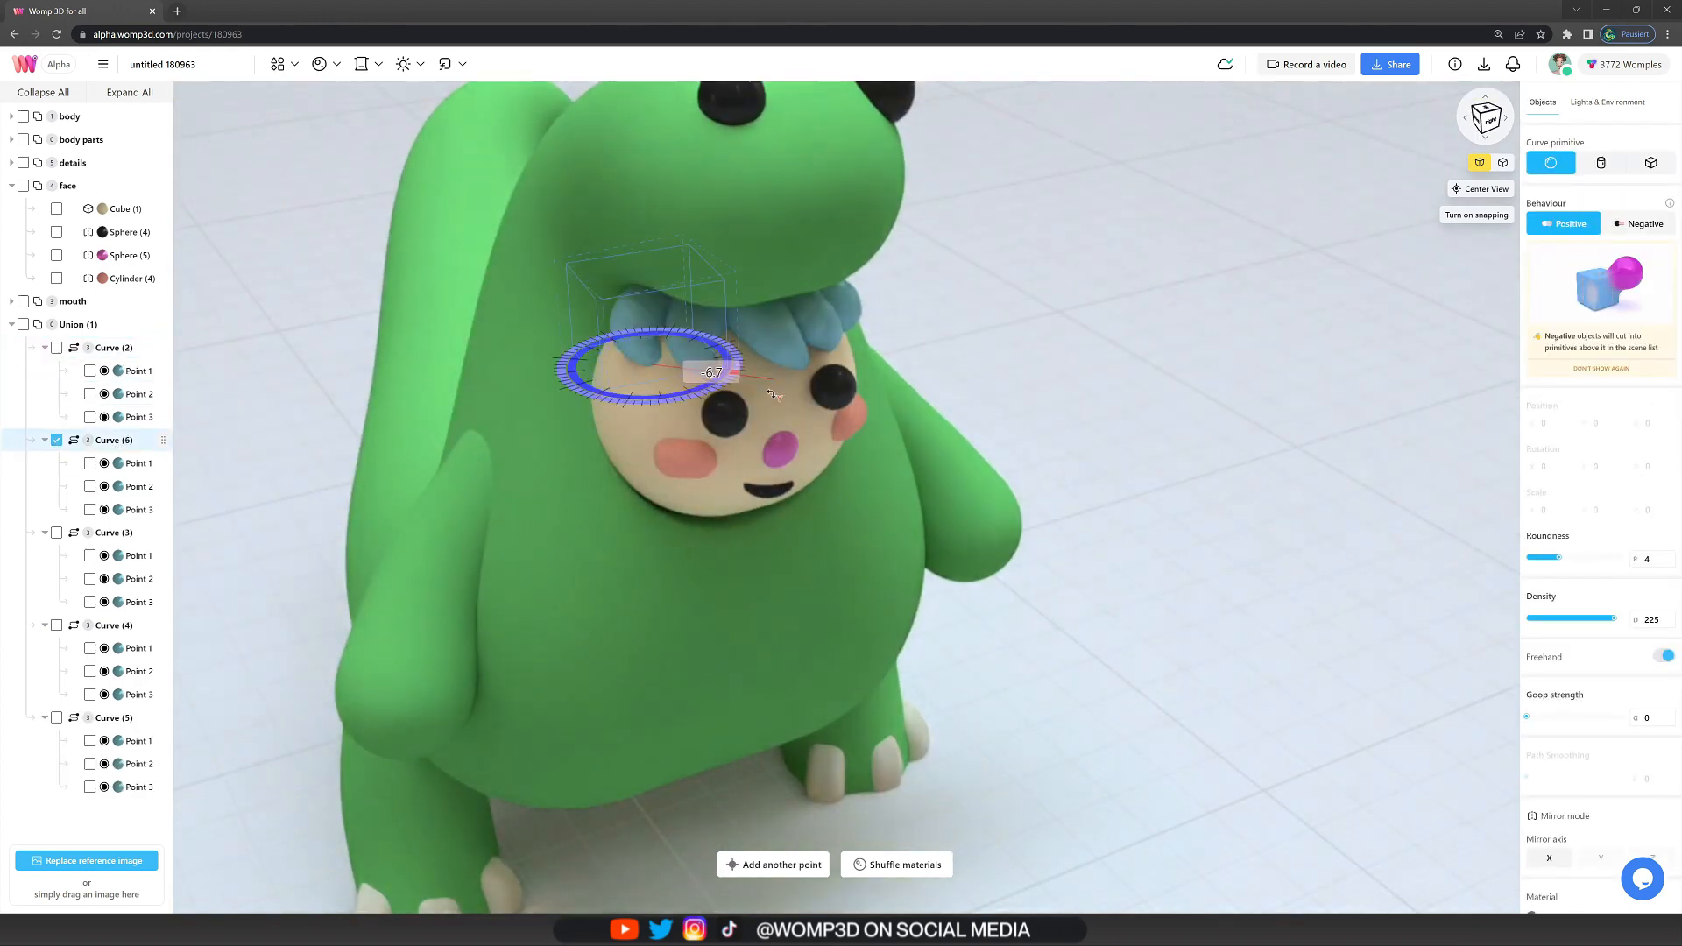
click(138, 508)
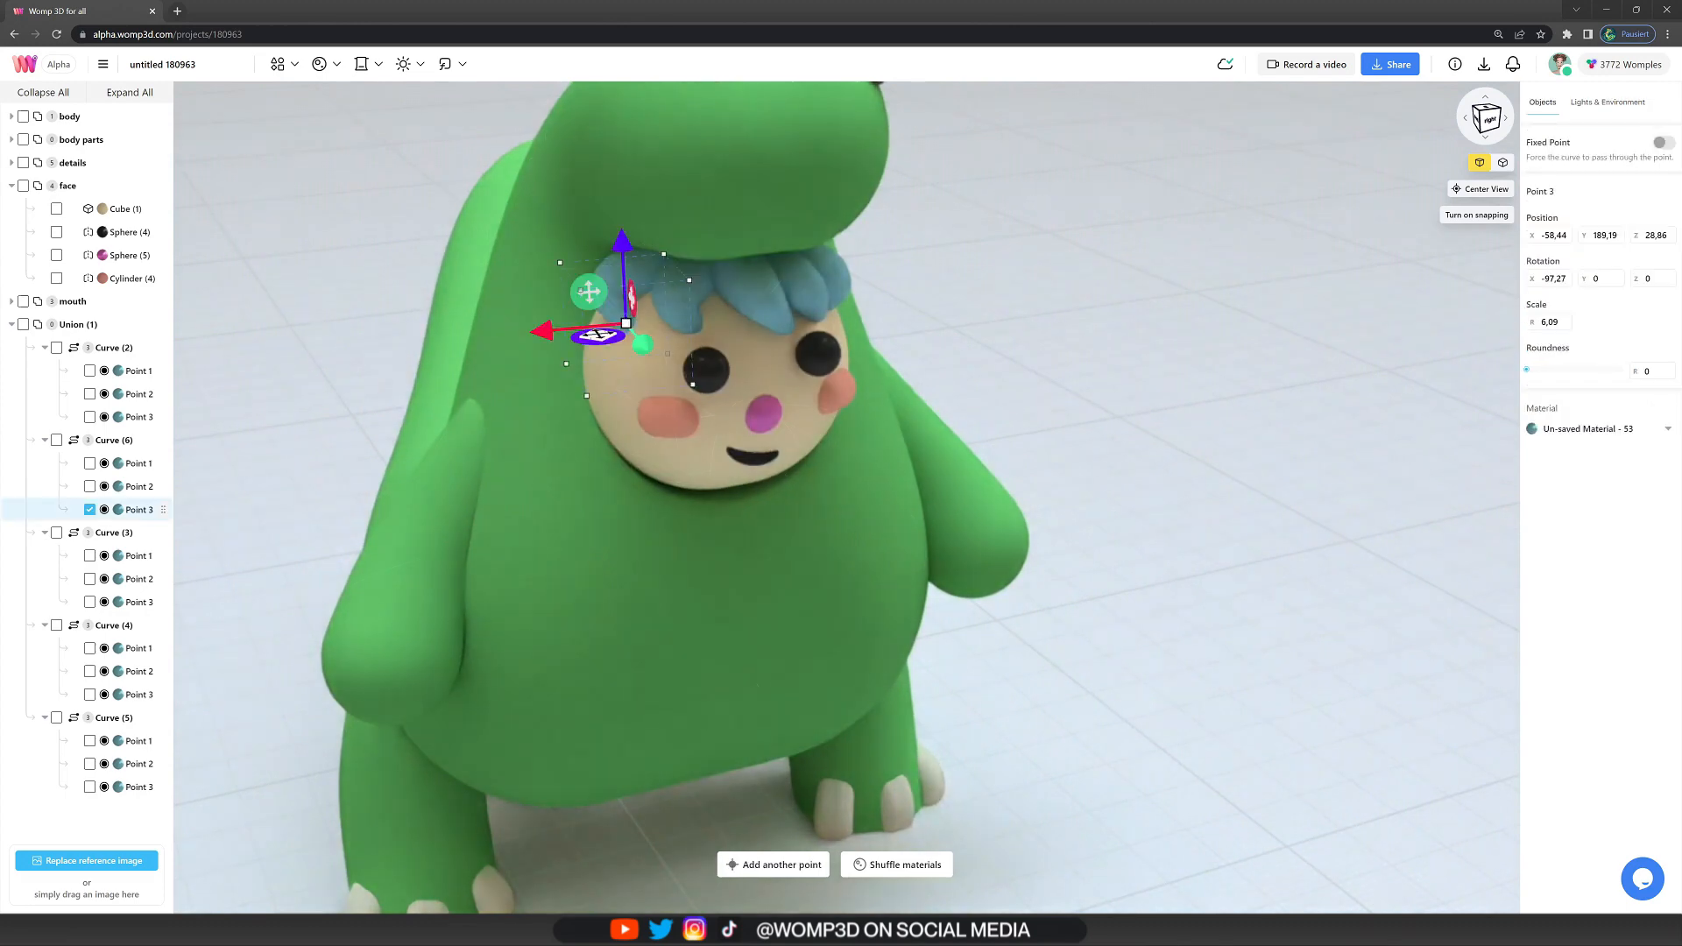
- Shape another curved hair strand, then turn off the floor grid
click(114, 440)
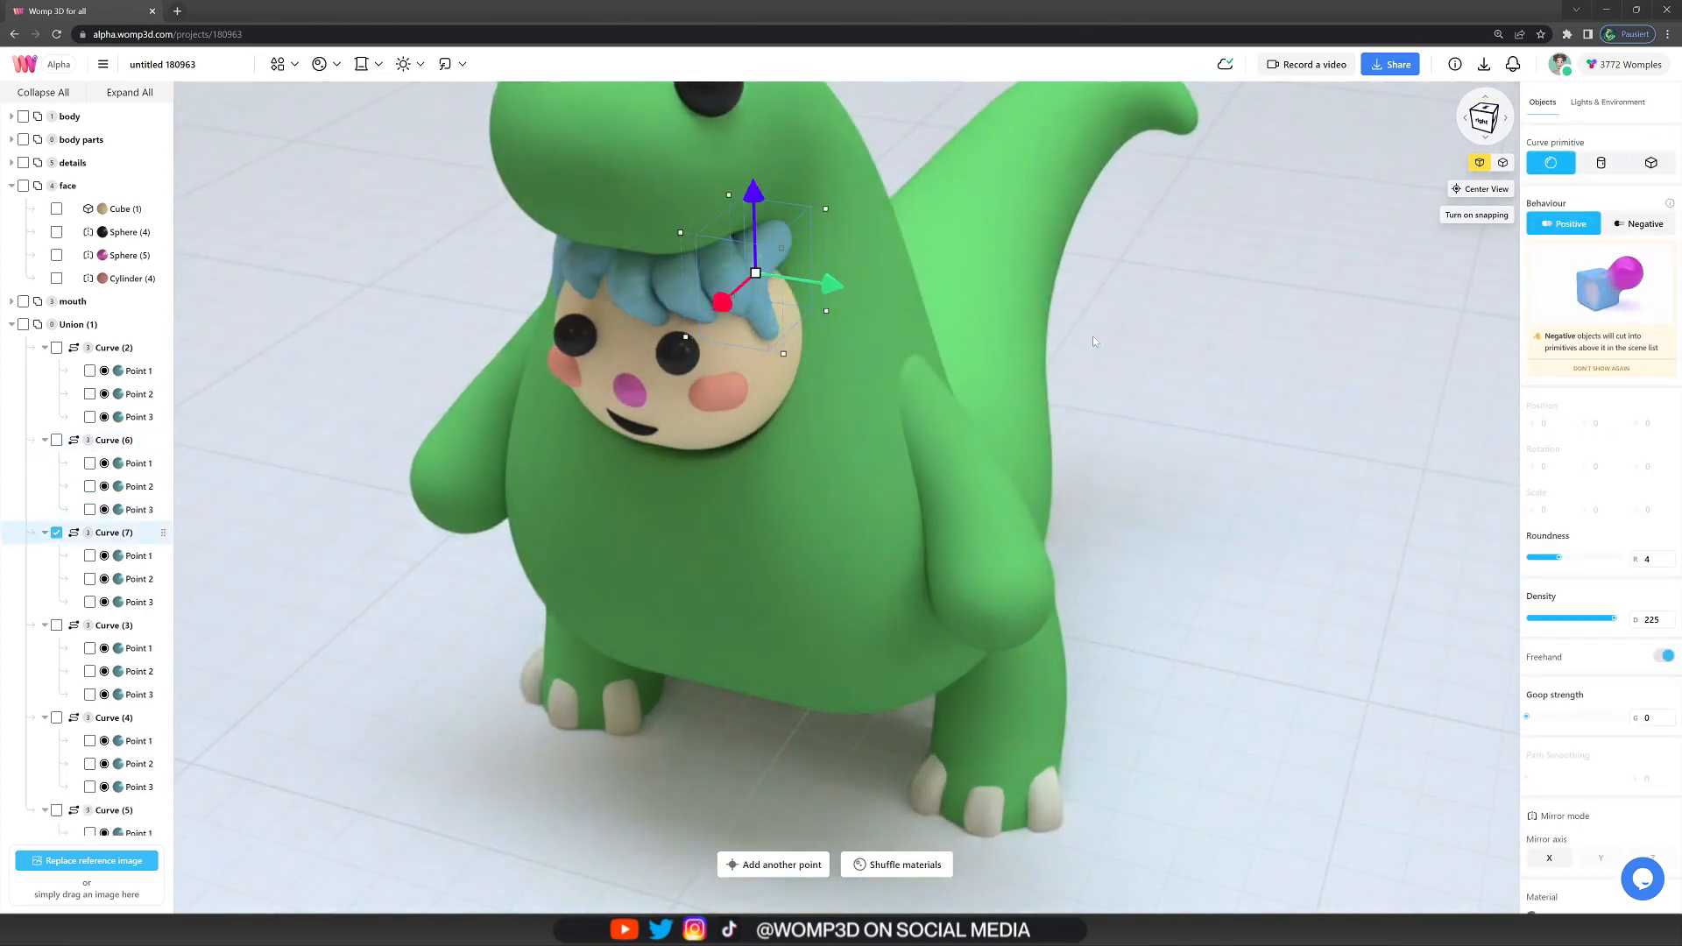
click(137, 578)
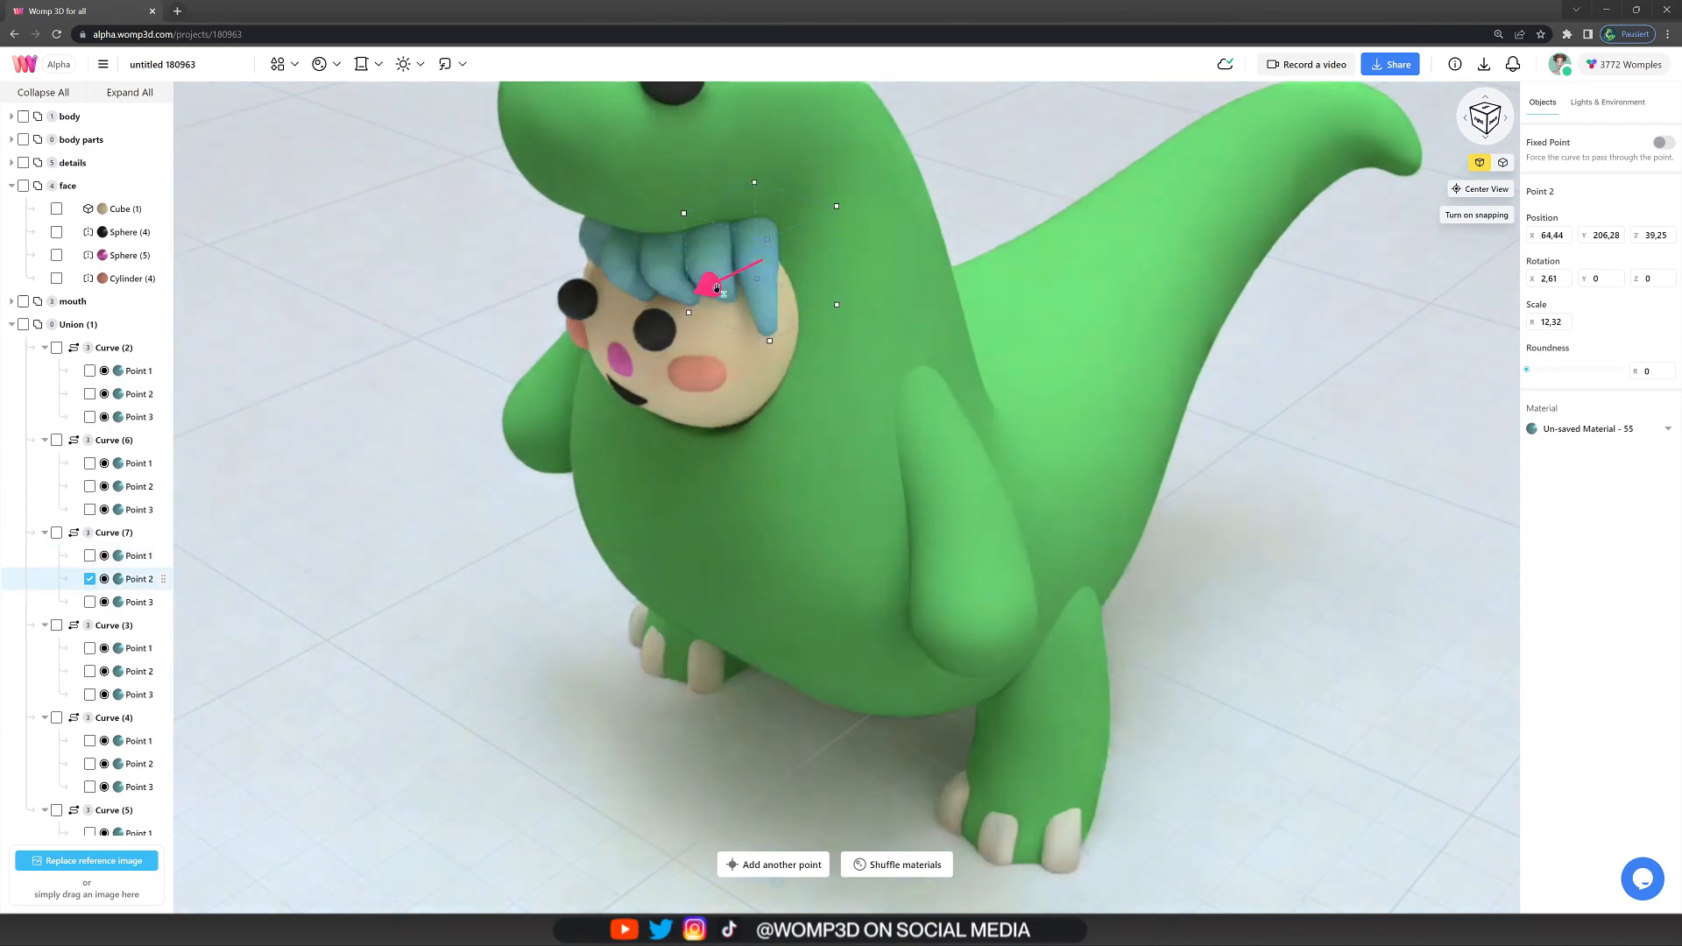
click(138, 602)
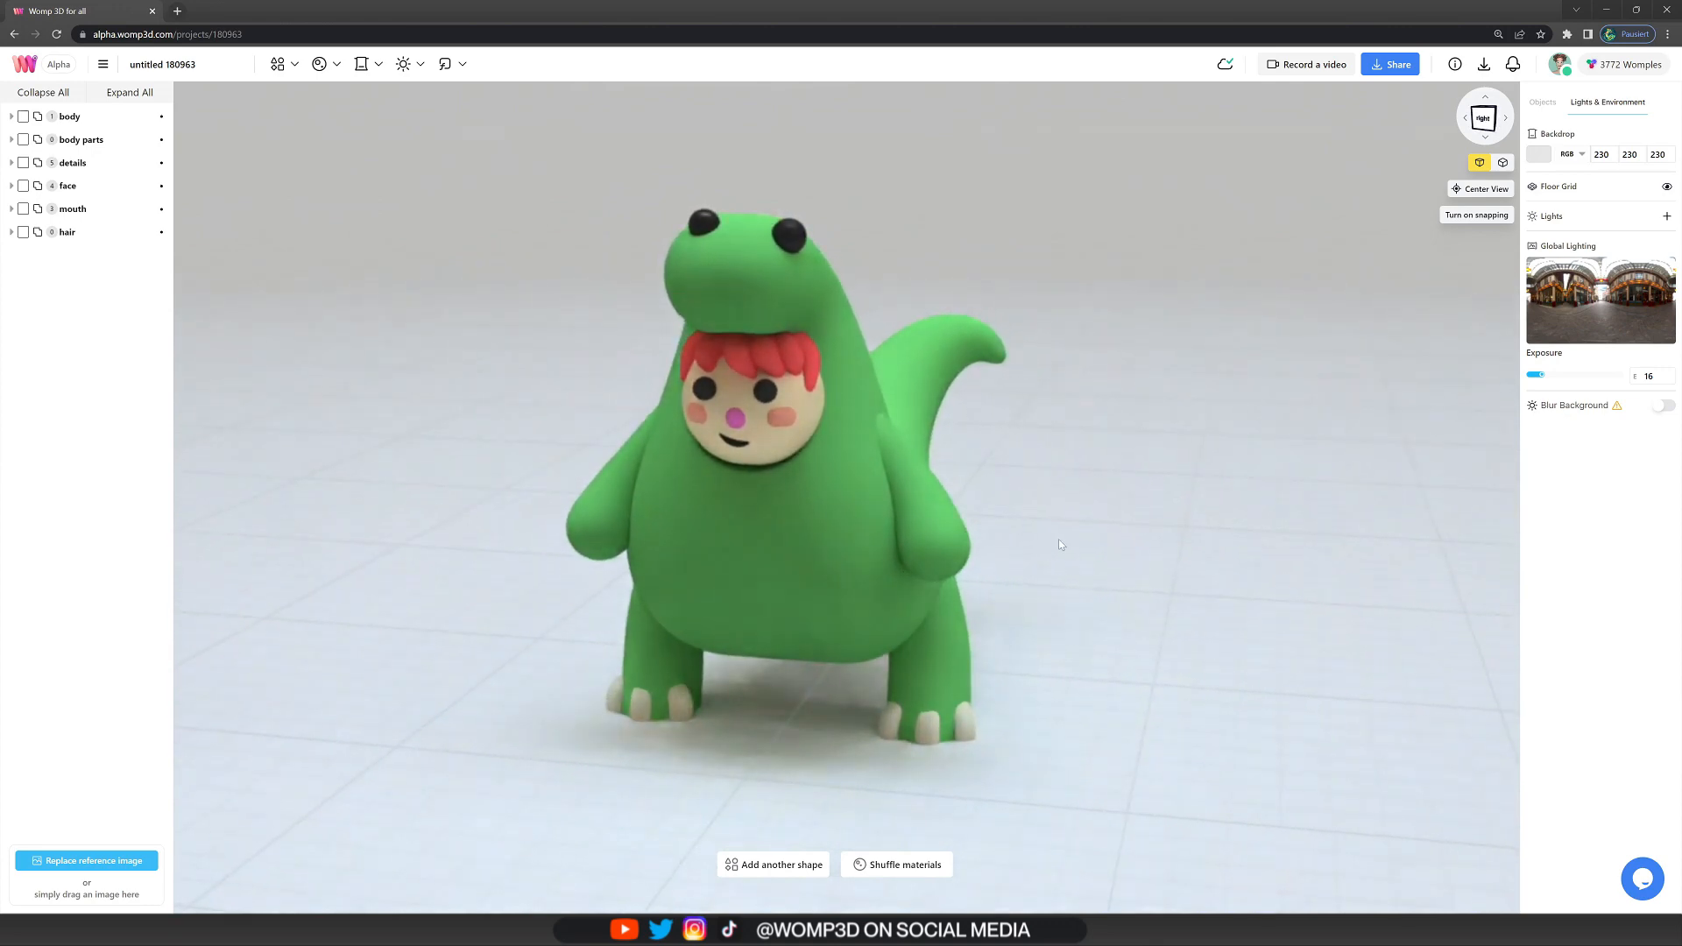
click(1667, 187)
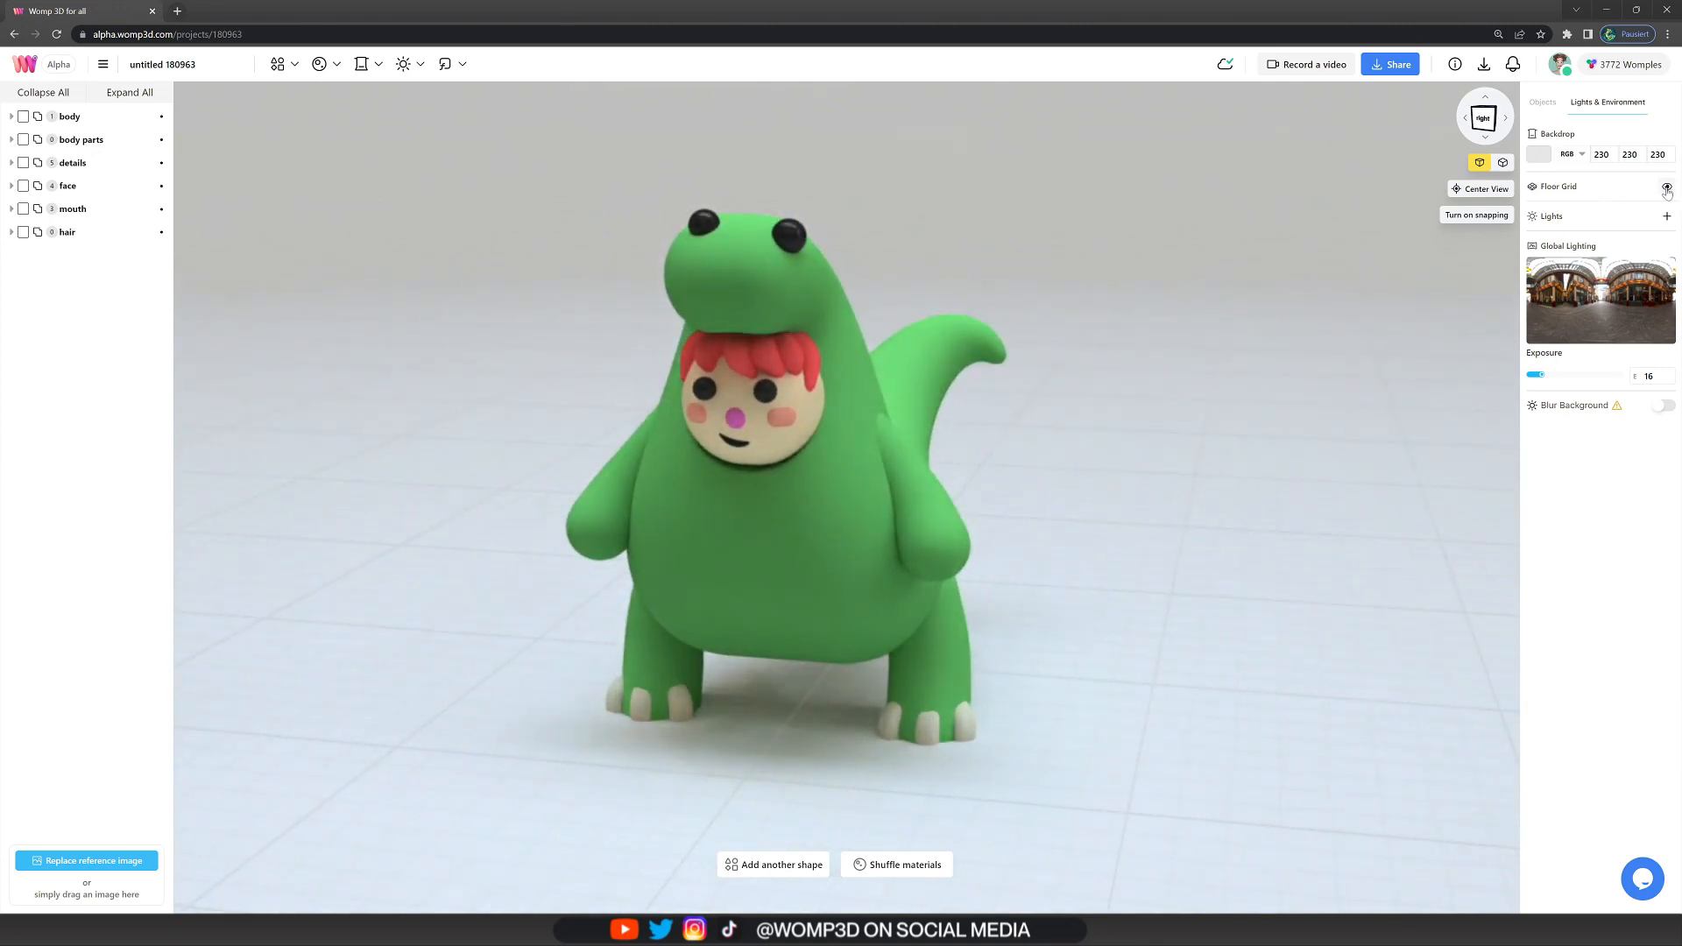
click(1668, 186)
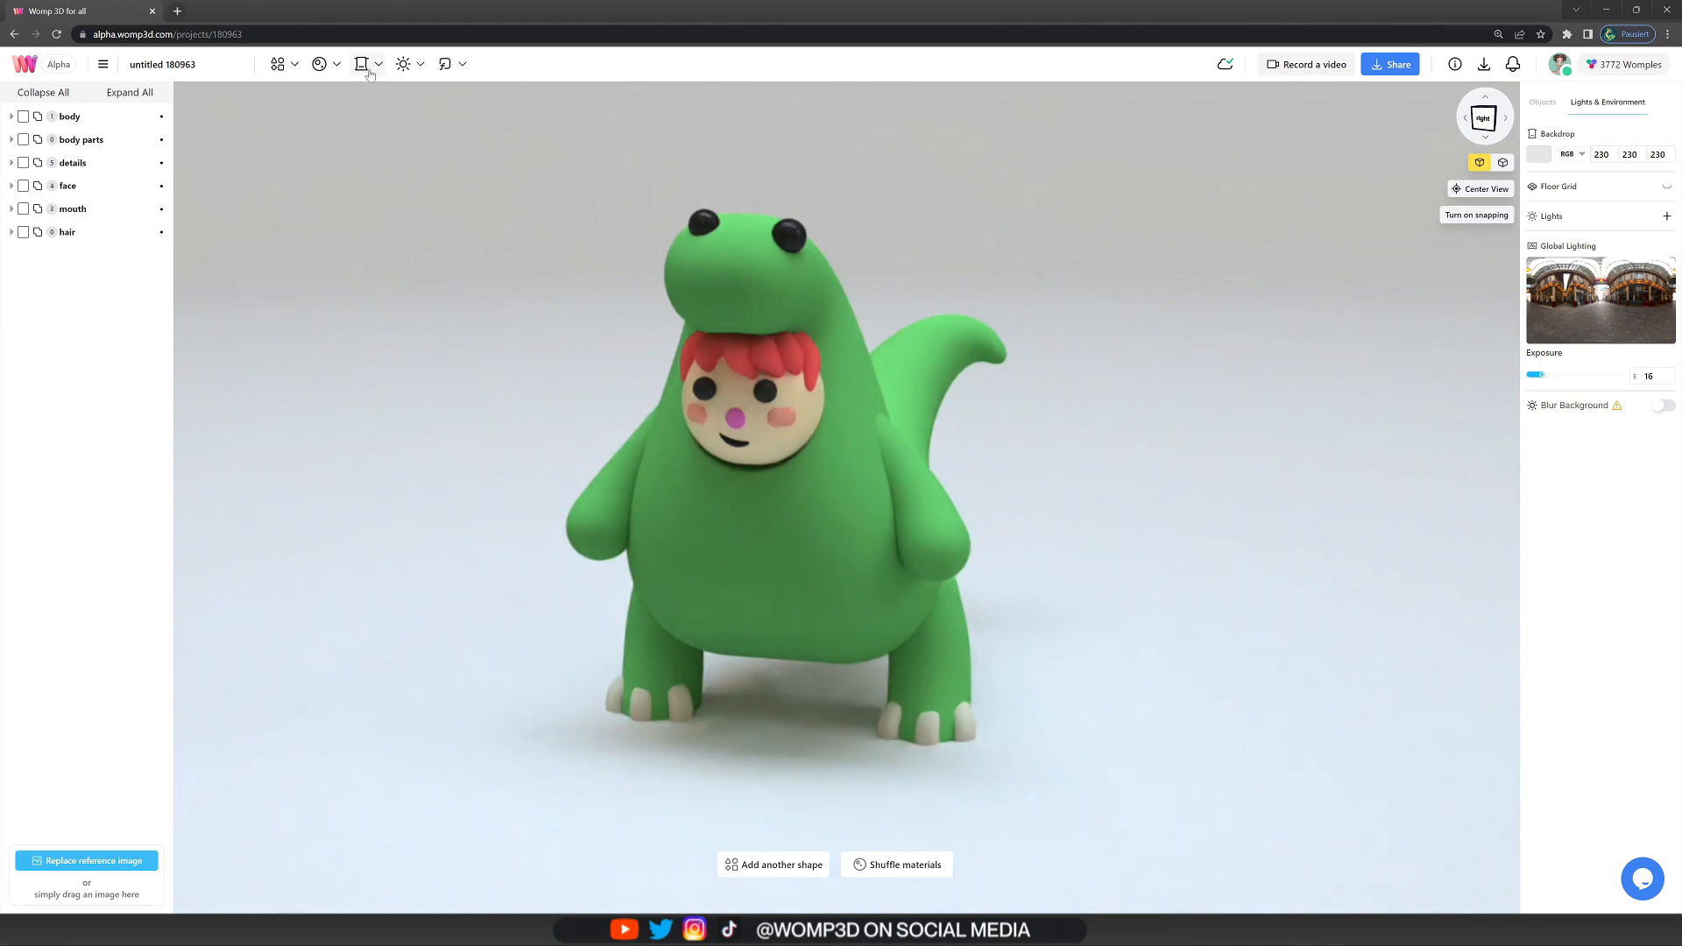
- Create a custom backdrop colour and tune it from teal and pink to soft blue
click(1538, 153)
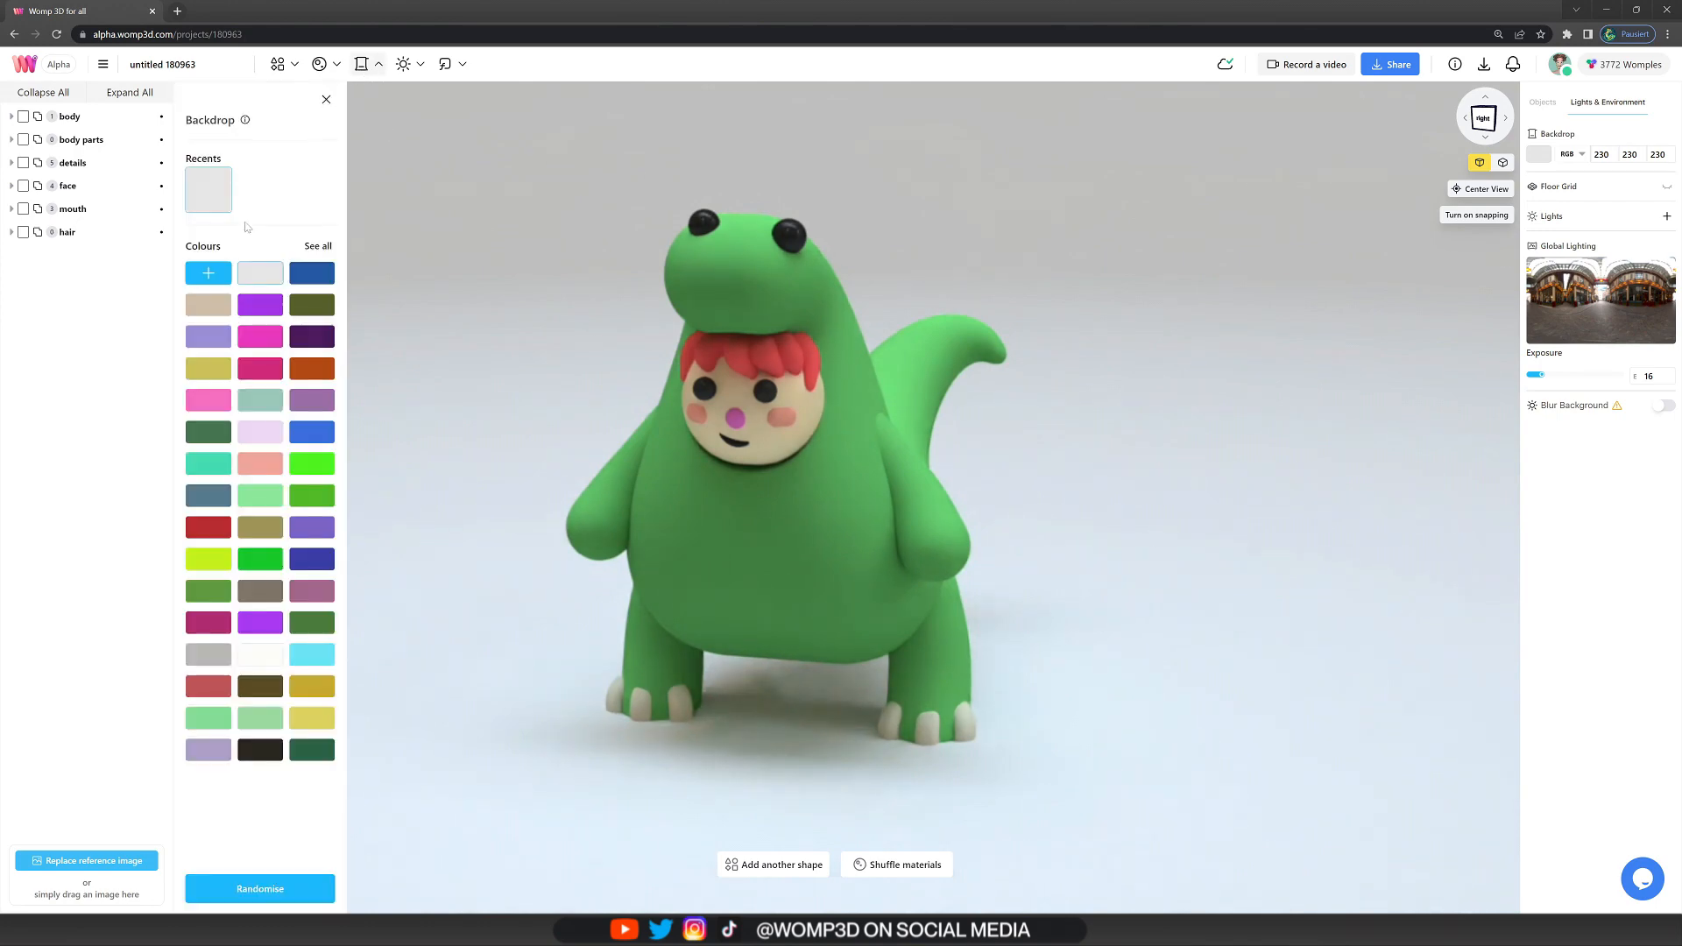
click(209, 272)
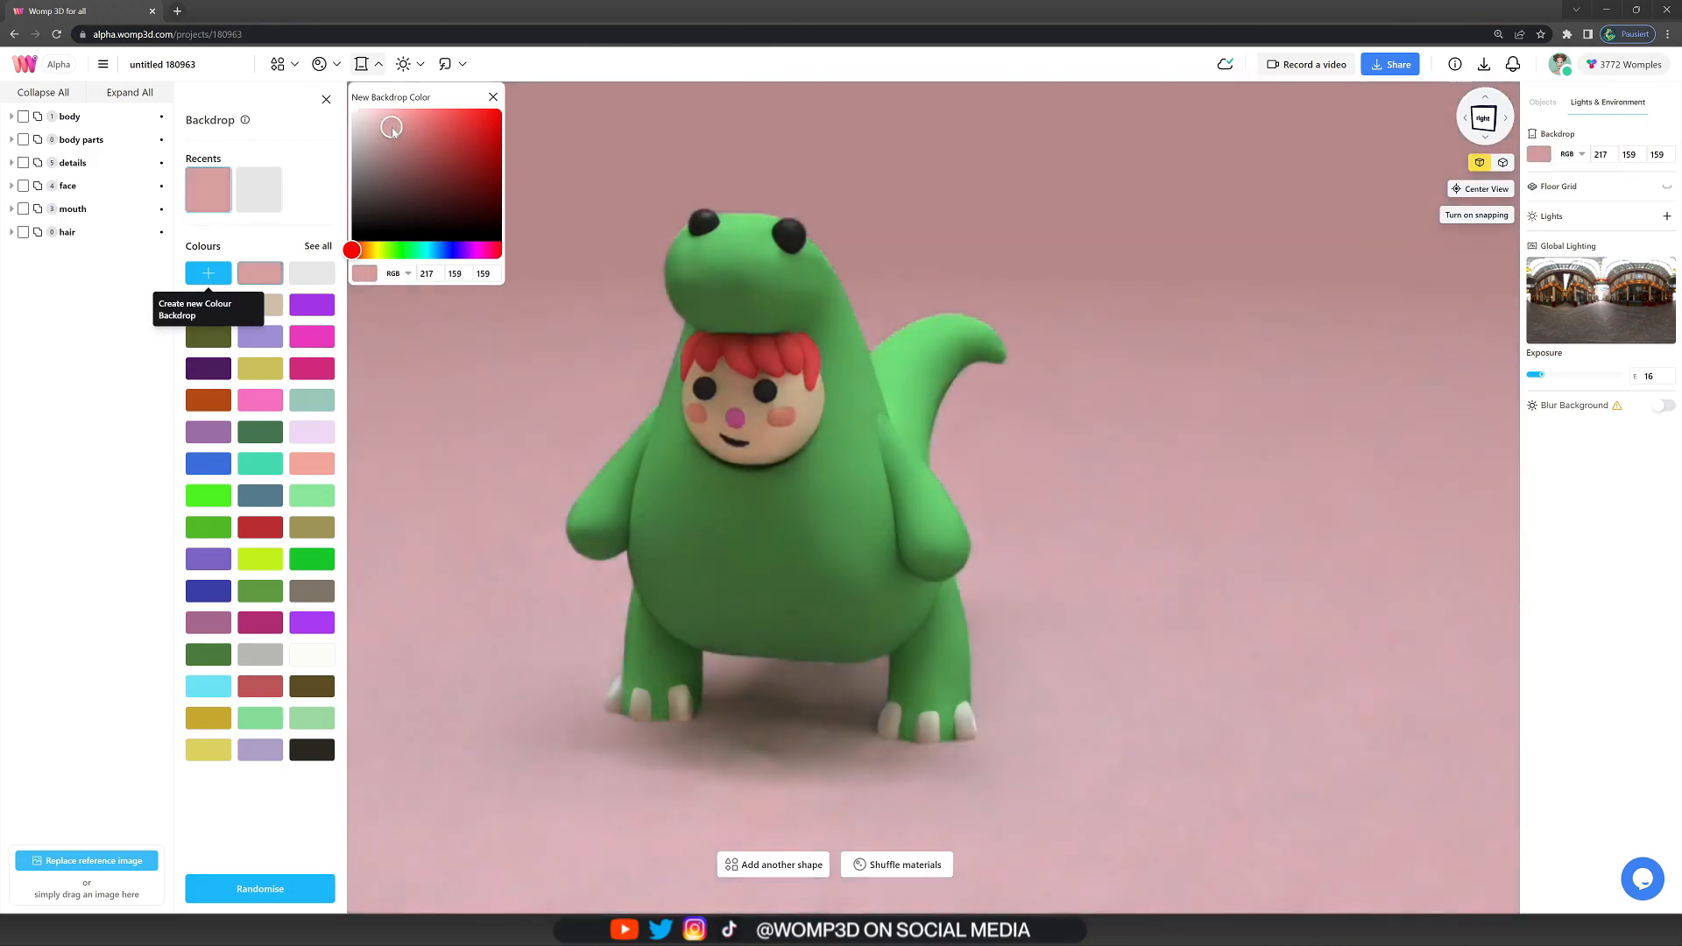
click(392, 250)
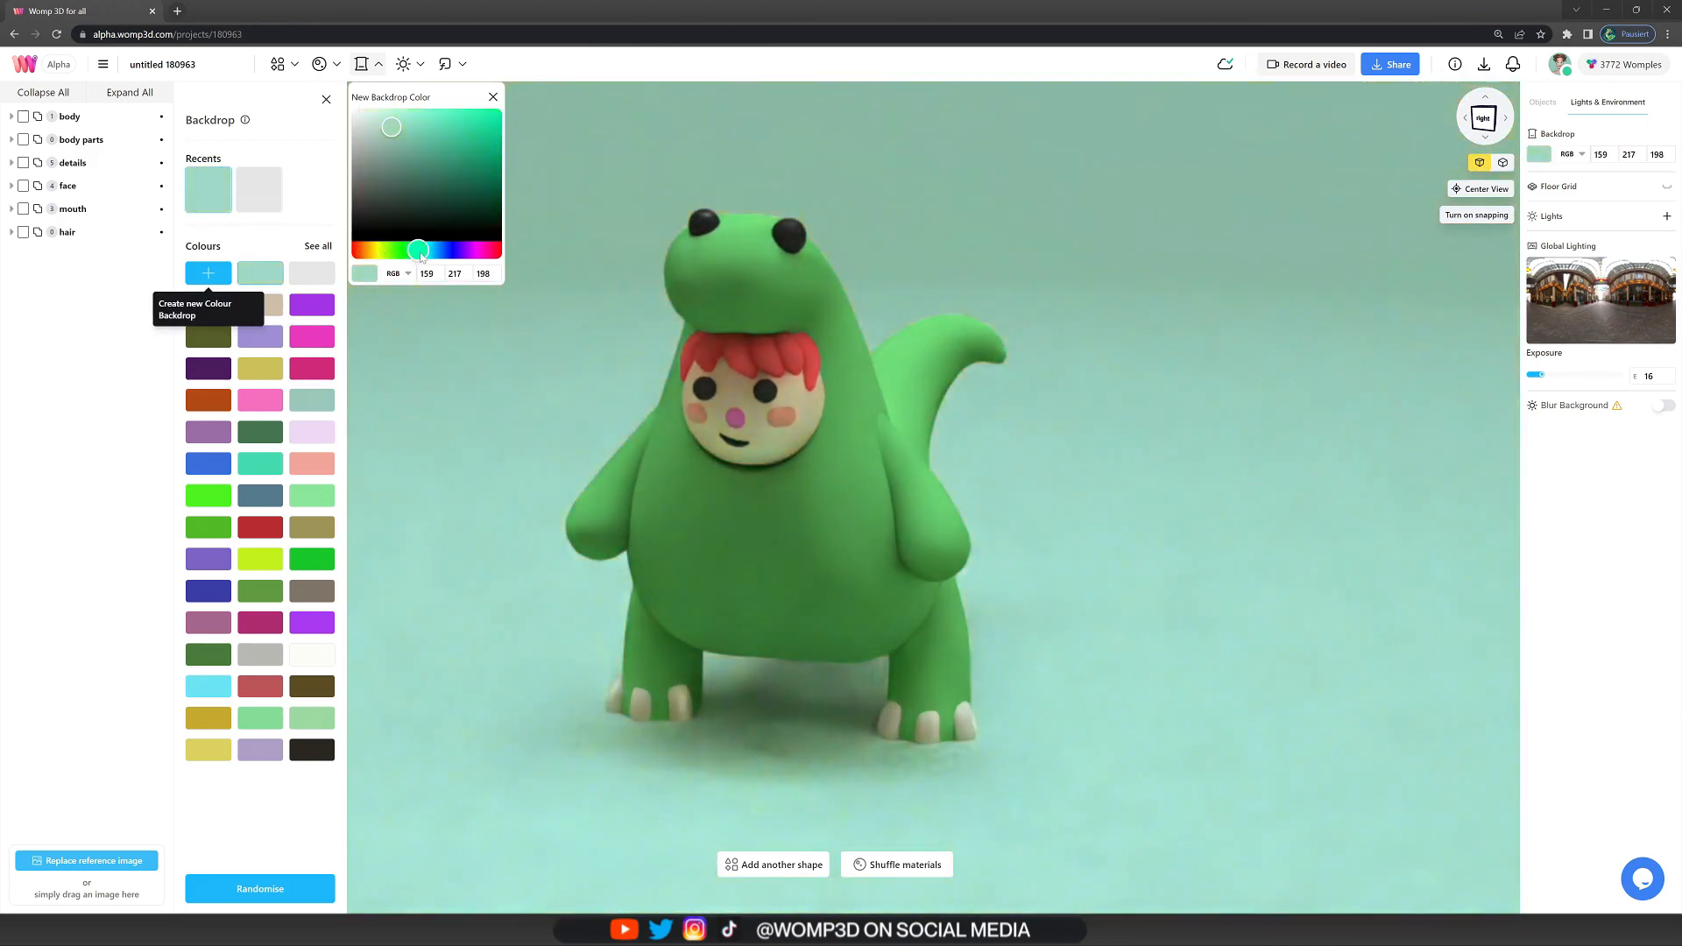
click(459, 250)
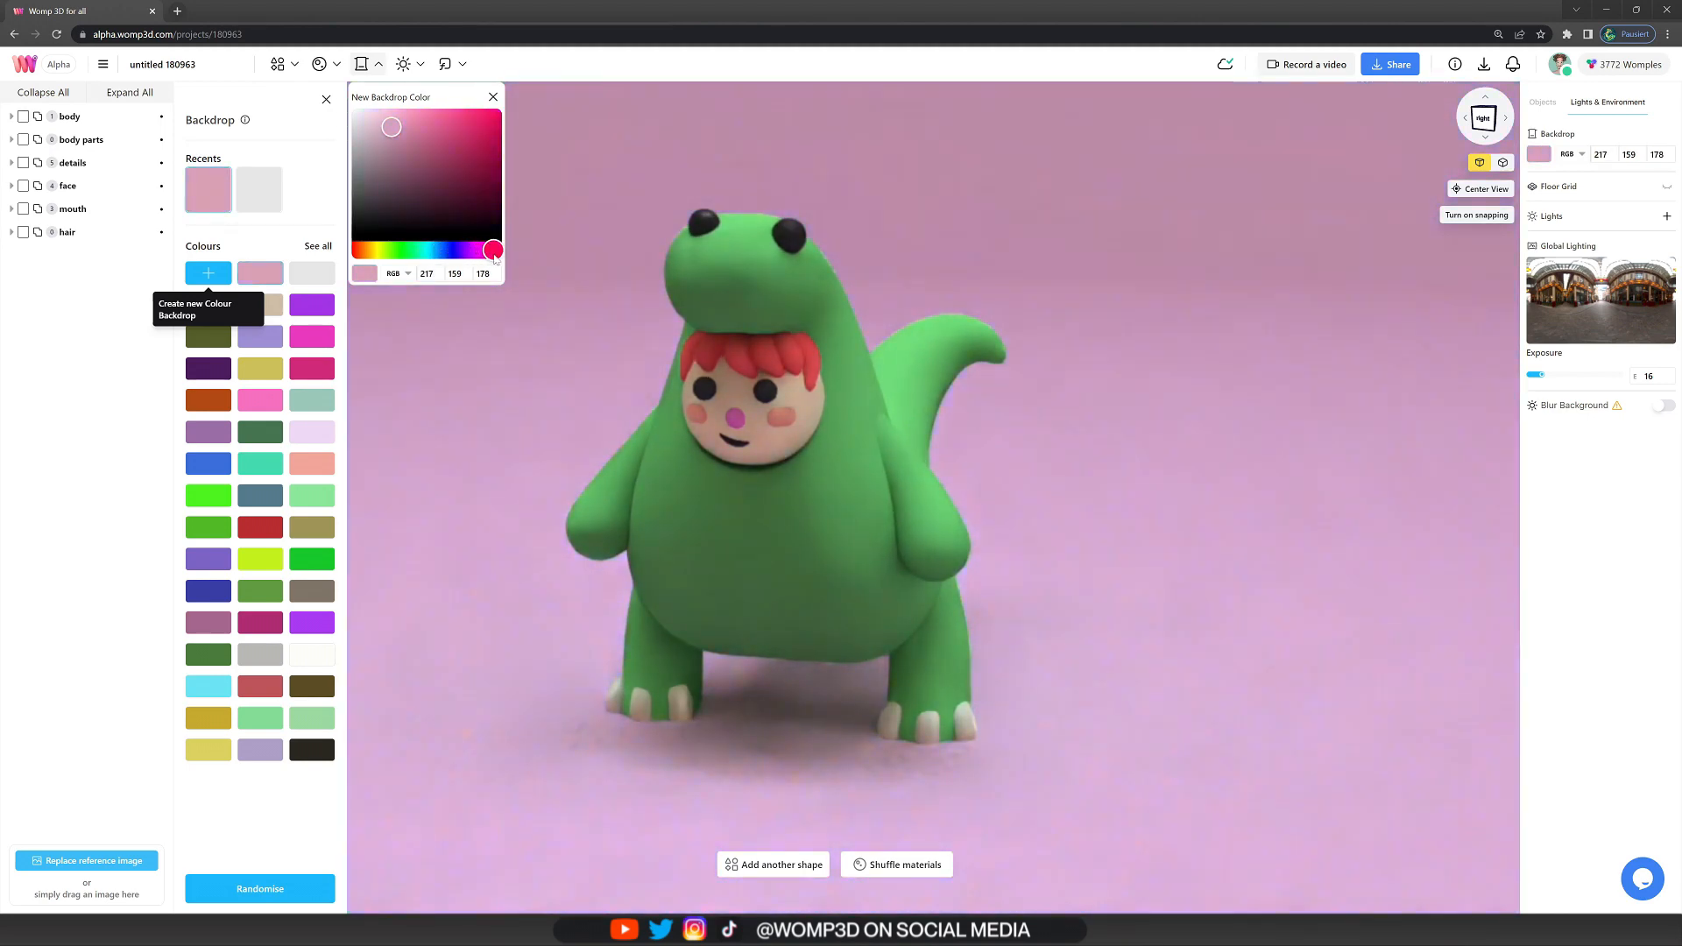
drag(494, 250, 448, 250)
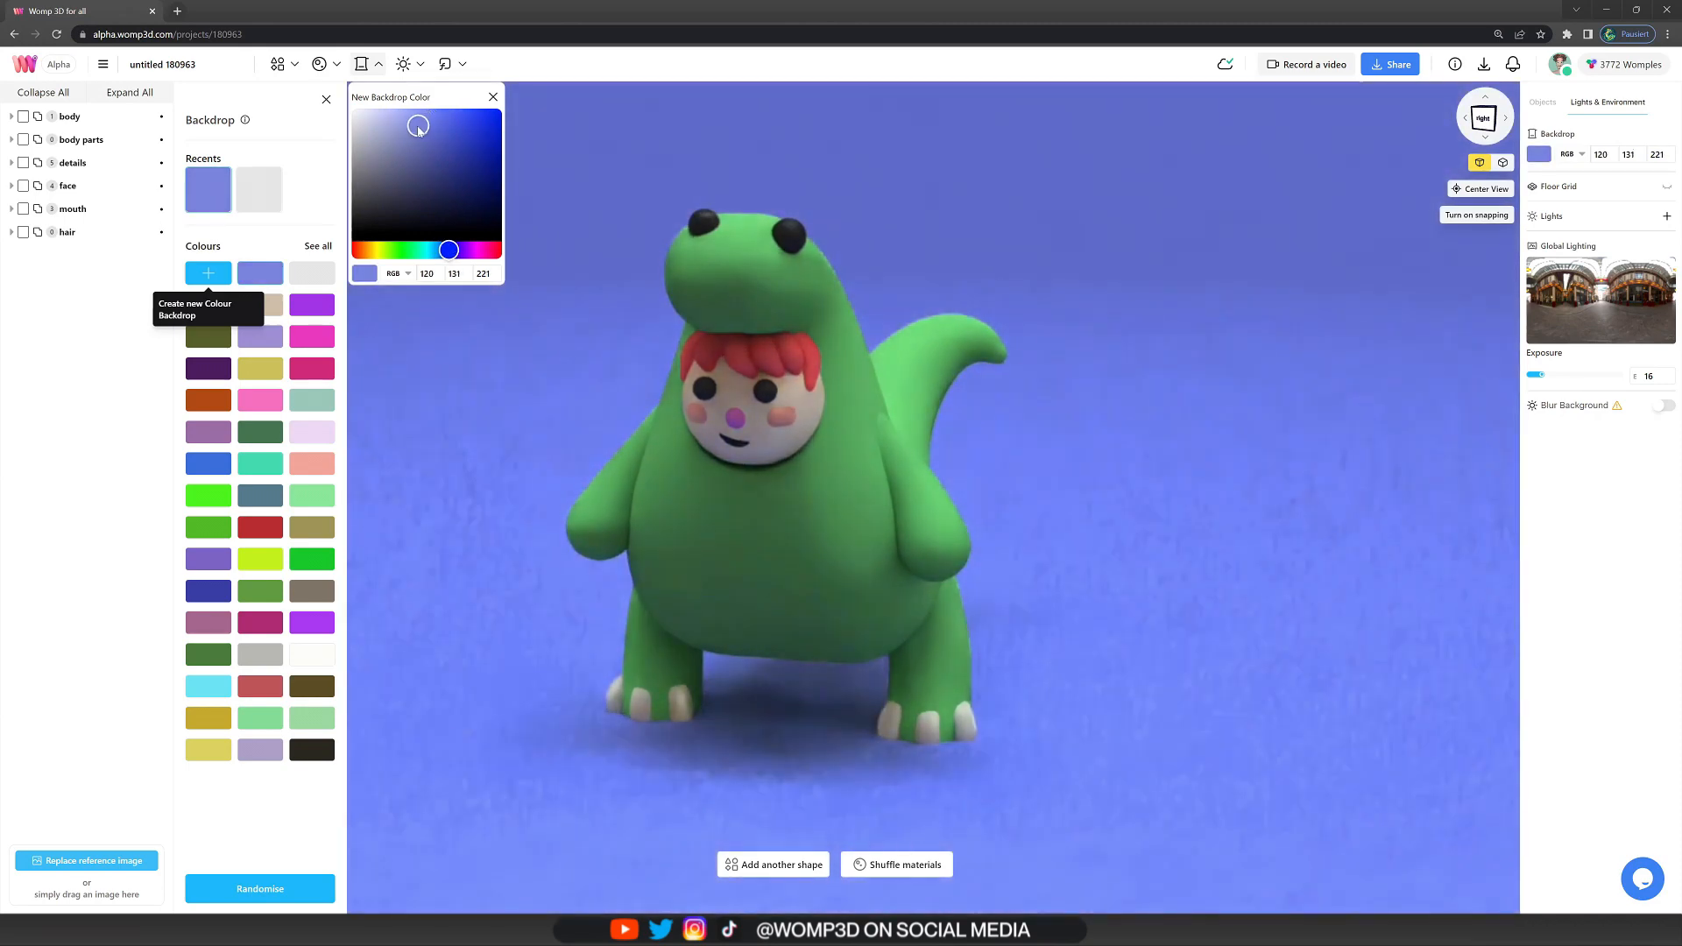
drag(417, 140, 414, 125)
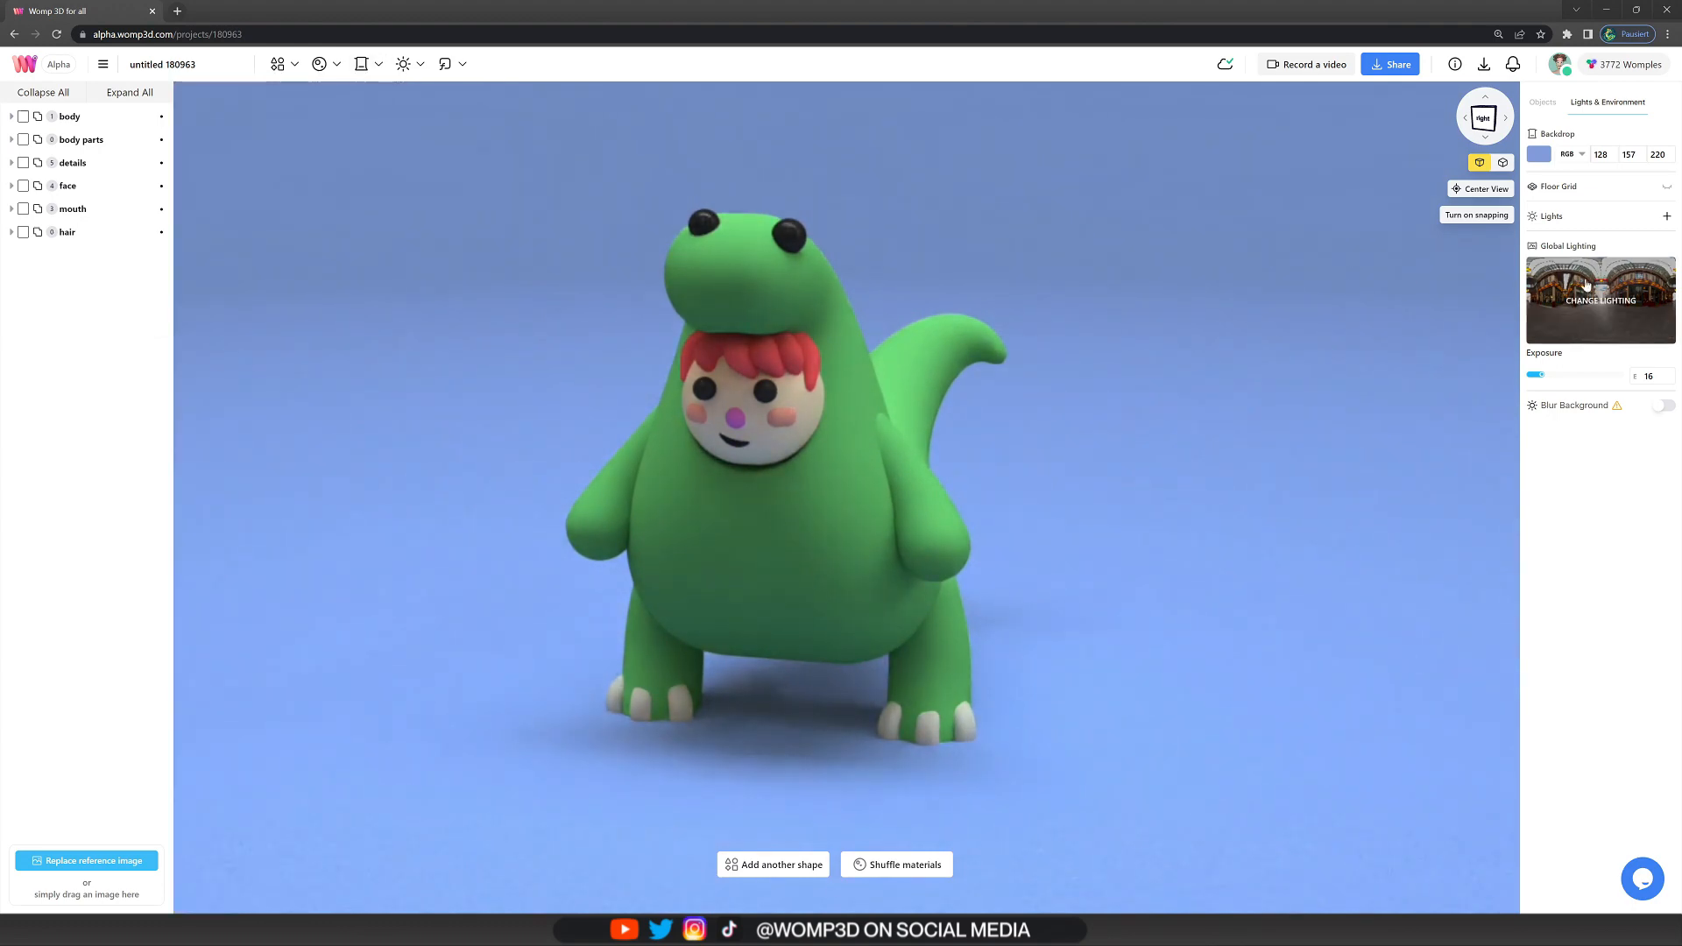
- Try birchwood and night presets, apply another environment, and add a spherical light
click(1600, 301)
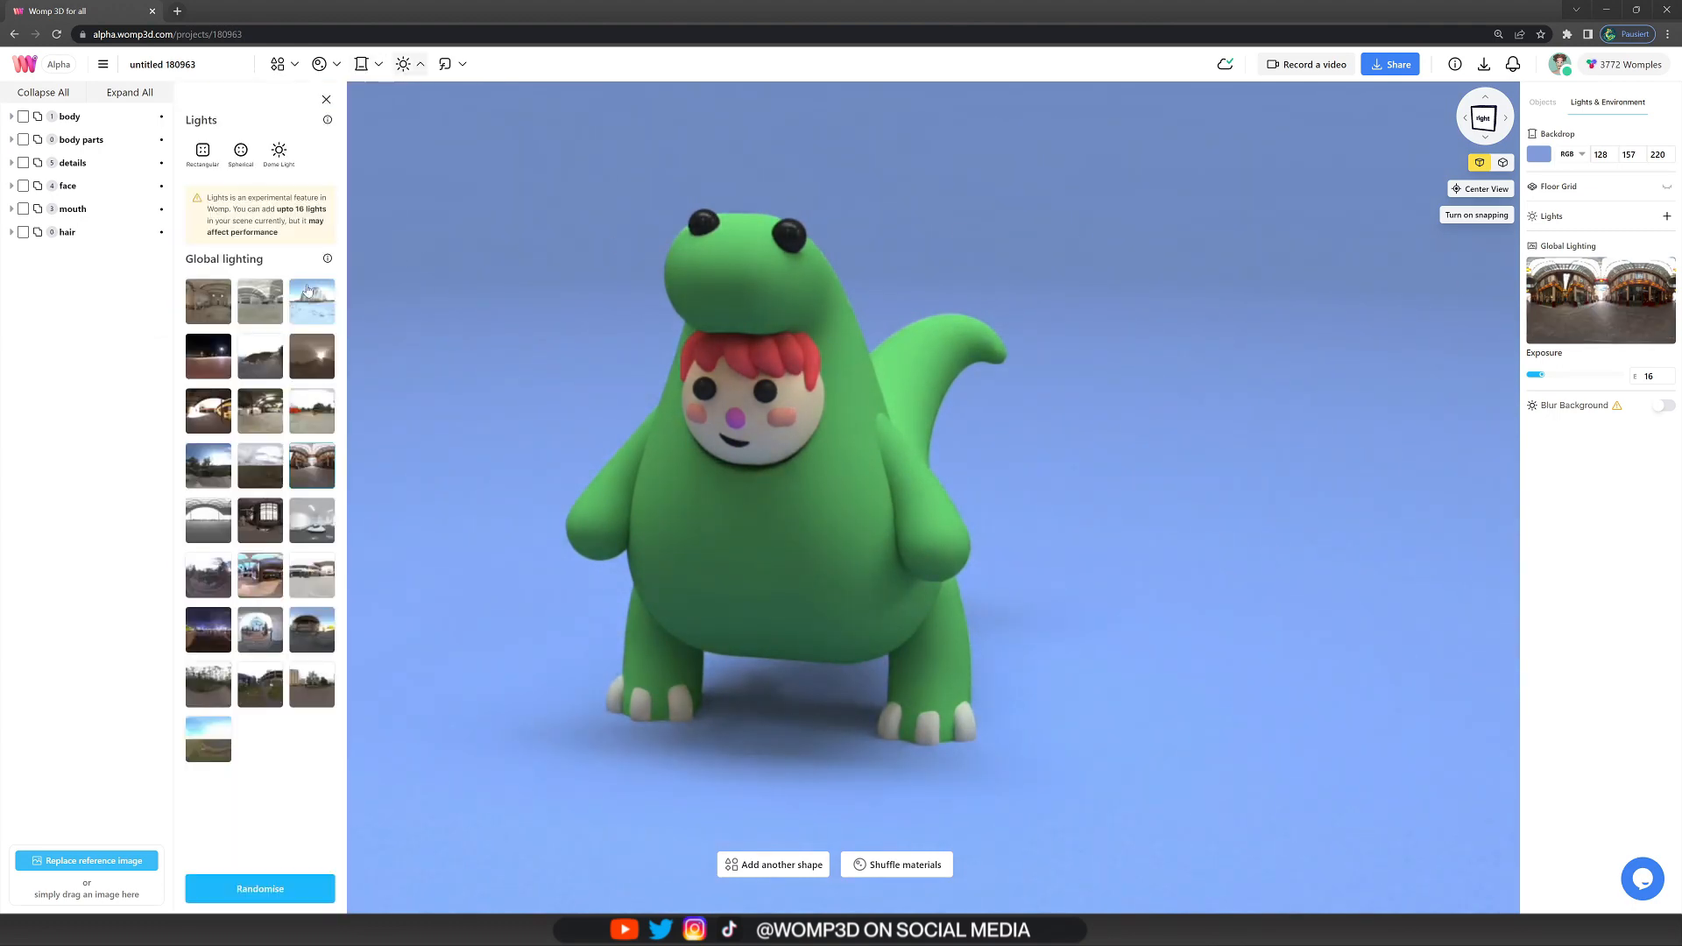
click(312, 300)
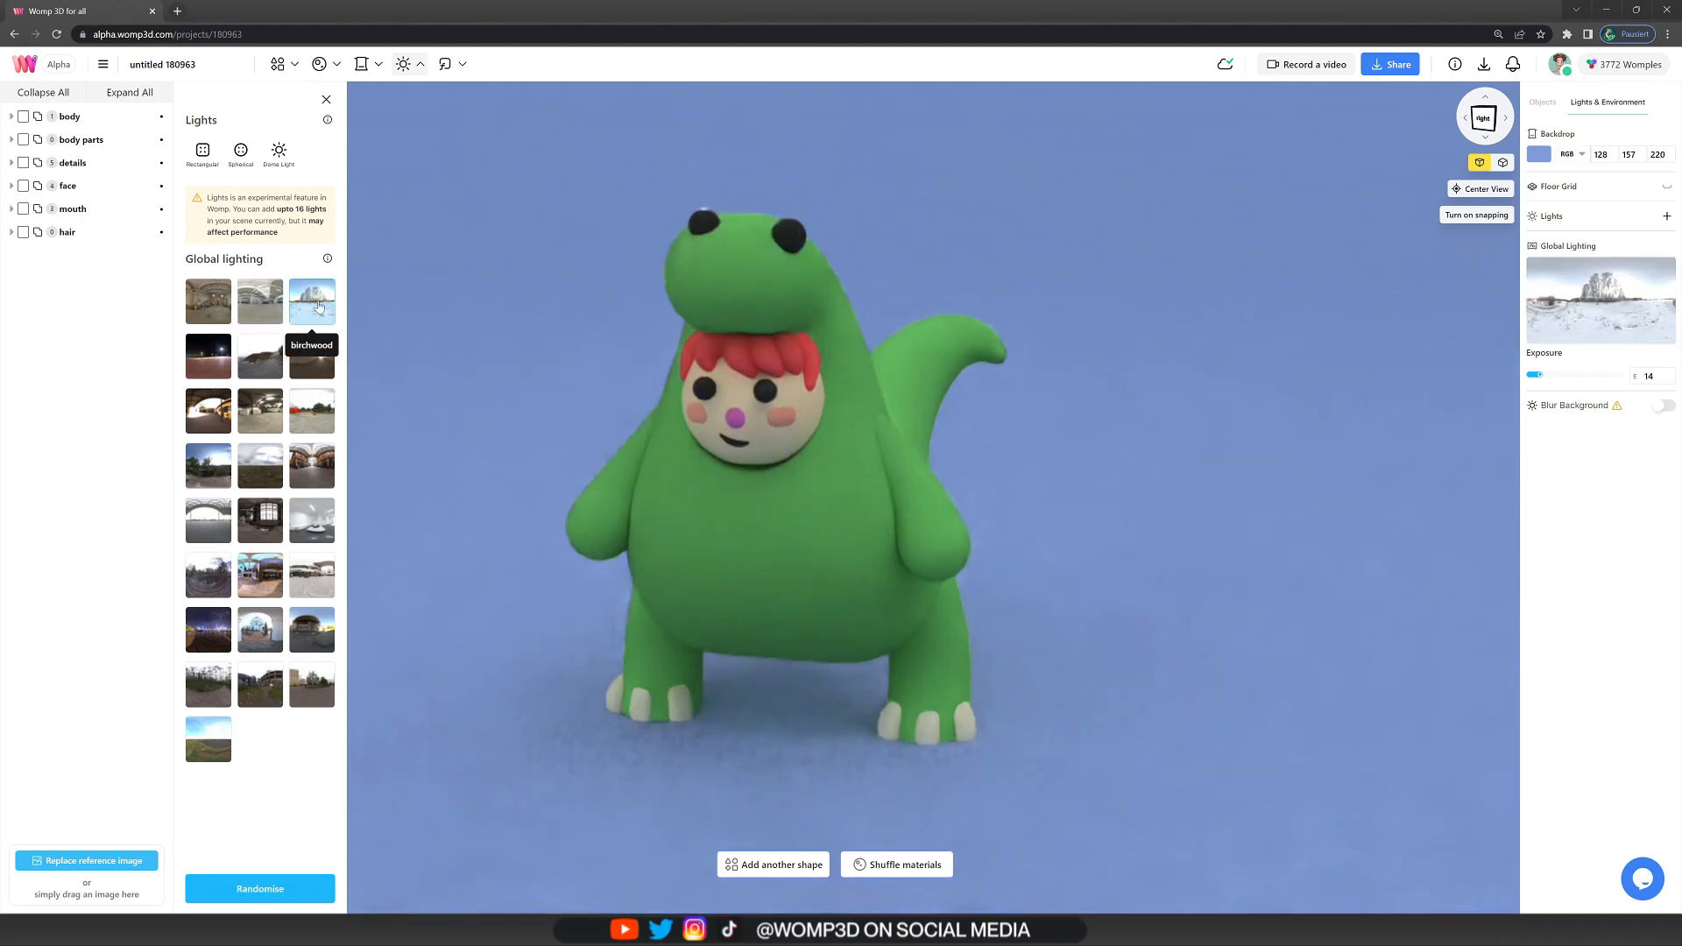
click(209, 356)
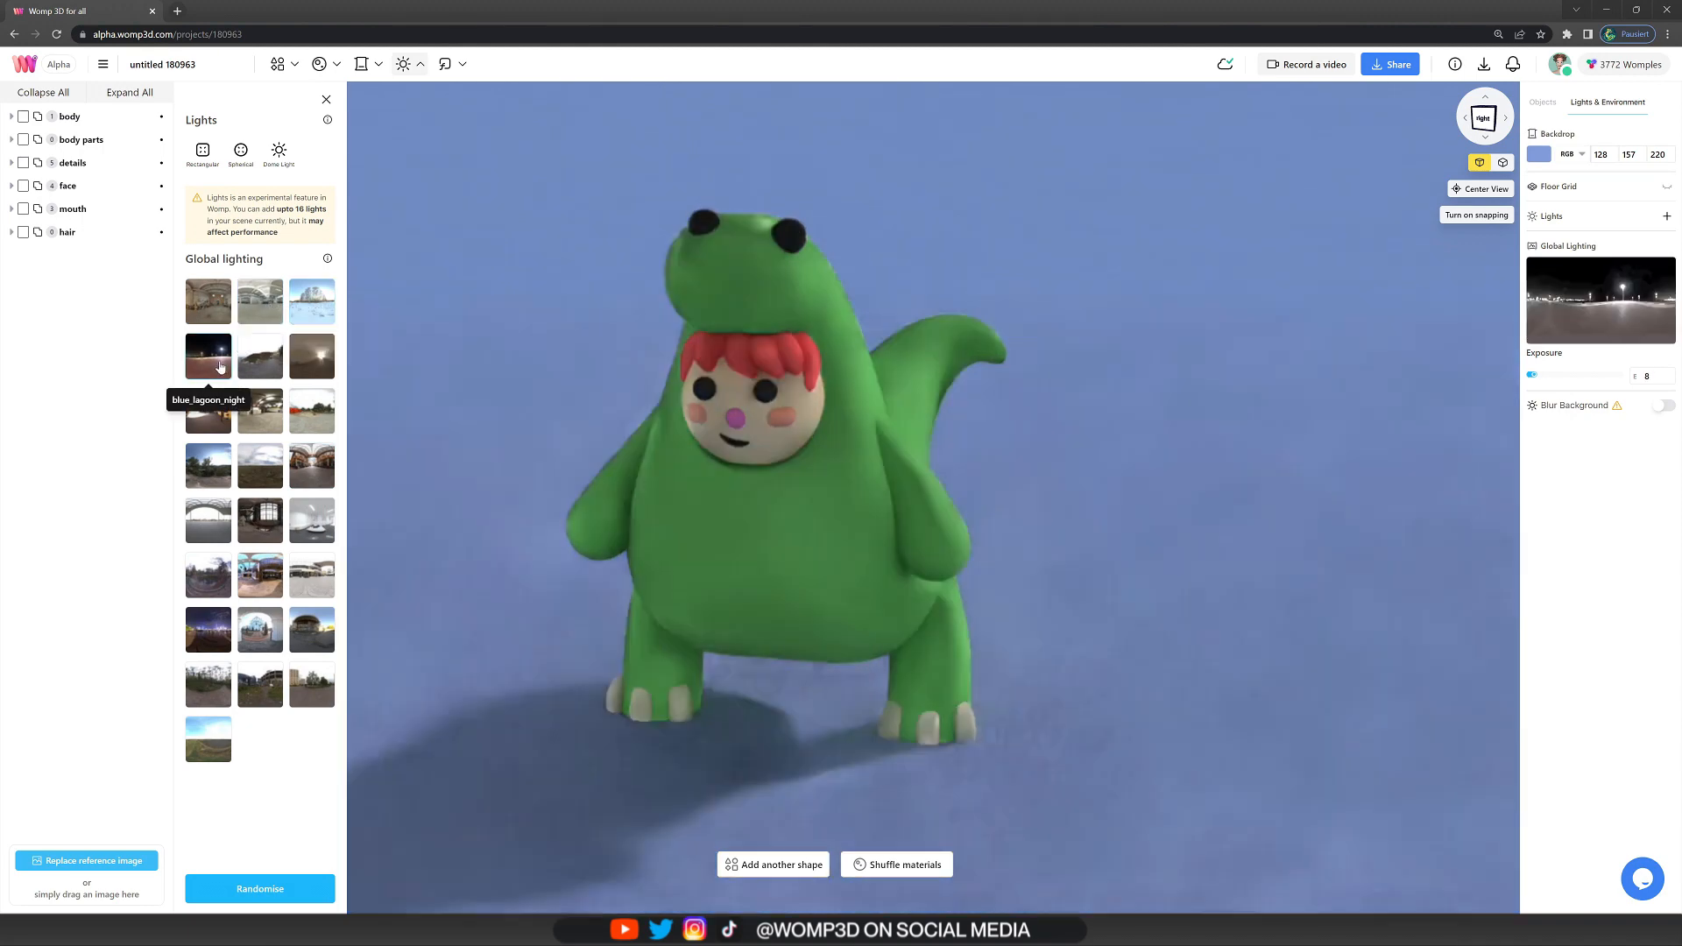
click(259, 411)
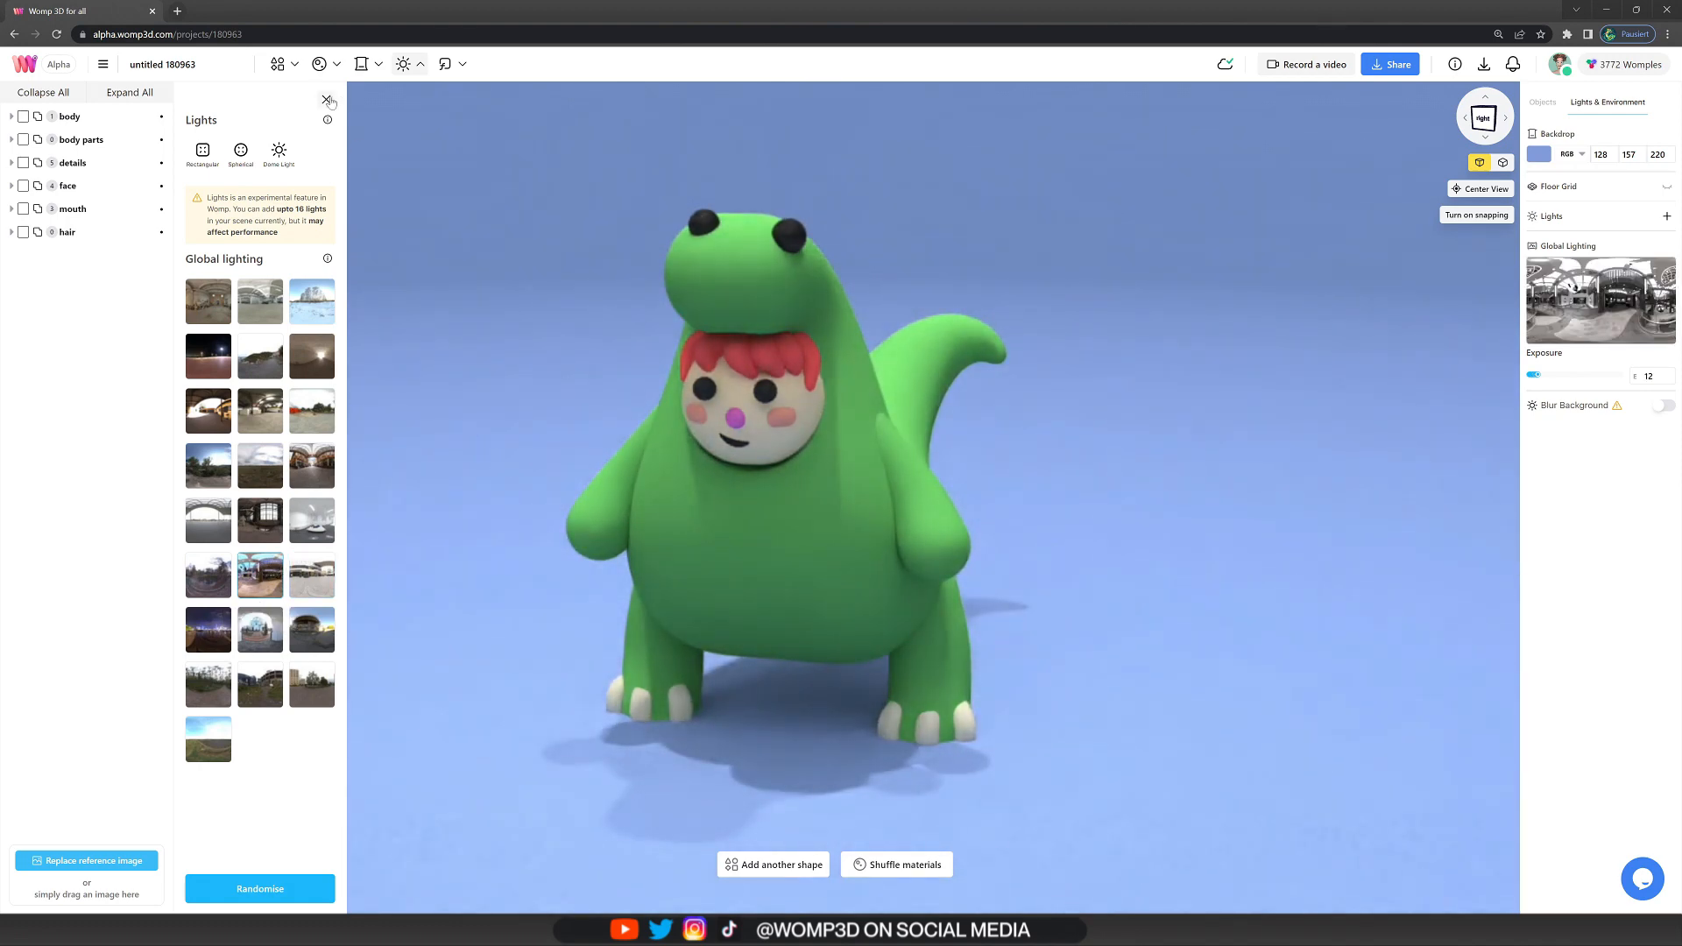
click(330, 101)
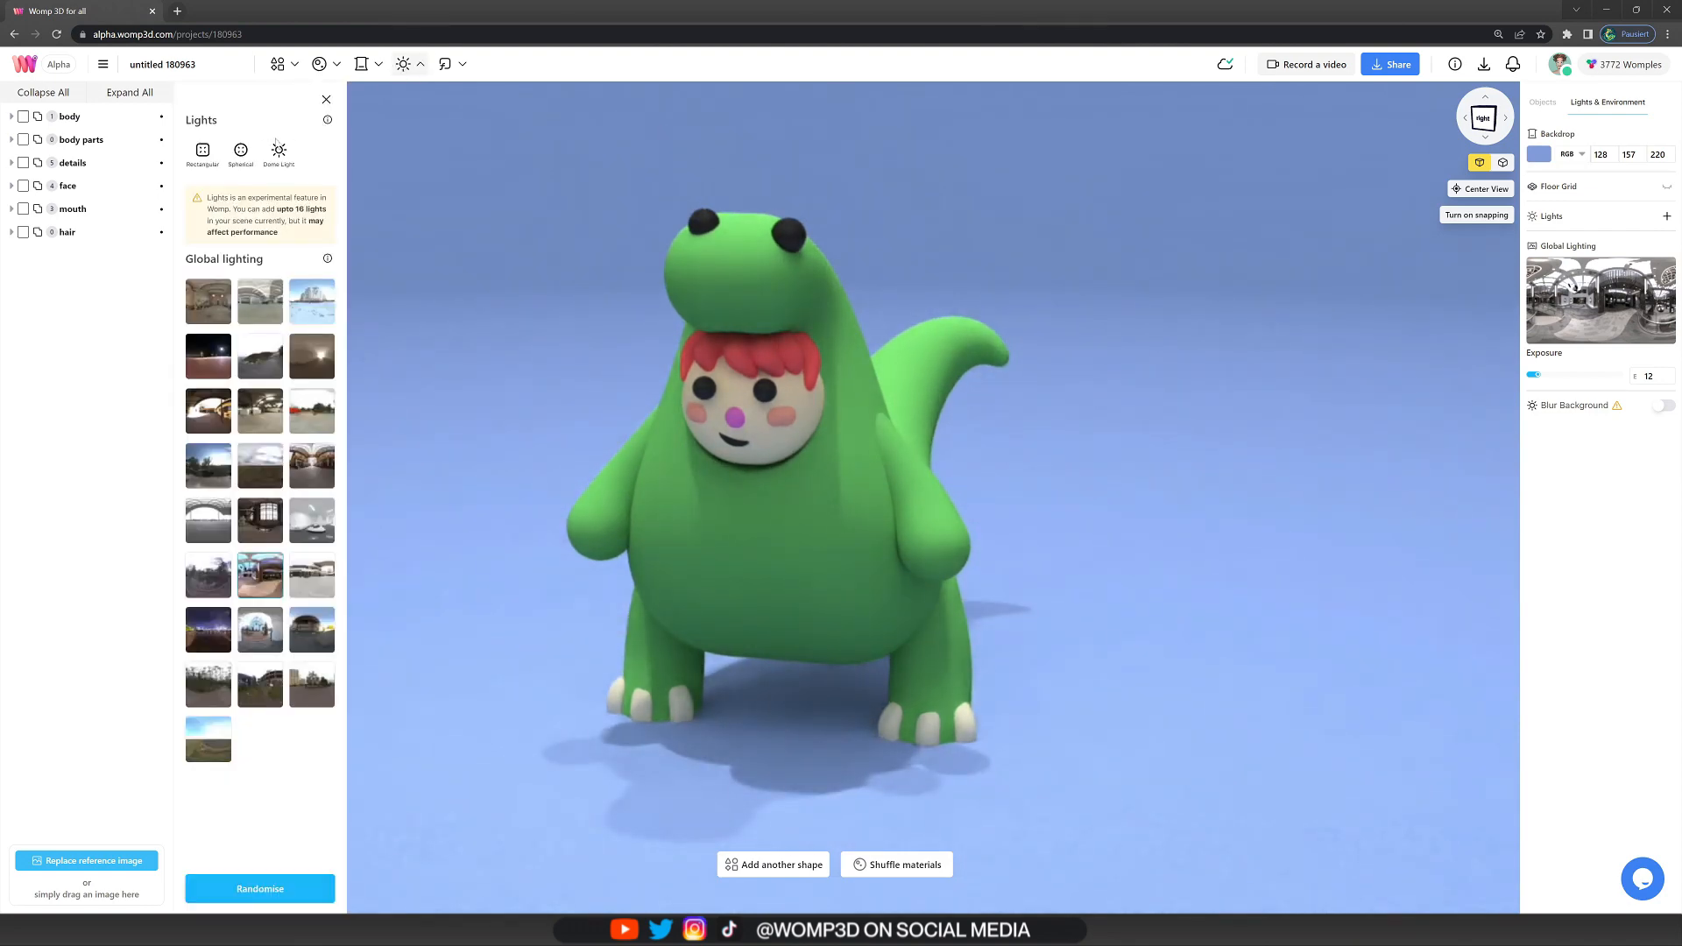
click(240, 149)
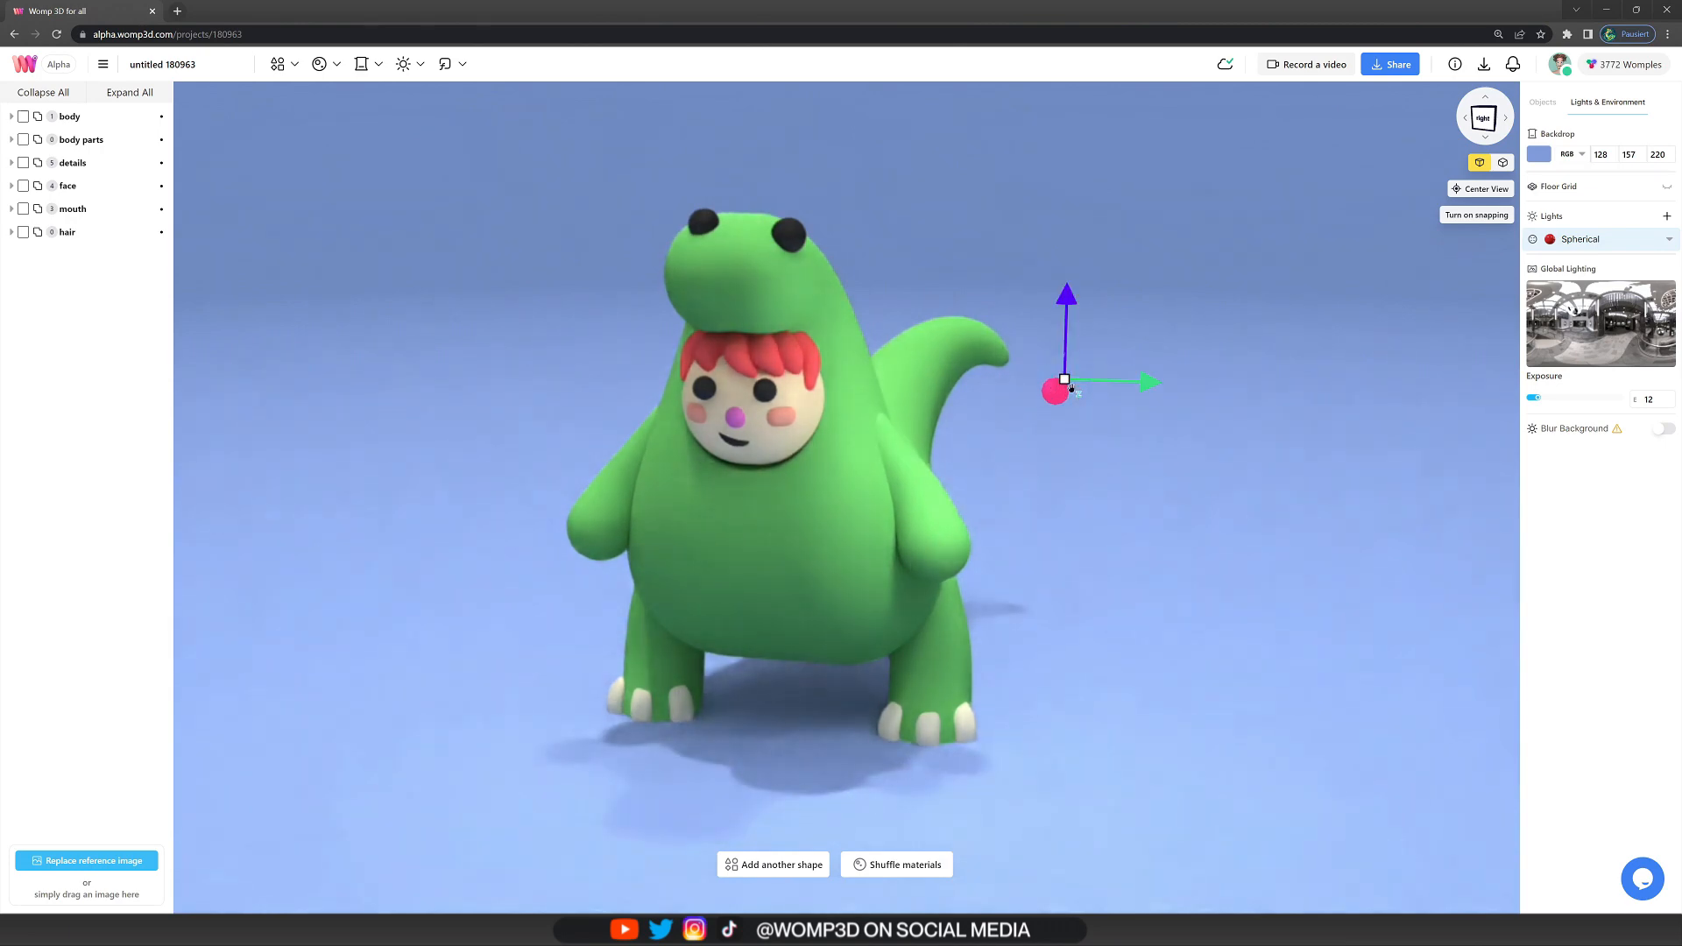
- Adjust the spherical light's colour in its settings
click(1580, 239)
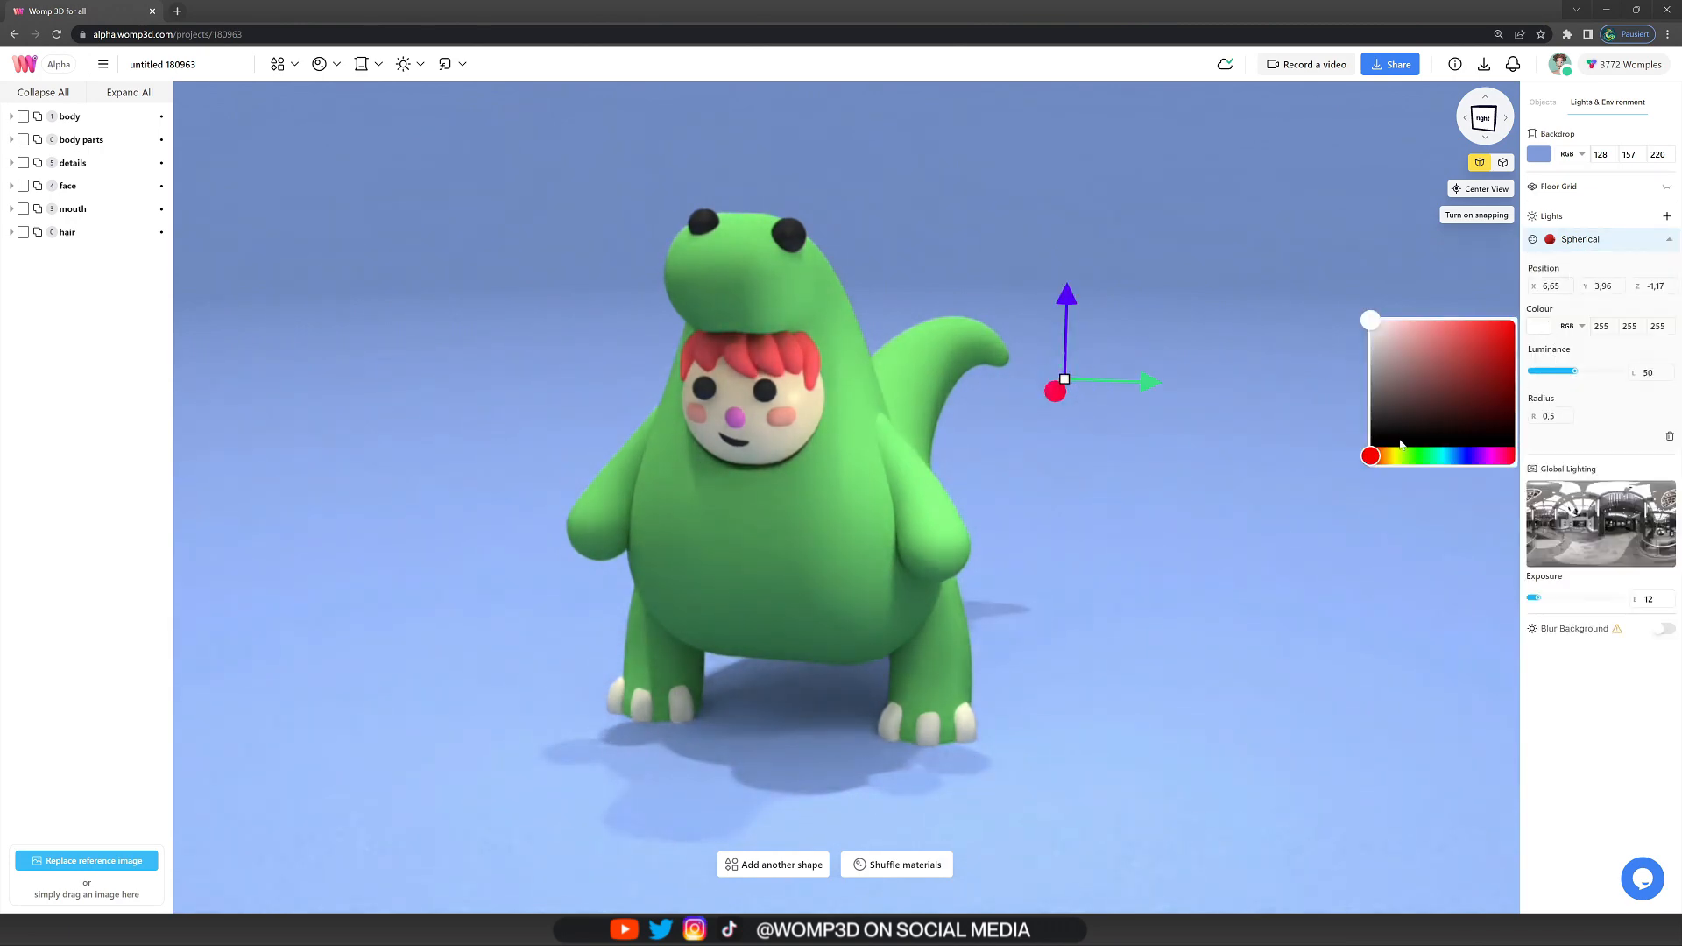
click(1413, 325)
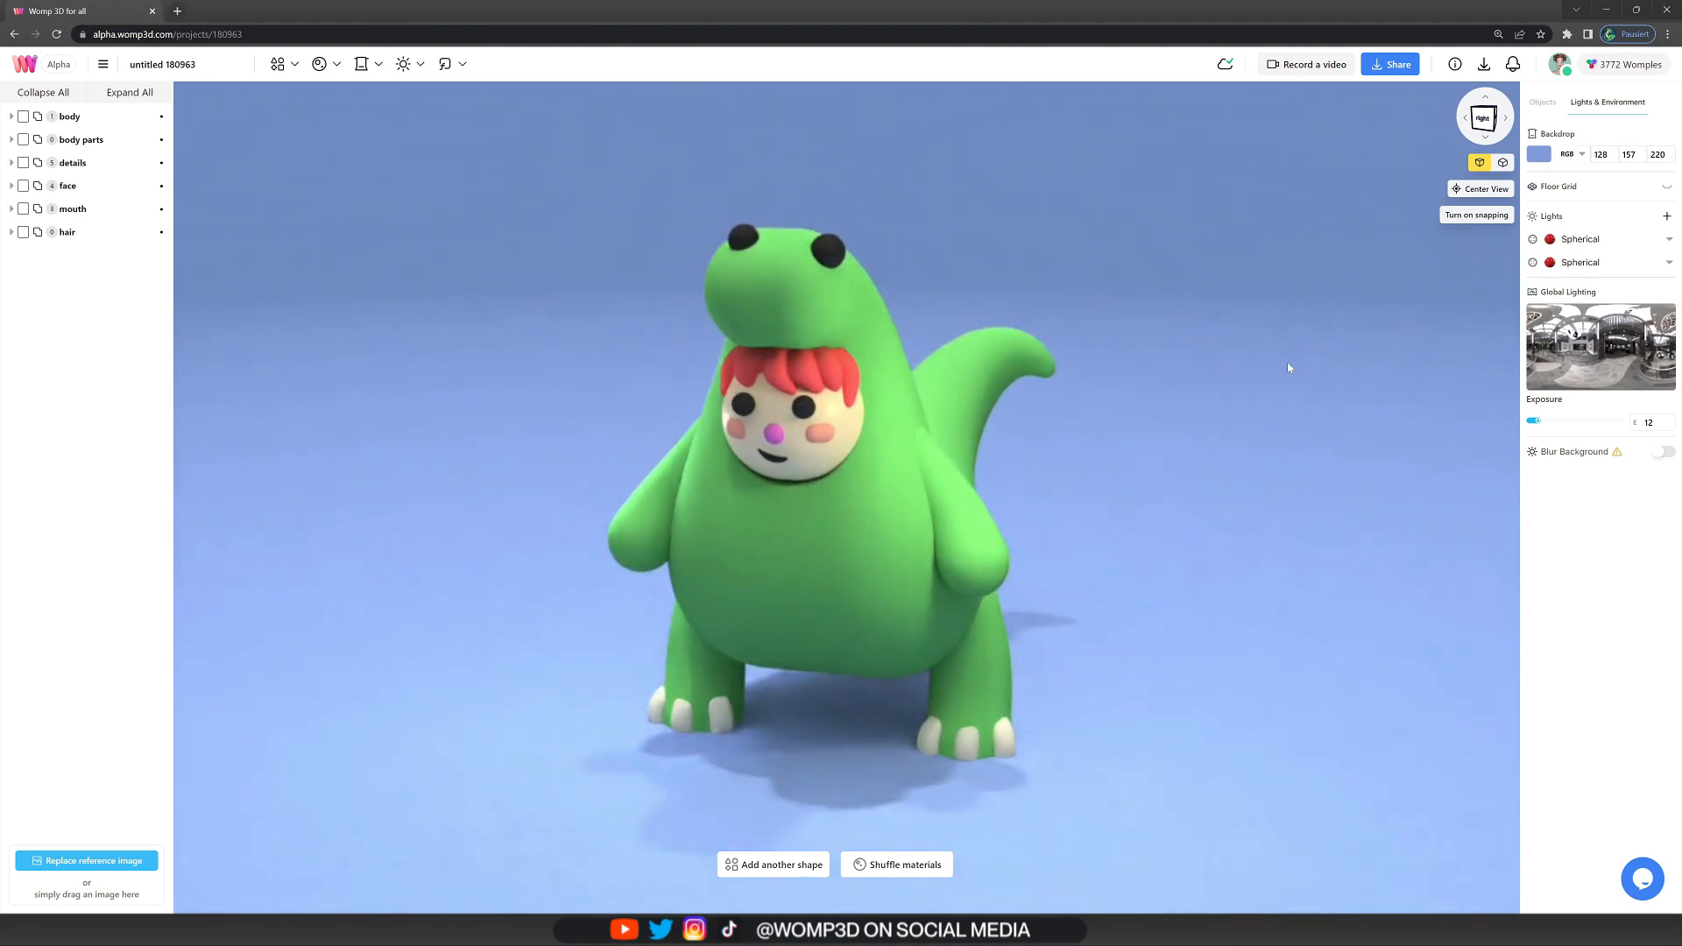
- Start publishing the model and name it 'Dino Character :)'
click(1388, 64)
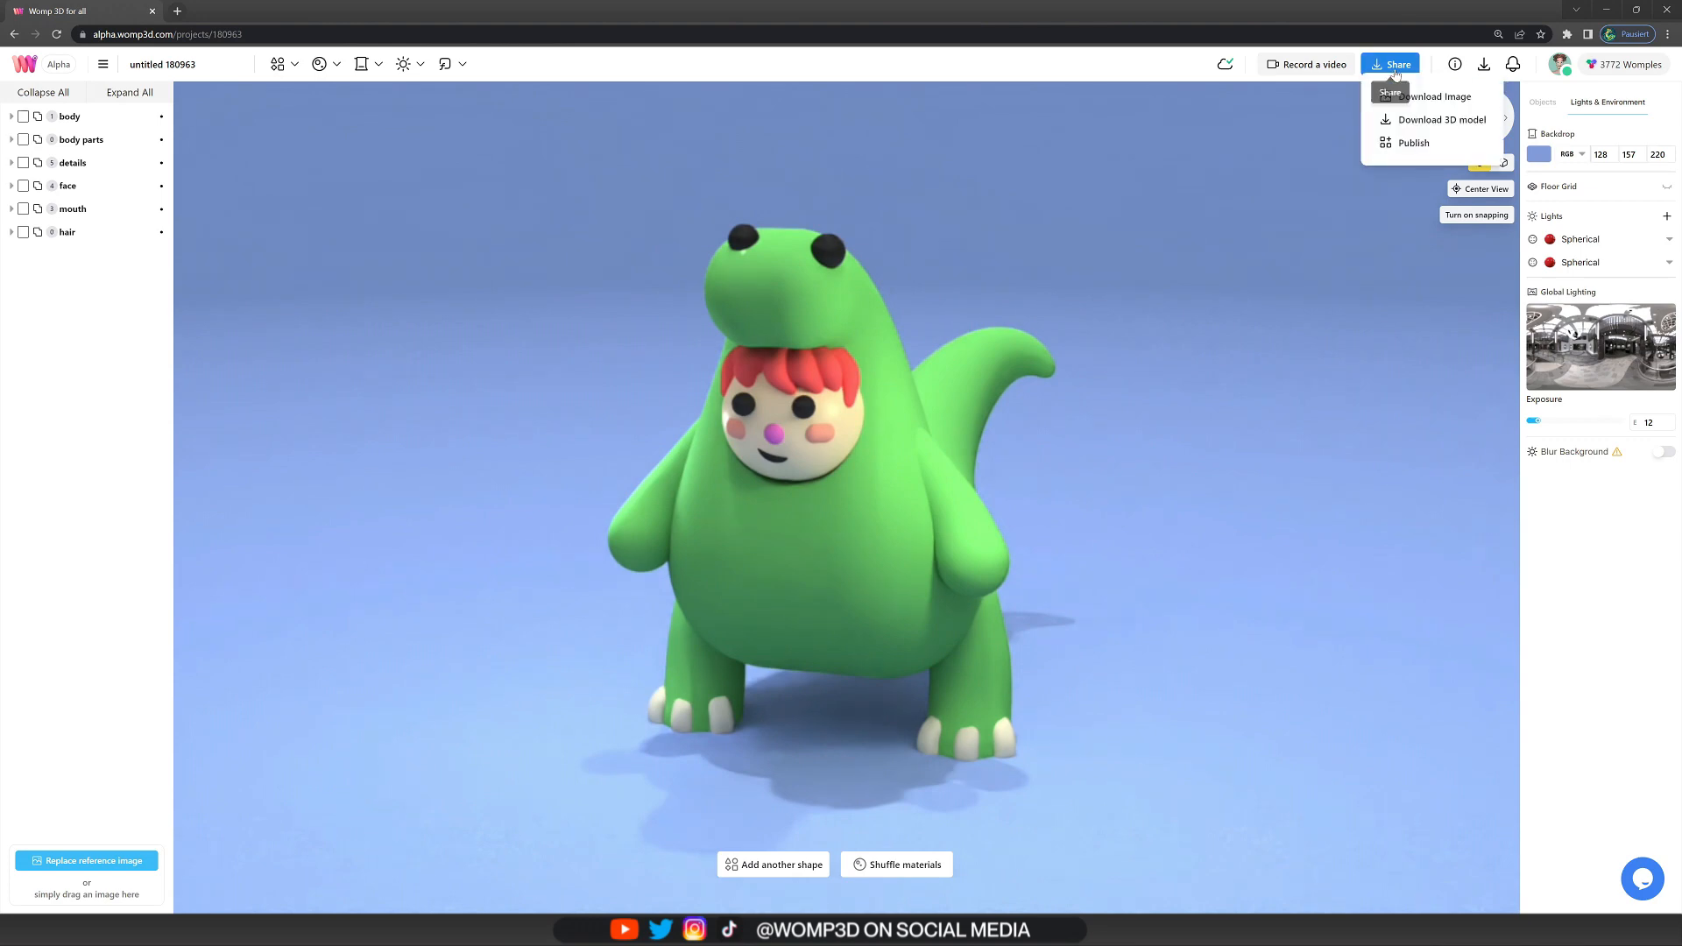
click(1415, 143)
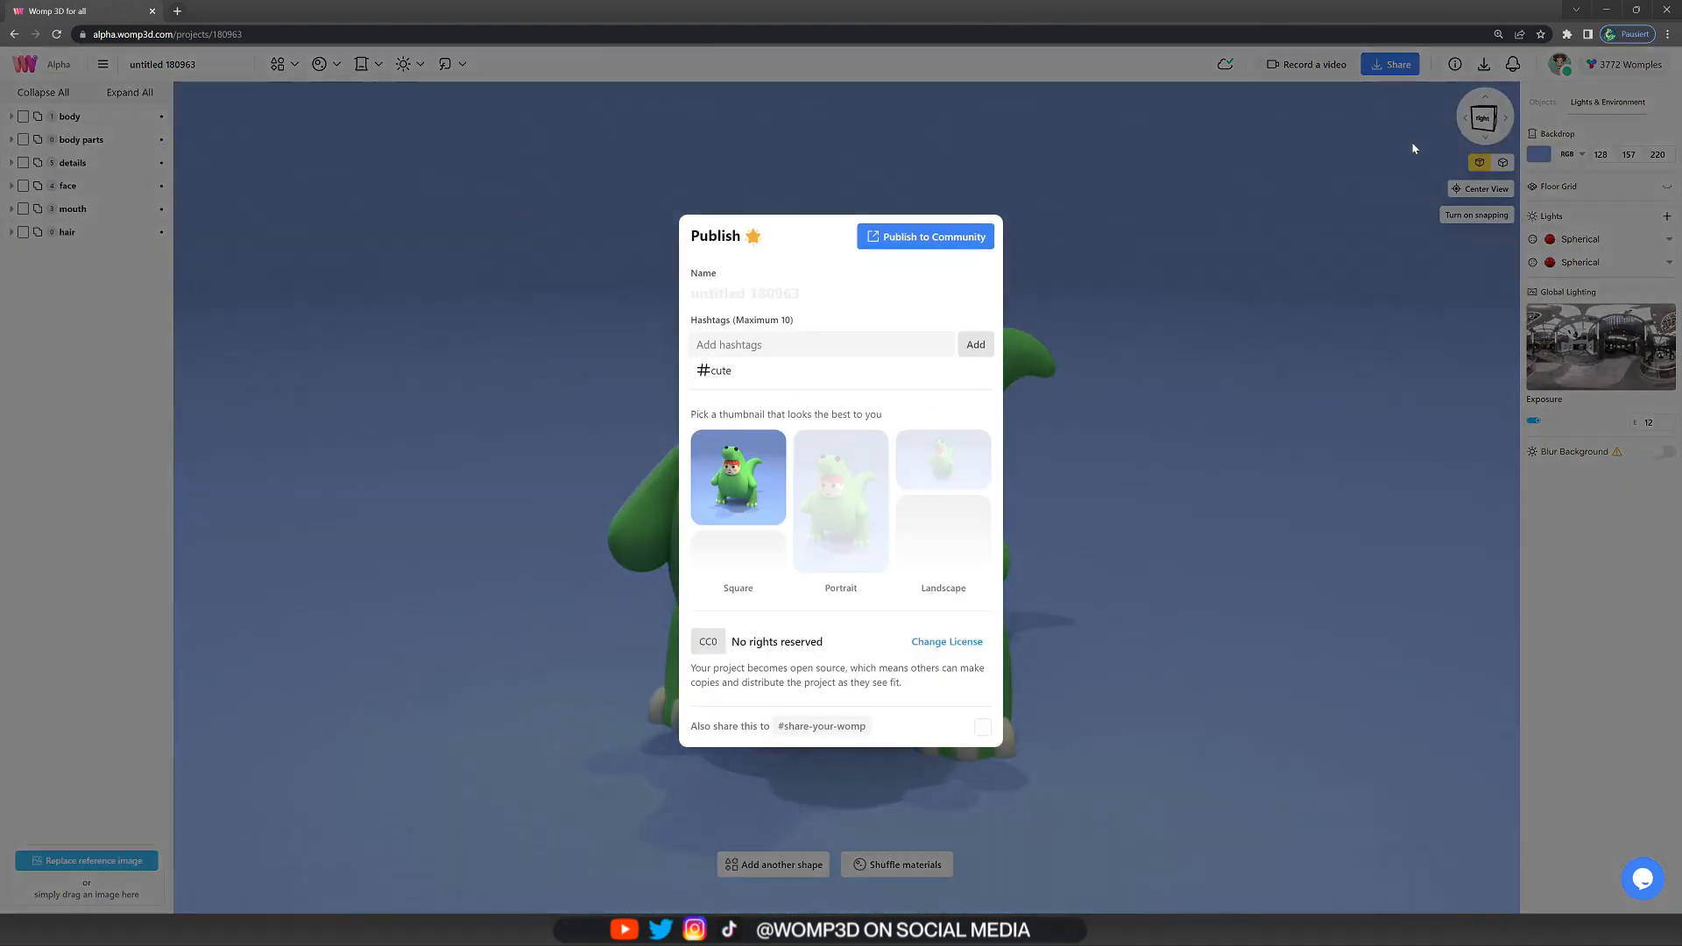
click(842, 501)
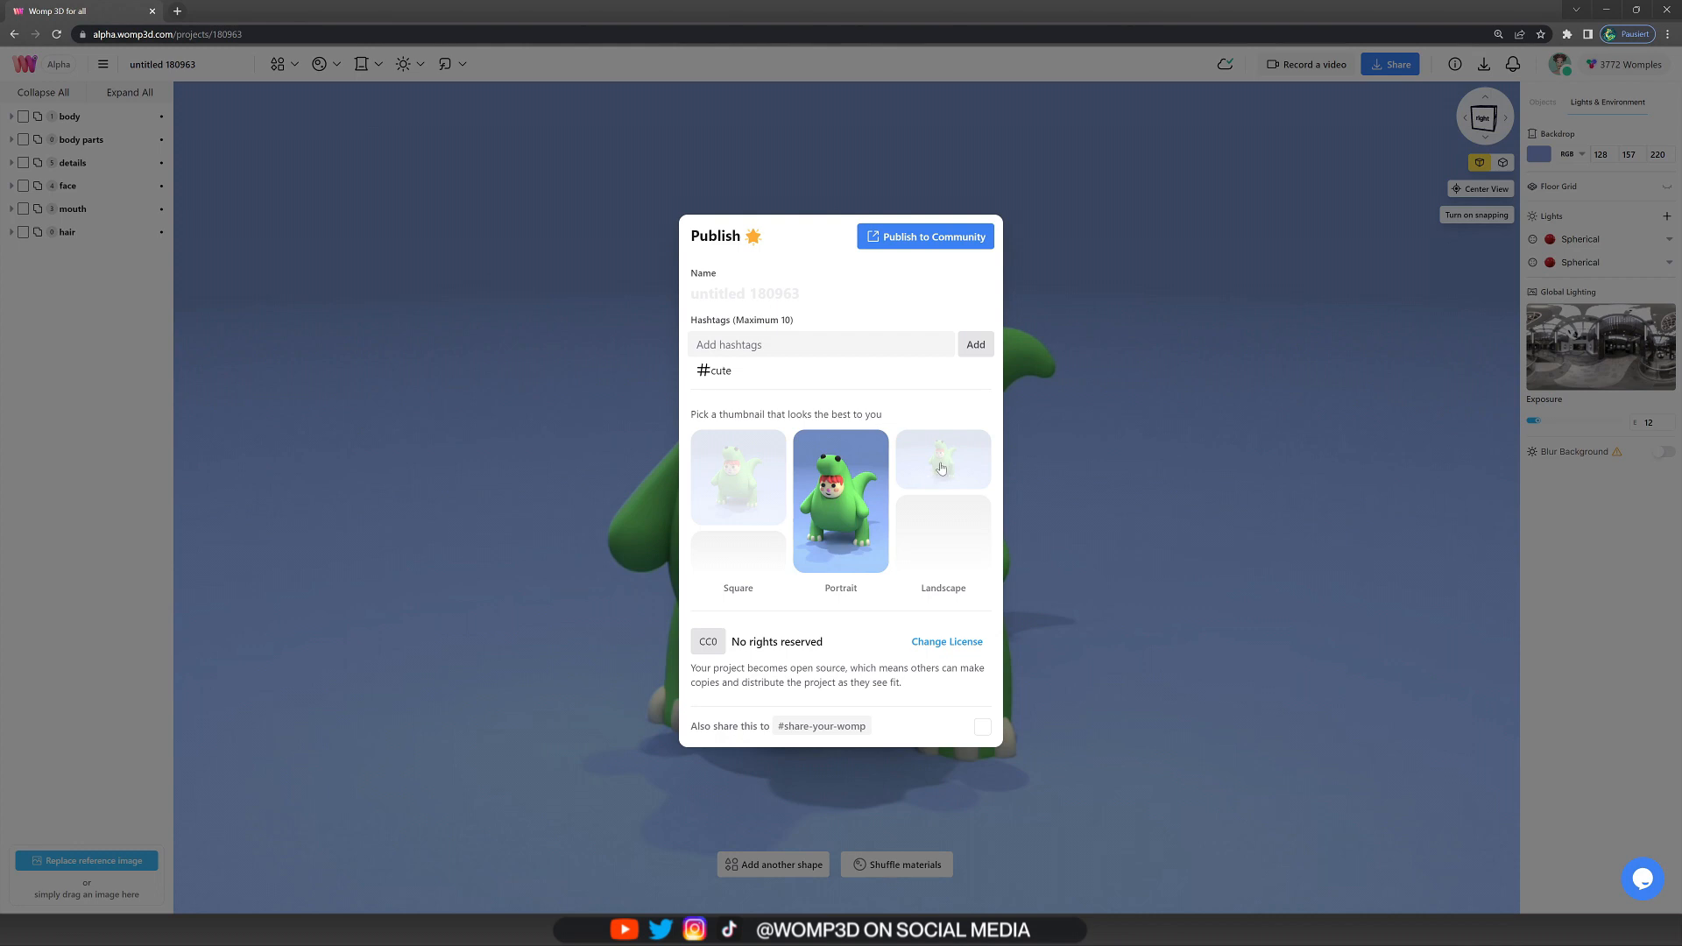
click(738, 476)
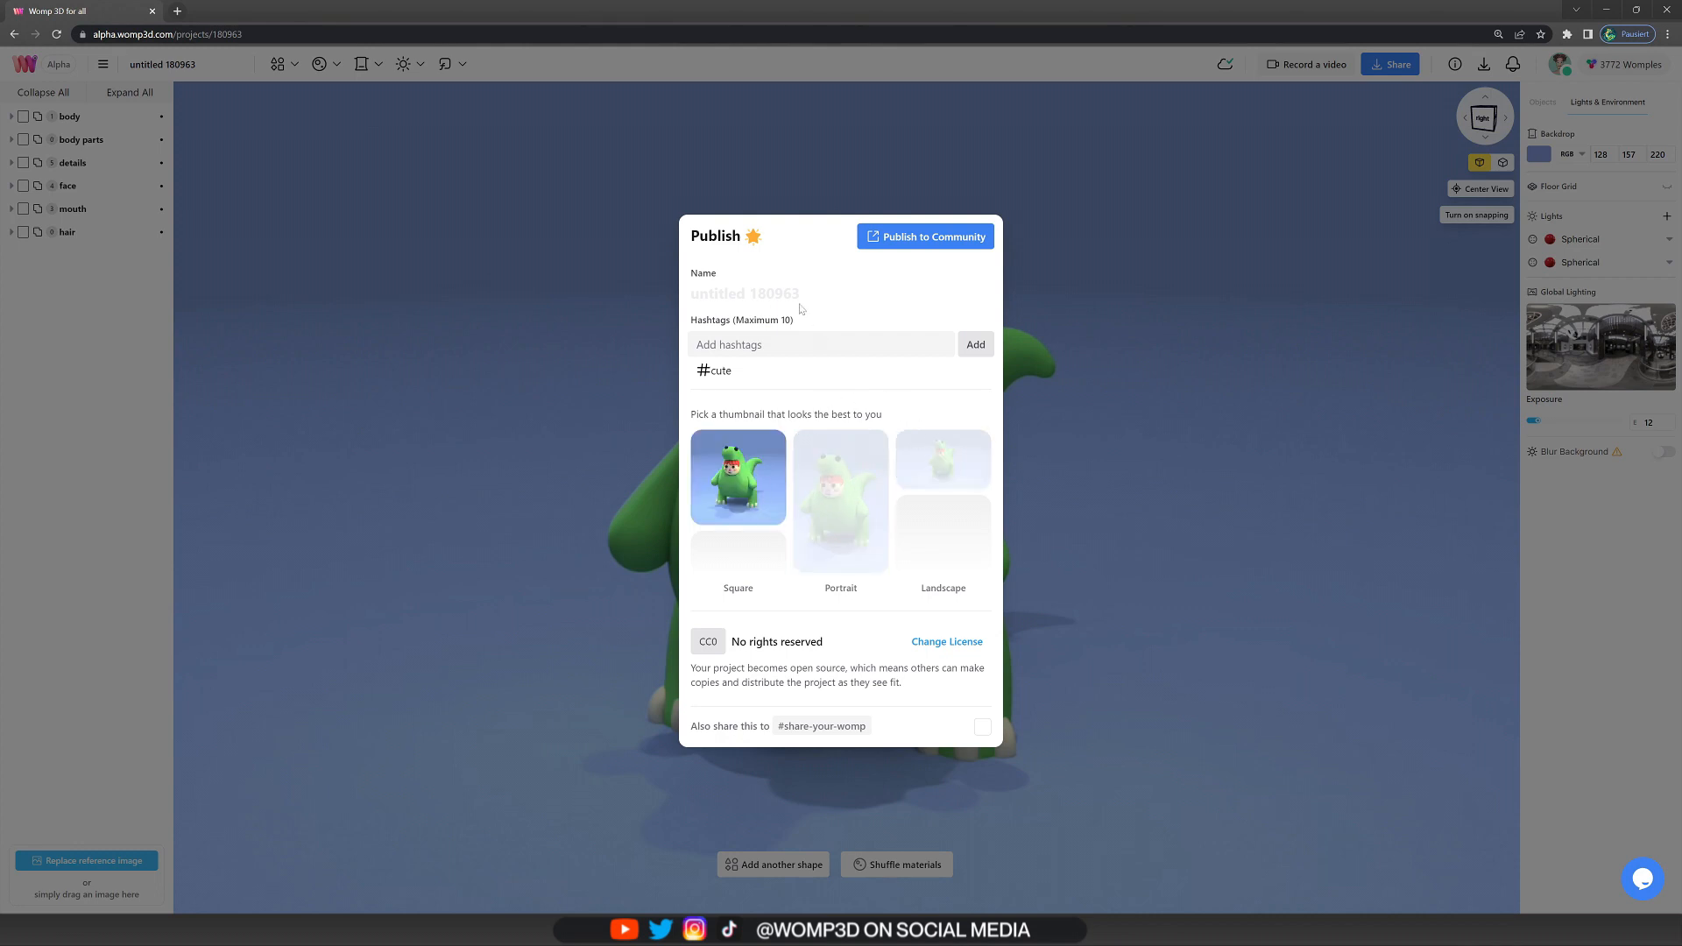
text(Di)
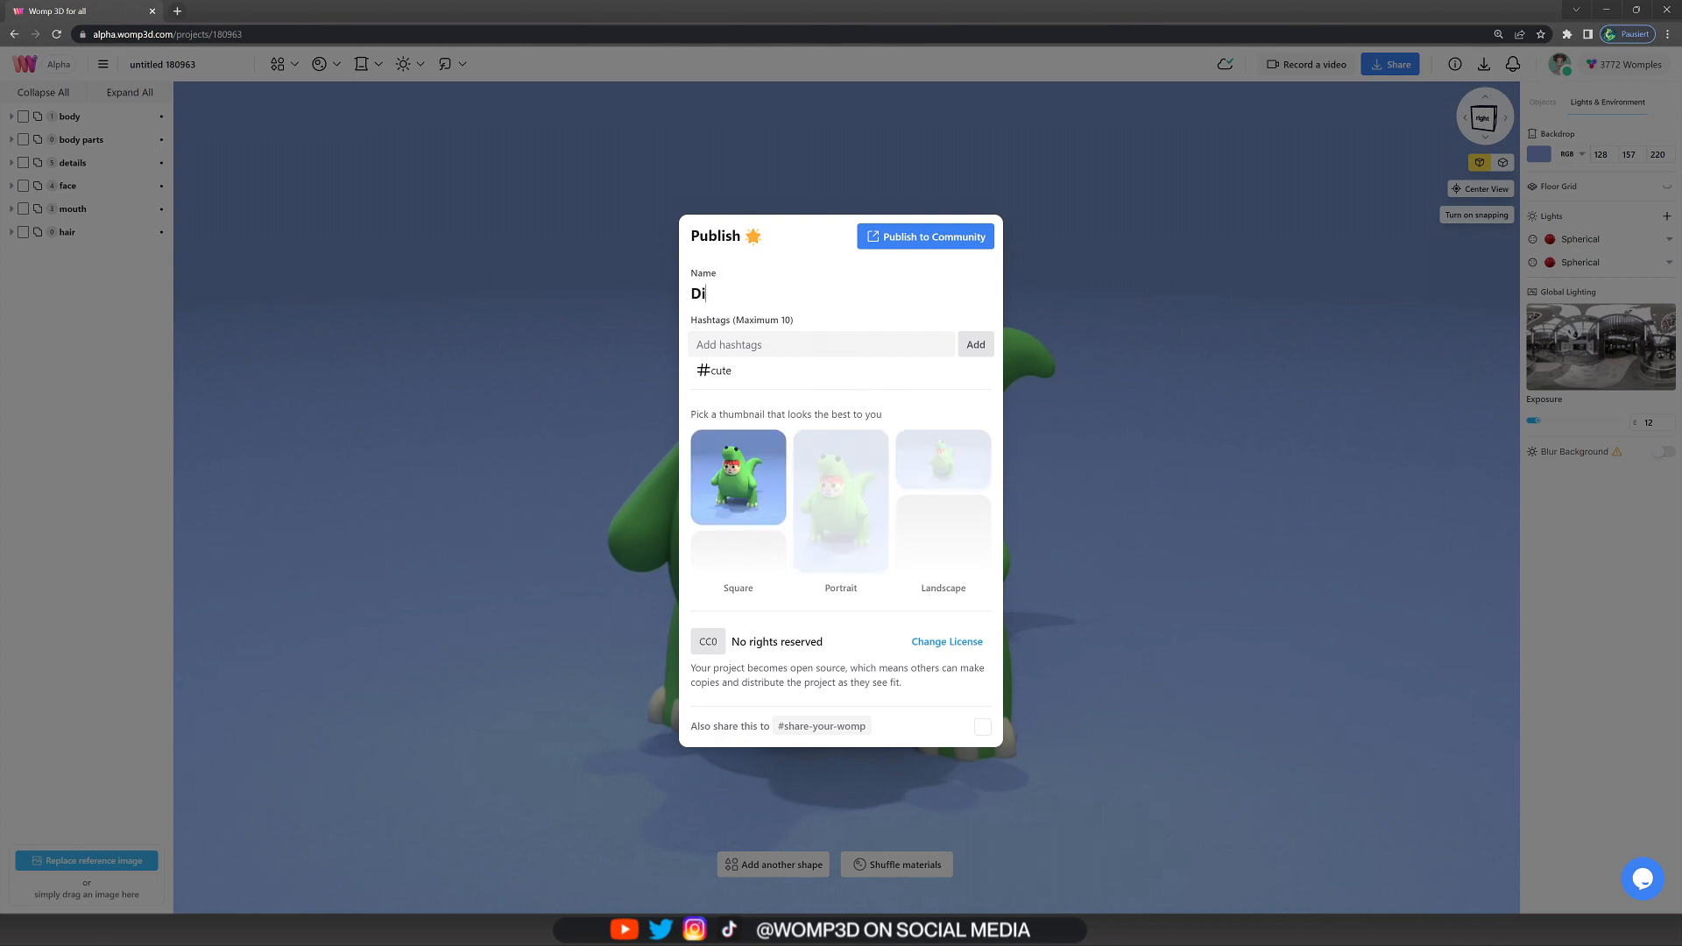
text(no Charact)
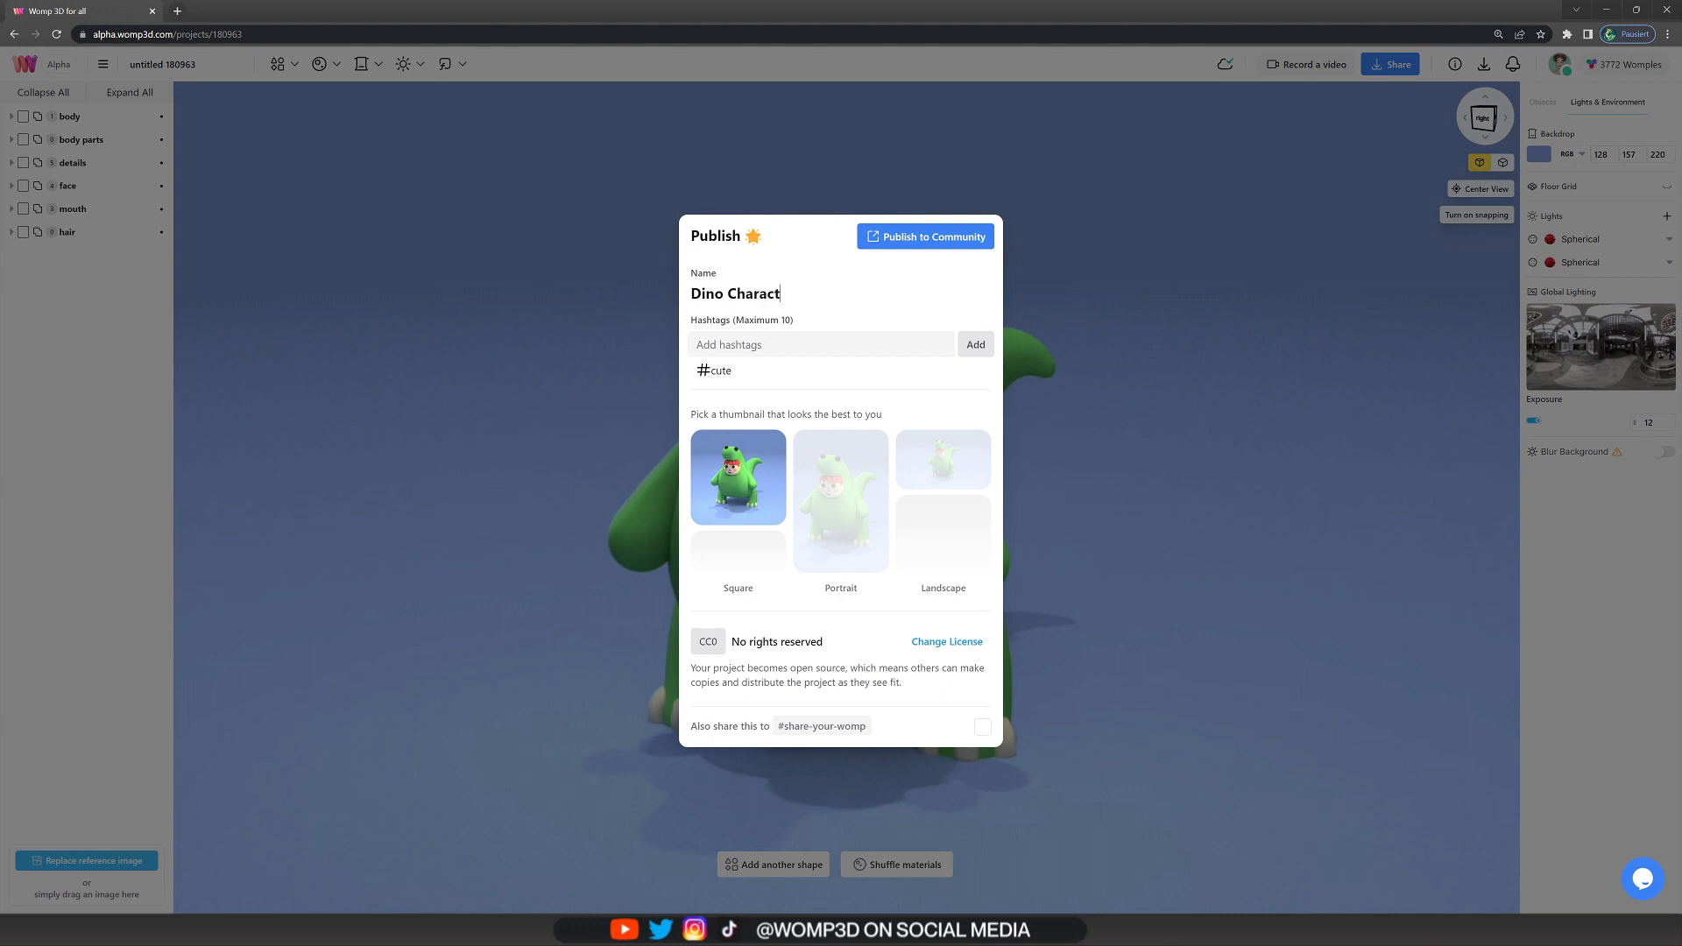
text(er :))
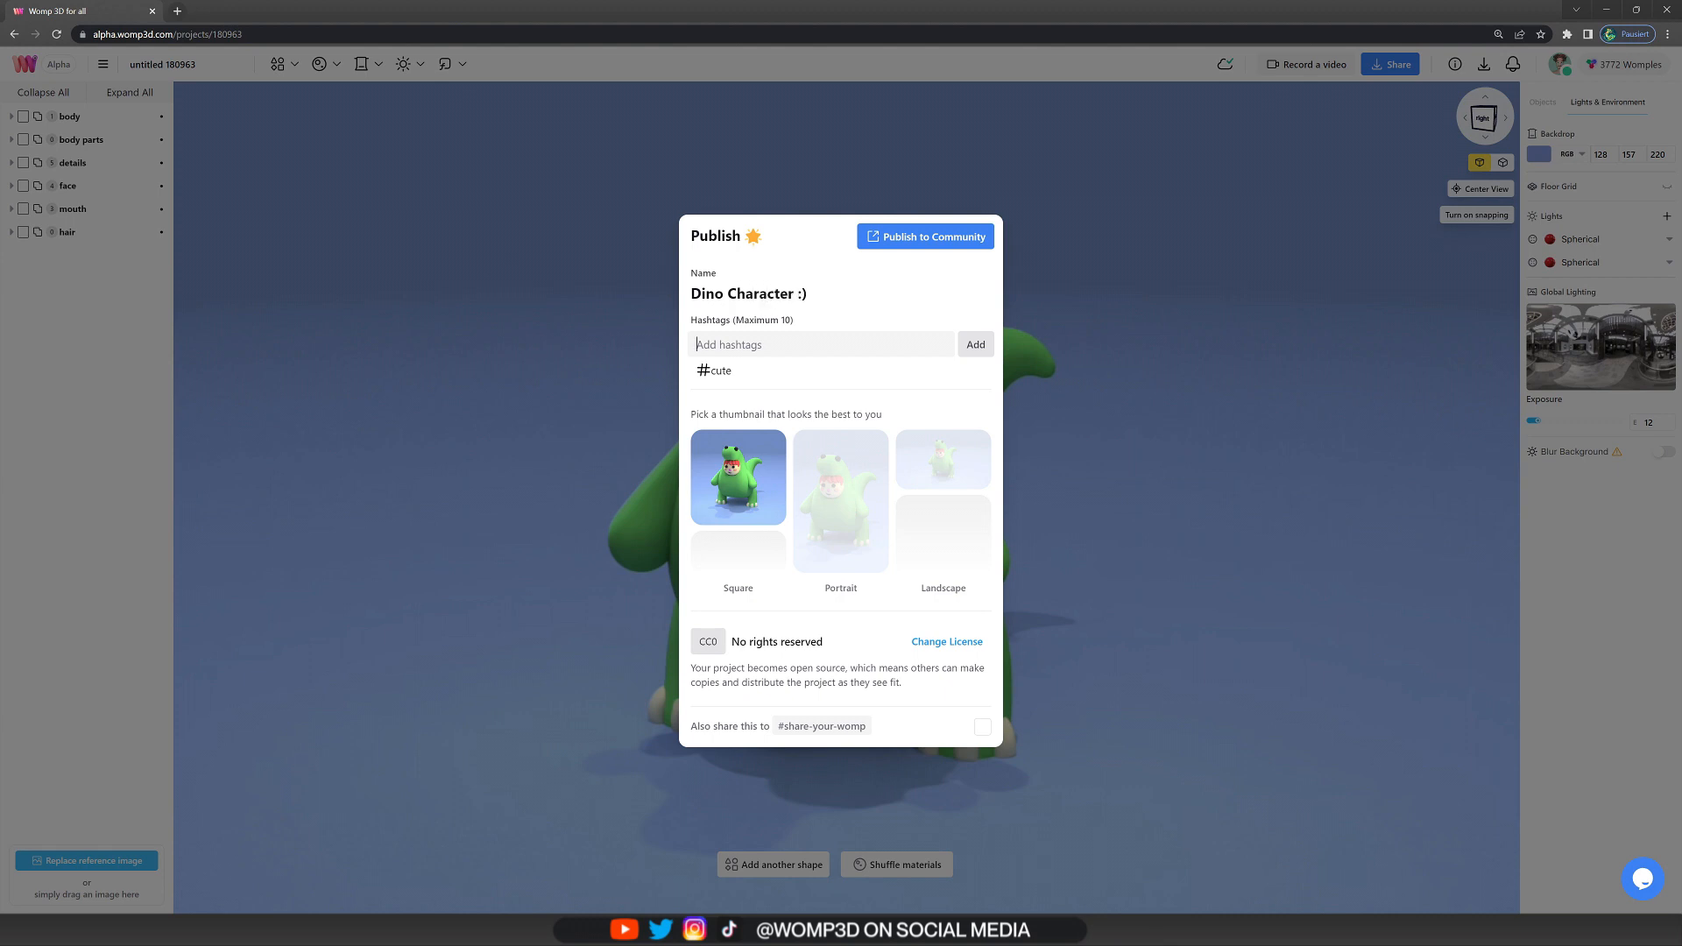
- Add hashtags including character and 3dmodel, and tick sharing to #share-your-womp
click(821, 344)
text( #character)
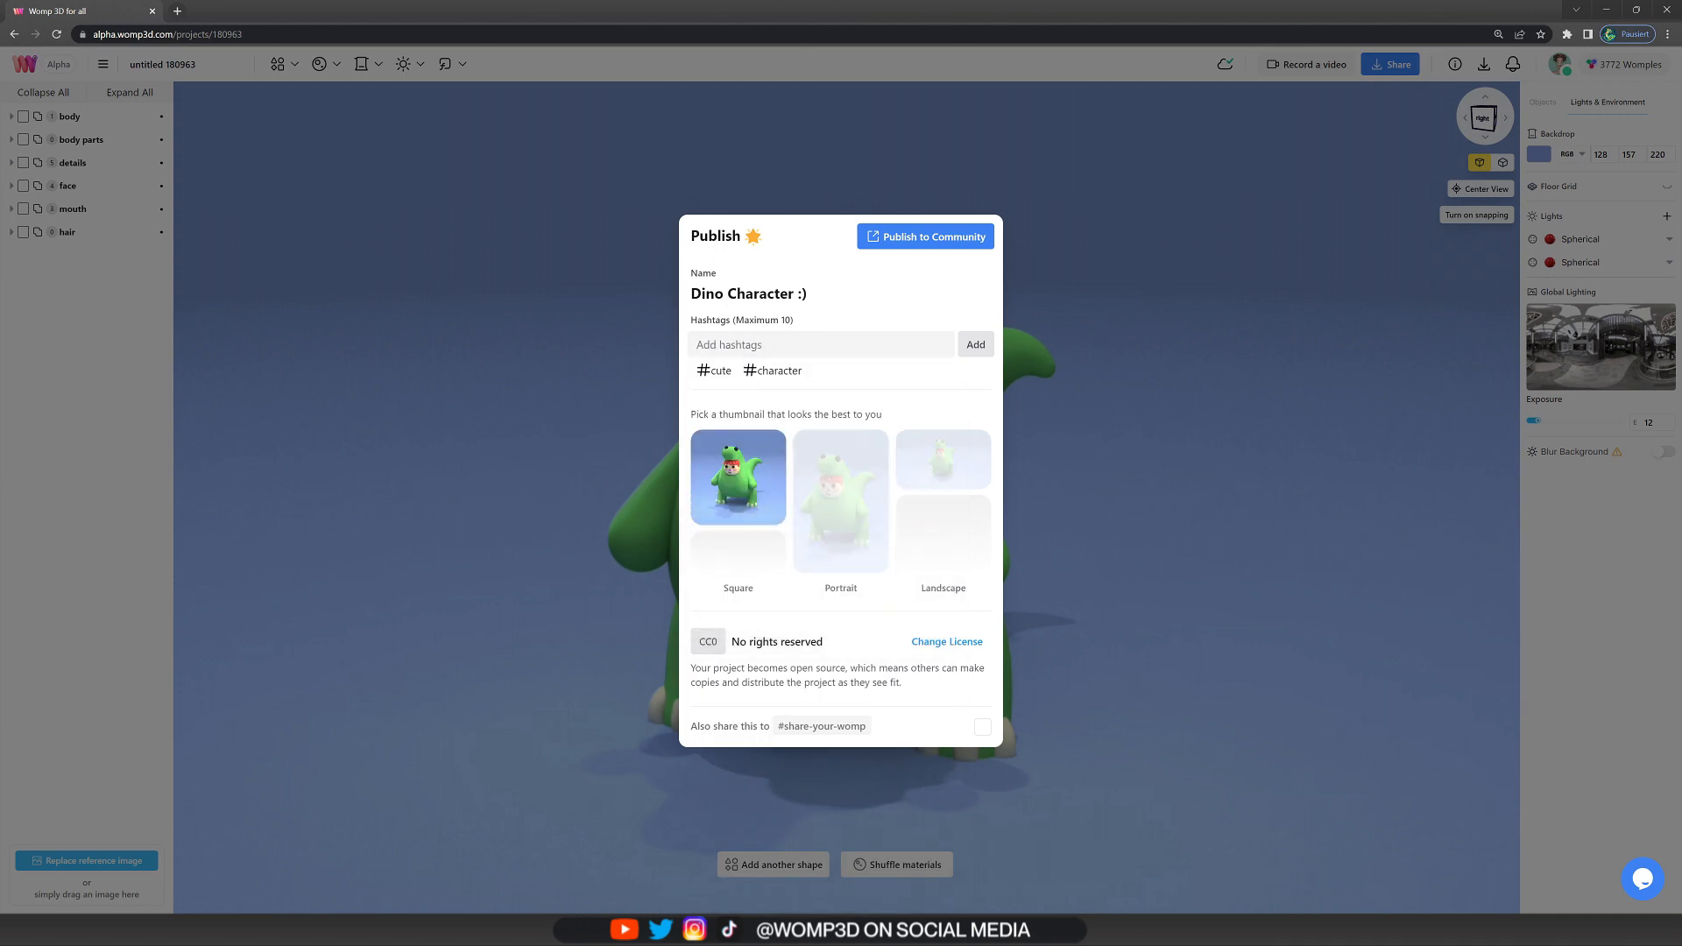
click(974, 345)
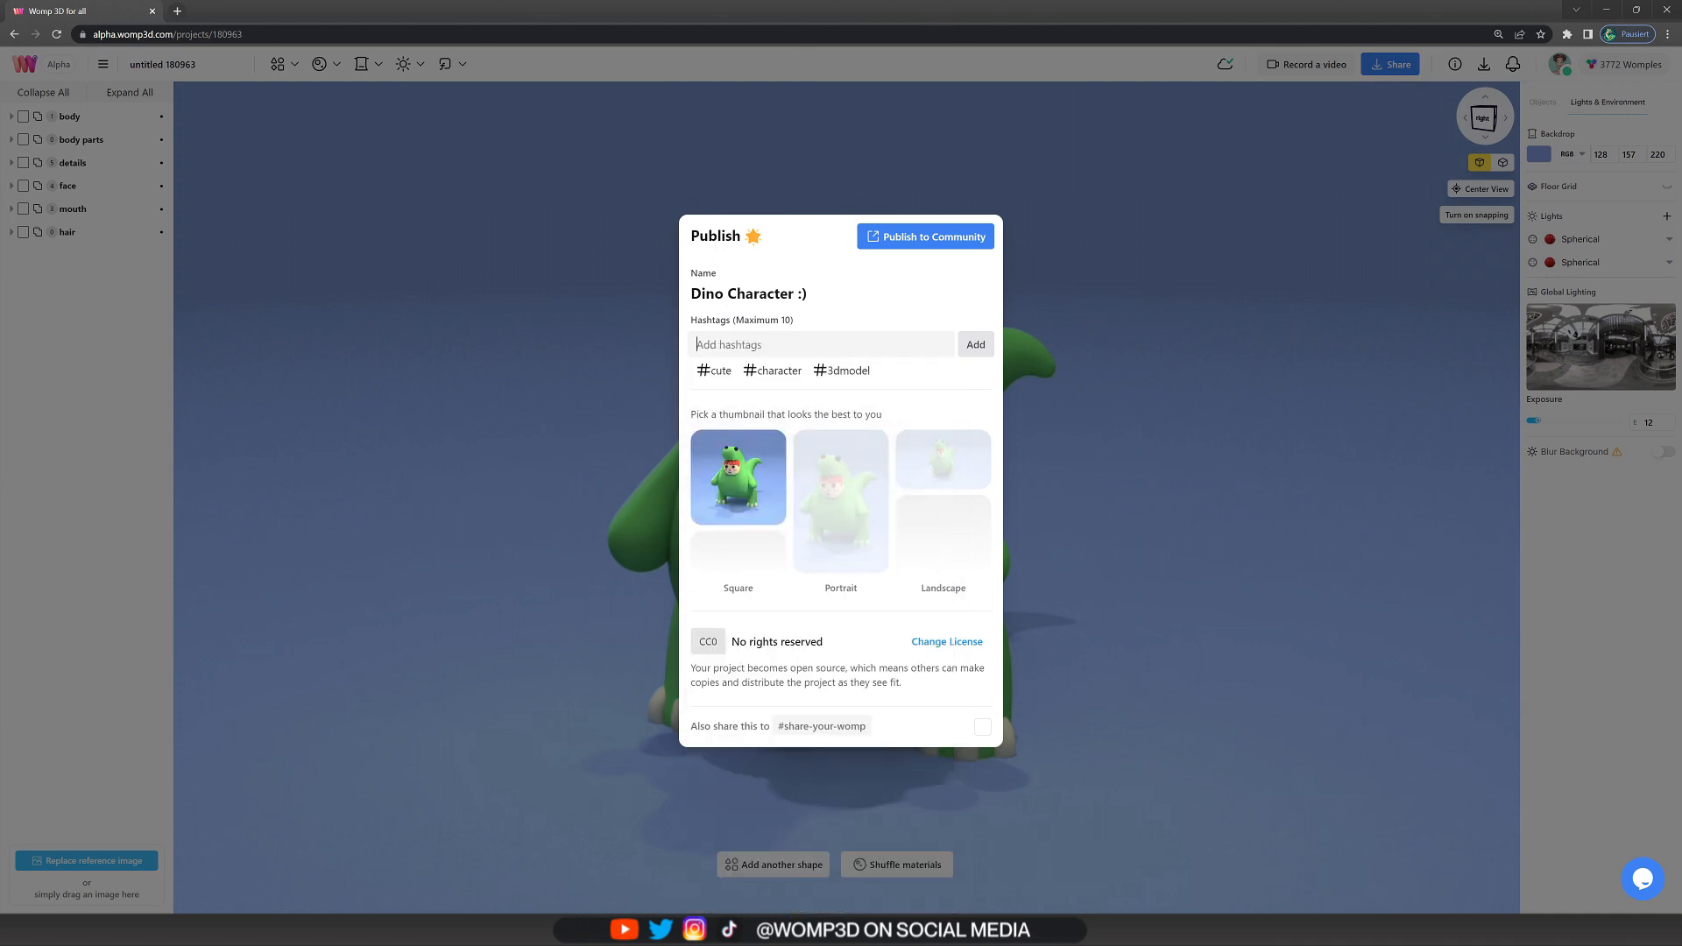
click(946, 641)
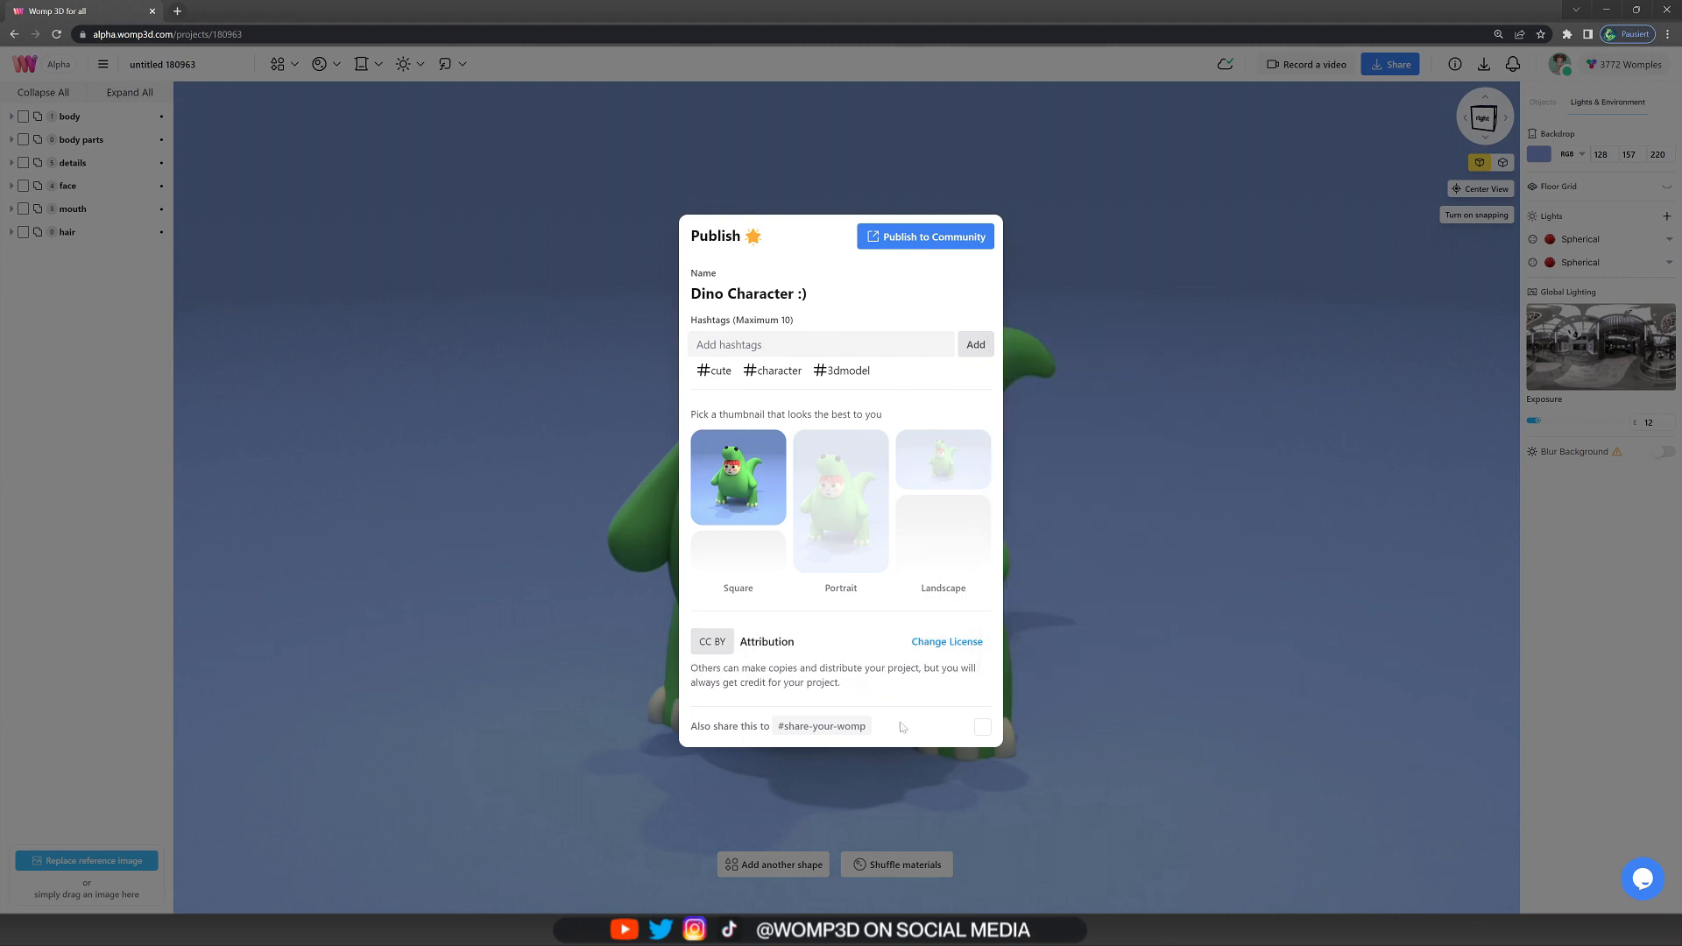
click(981, 726)
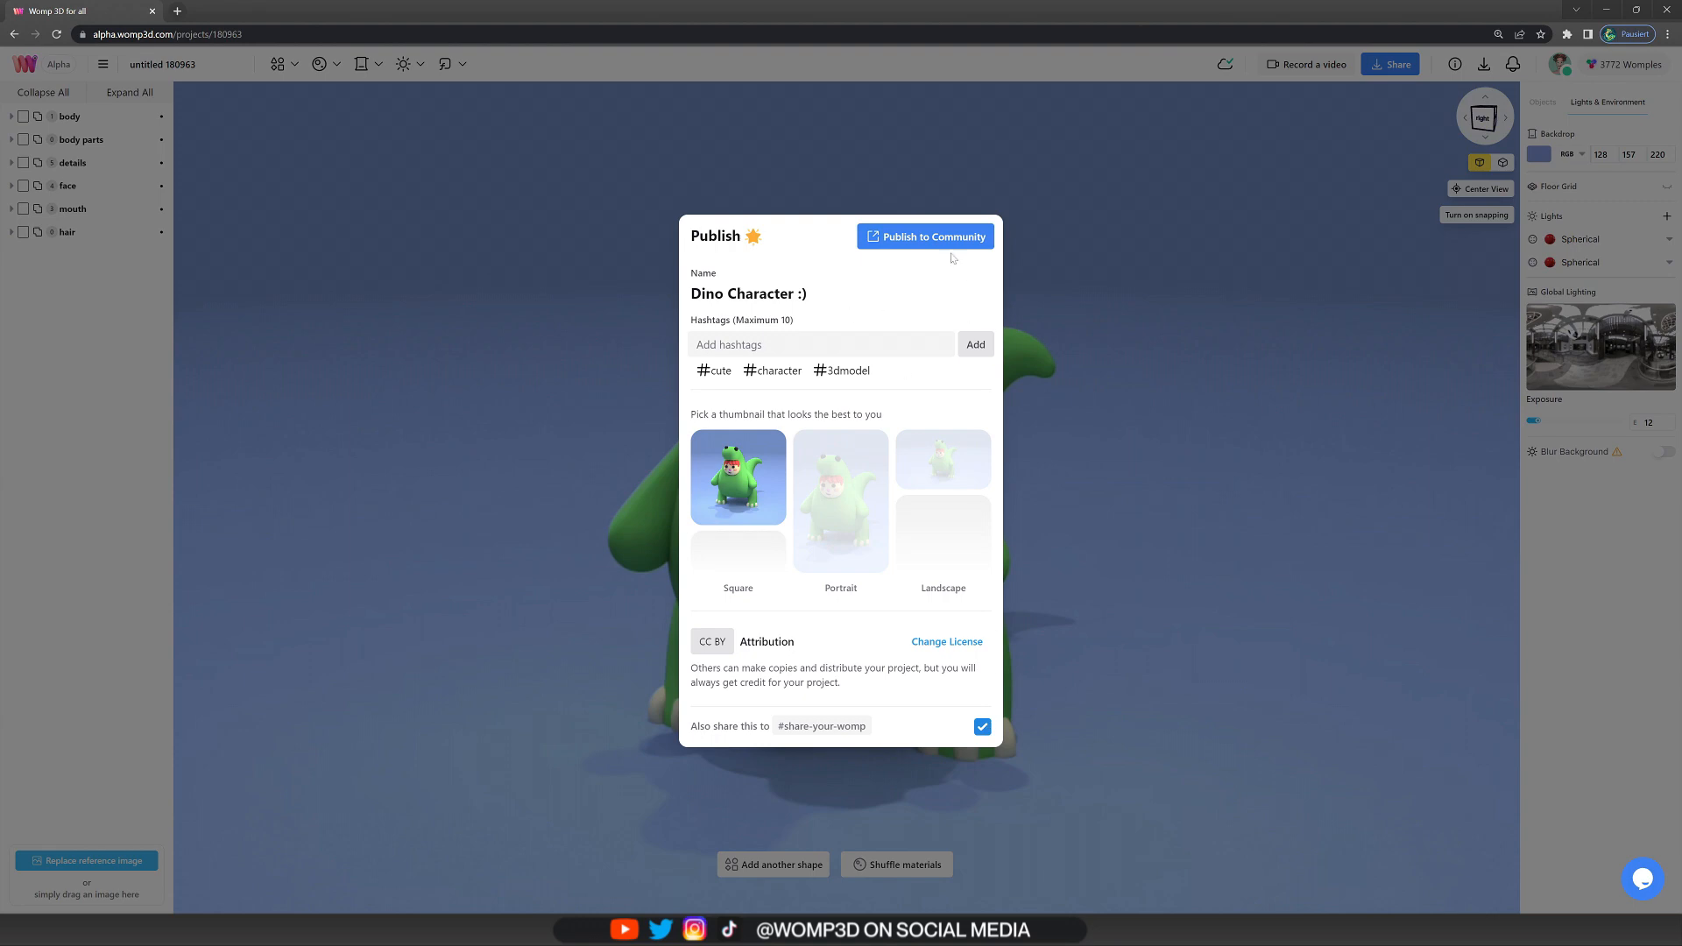